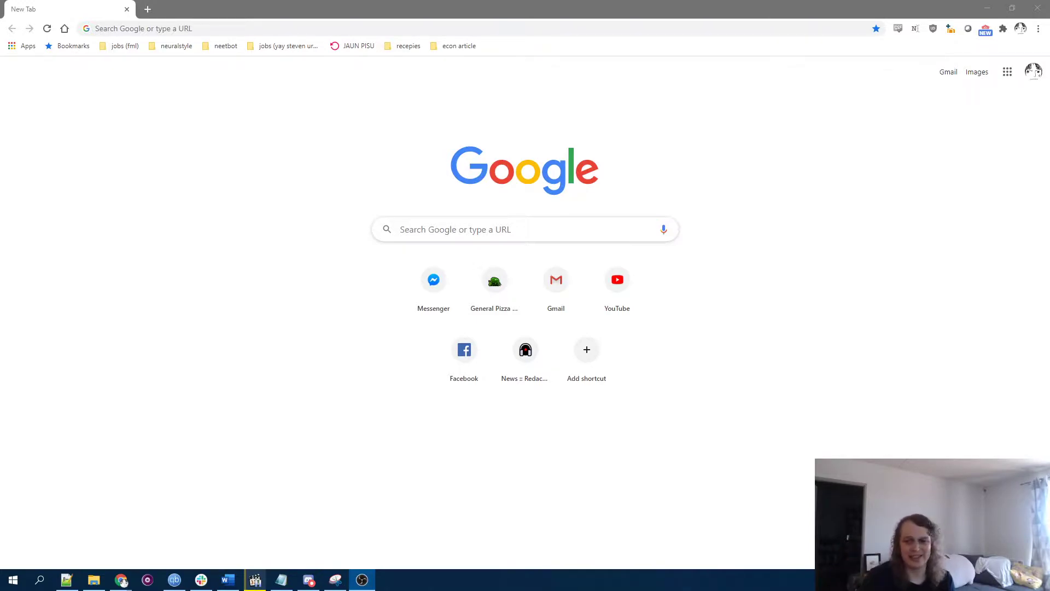
Step: Go to anichart.net to load the Summer 2020 TV season chart
click(384, 28)
text(anichart.net/Summer-2020)
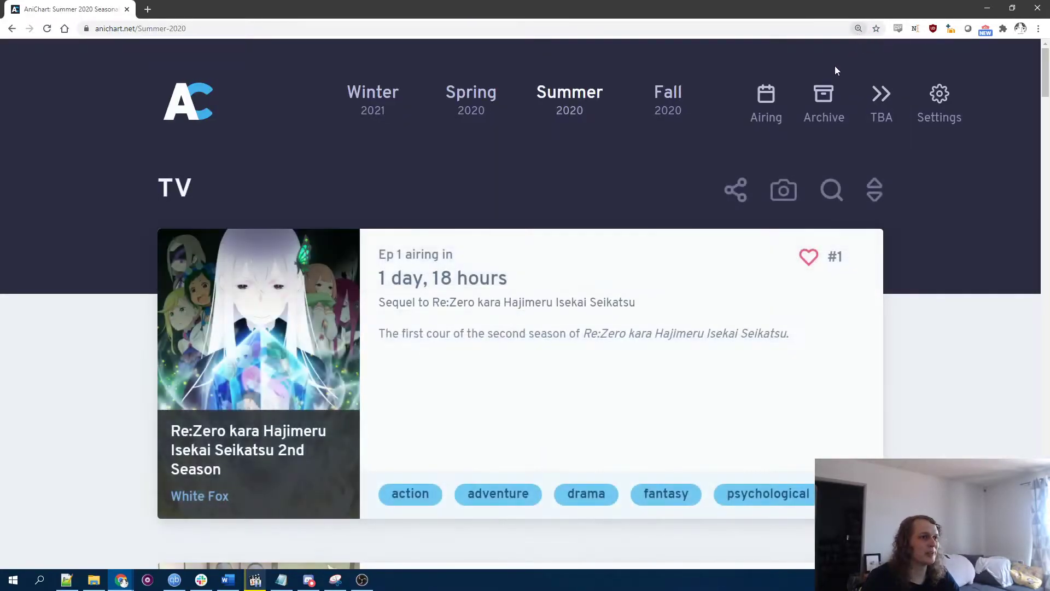
click(874, 191)
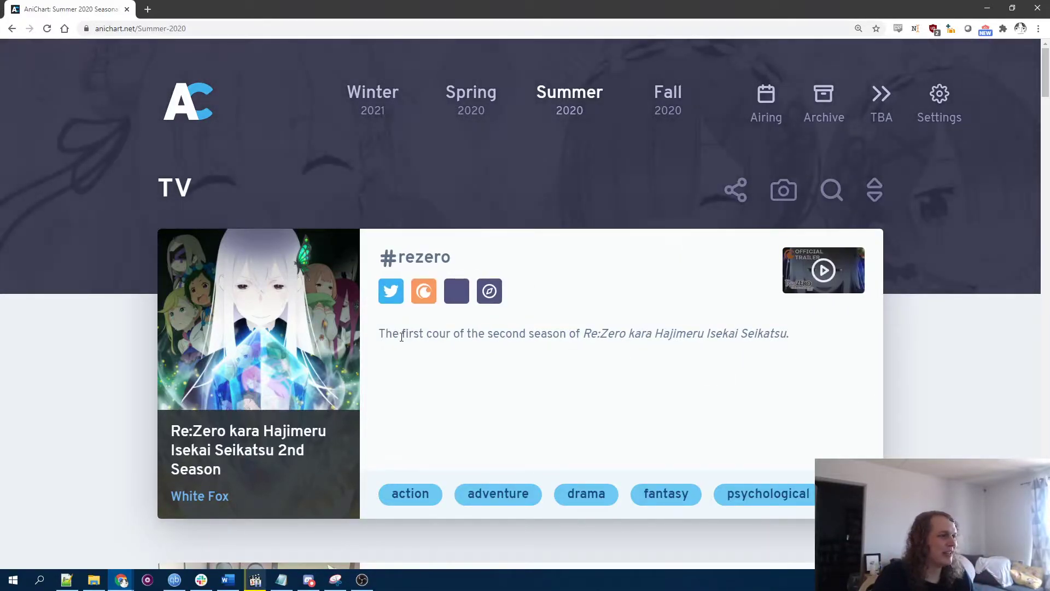
drag(582, 333, 702, 333)
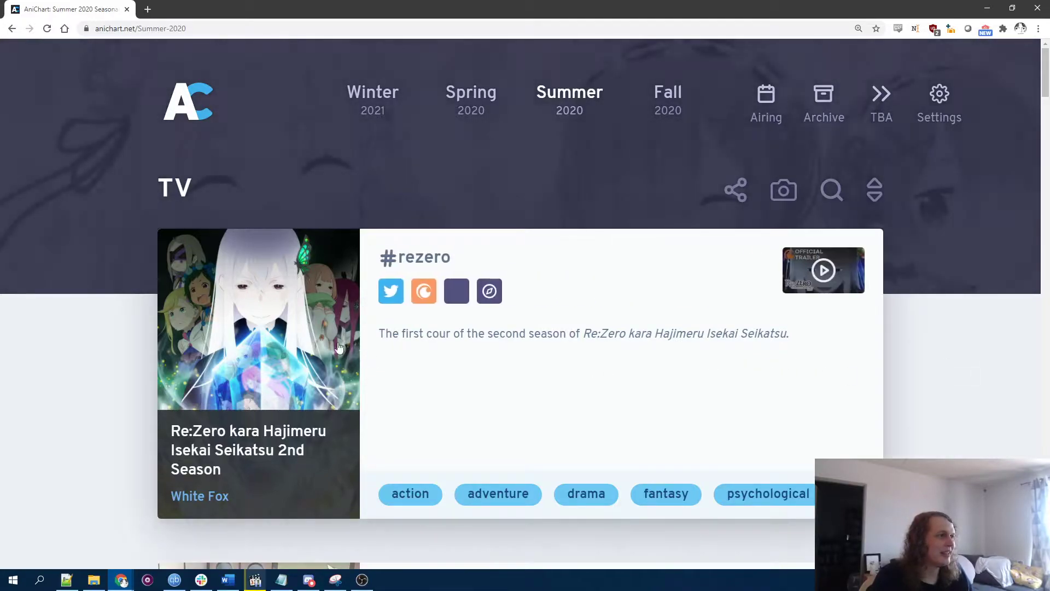
mouse_move(241, 438)
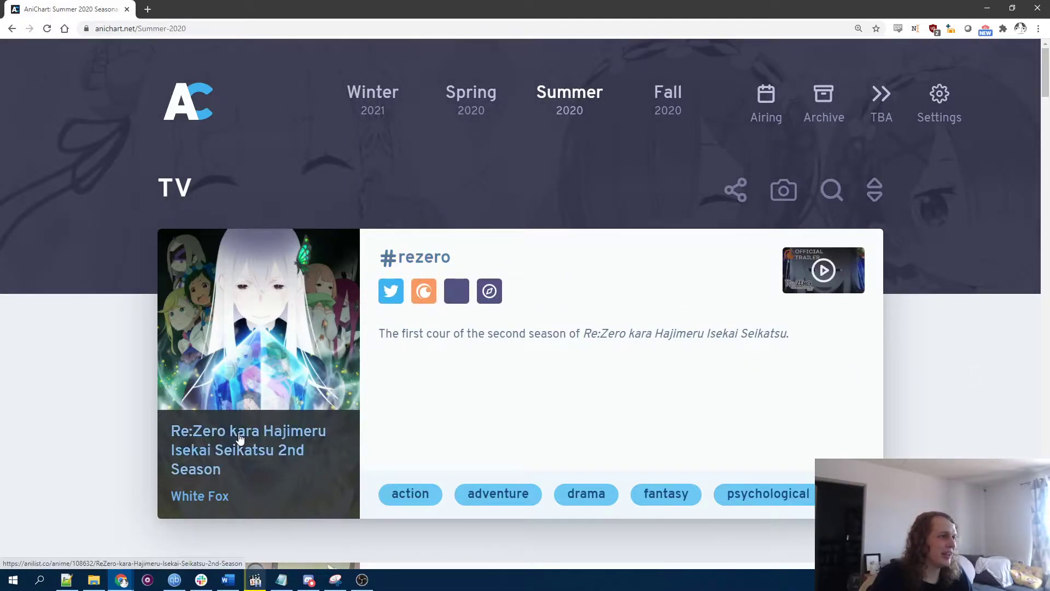
click(248, 430)
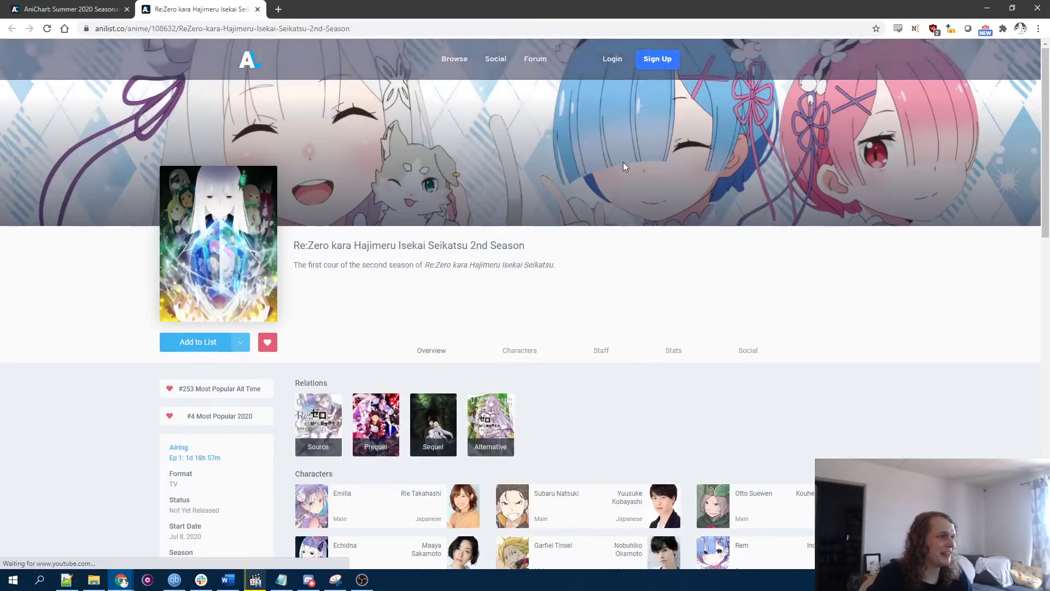
scroll(down, 3)
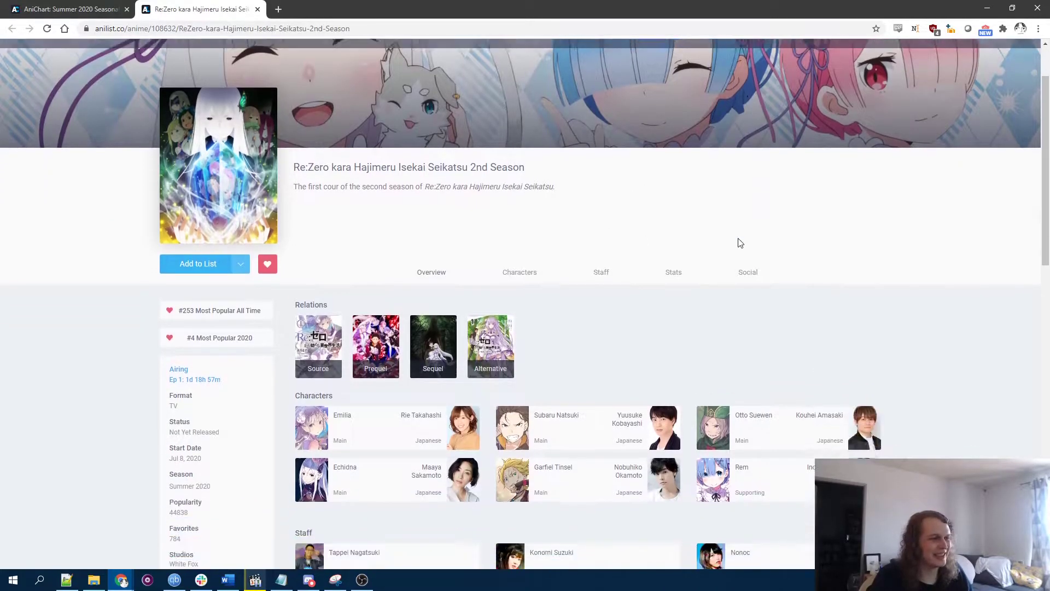
click(742, 466)
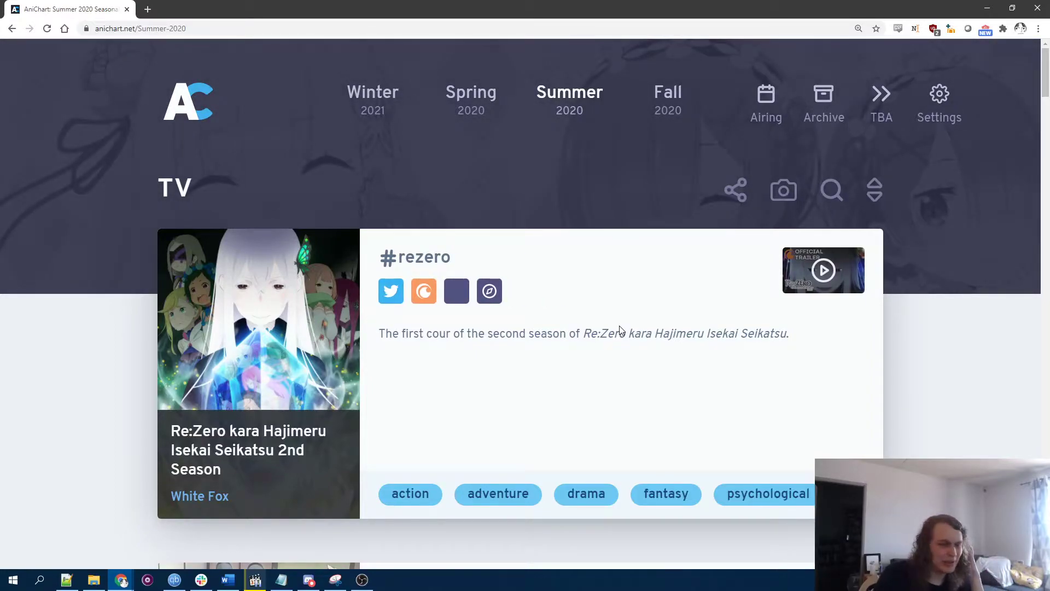
Step: Scroll the Summer 2020 chart past Re:Zero to Oregairu's third season
scroll(down, 3)
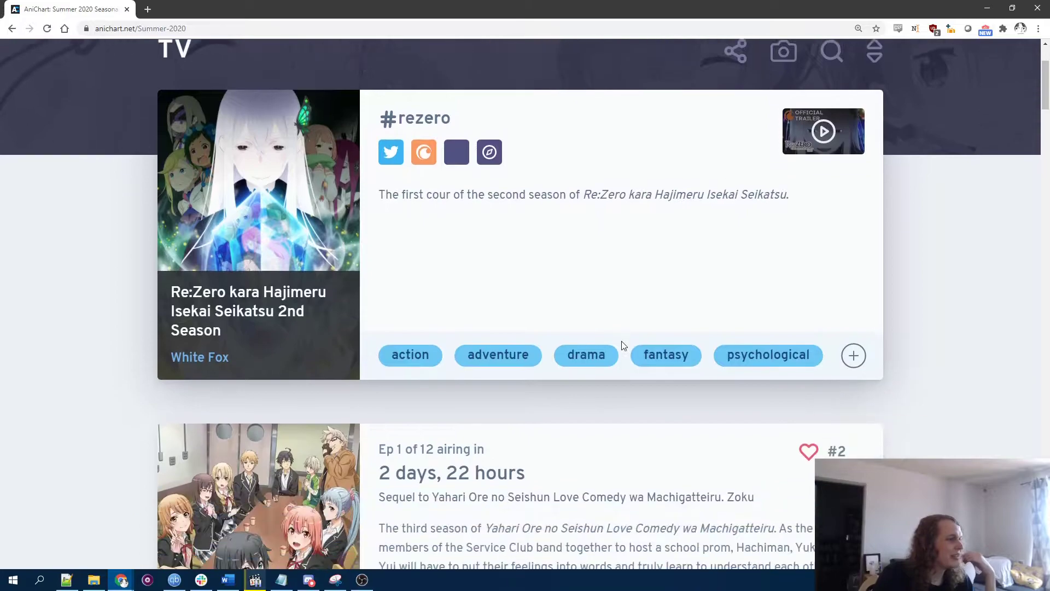
scroll(down, 3)
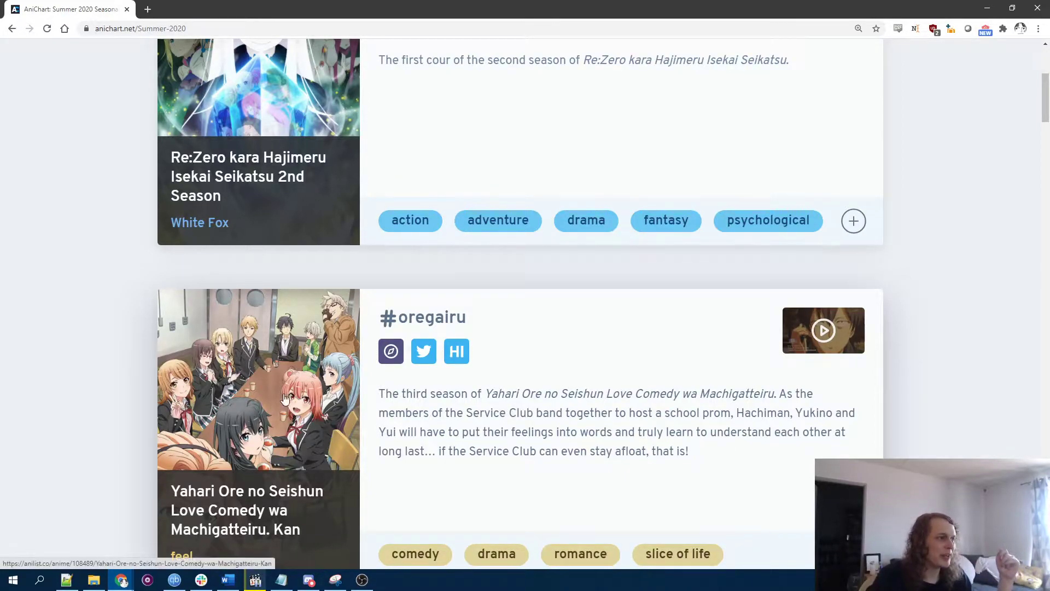
mouse_move(423, 351)
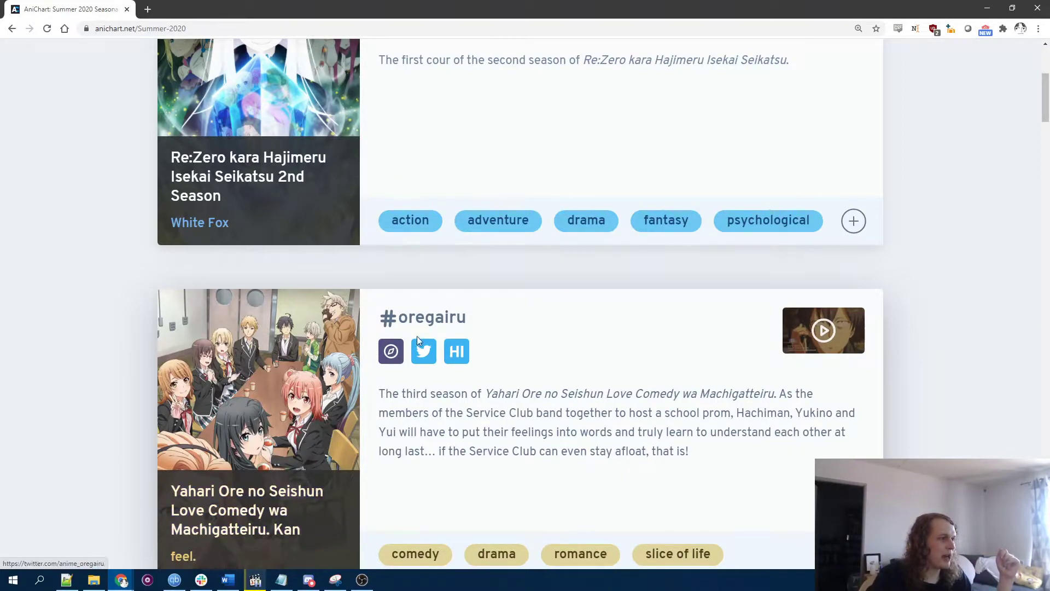
click(390, 351)
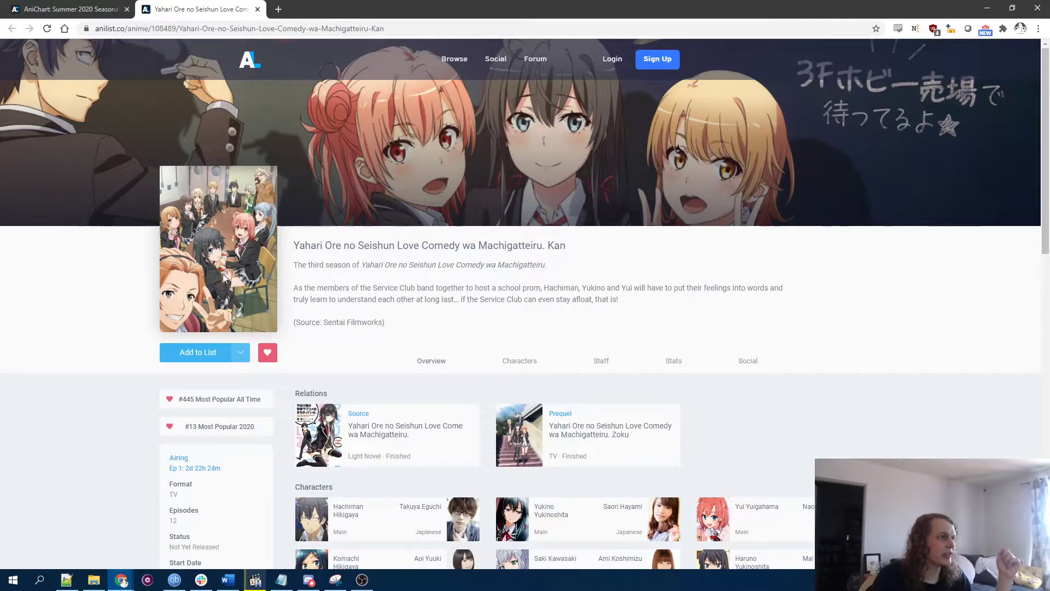
scroll(down, 3)
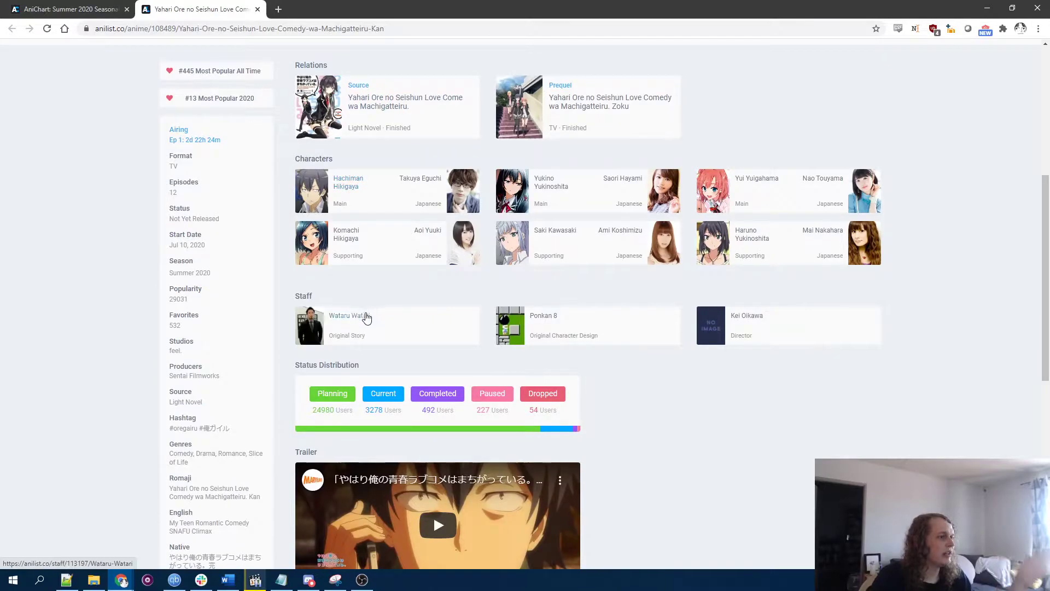
scroll(up, 3)
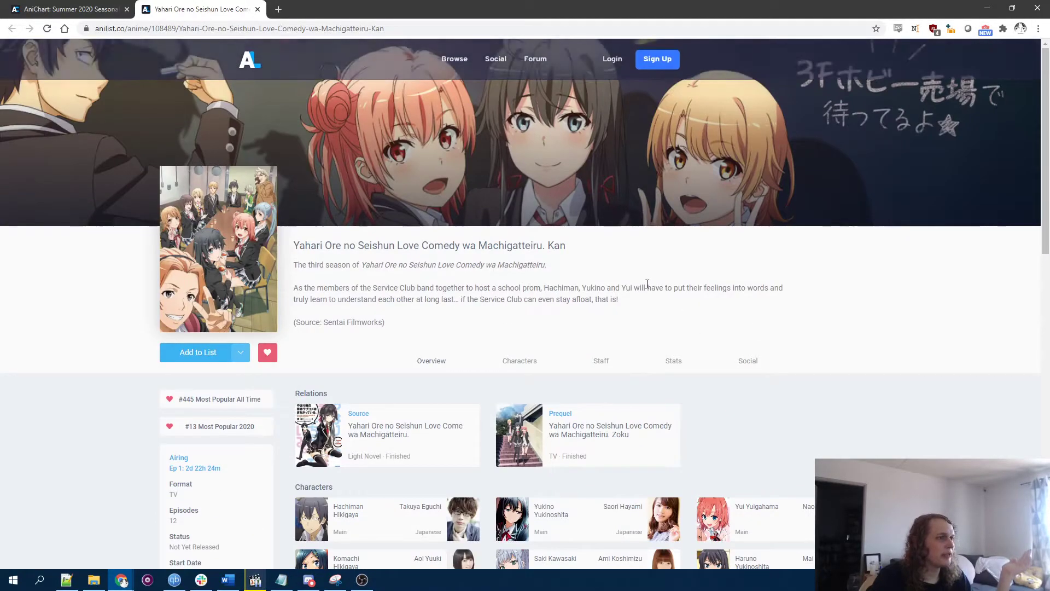
scroll(down, 3)
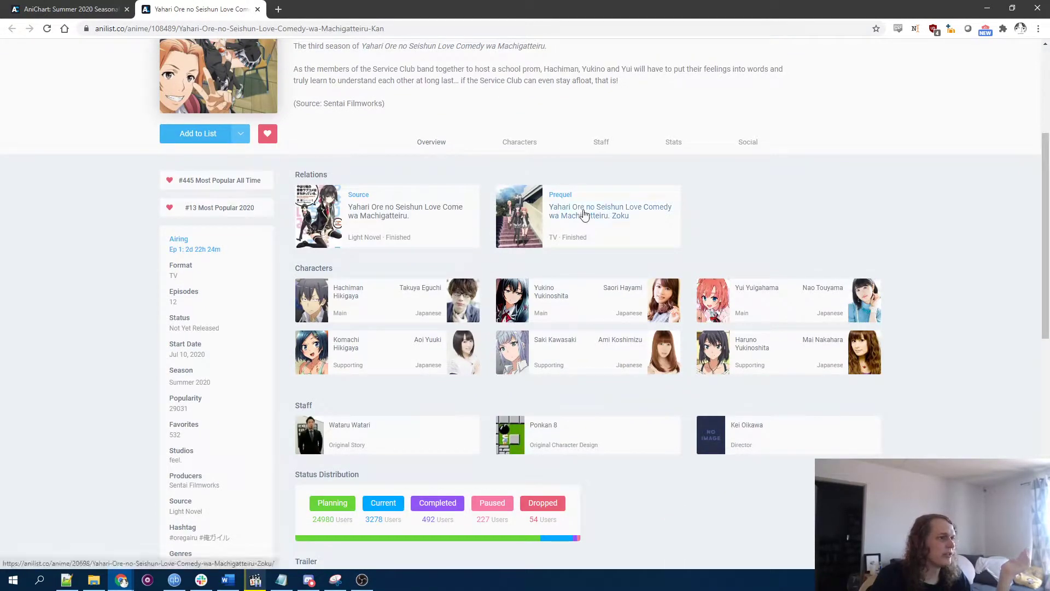
click(610, 211)
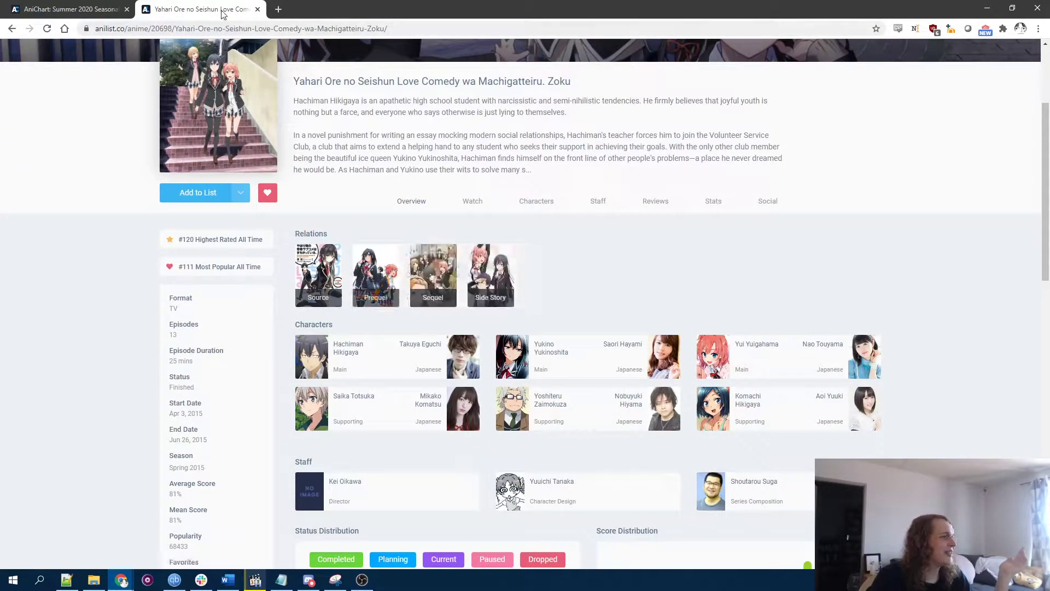
click(67, 9)
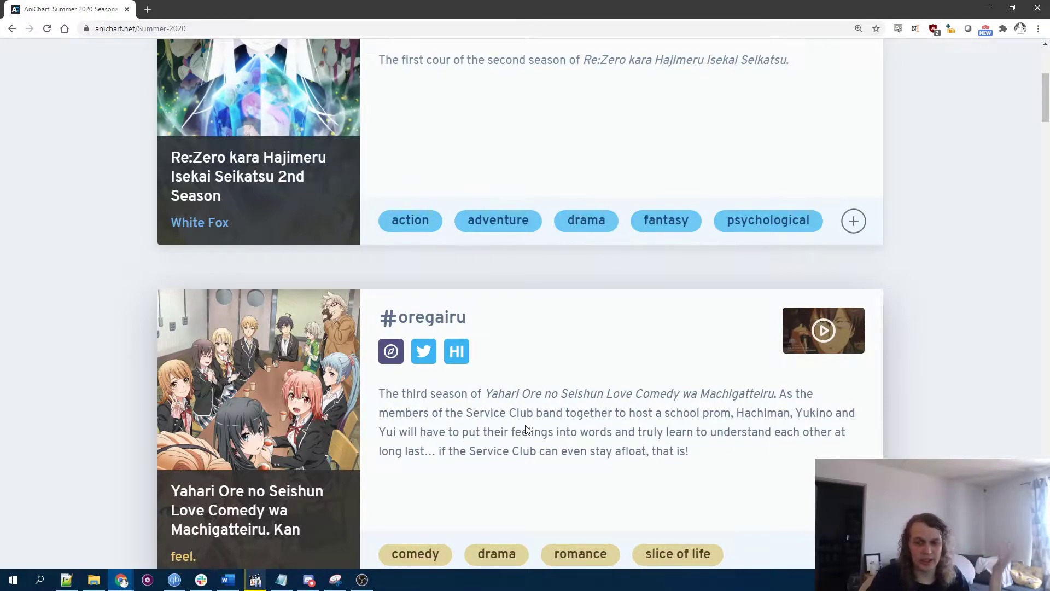
mouse_move(560, 430)
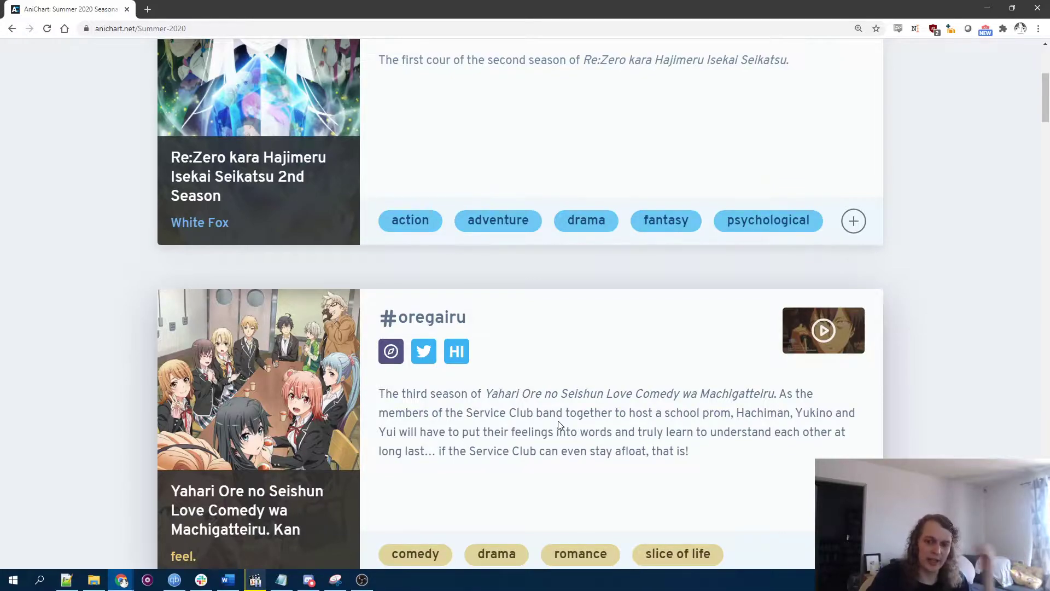
mouse_move(566, 411)
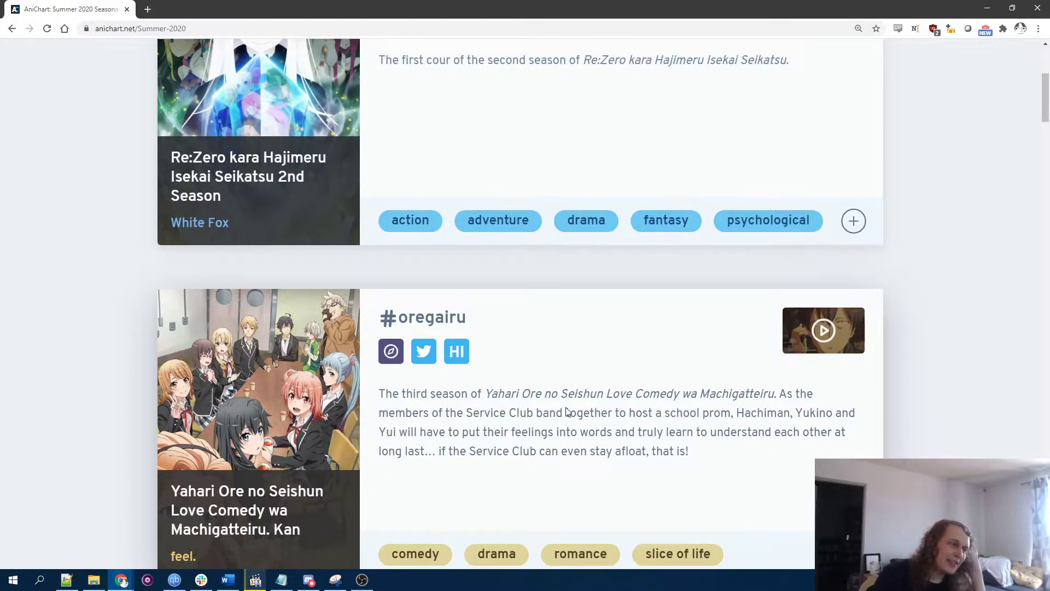
Step: Scroll past Fire Force season 2 and SAO Alicization Part 2 to The God of High School
scroll(down, 3)
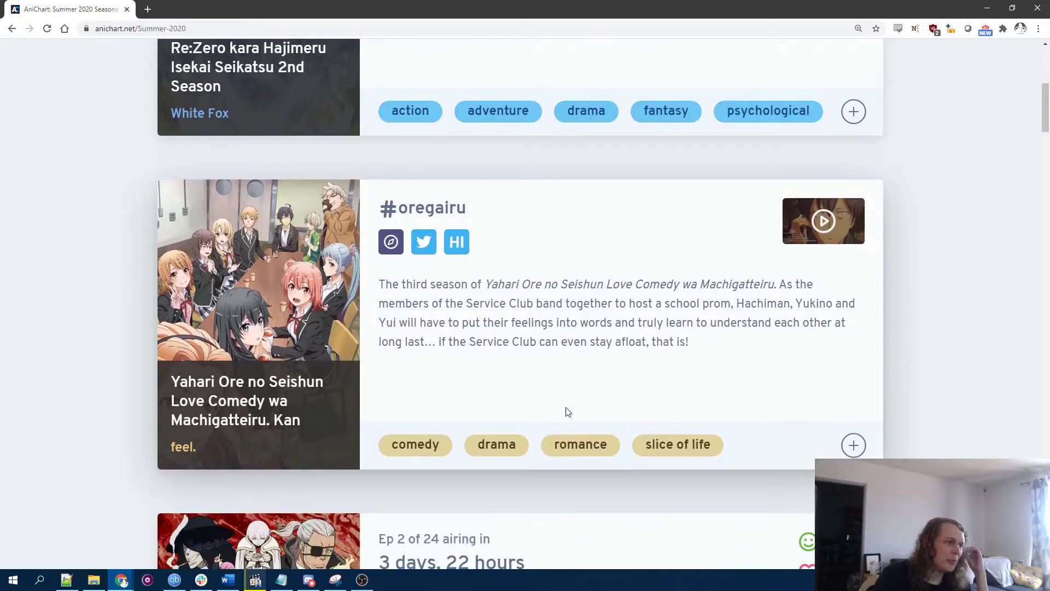
scroll(down, 3)
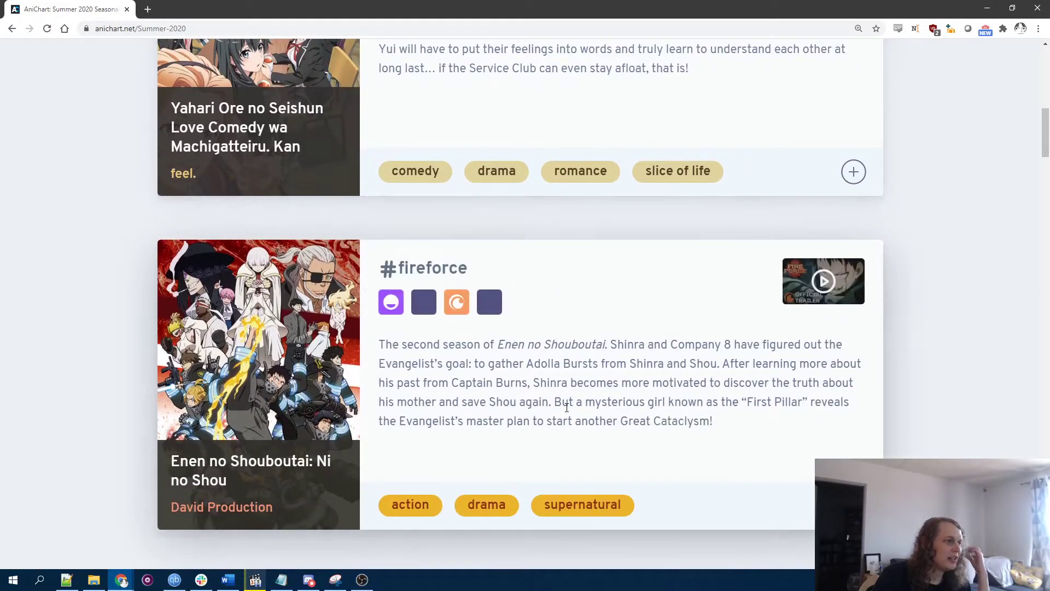
drag(379, 344, 712, 420)
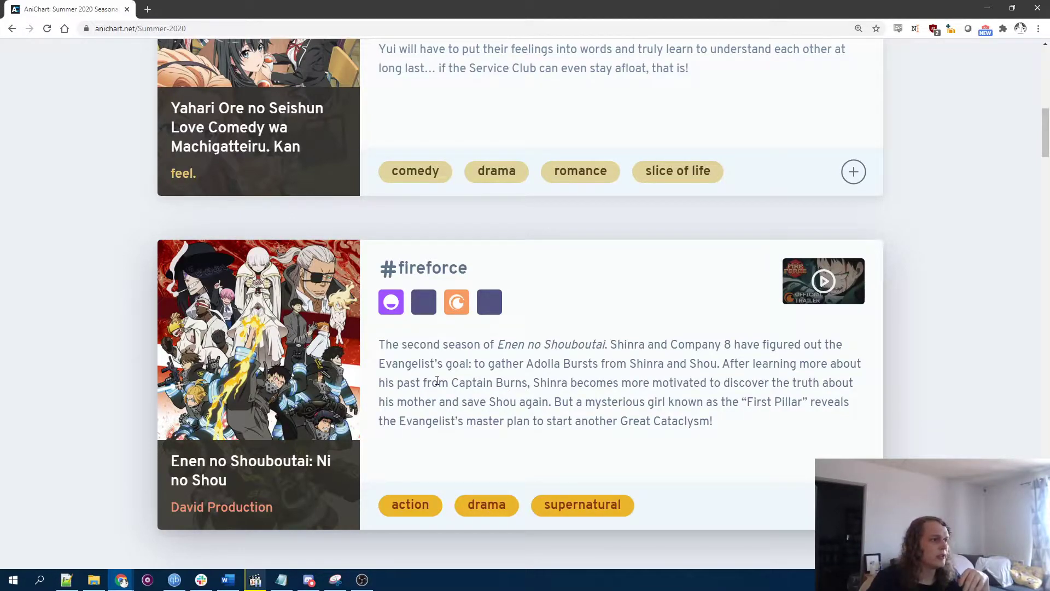
mouse_move(771, 423)
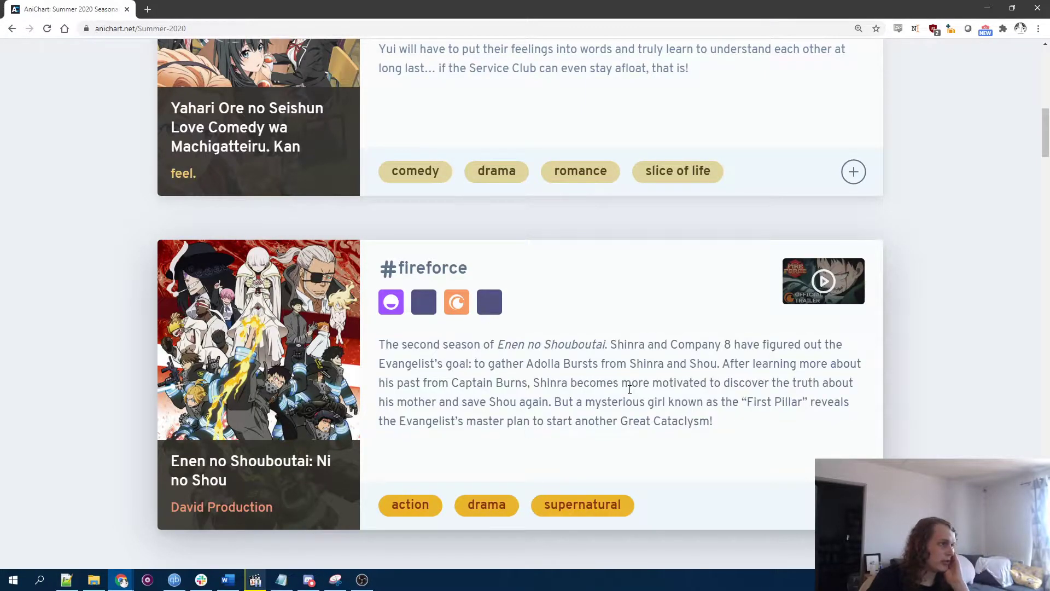
mouse_move(527, 369)
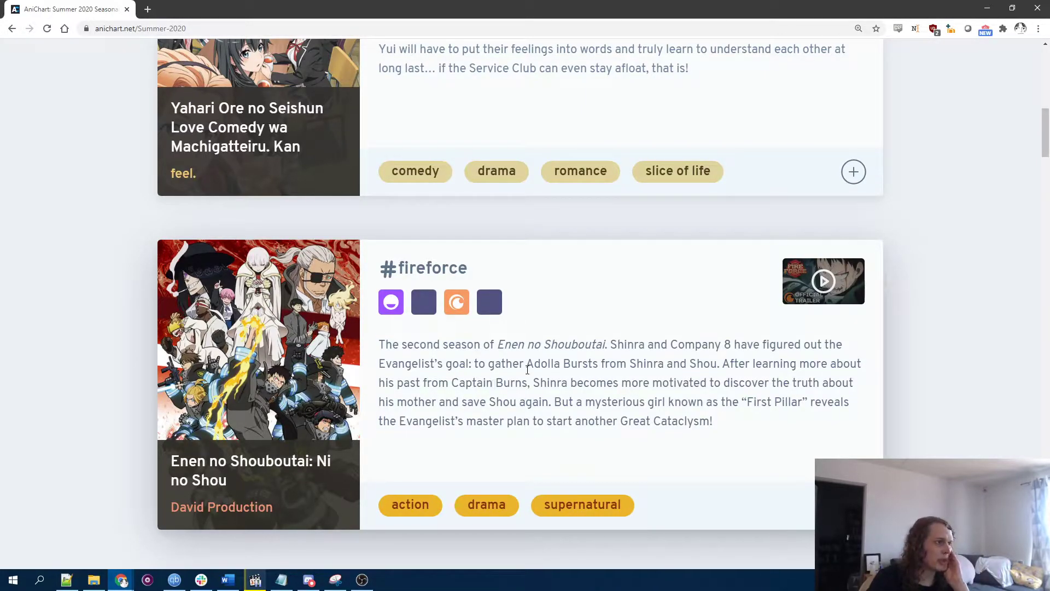
scroll(down, 3)
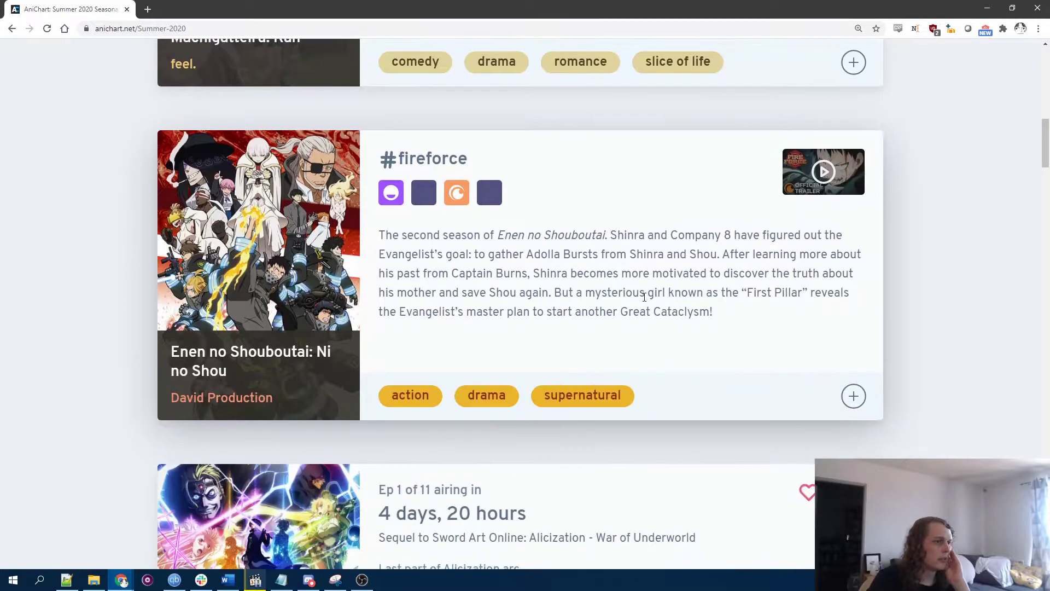
scroll(down, 3)
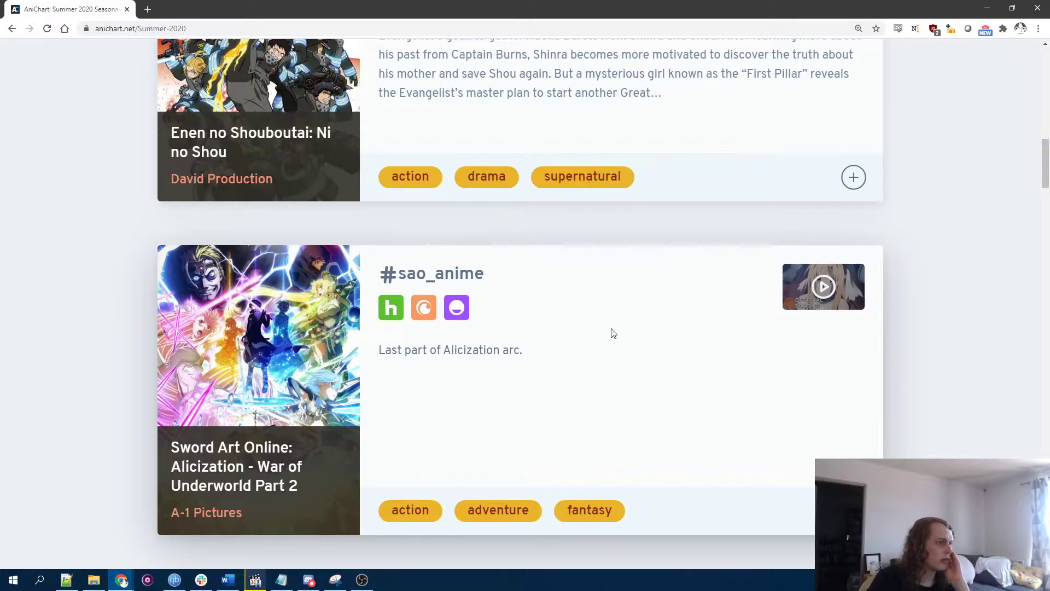
scroll(down, 3)
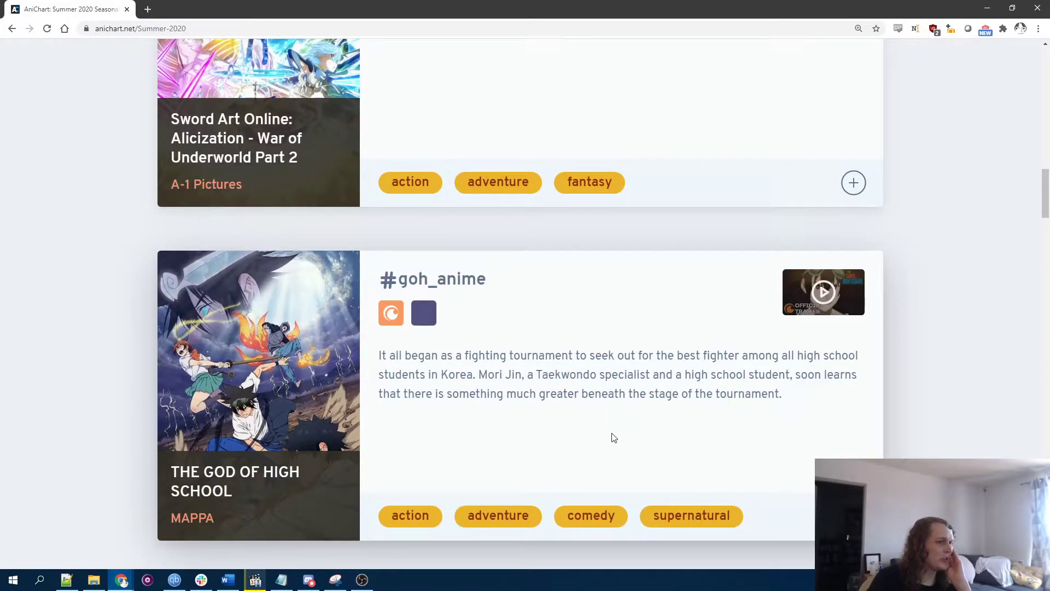
mouse_move(268, 477)
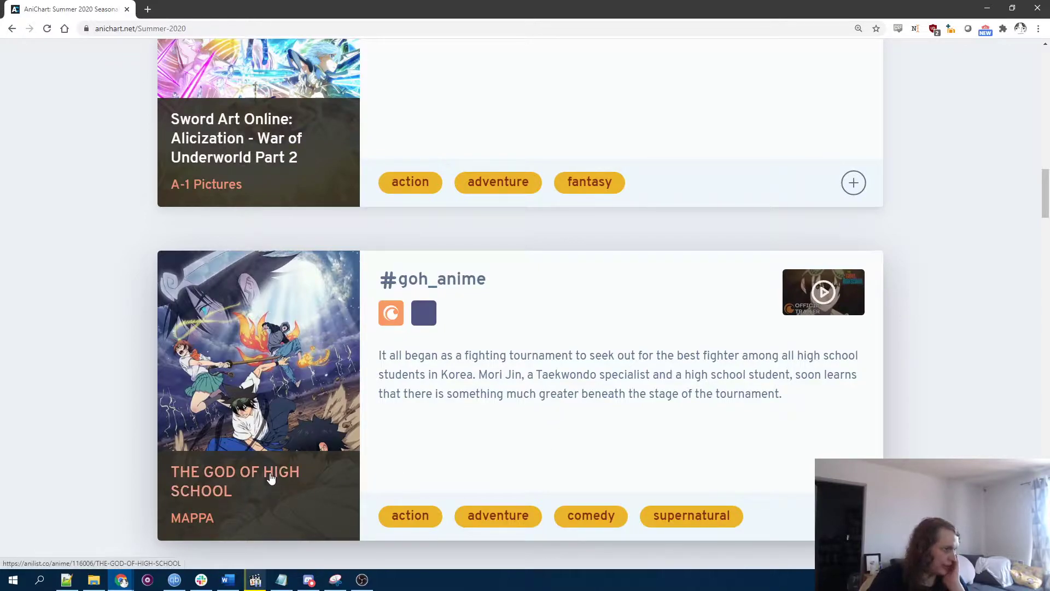
Step: Open The God of High School's AniList page from MAPPA's 2020 works
click(235, 480)
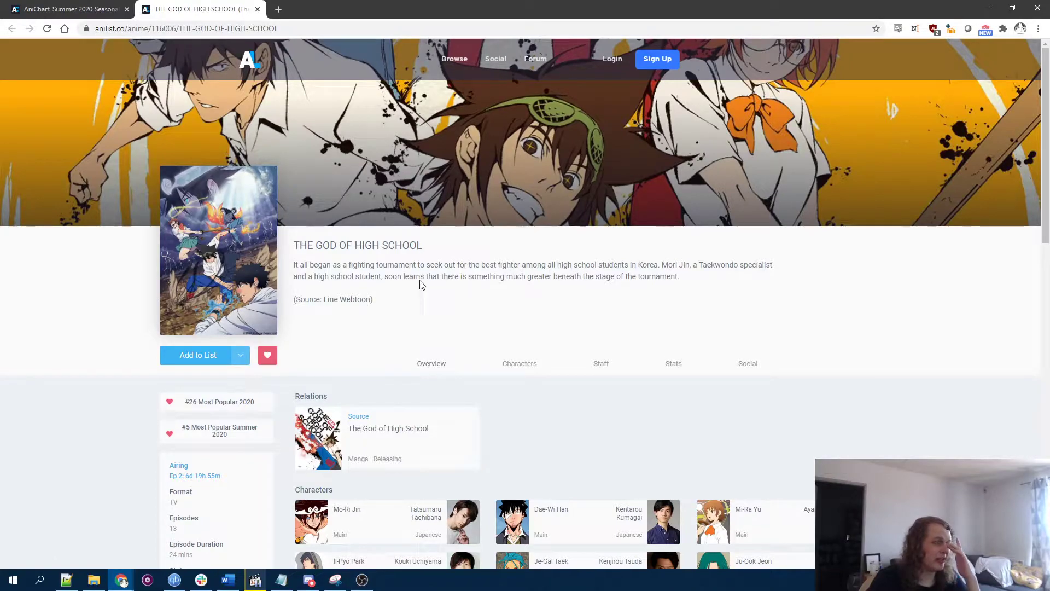
scroll(down, 3)
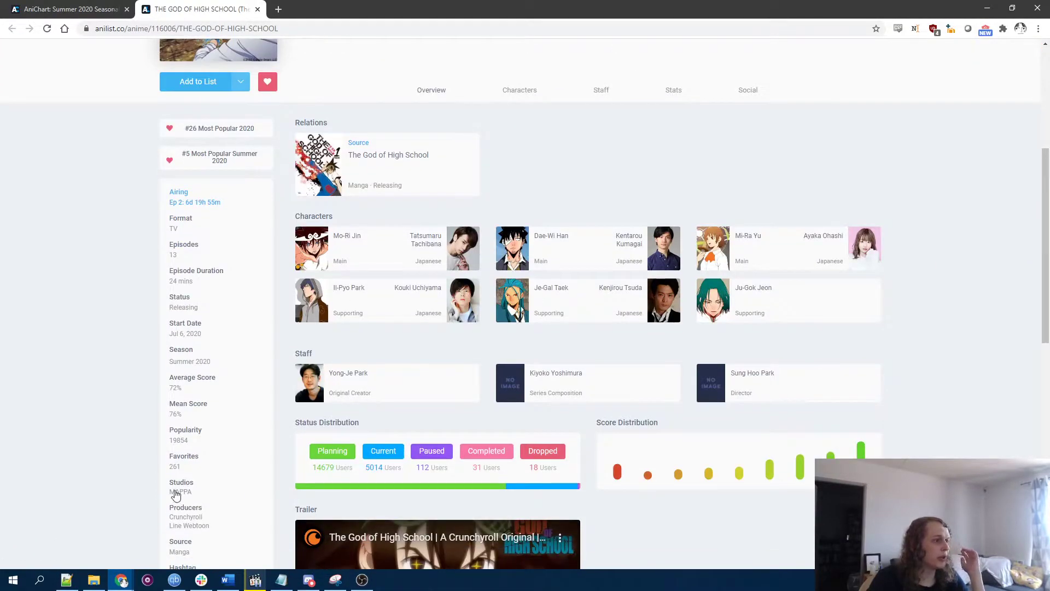
click(180, 491)
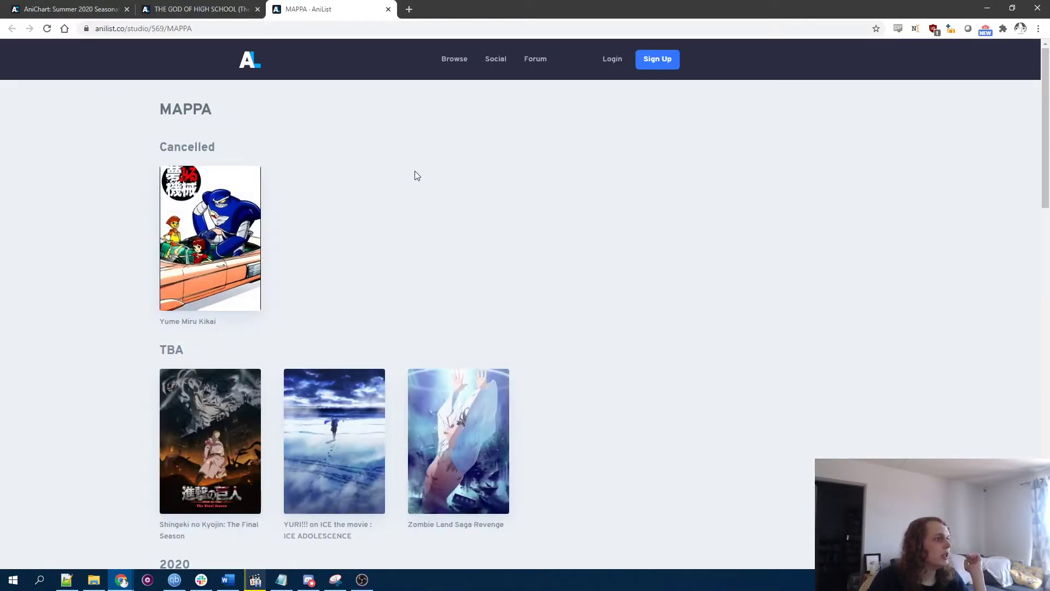
scroll(down, 3)
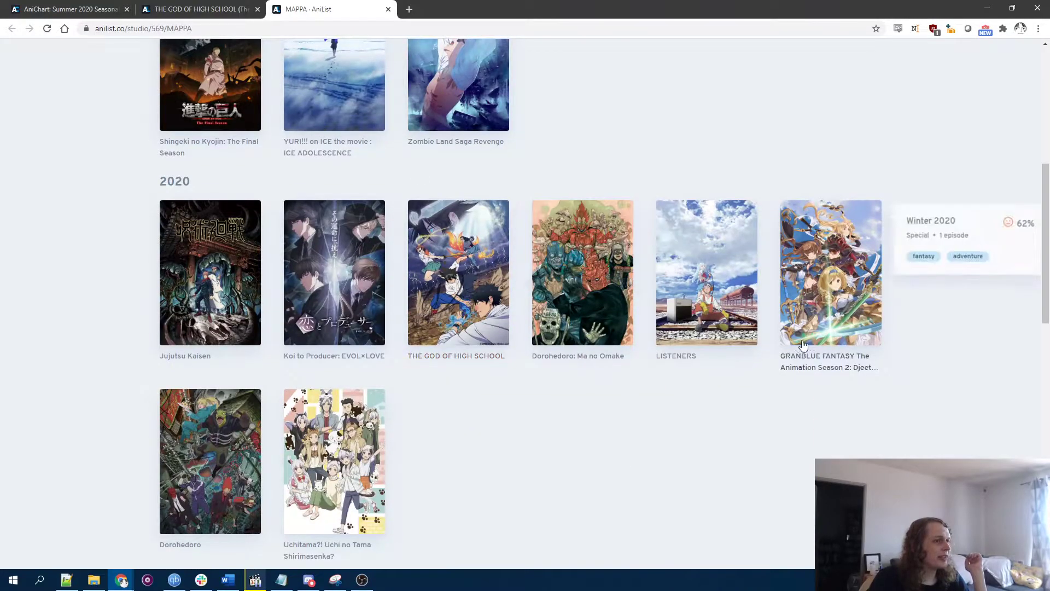
scroll(down, 3)
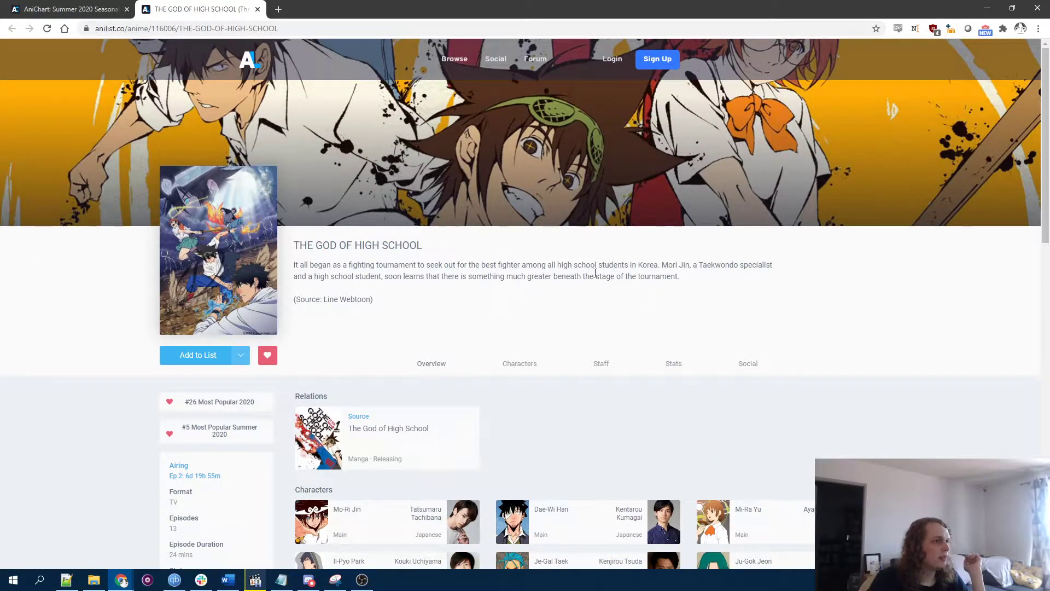
Step: Highlight parts of the anime's description, including 'Korea', and open its source manga
drag(499, 264, 596, 264)
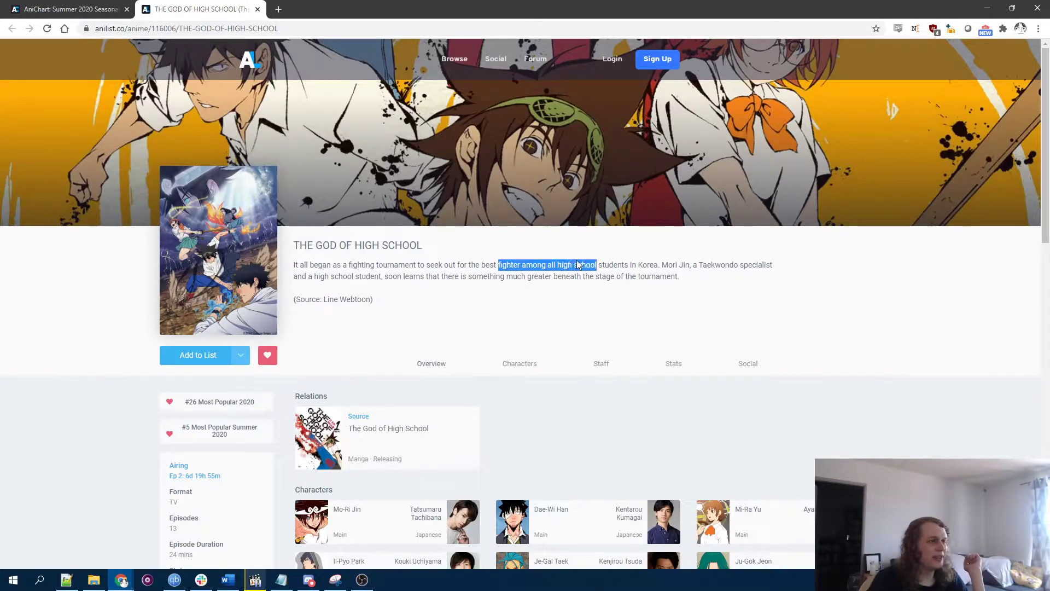
click(578, 264)
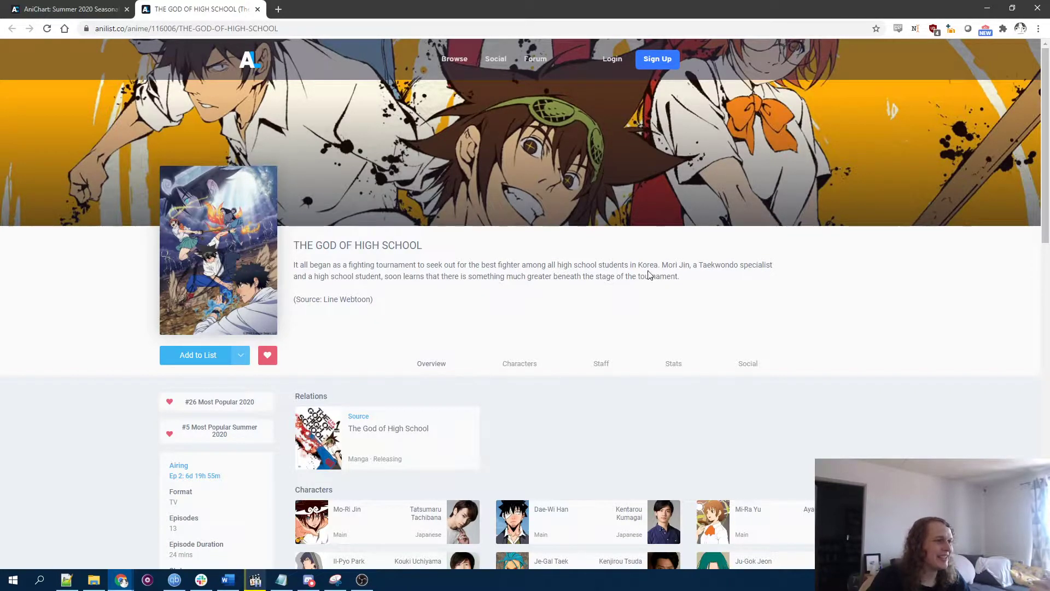
double_click(647, 265)
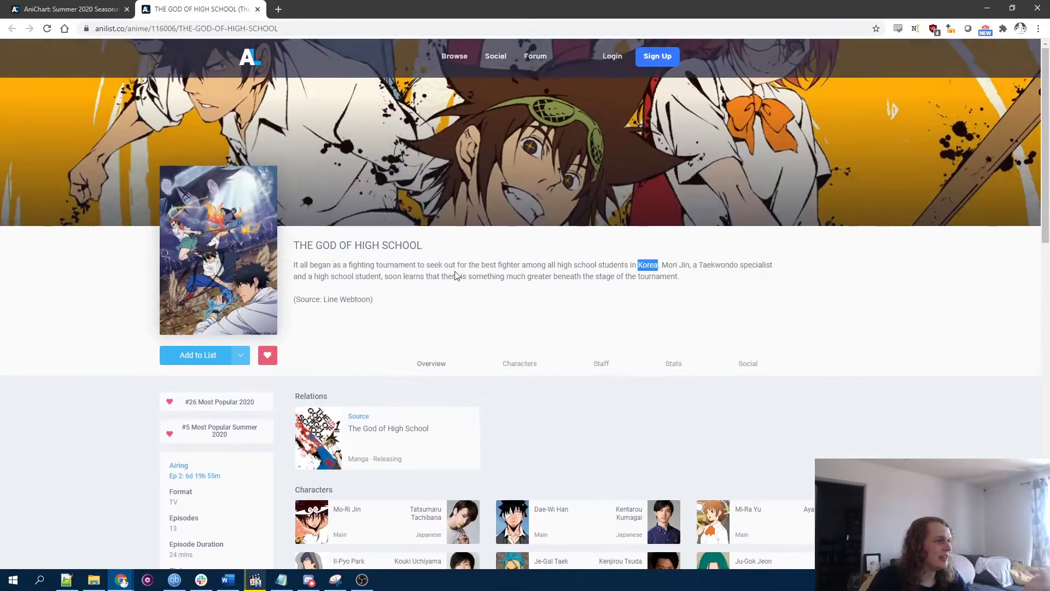
scroll(down, 3)
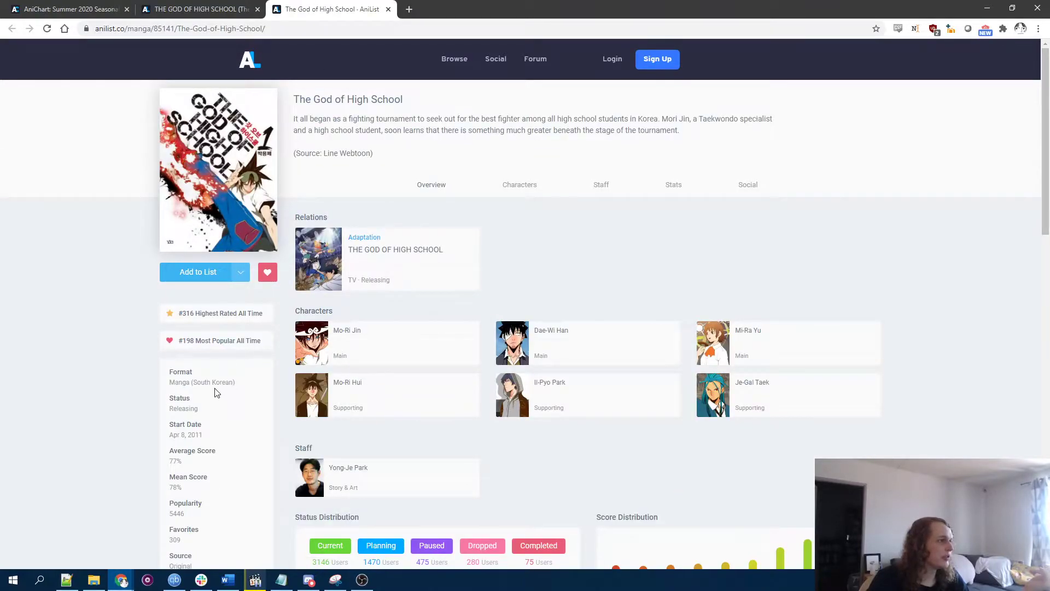
double_click(340, 99)
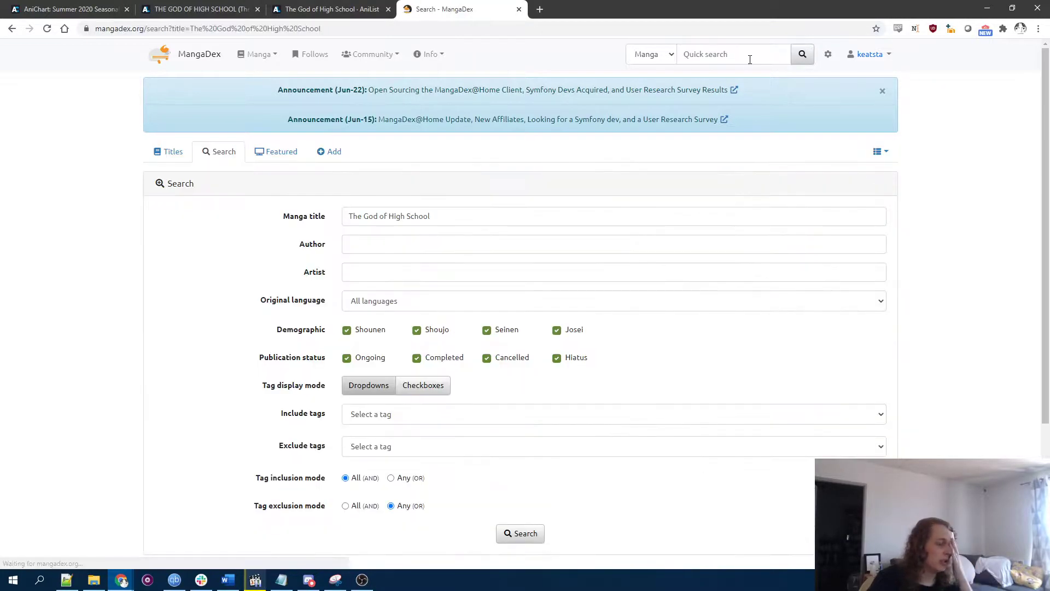
Step: Open The God of High School's MangaDex title page and view its Comments tab
scroll(down, 3)
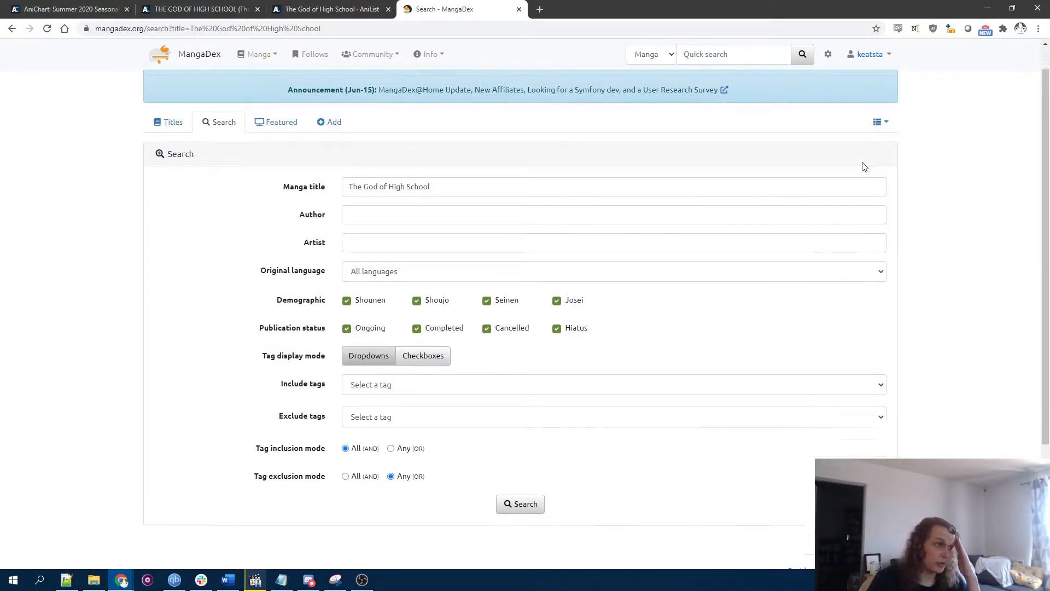
click(519, 504)
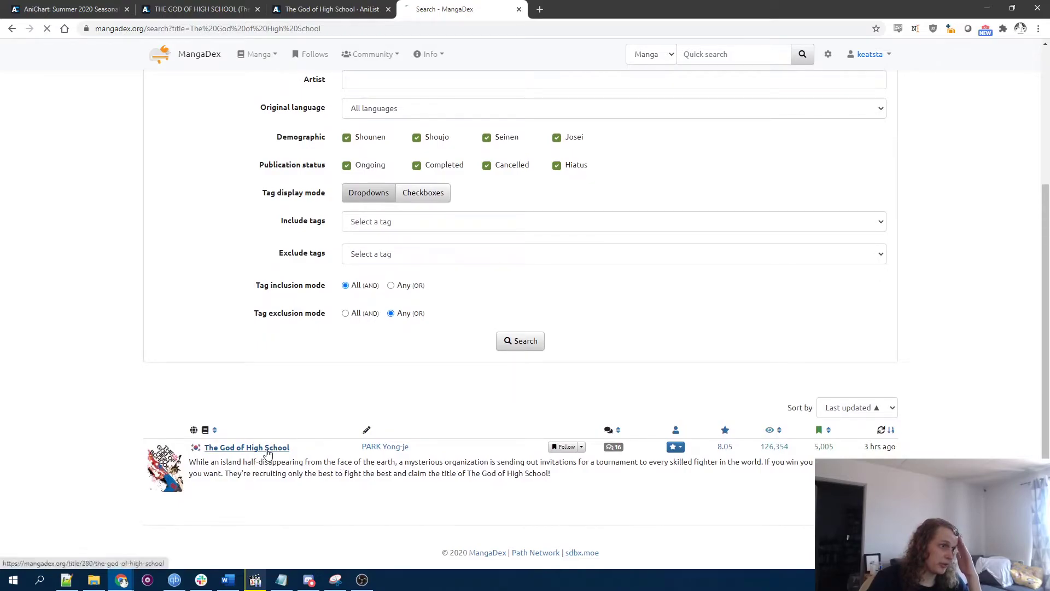
click(246, 447)
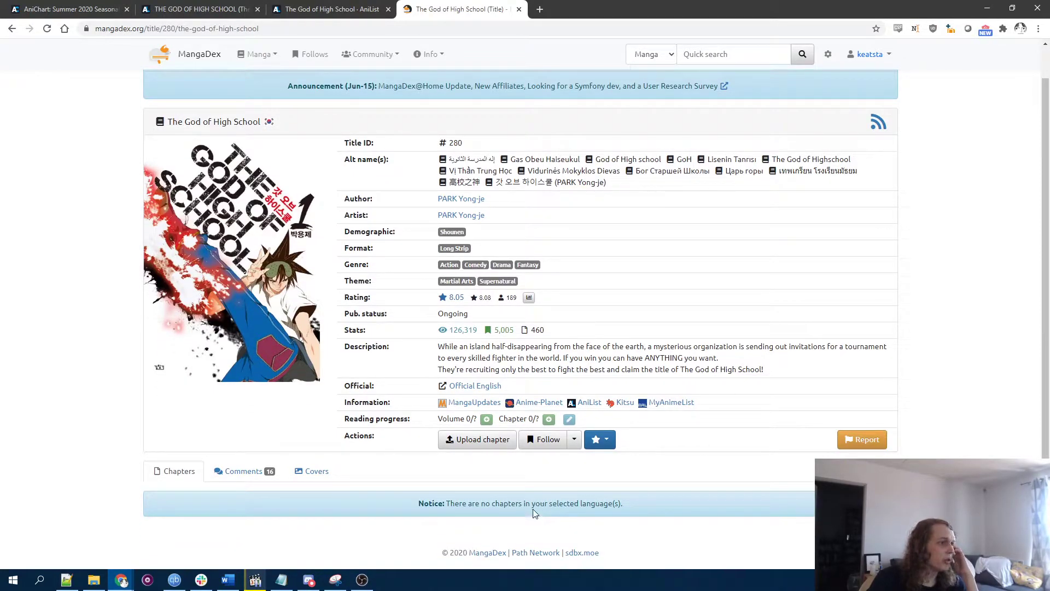
click(243, 470)
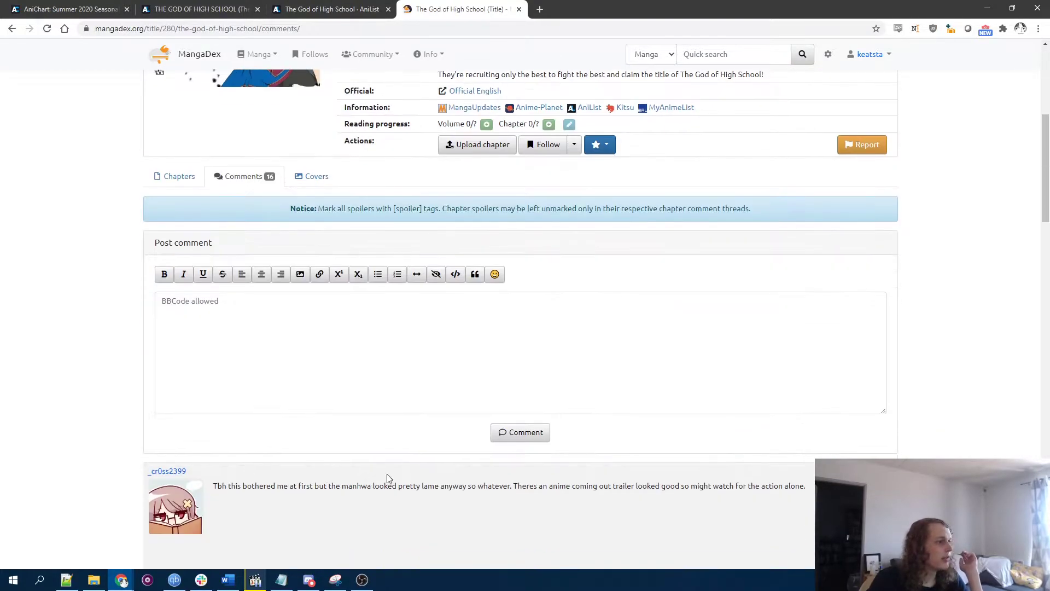
scroll(down, 3)
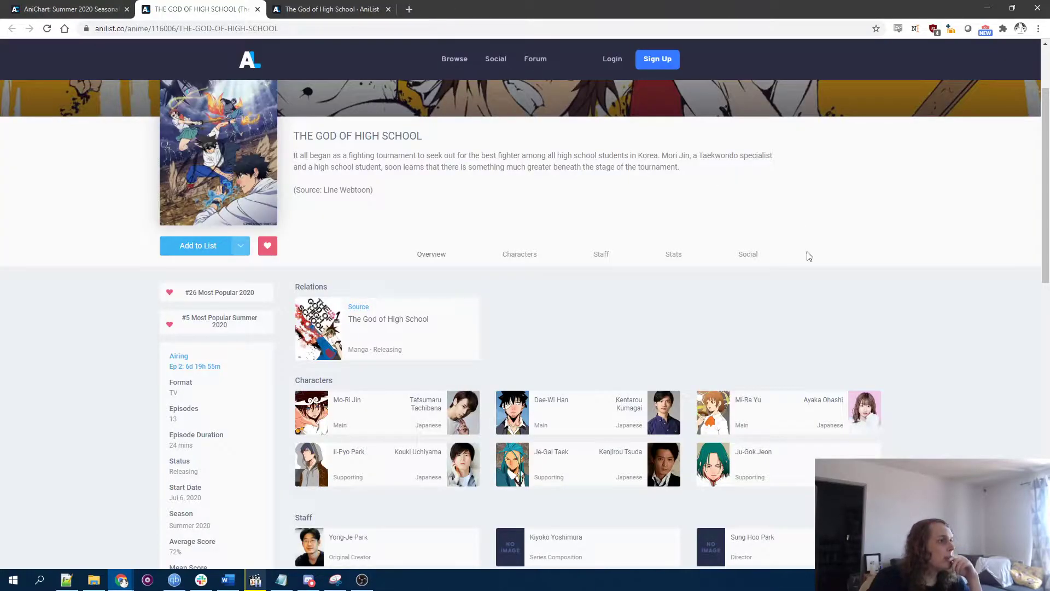
Step: Scroll to The God of High School on the chart, then quick-search MangaDex for 'rental'
scroll(down, 3)
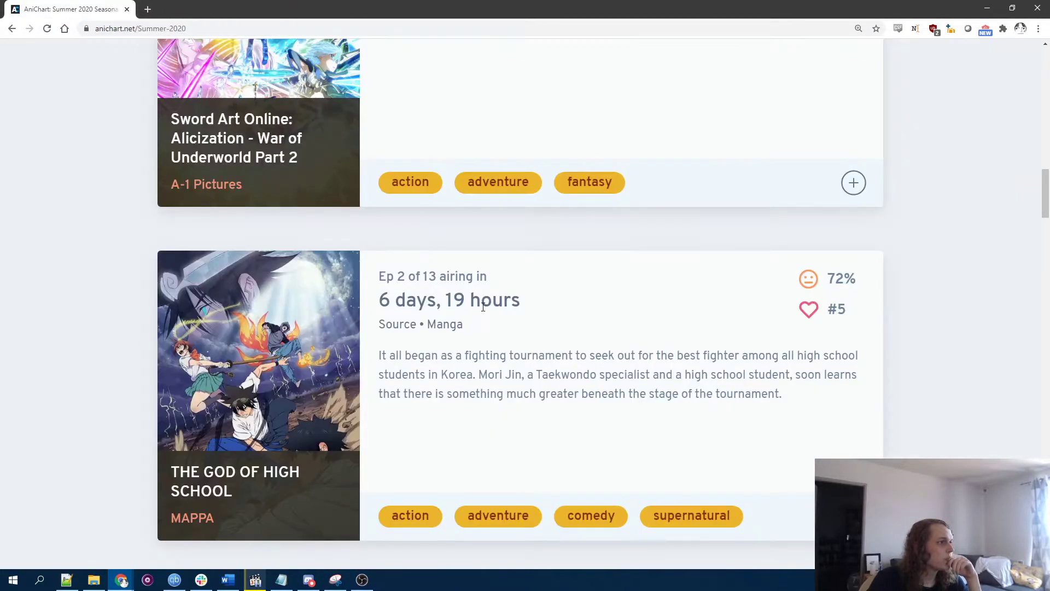
scroll(down, 3)
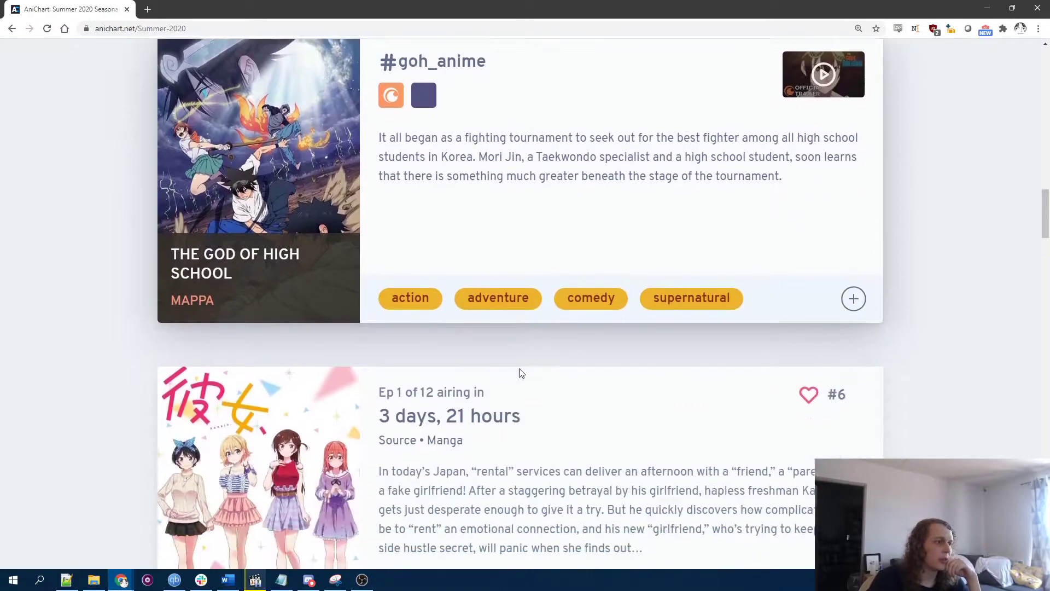
scroll(down, 3)
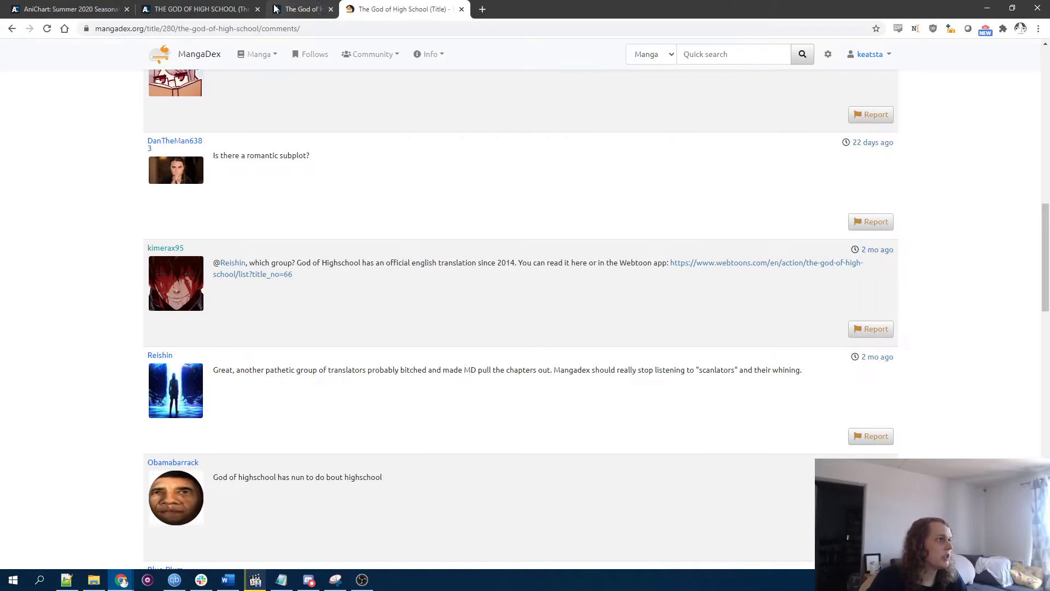
click(733, 54)
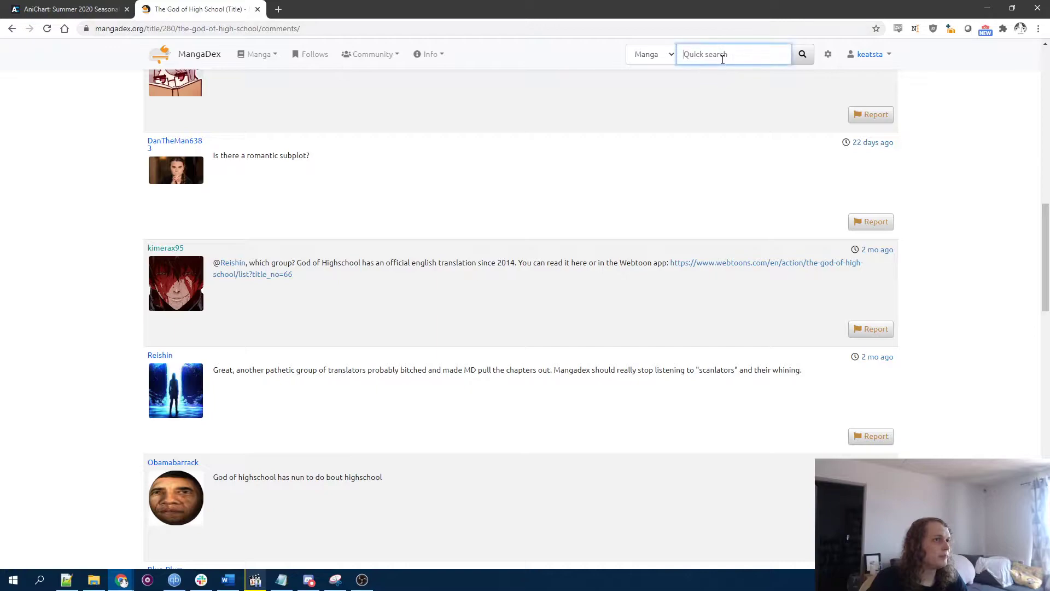
text(rental)
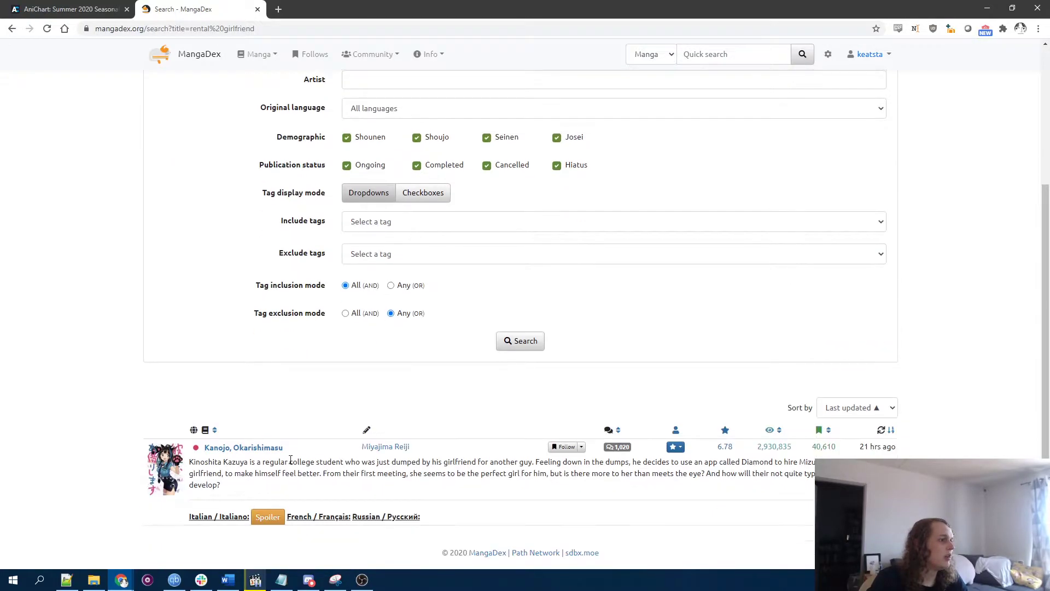
Step: Open Kanojo, Okarishimasu's MangaDex title page, then browse the MangaDex home page
click(243, 447)
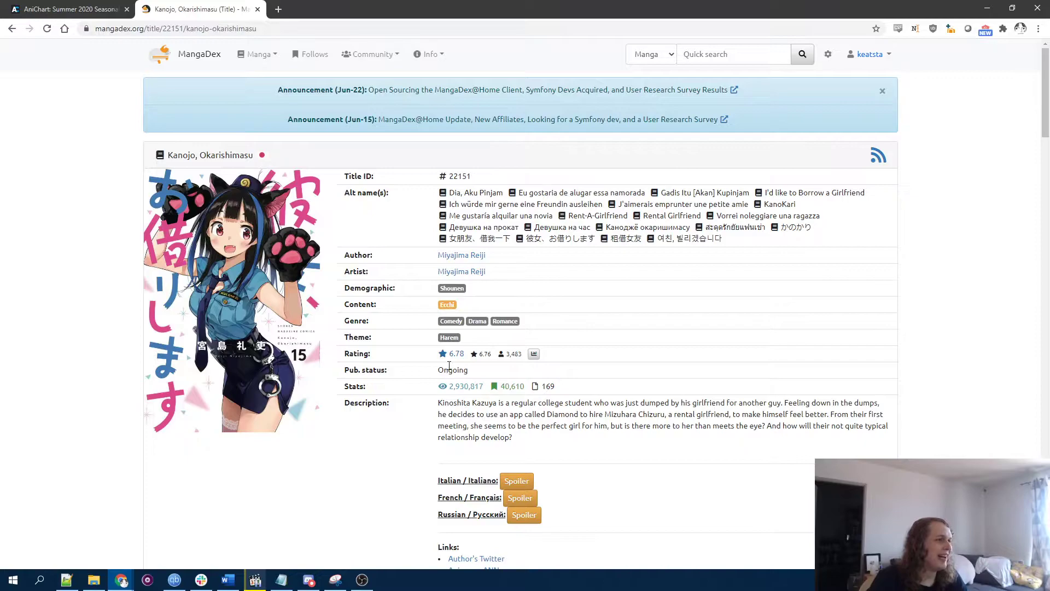
mouse_move(757, 346)
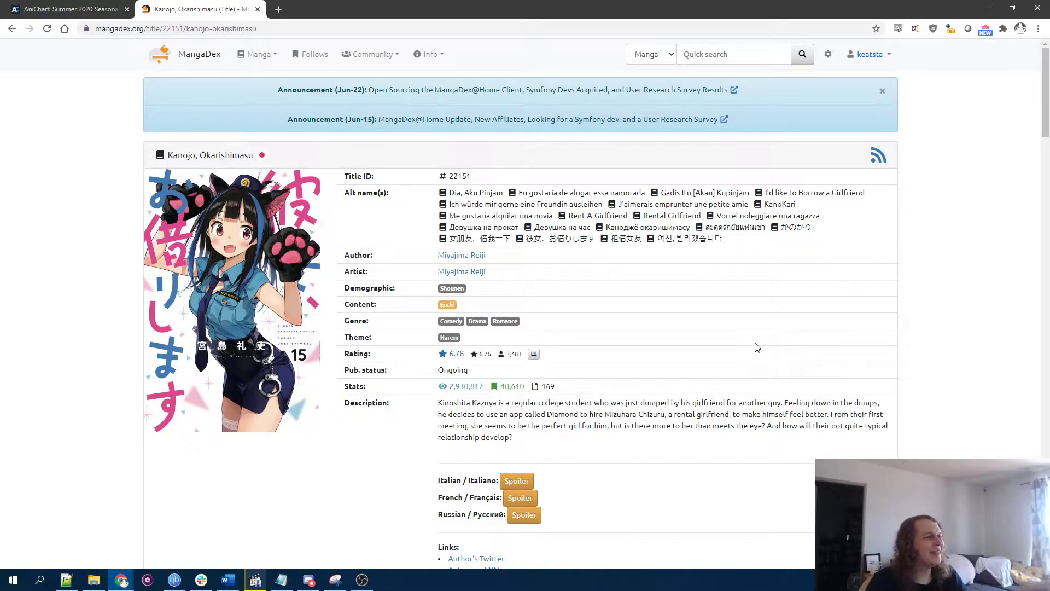
mouse_move(740, 329)
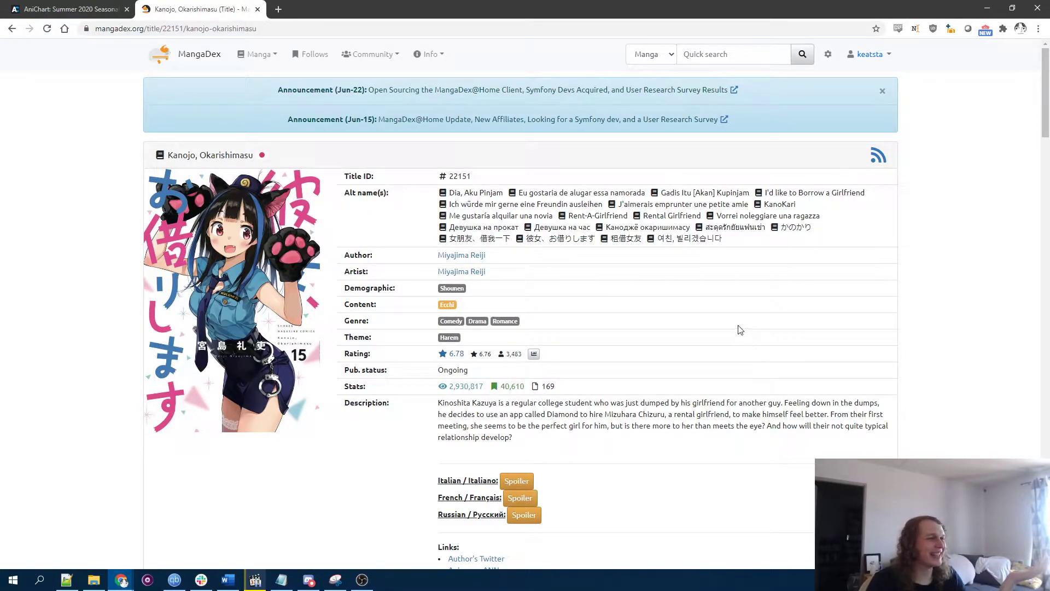
scroll(down, 3)
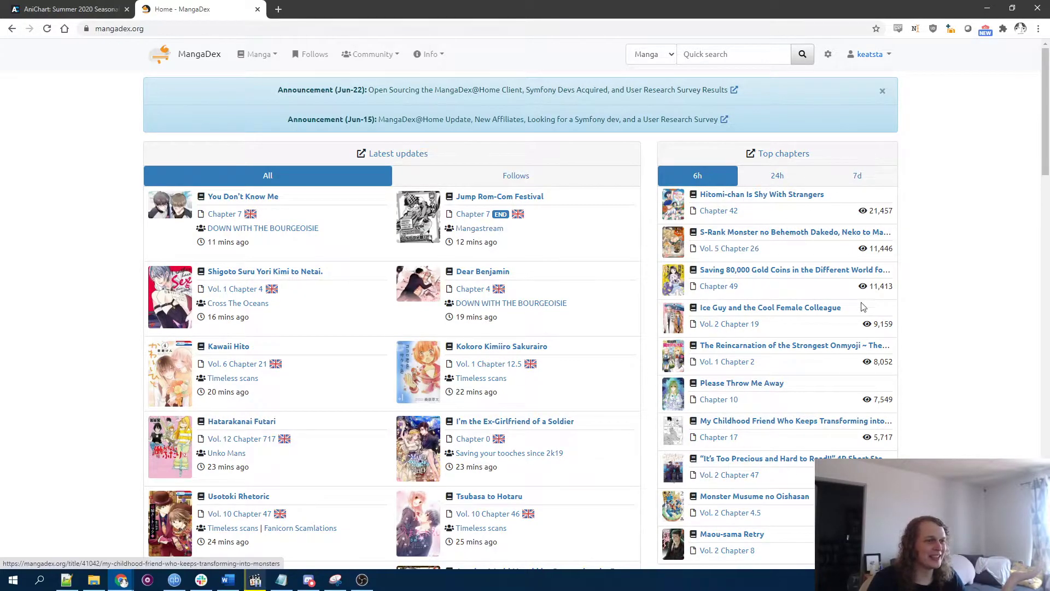
scroll(down, 3)
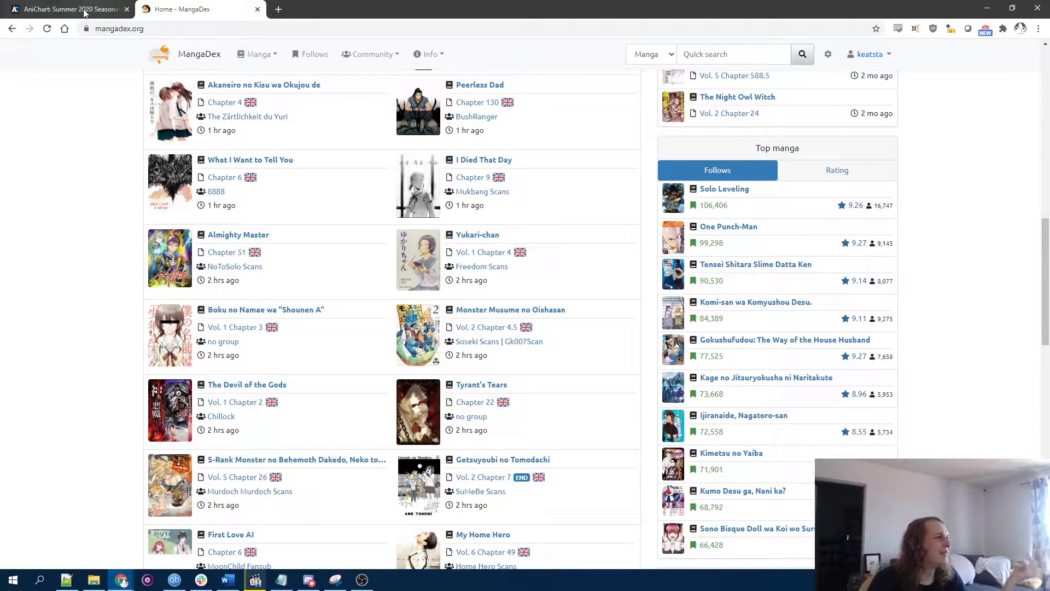
Step: Return to Kanojo, Okarishimasu's MangaDex page and scroll through its chapter list
click(66, 9)
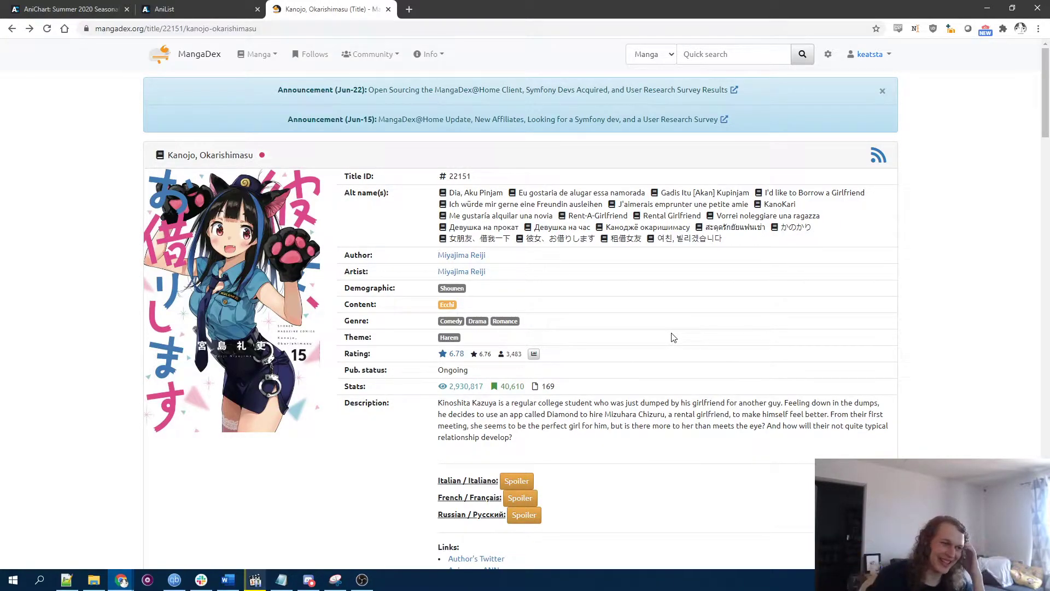
scroll(down, 3)
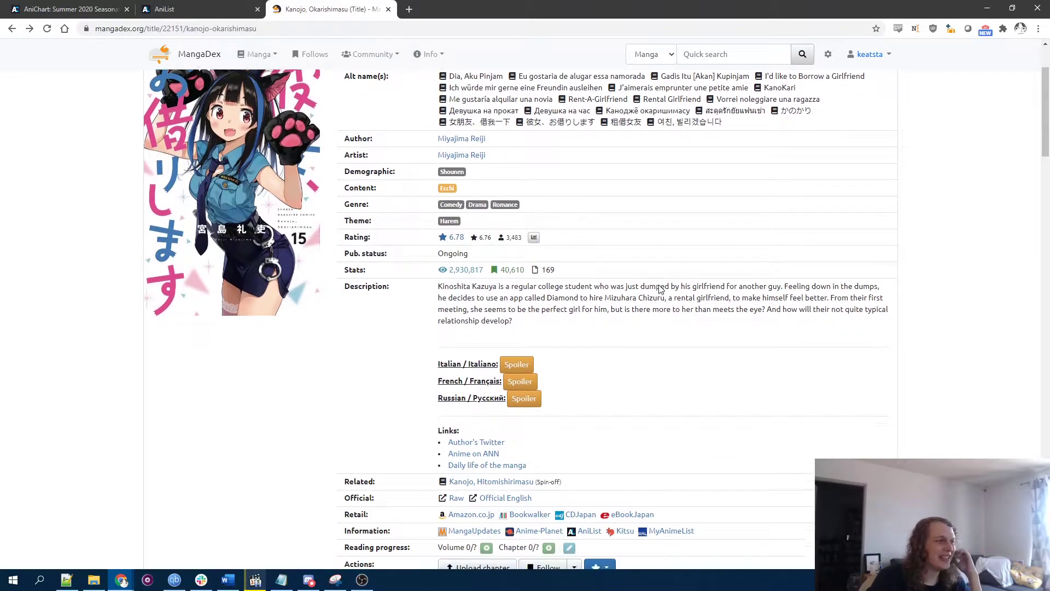
scroll(down, 3)
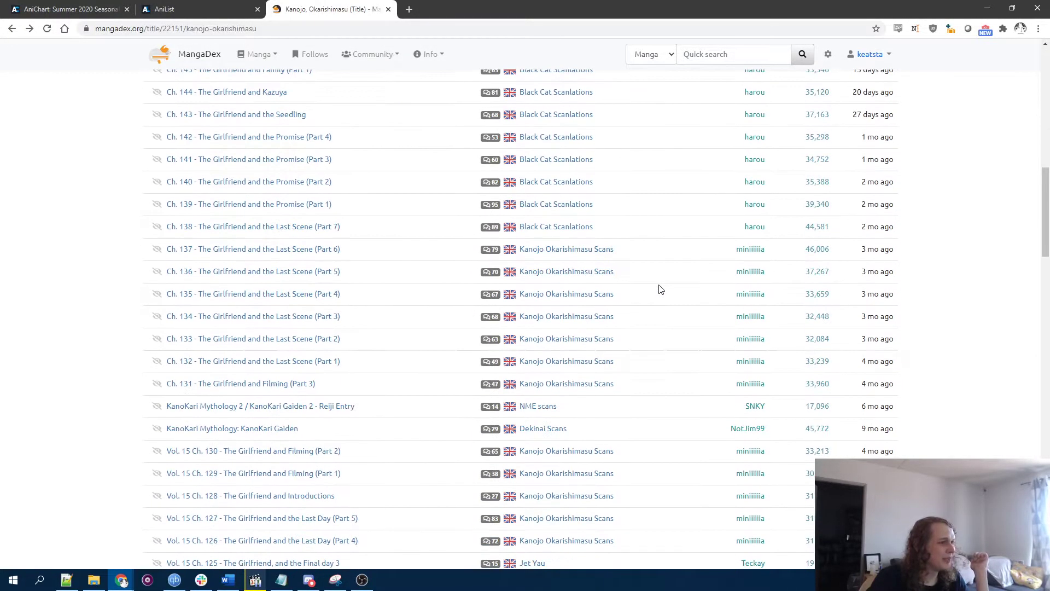
scroll(down, 3)
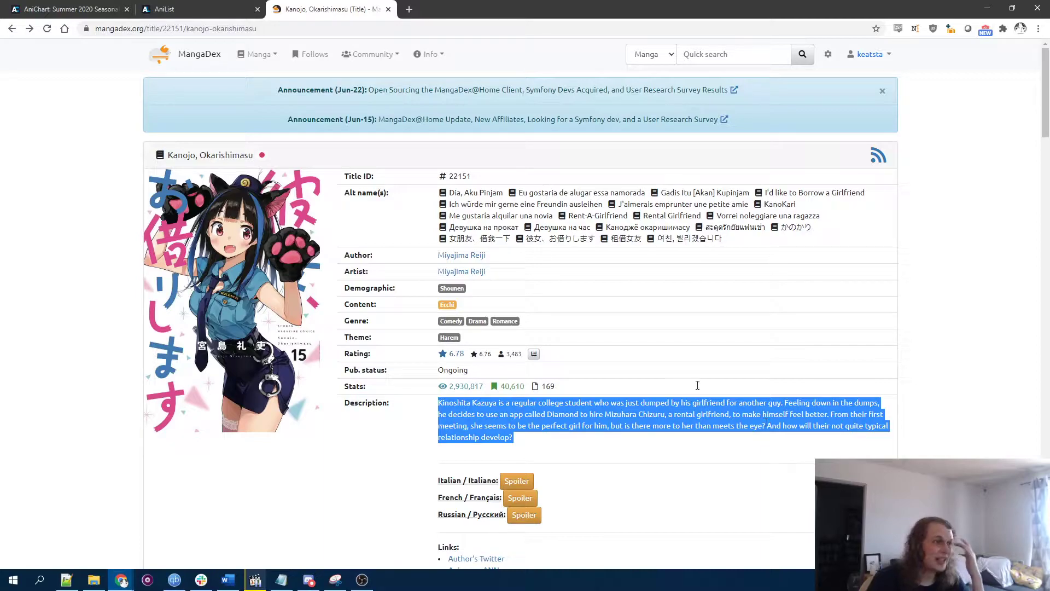
Step: Scroll the Summer 2020 chart past Kanojo, Okarishimasu and Maou Gakuin to Deca-Dence
click(194, 9)
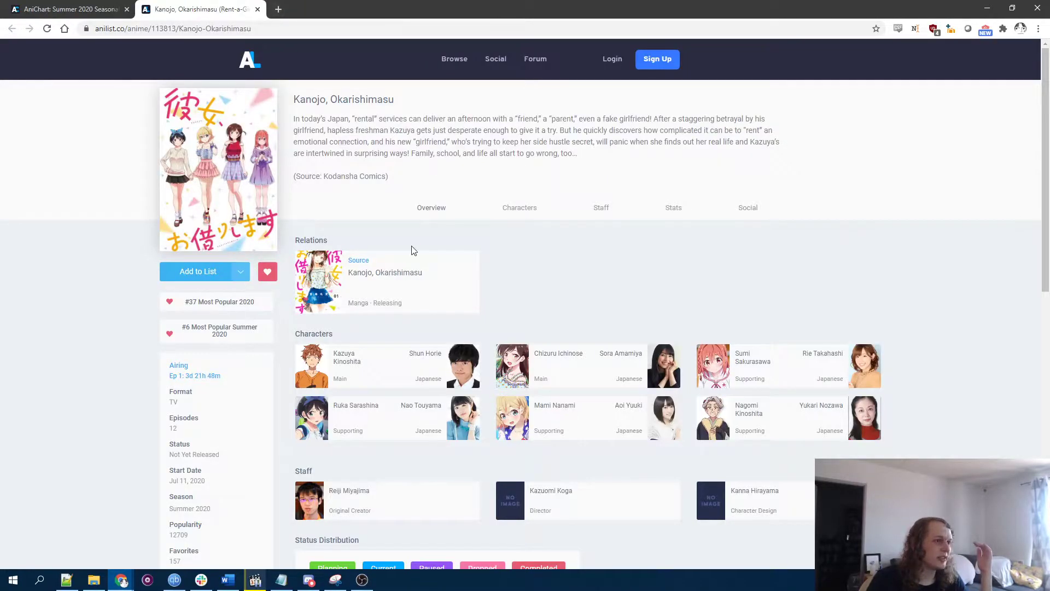
mouse_move(603, 140)
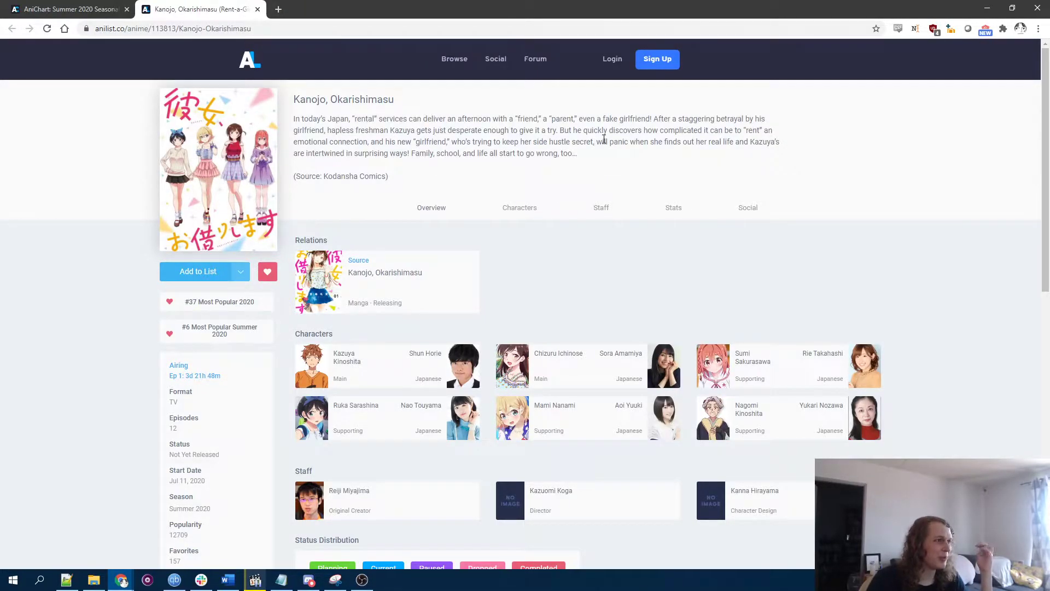
click(67, 9)
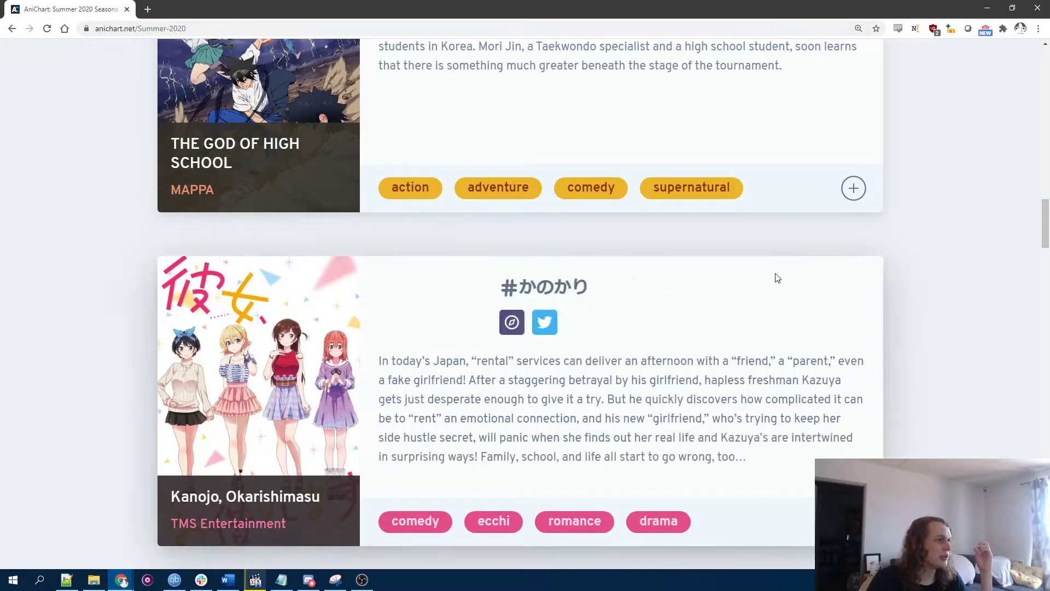
scroll(down, 3)
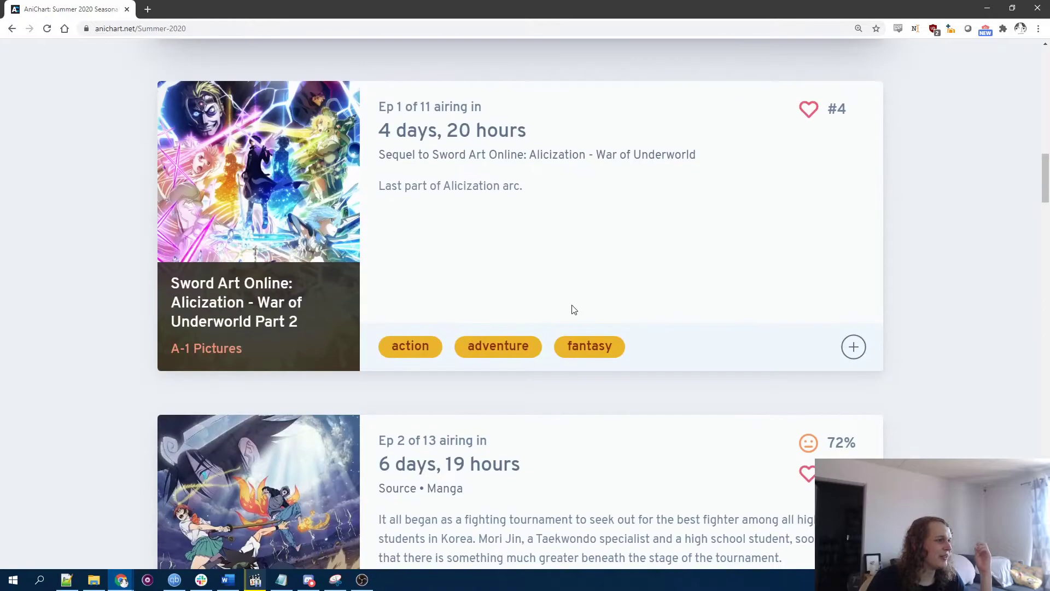
scroll(down, 3)
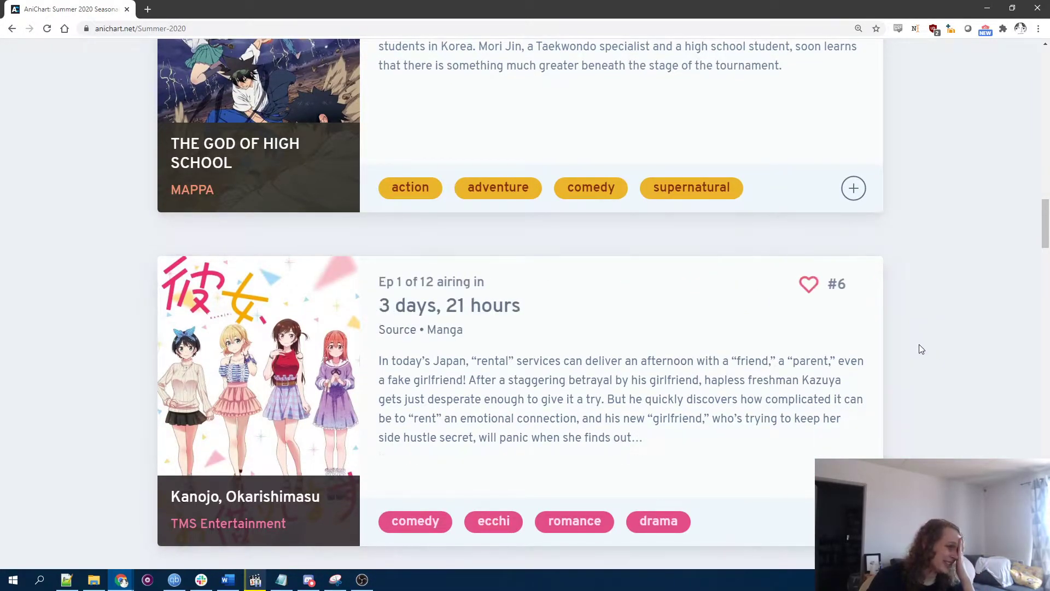
scroll(down, 3)
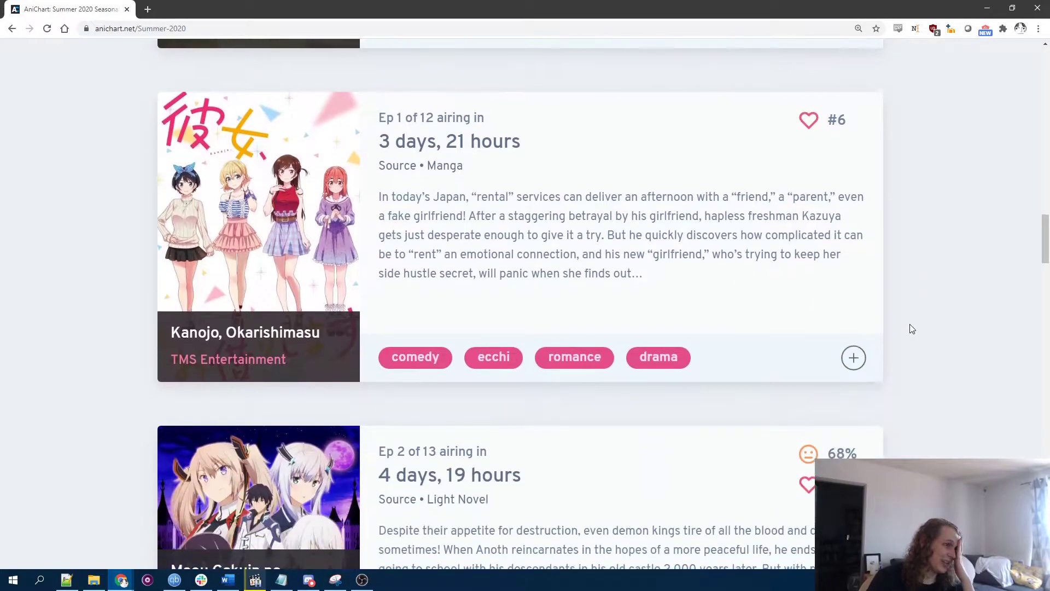
scroll(down, 3)
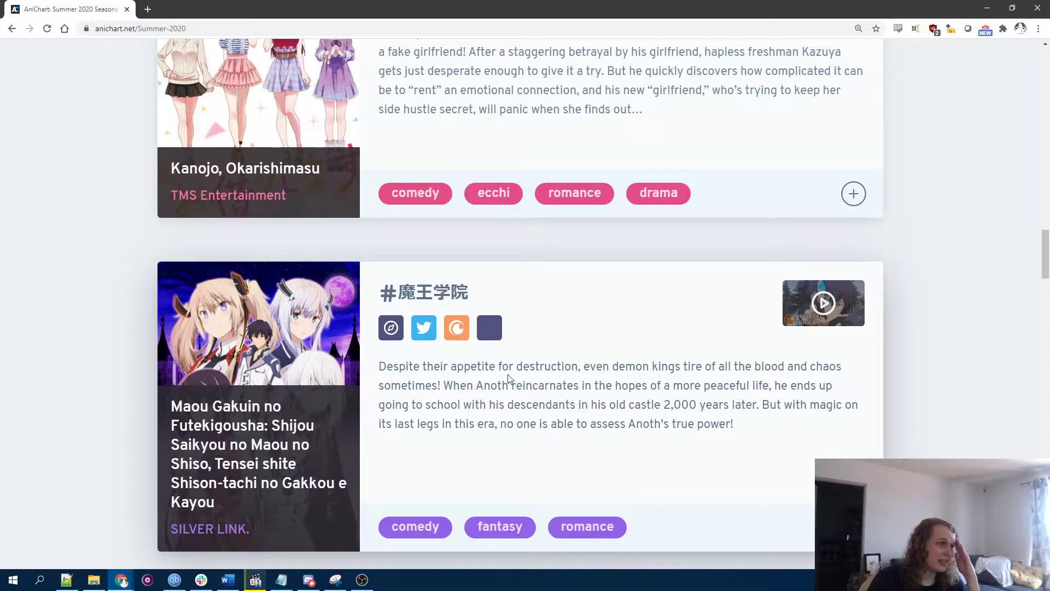
mouse_move(641, 421)
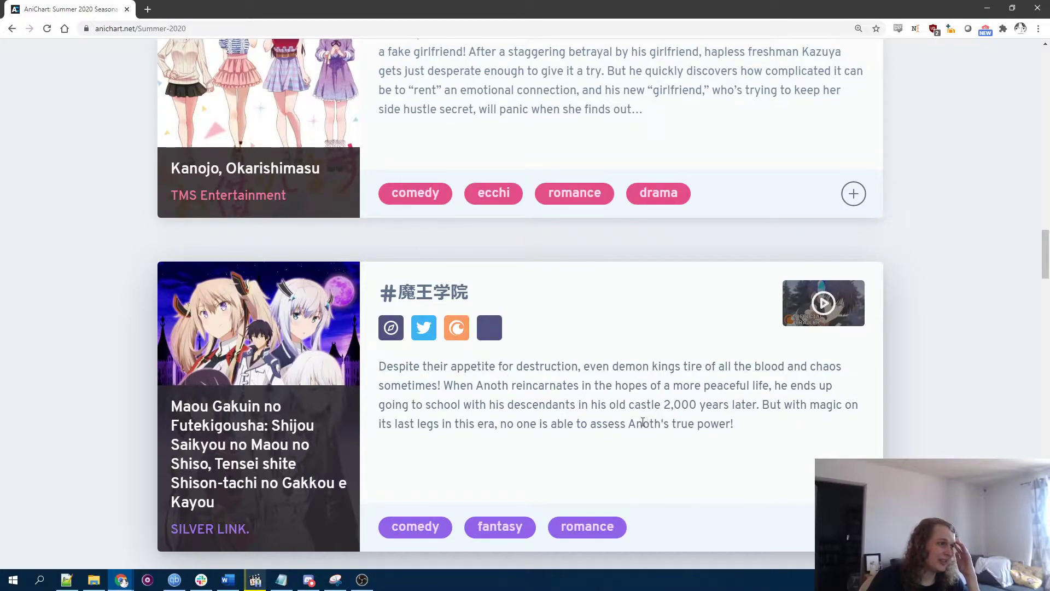
scroll(down, 3)
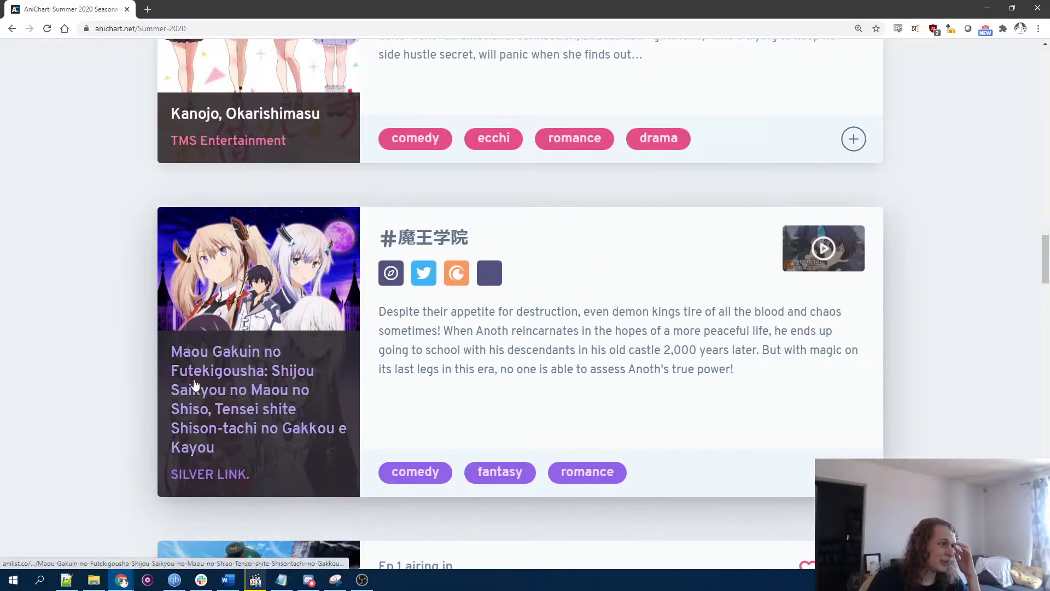
scroll(down, 3)
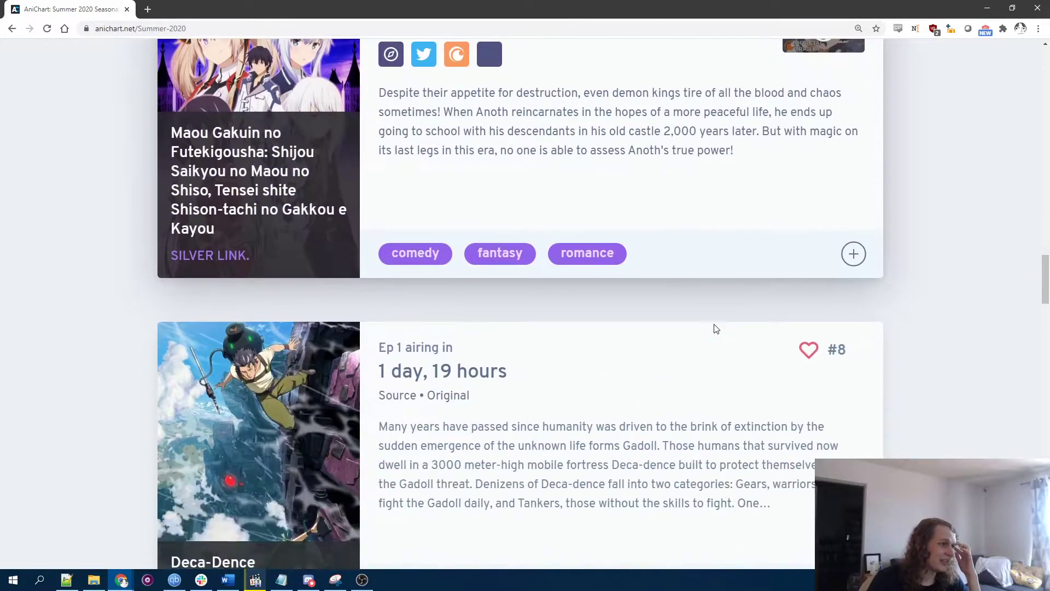
scroll(down, 3)
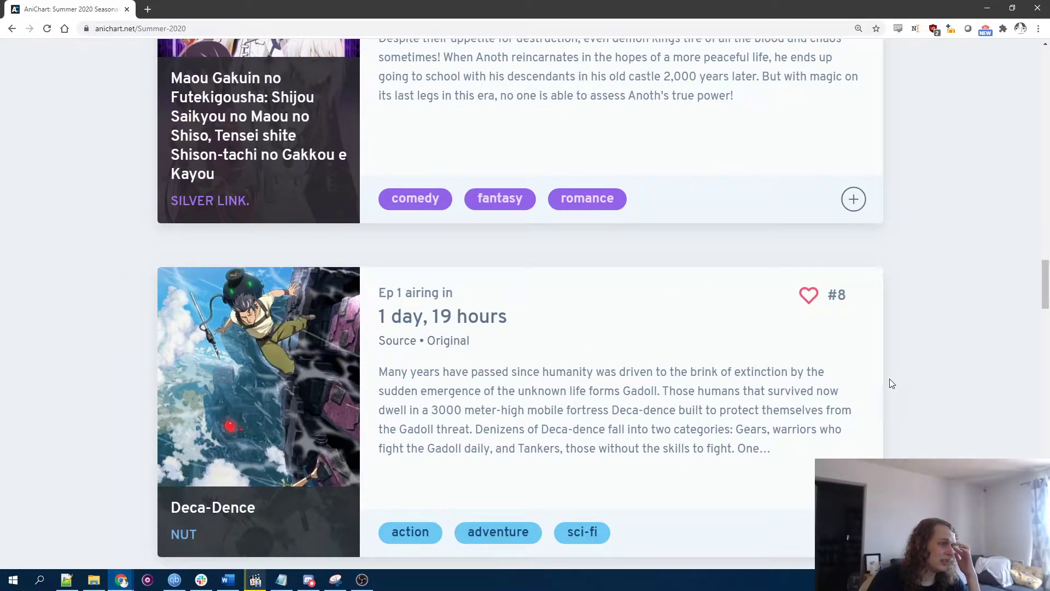
Step: Review Deca-Dence's AniList page (NUT studio, staff, trailer), copy its title, and return to the chart
click(184, 534)
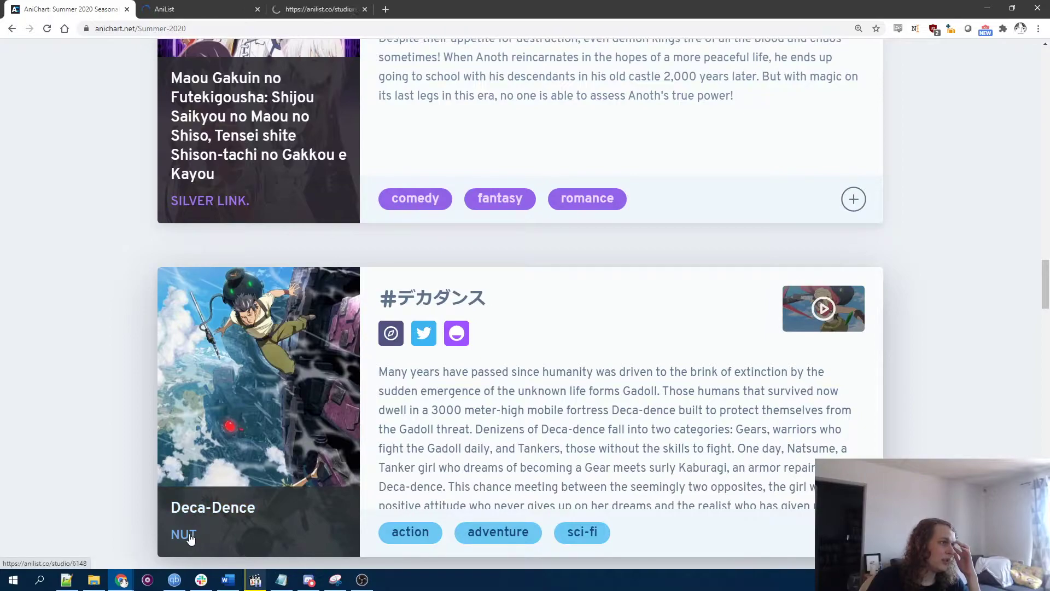
click(182, 534)
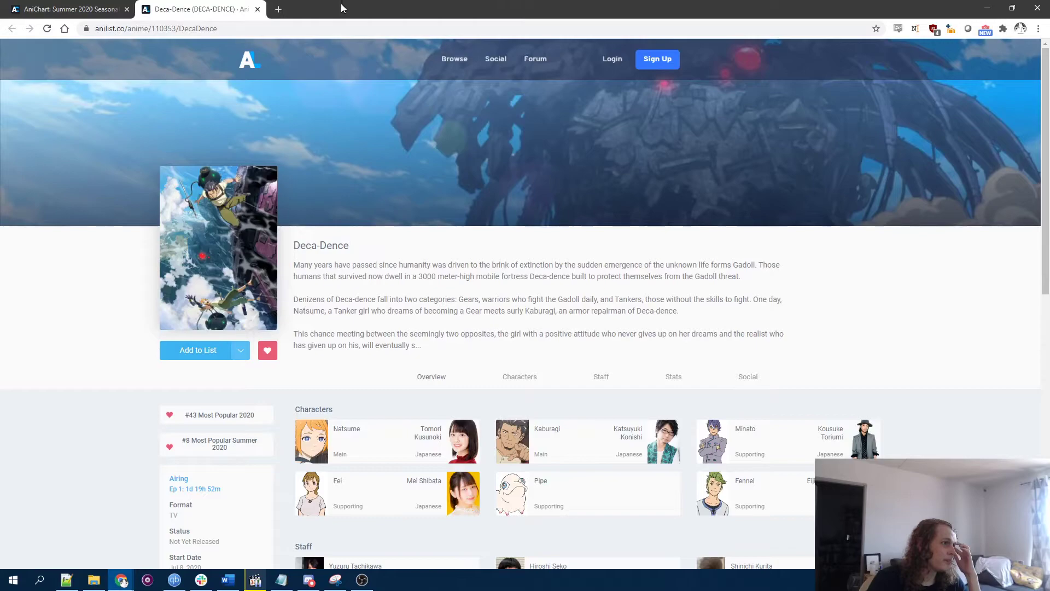
mouse_move(493, 213)
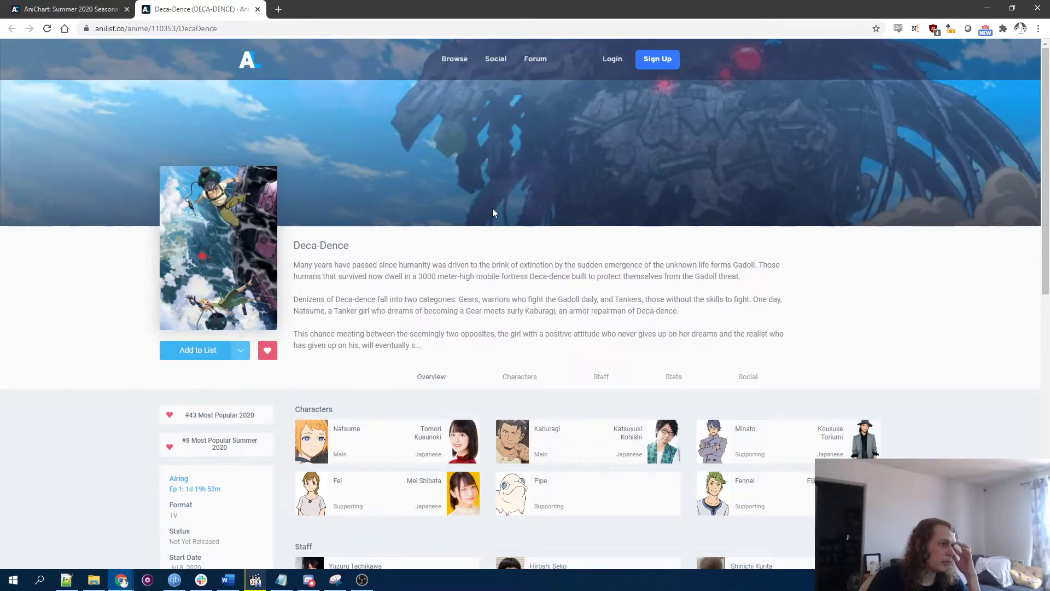
scroll(down, 3)
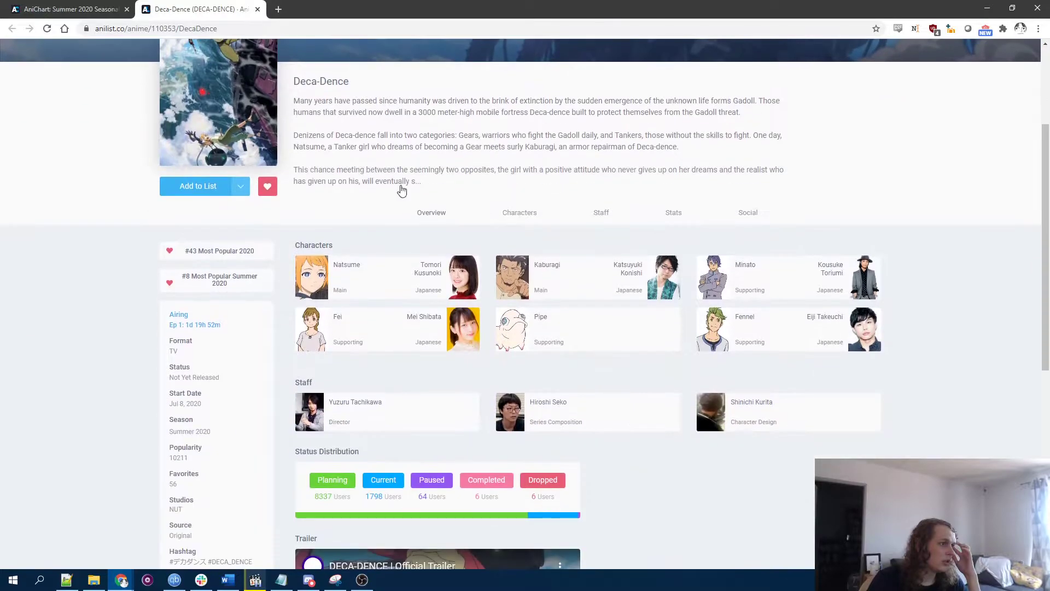
right_click(321, 244)
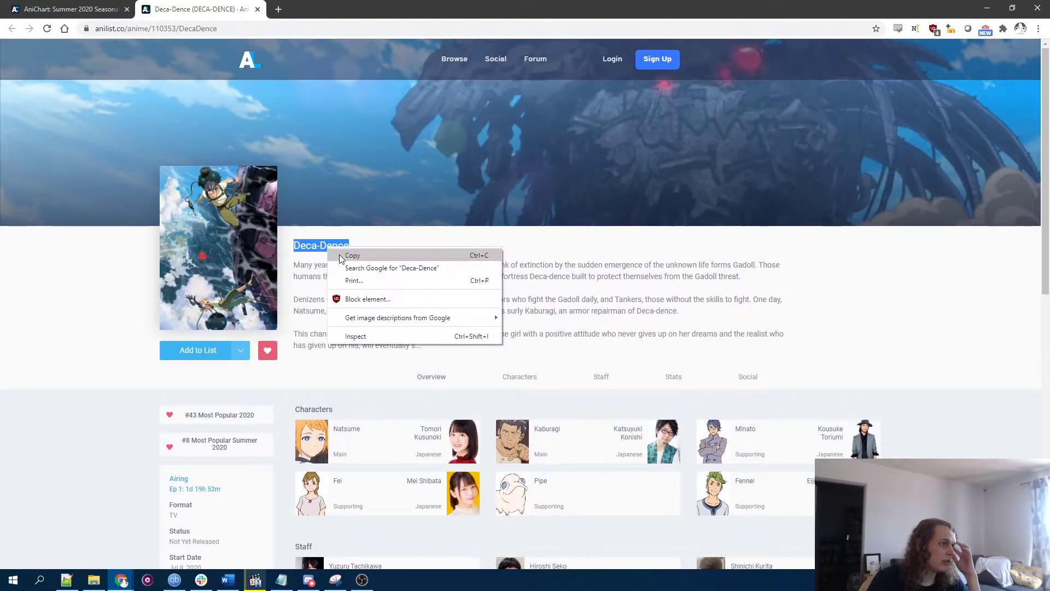
scroll(down, 3)
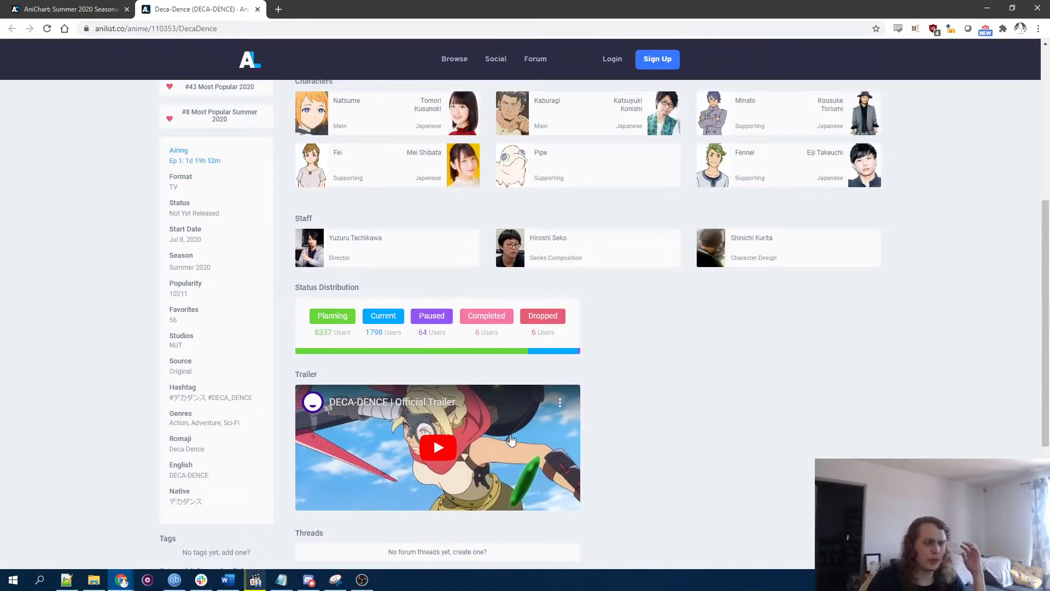
mouse_move(522, 445)
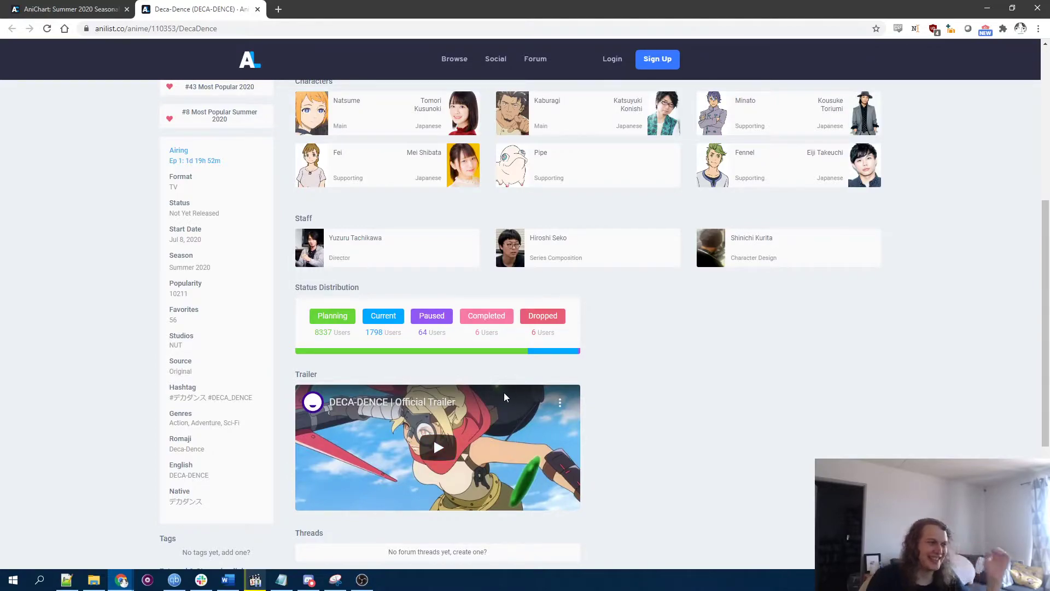
mouse_move(418, 404)
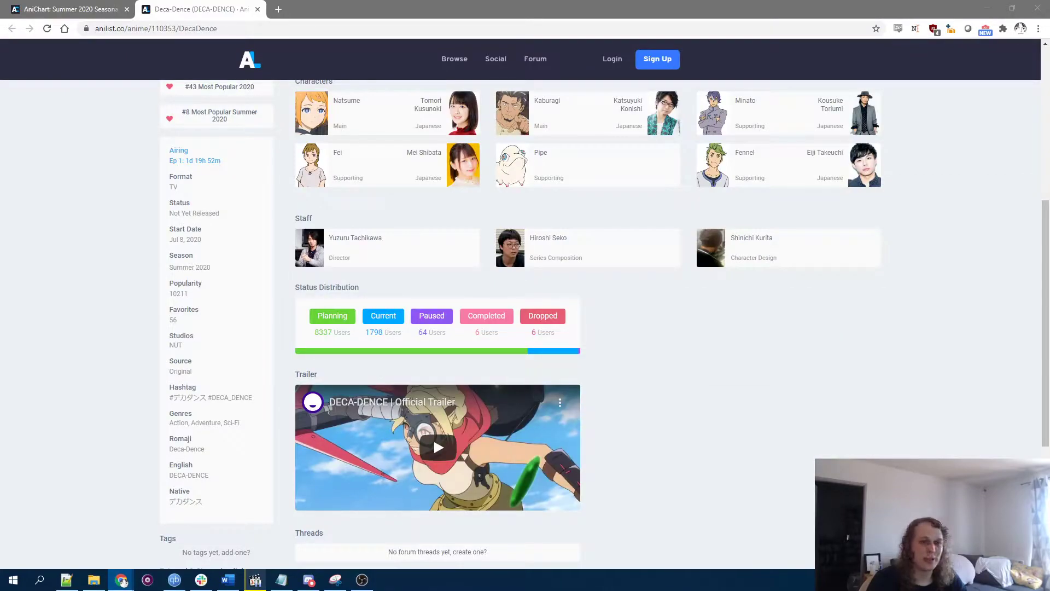
scroll(up, 3)
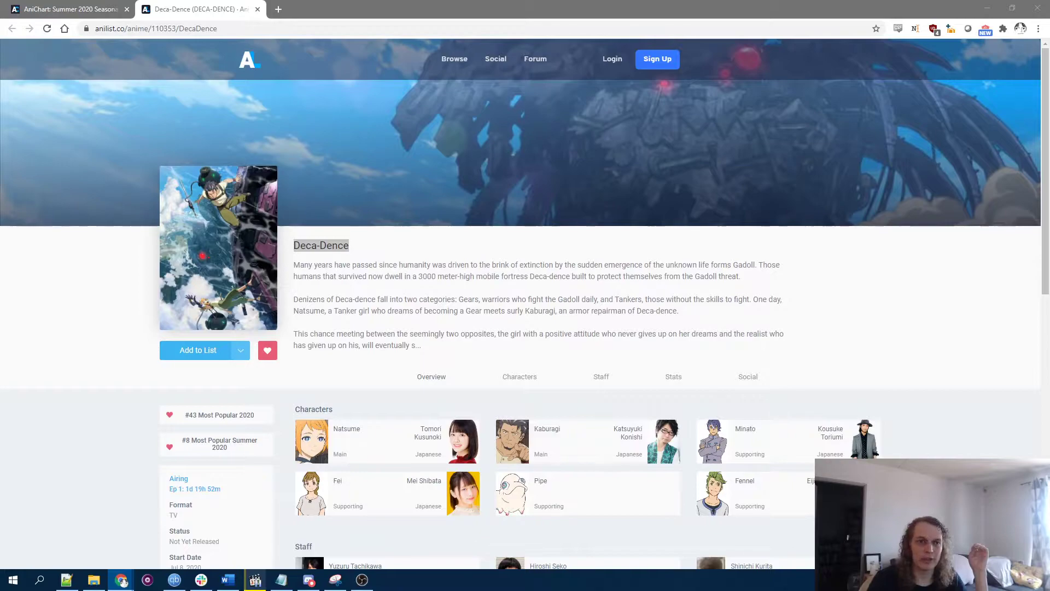
click(66, 9)
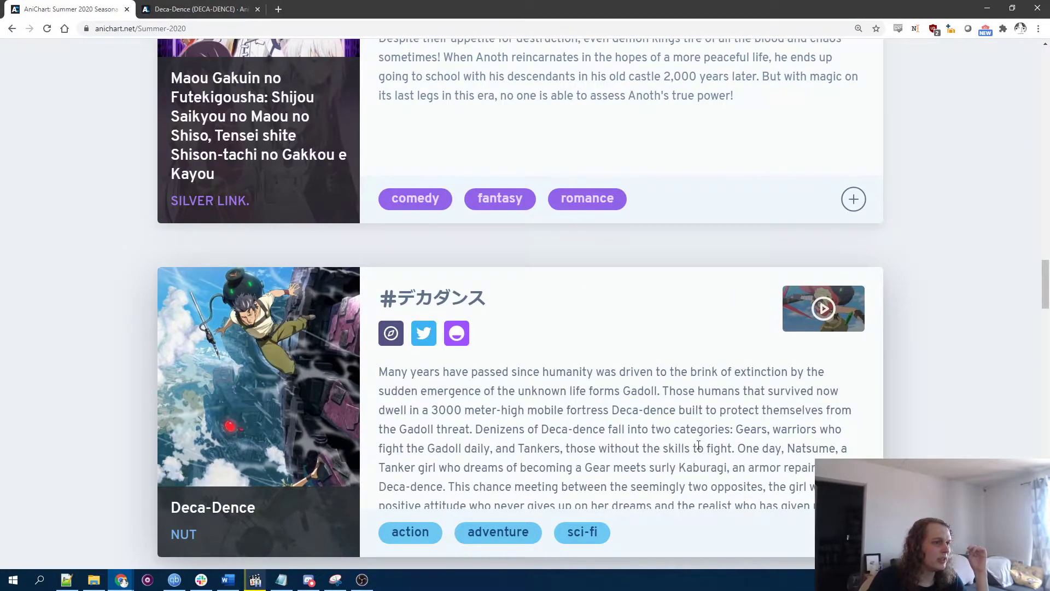
scroll(down, 3)
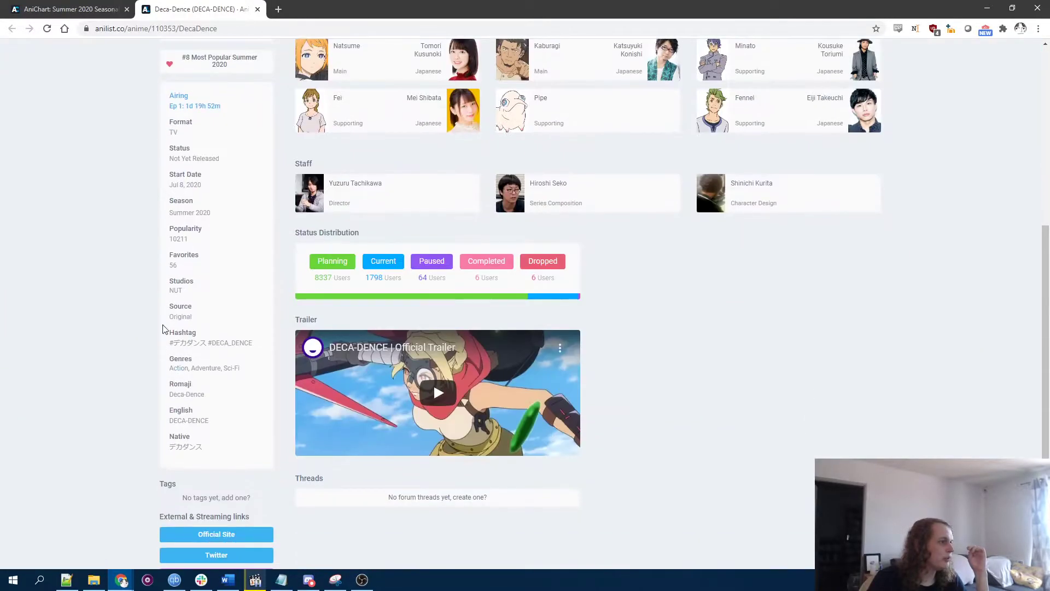
click(175, 290)
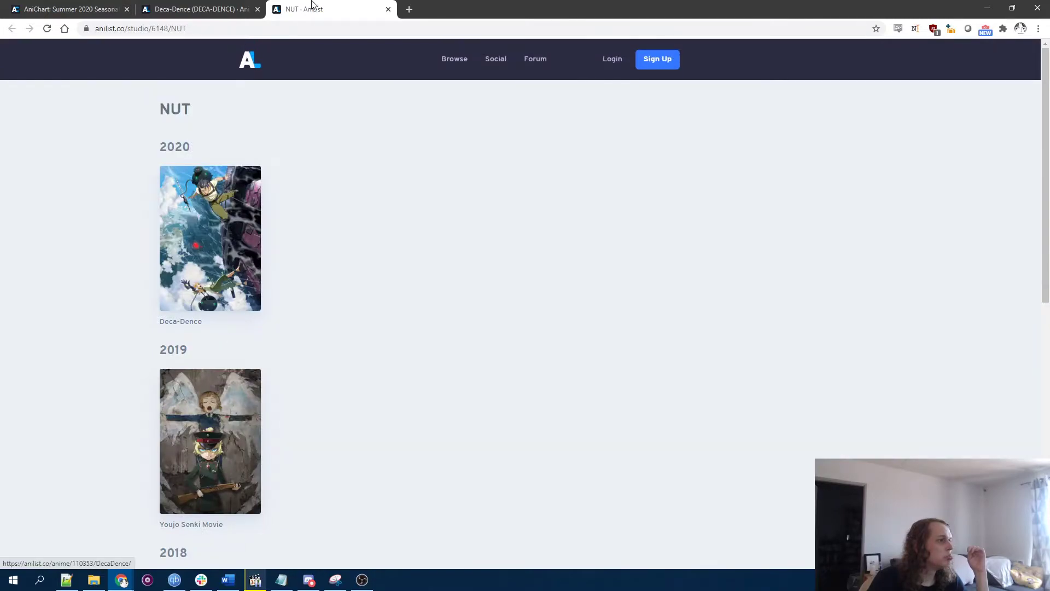
click(209, 237)
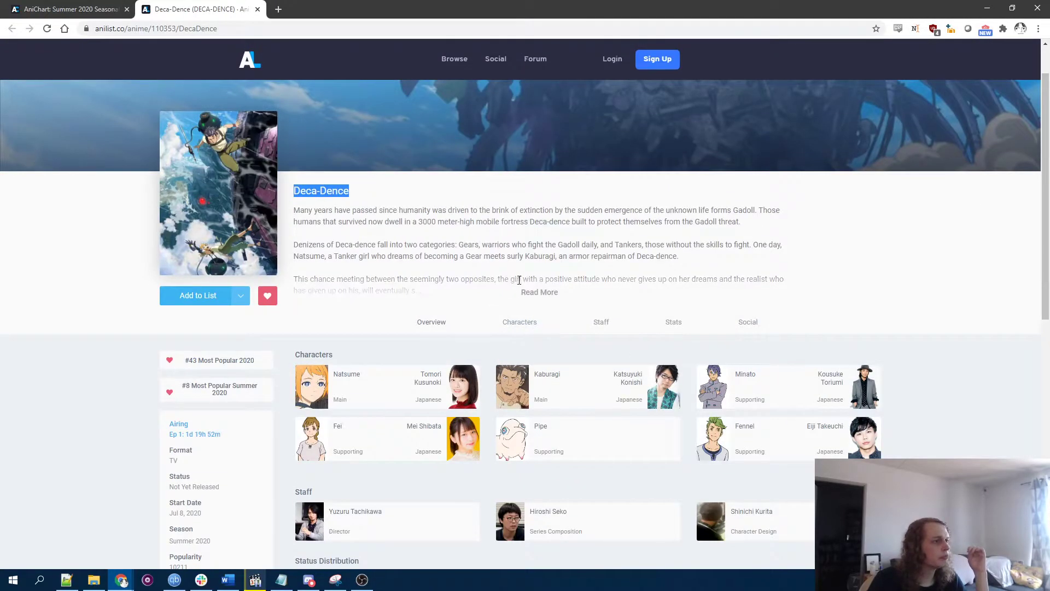
click(539, 291)
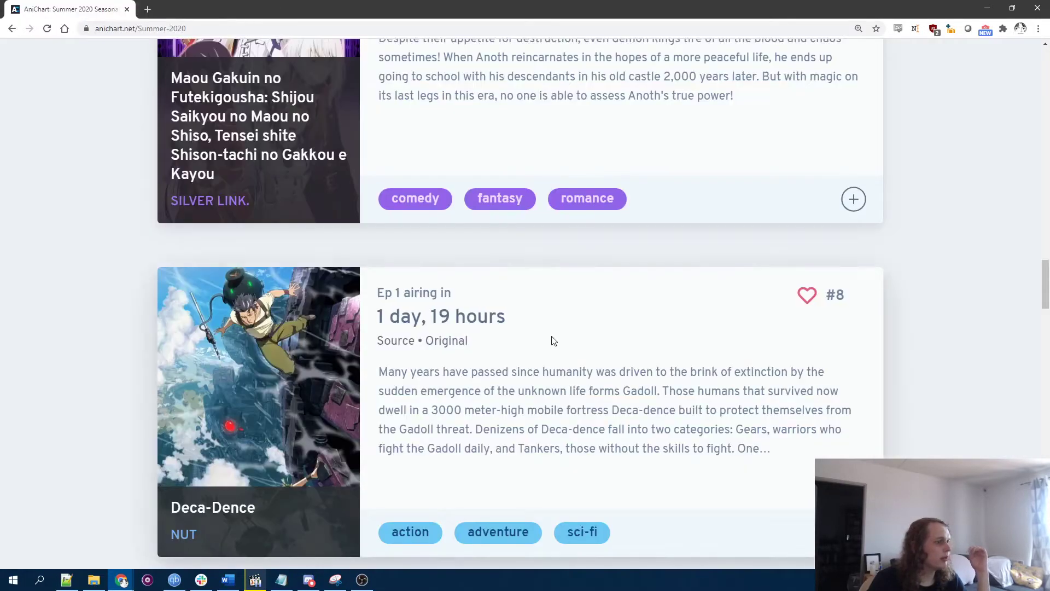
Step: Scroll the Summer 2020 chart past Deca-Dence to the Uzaki-chan wa Asobitai! entry
scroll(down, 3)
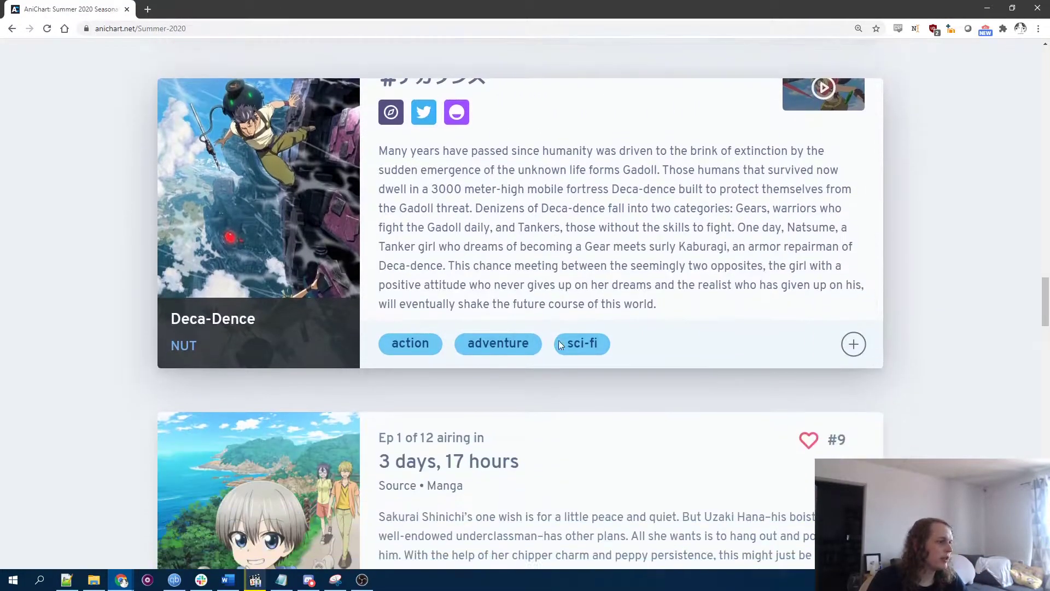
scroll(down, 3)
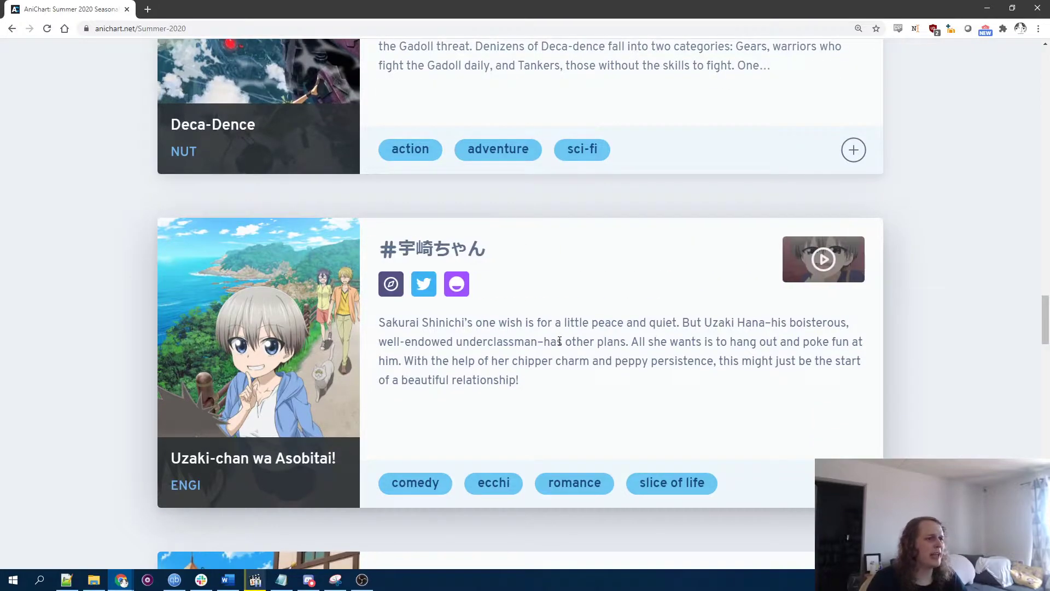
mouse_move(311, 455)
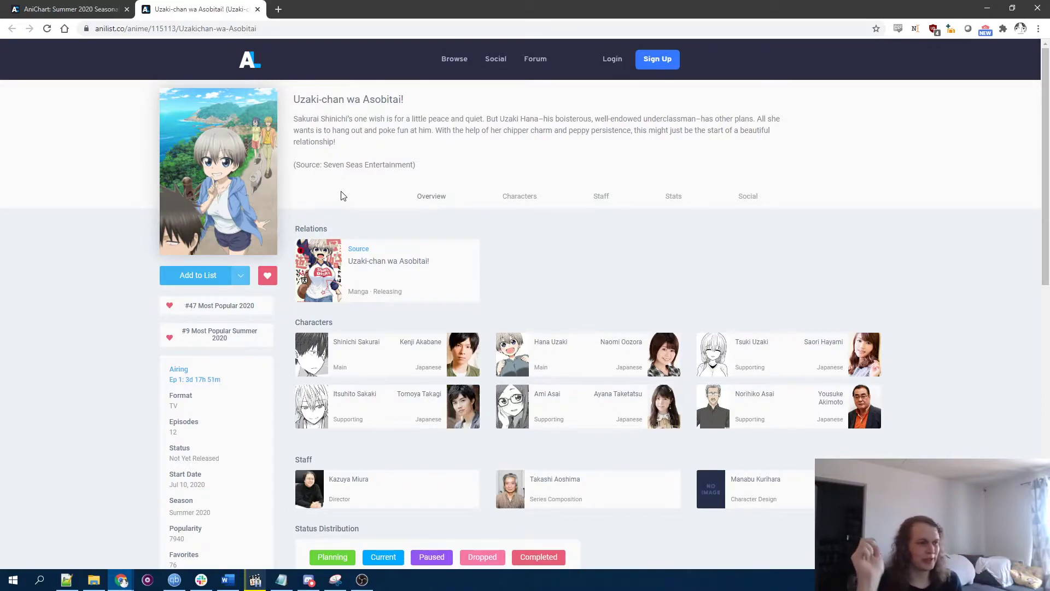
mouse_move(417, 316)
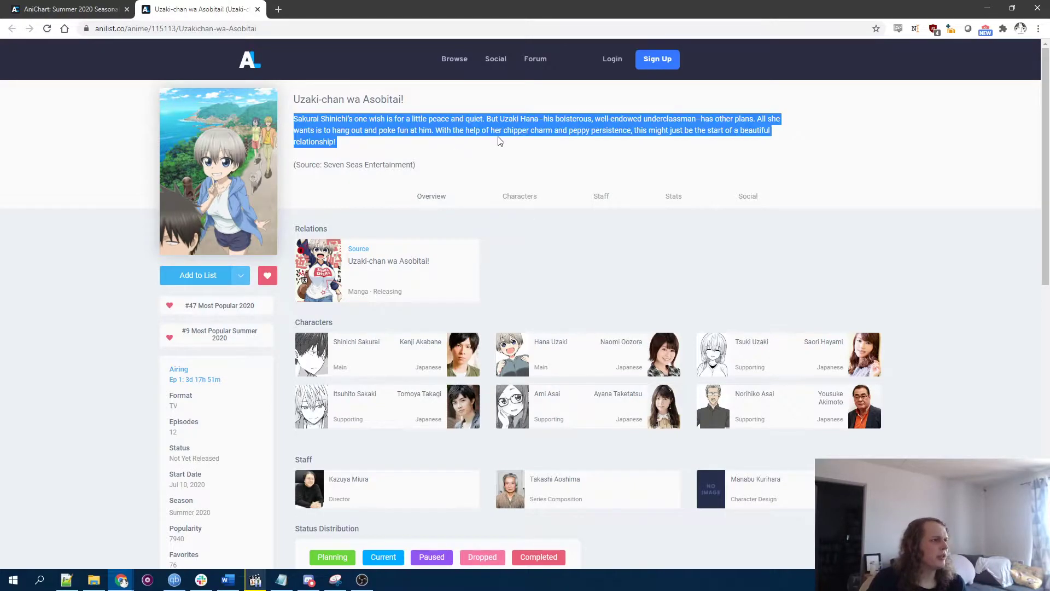
scroll(down, 3)
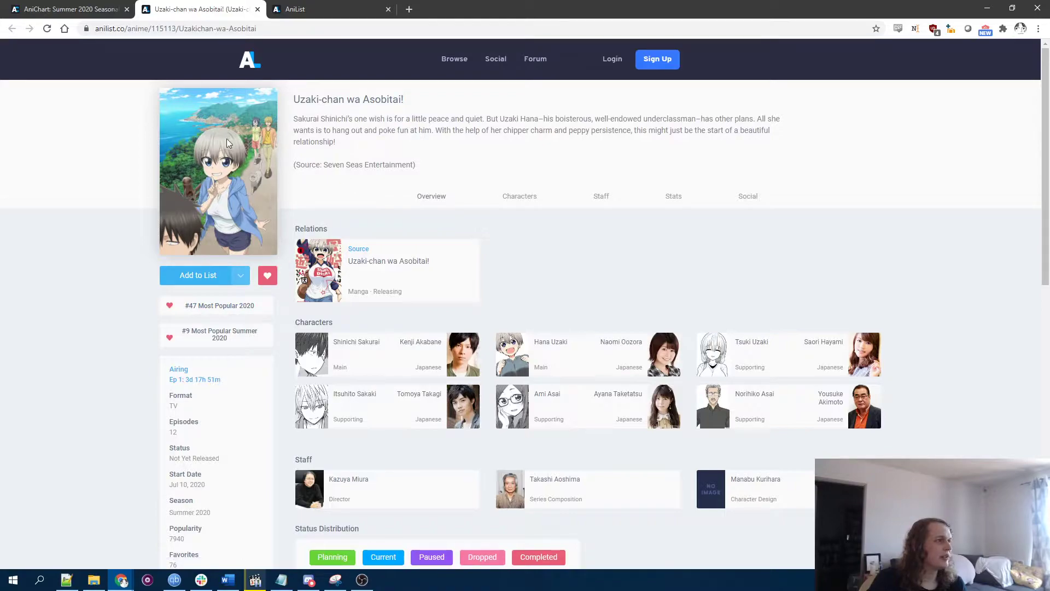
Step: Check ENGI's studio page listing Uzaki-chan and Hataage! Kemono Michi
click(64, 8)
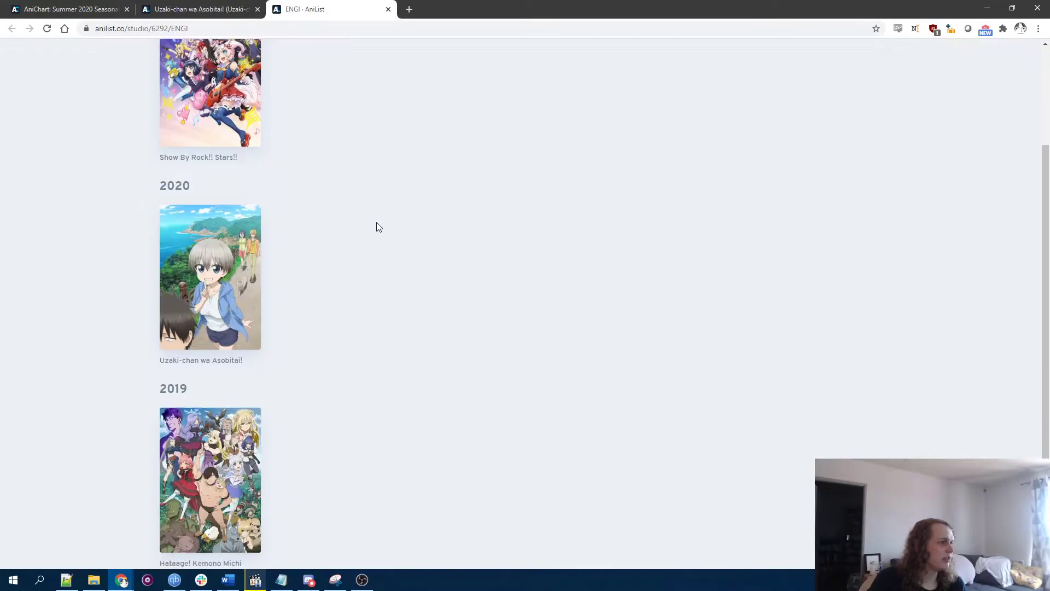
scroll(down, 3)
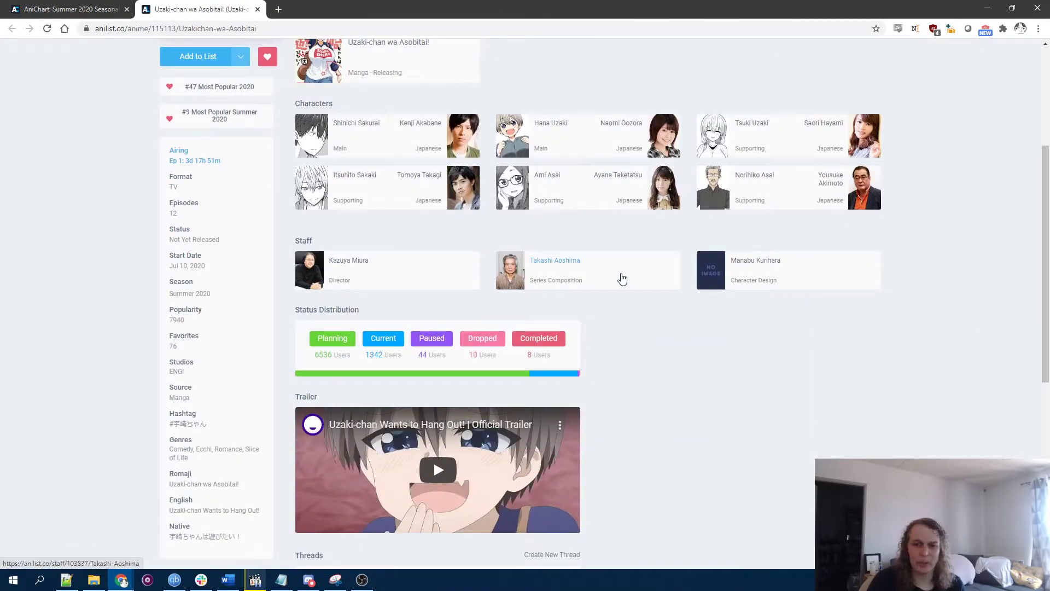
scroll(down, 3)
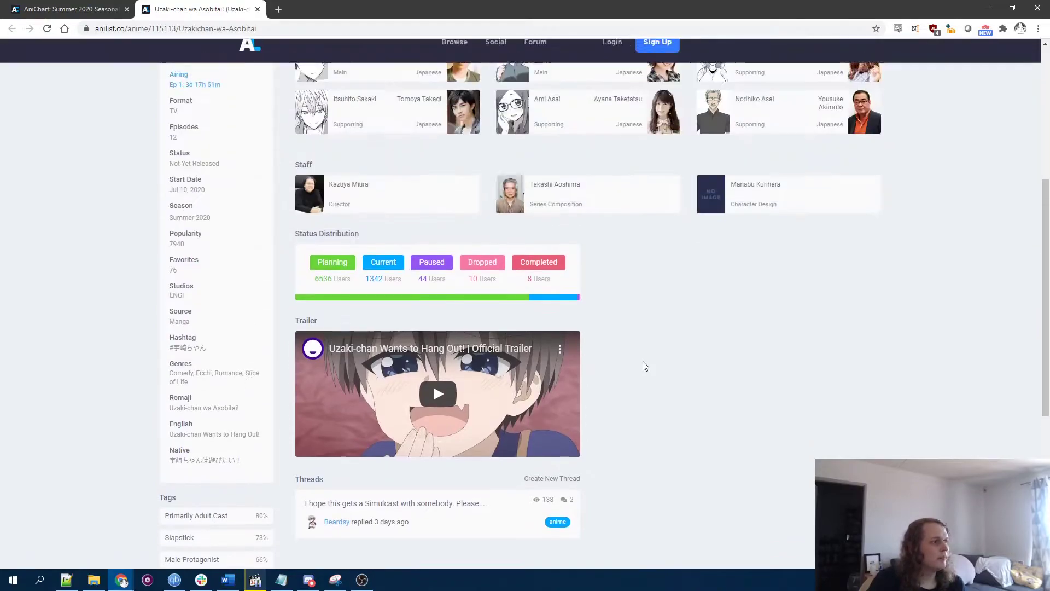
scroll(up, 3)
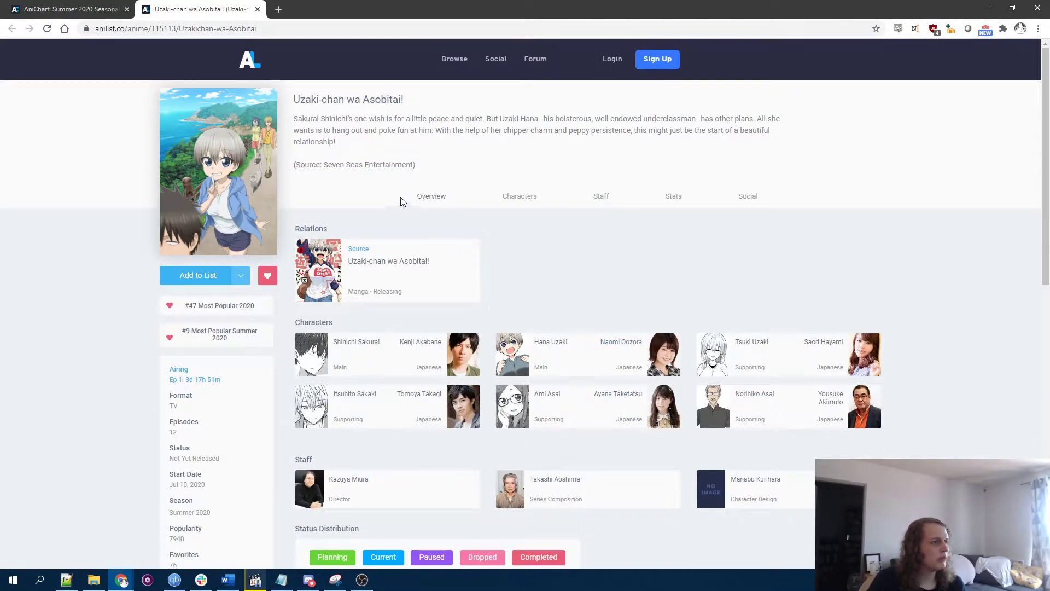
Step: Return to the Summer 2020 chart and highlight parts of the Monster Musume synopsis
click(67, 9)
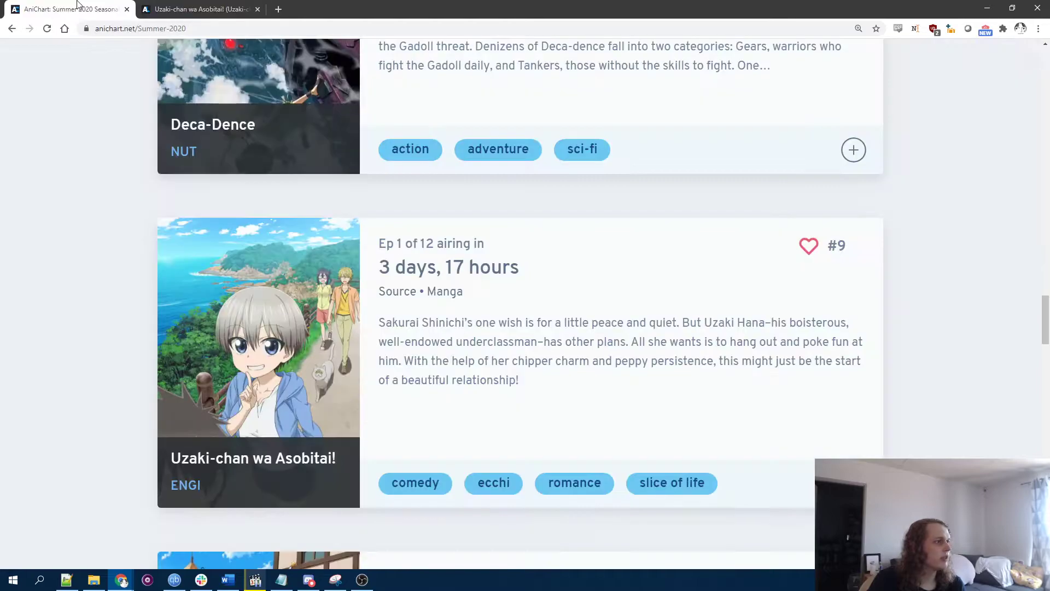
mouse_move(635, 208)
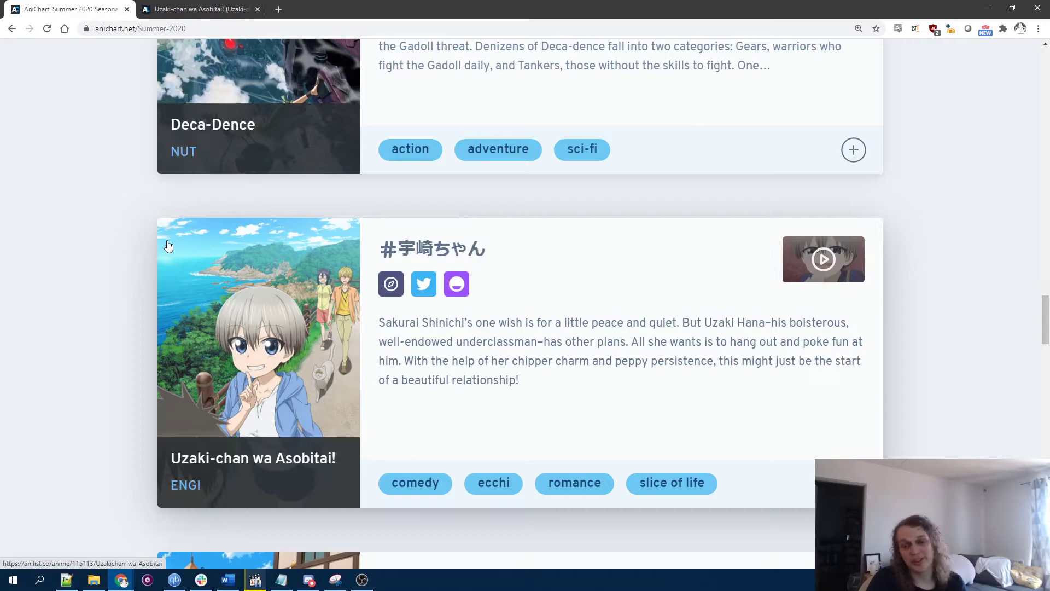
scroll(down, 3)
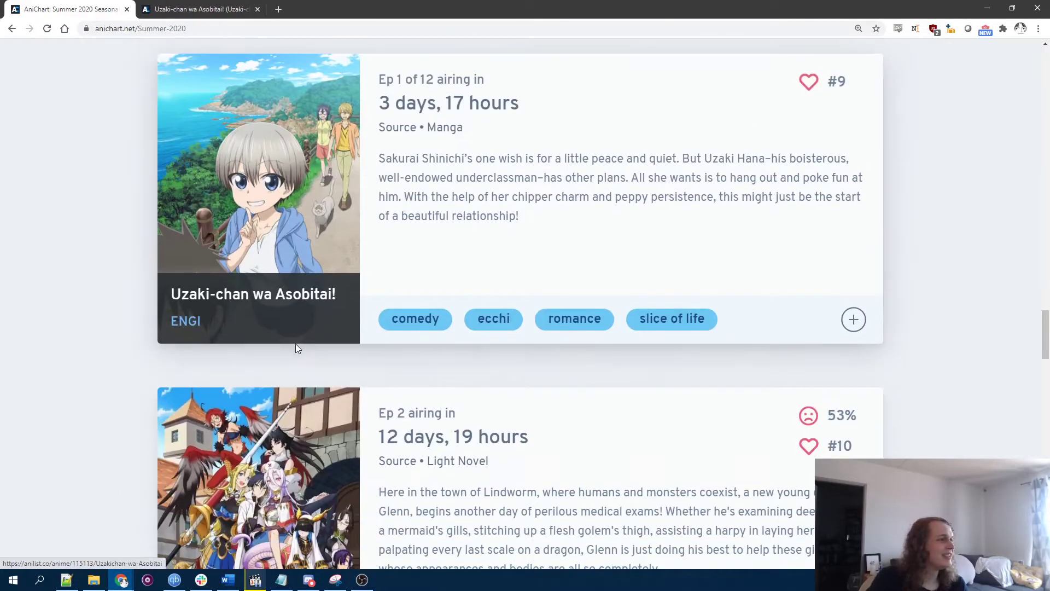
scroll(down, 3)
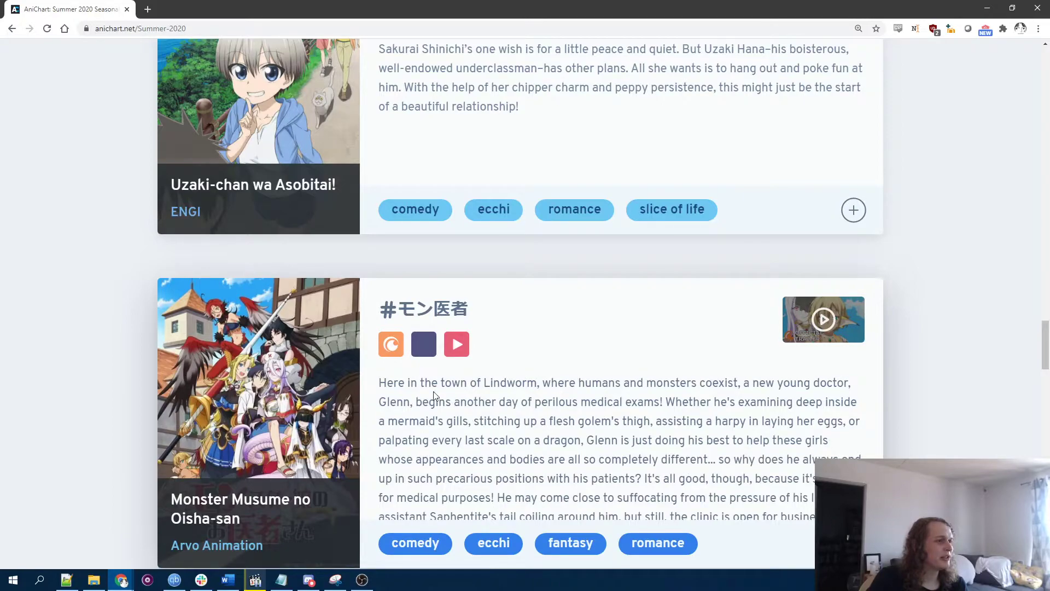
double_click(510, 383)
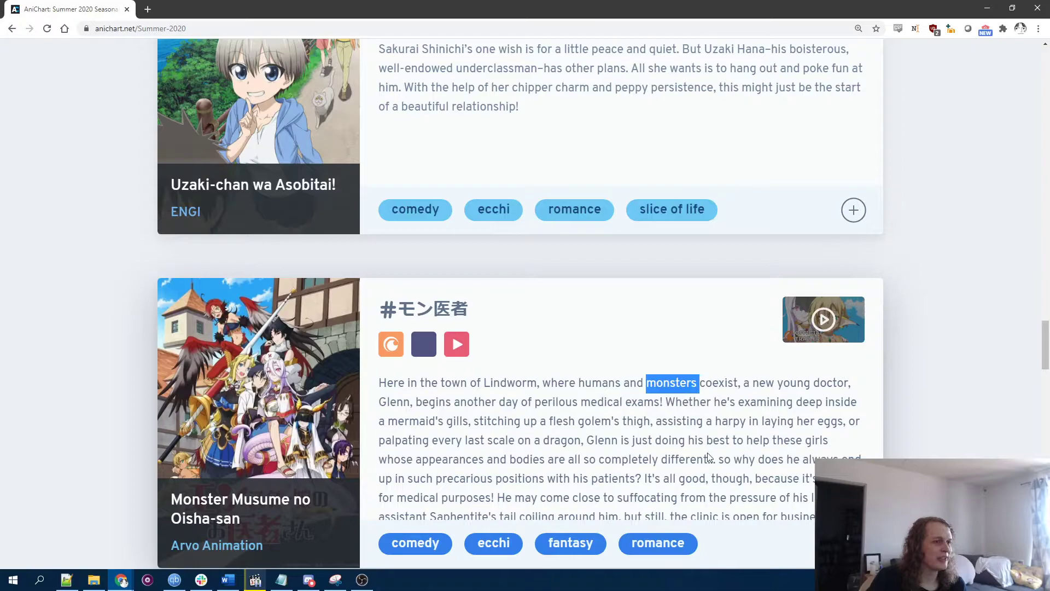
double_click(394, 403)
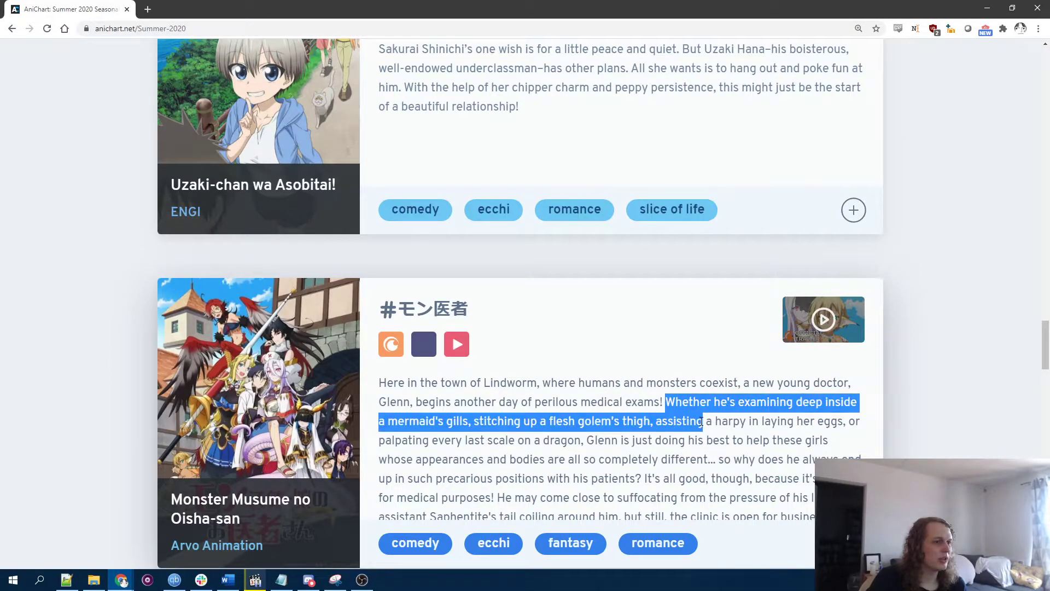
Step: Move to Dokyuu Hentai HxEros and highlight 'human sexual energy' in its synopsis
scroll(down, 3)
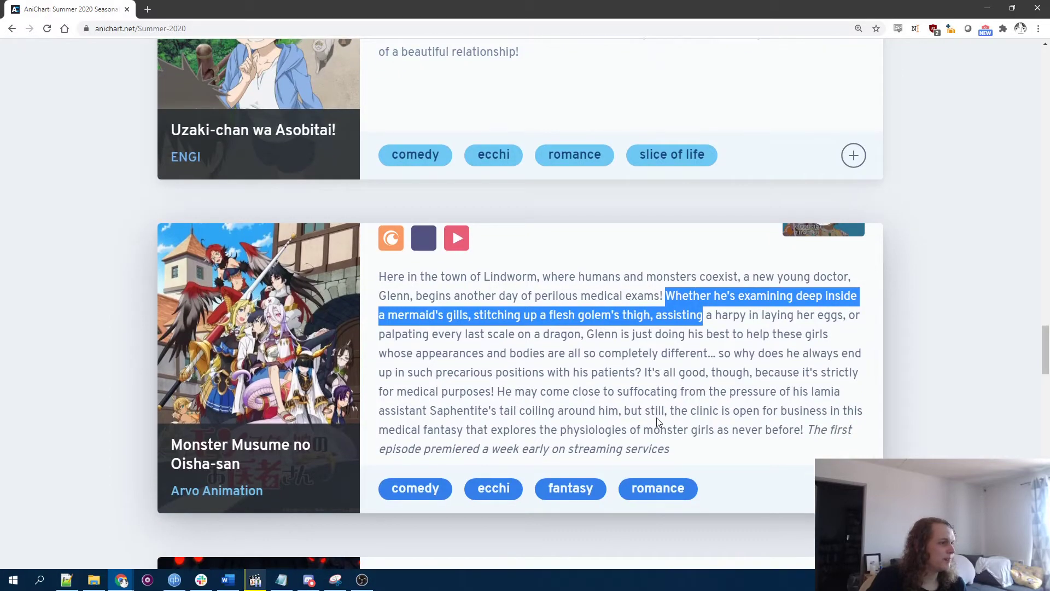
scroll(down, 3)
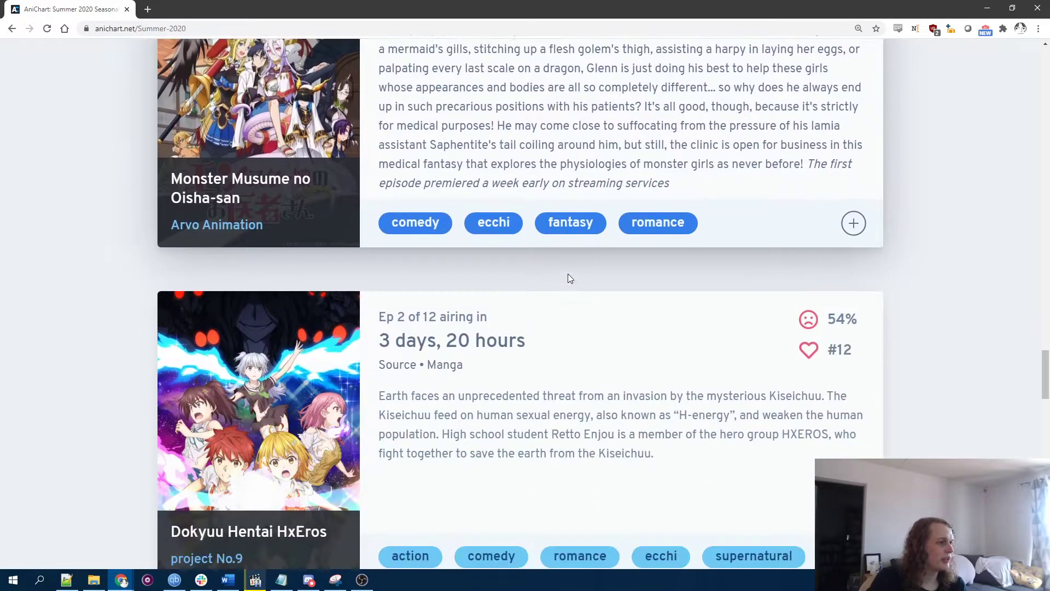
scroll(down, 3)
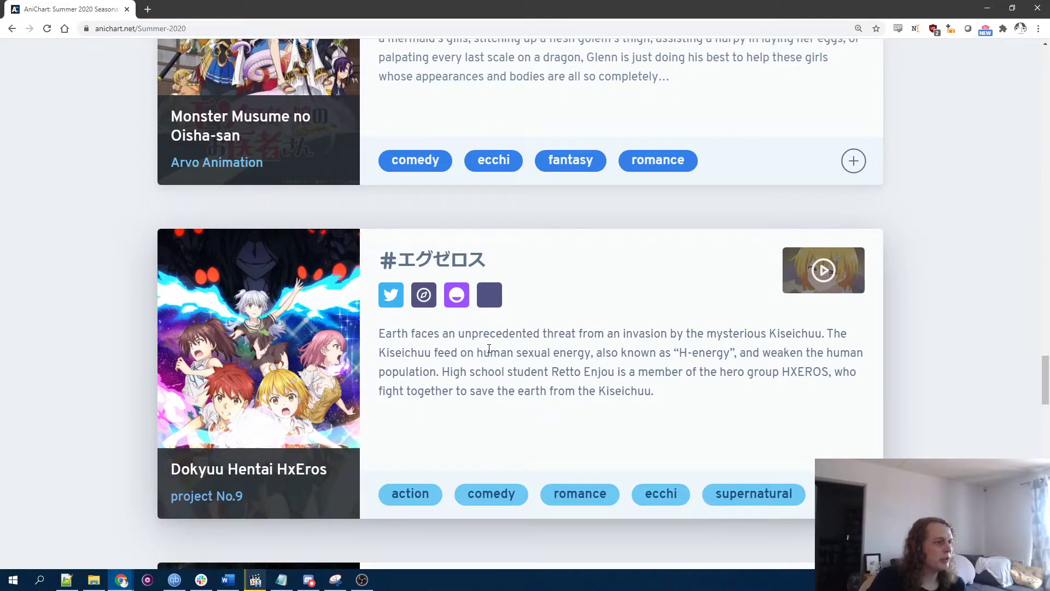
drag(477, 352, 594, 352)
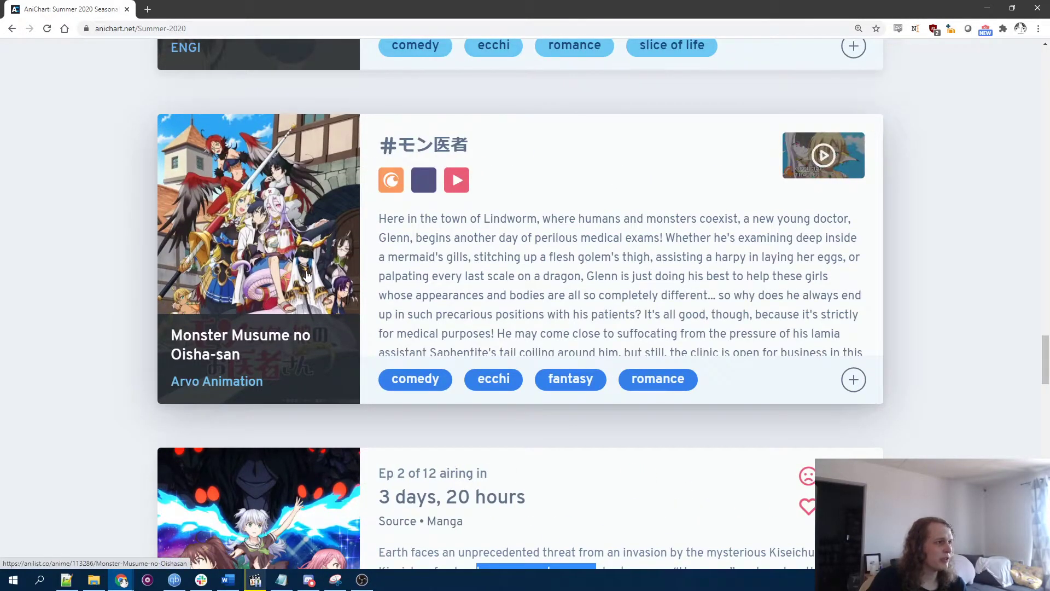
Step: Scroll further down the chart past the HxEros entry
scroll(down, 3)
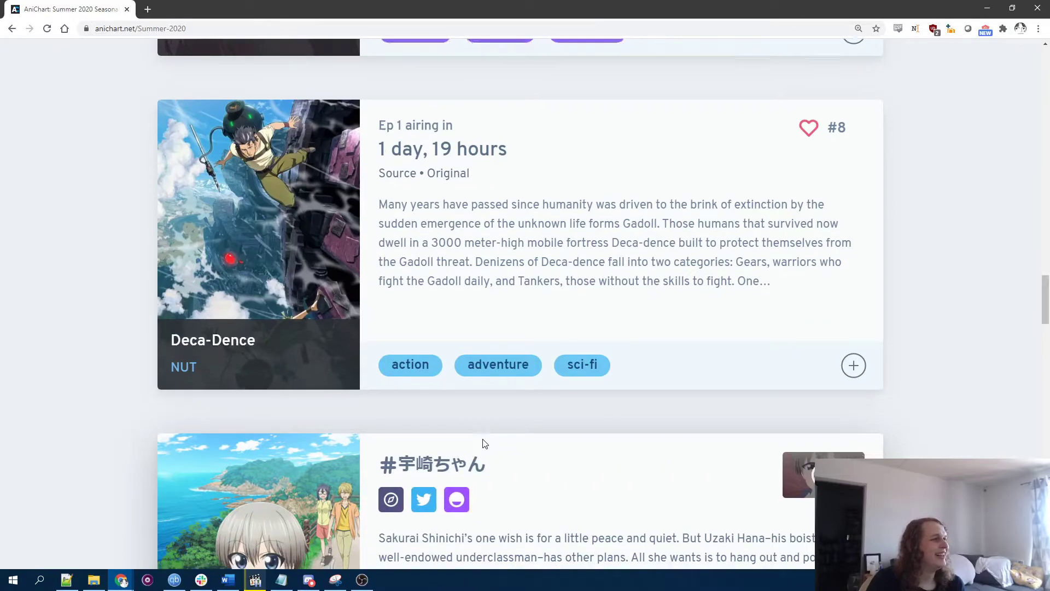
scroll(down, 3)
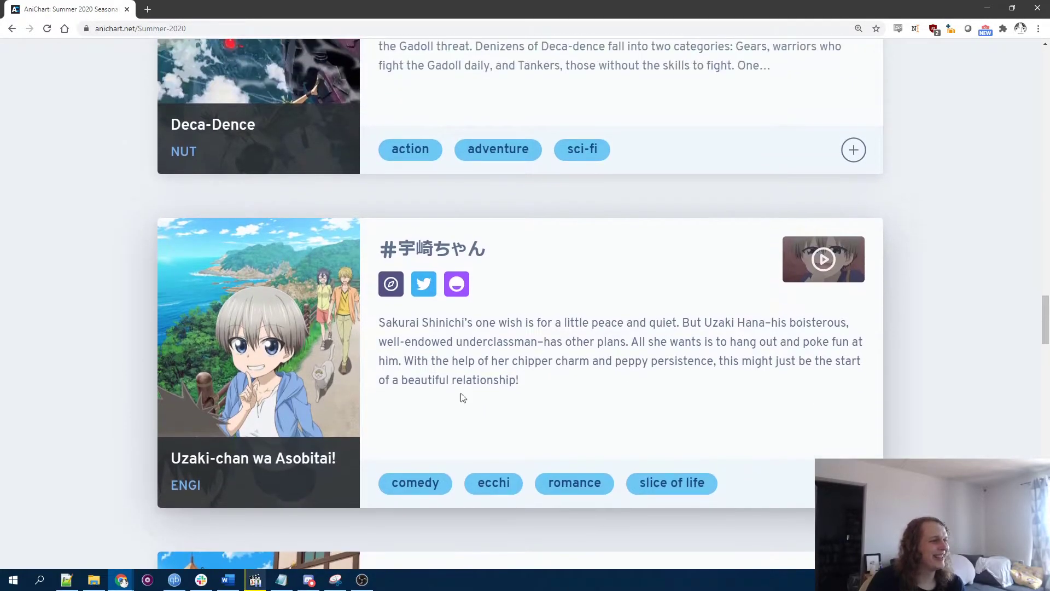
scroll(down, 3)
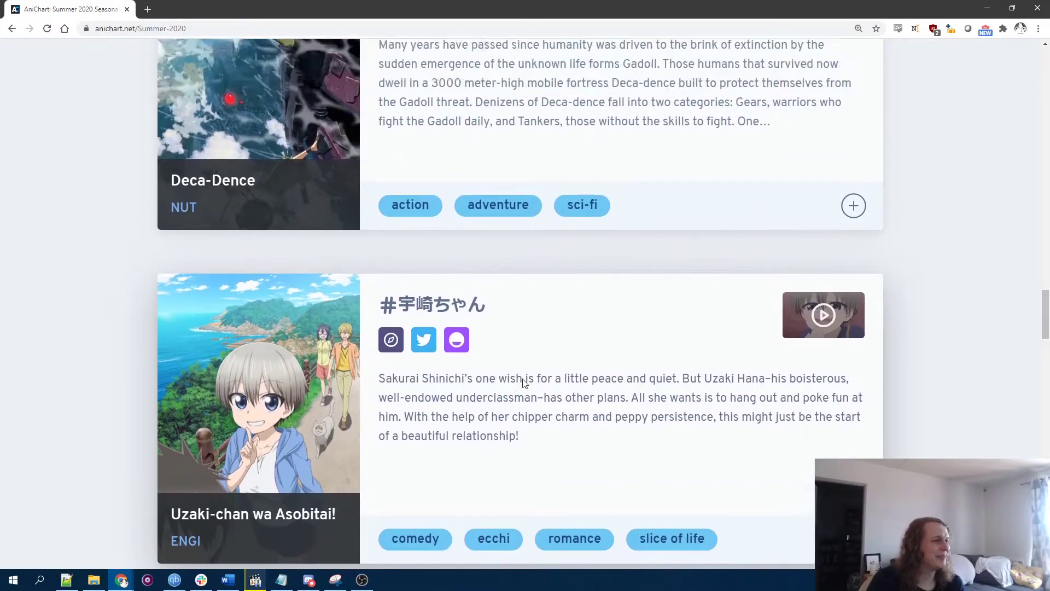
scroll(down, 3)
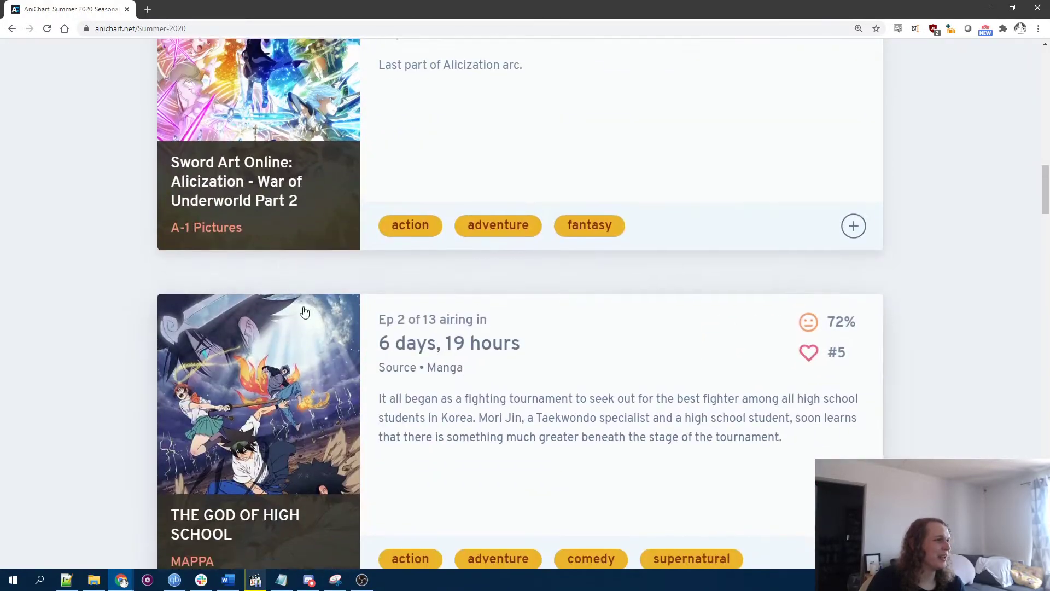
scroll(down, 3)
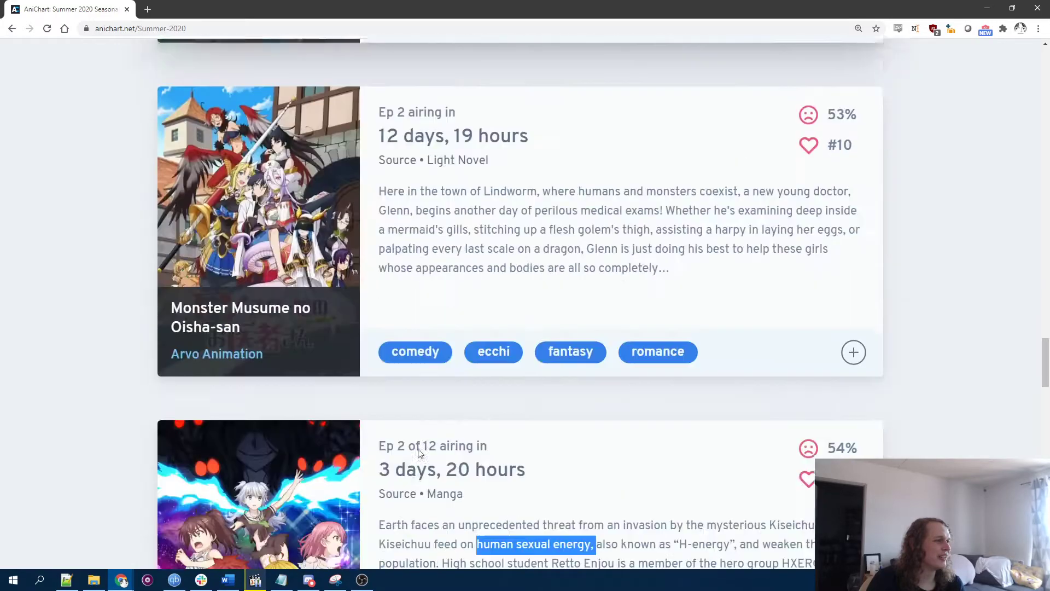
scroll(down, 3)
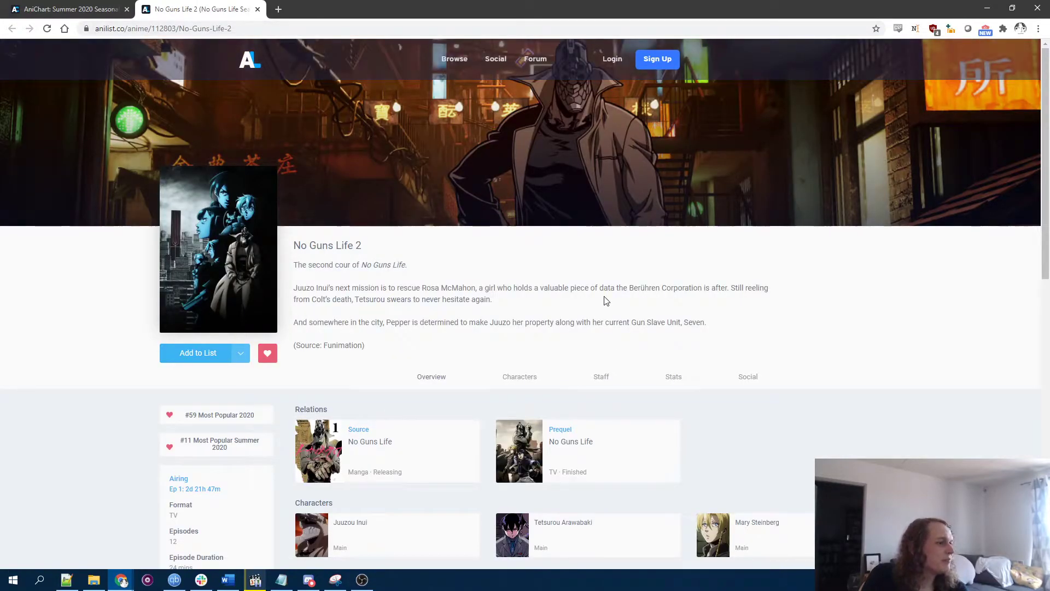
Step: Scroll No Guns Life 2's AniList page to its trailer, then return to AniChart
scroll(down, 3)
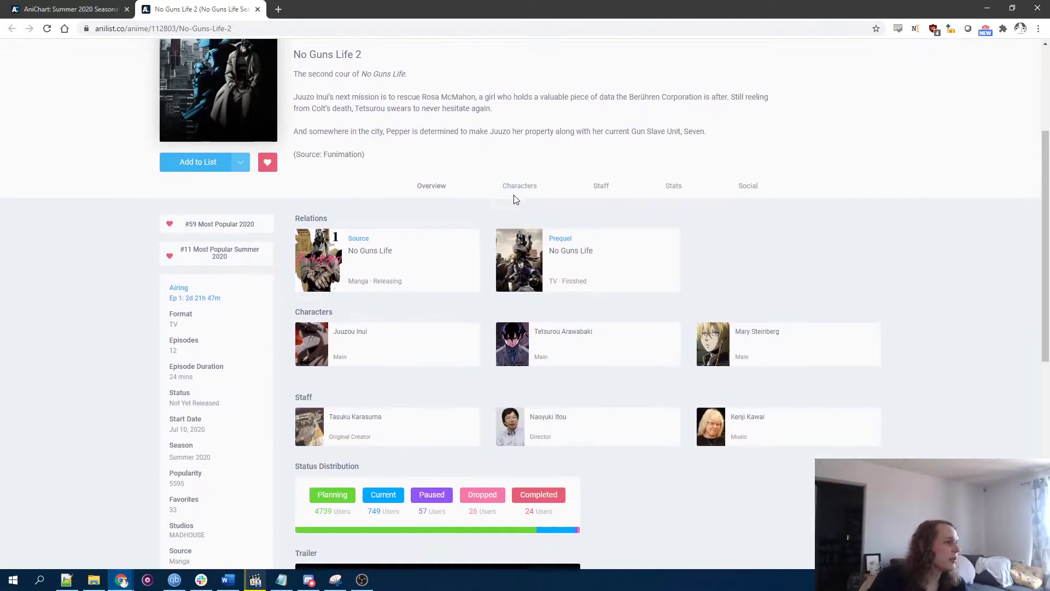
scroll(down, 3)
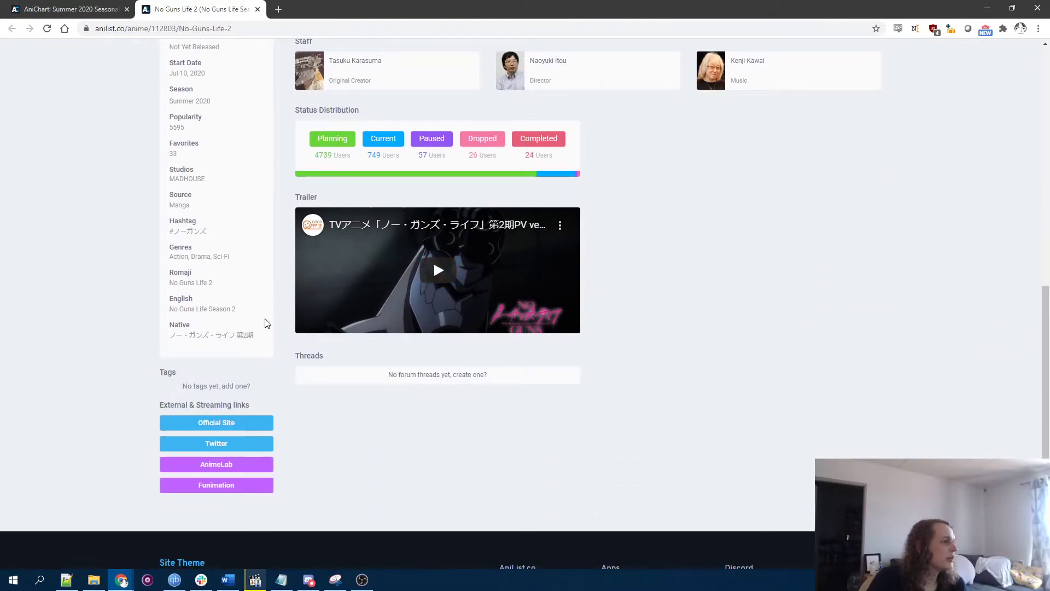
click(67, 9)
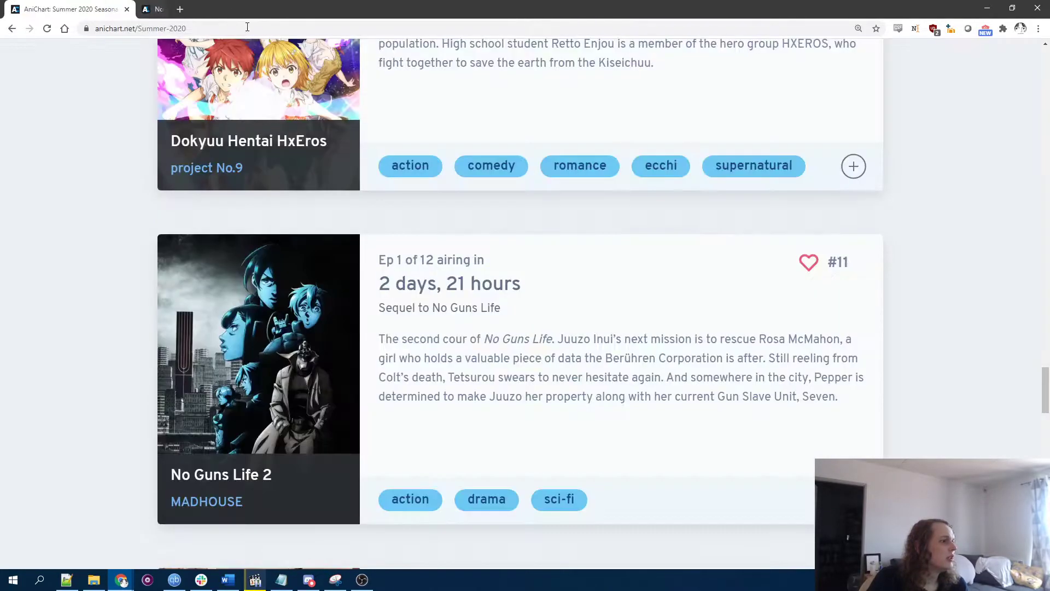
Step: Scroll the chart from No Guns Life 2 down to the Gibiate entry
scroll(down, 3)
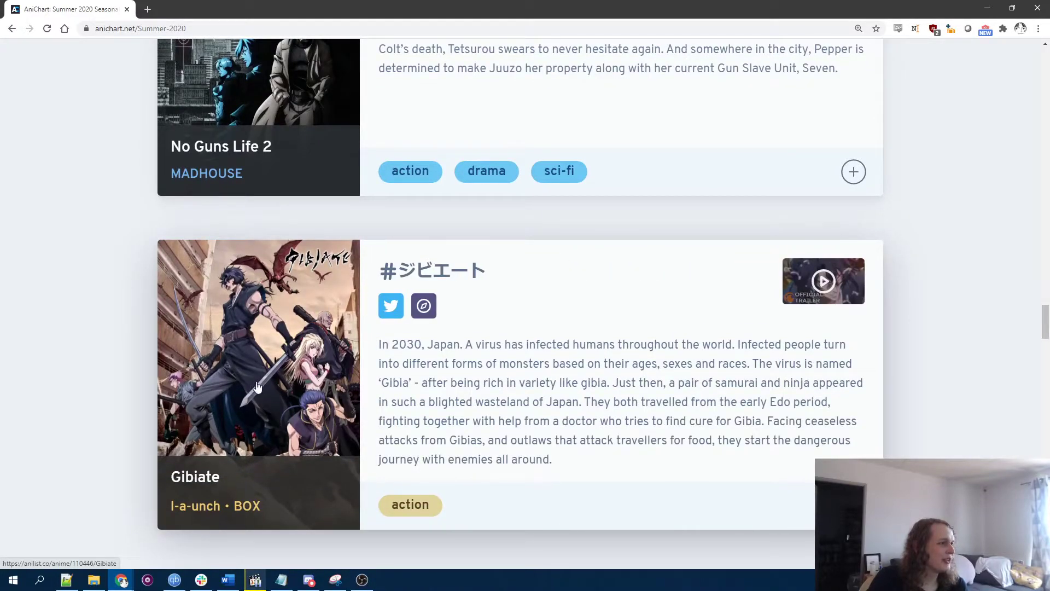
mouse_move(274, 268)
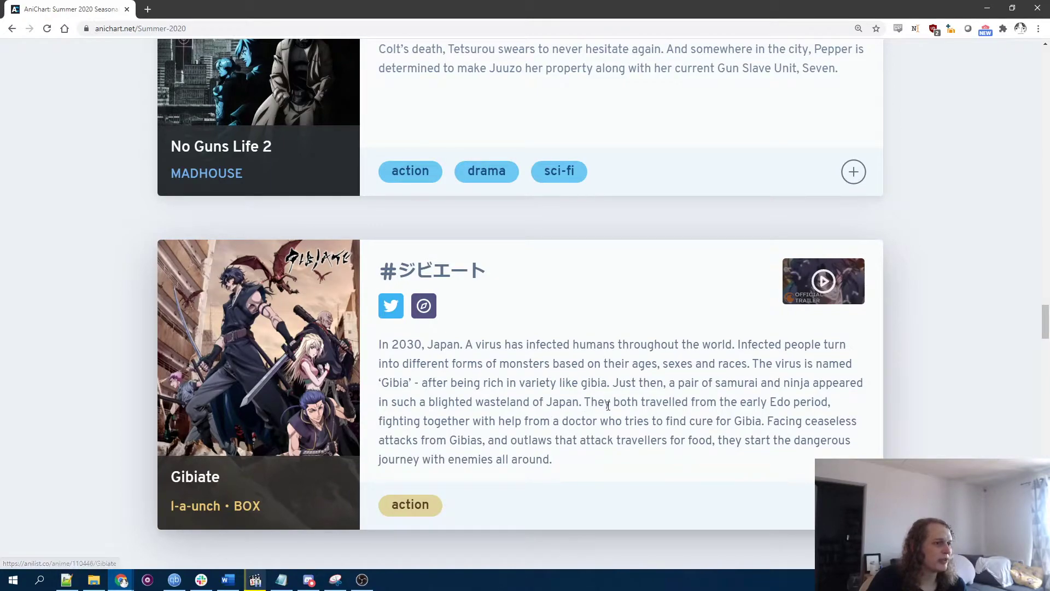
mouse_move(525, 380)
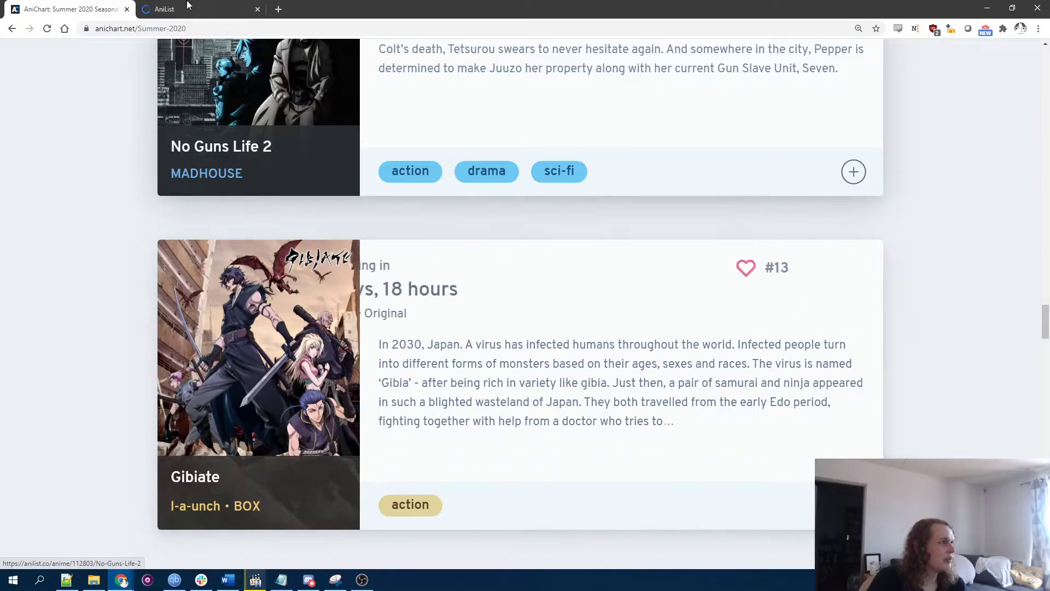
Step: Open Gibiate via the I-a-unch • BOX studio page, review it, and return to AniChart
click(215, 506)
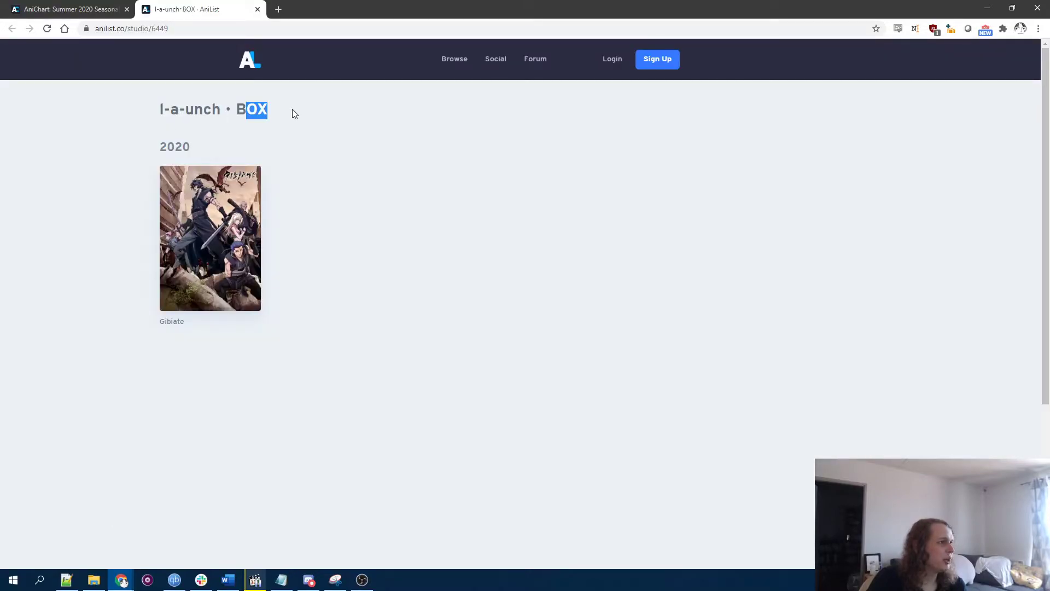
click(209, 238)
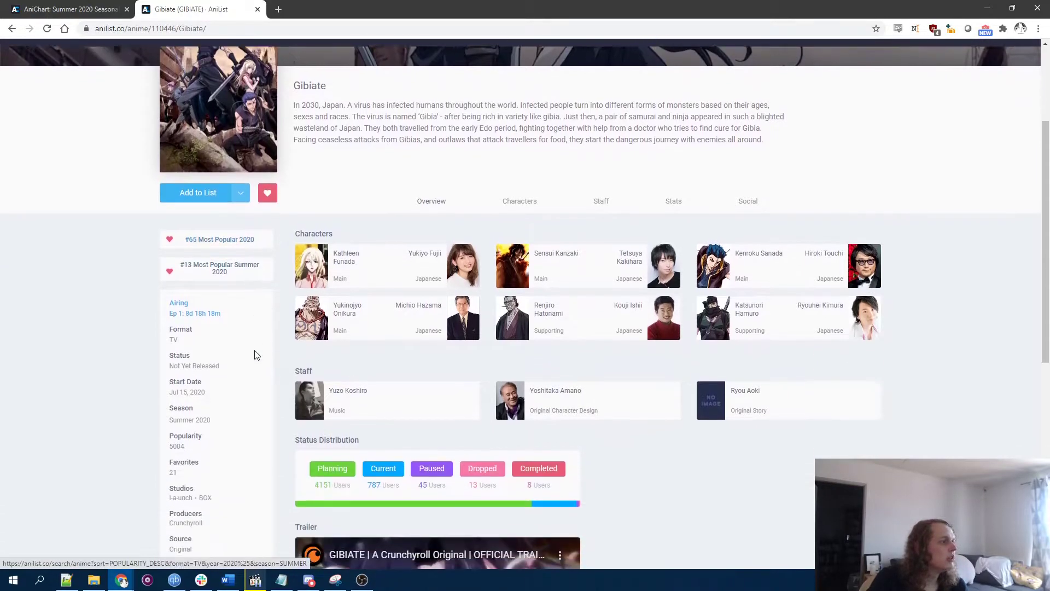
scroll(down, 3)
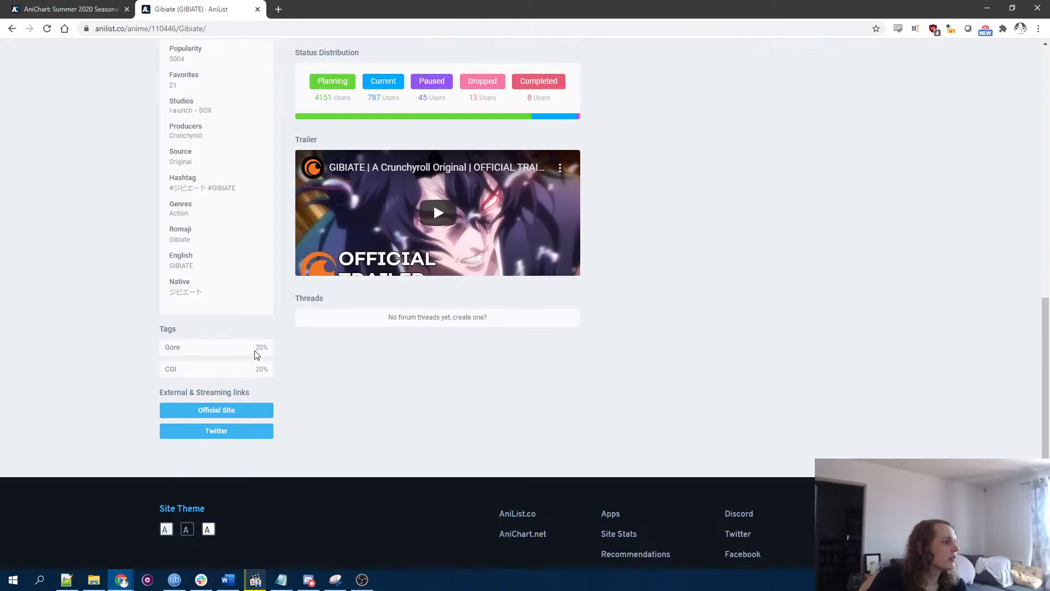
click(67, 9)
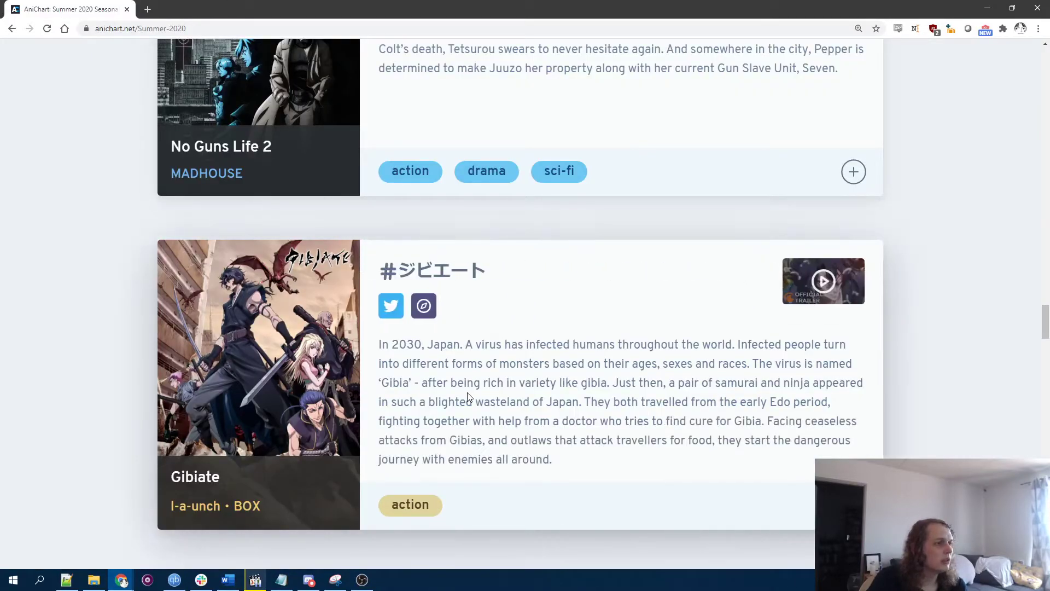
Step: Open the AniList page for Lapis Re:LiGHTs, the entry after Gibiate
scroll(down, 3)
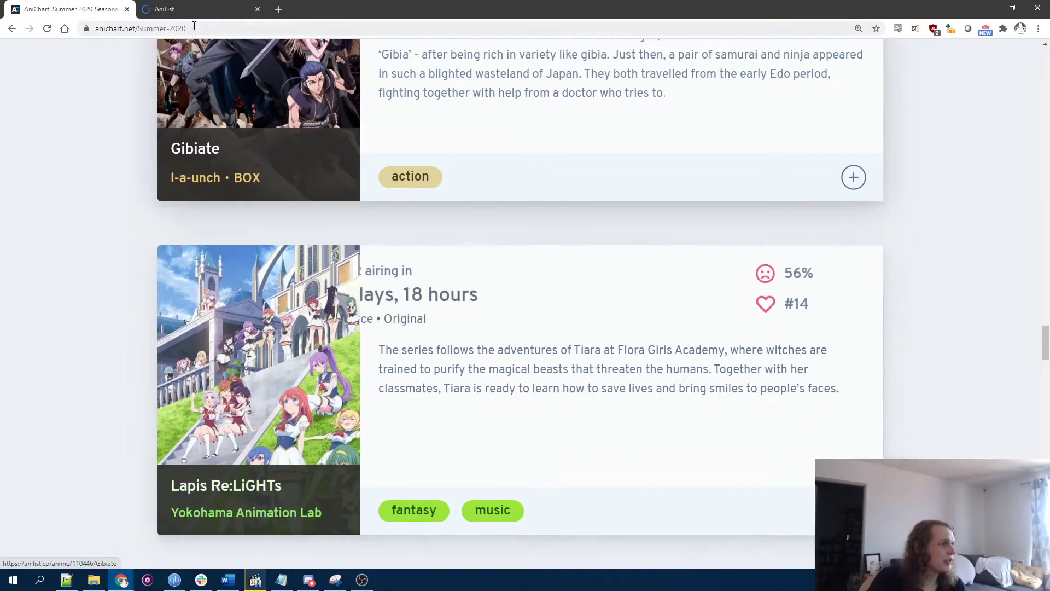
click(226, 485)
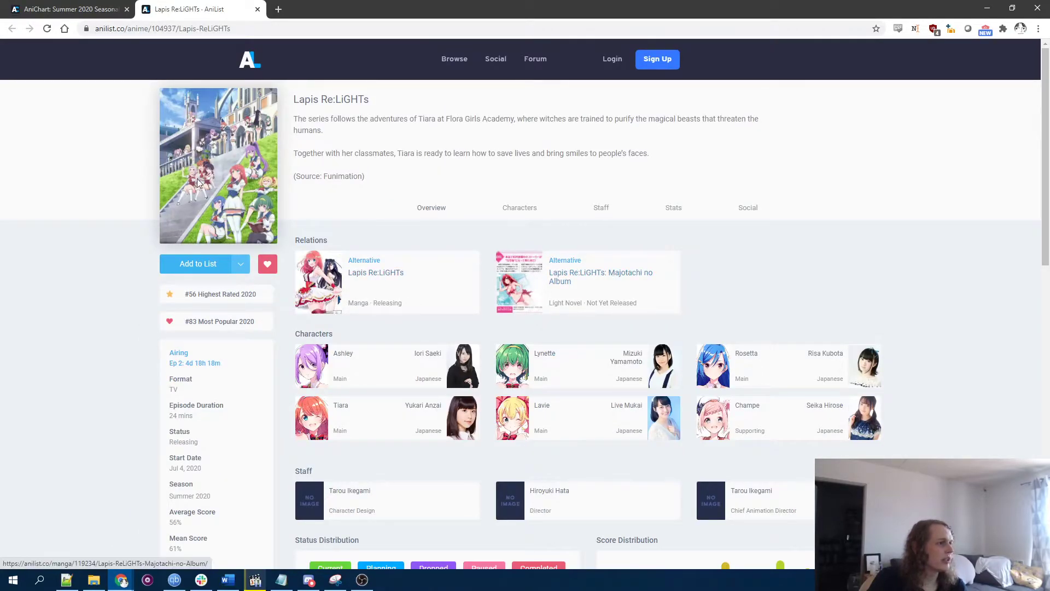
Step: Scroll Lapis Re:LiGHTs' AniList page through its trailer and recommendations
scroll(down, 3)
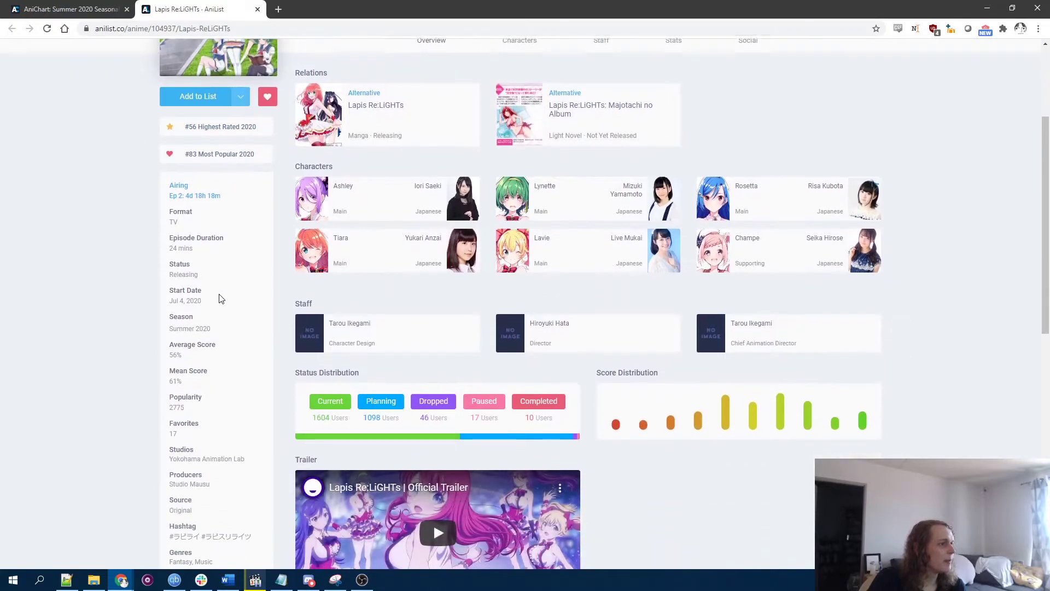
scroll(down, 3)
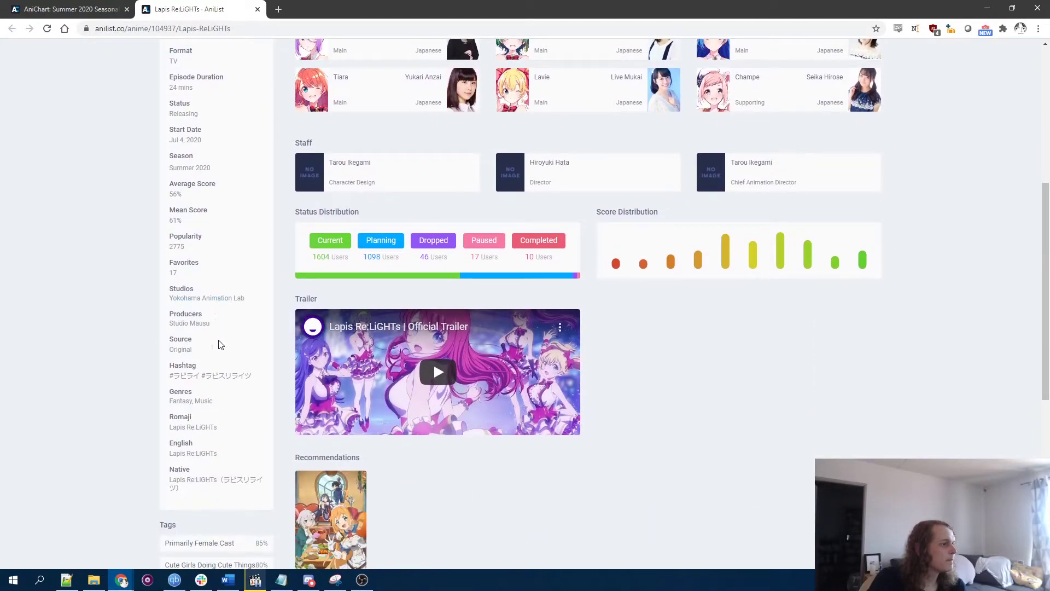
scroll(down, 3)
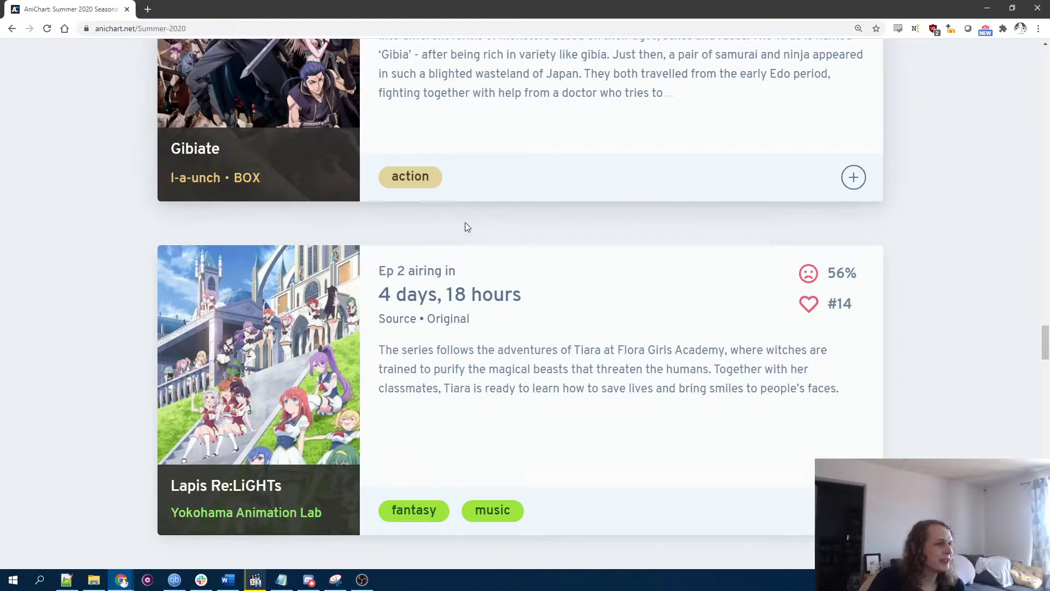
scroll(down, 3)
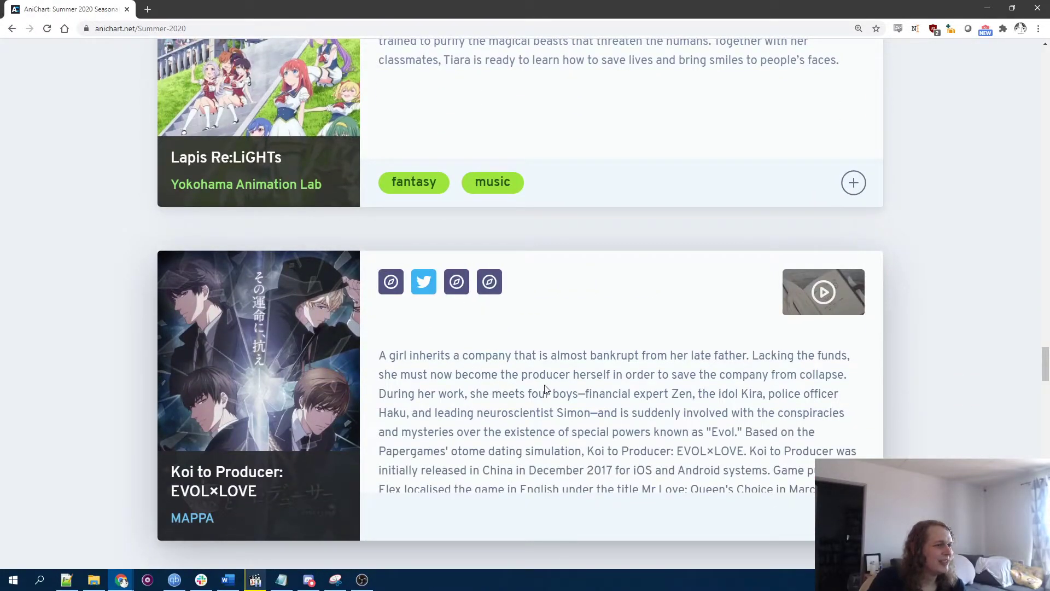
drag(537, 374, 723, 413)
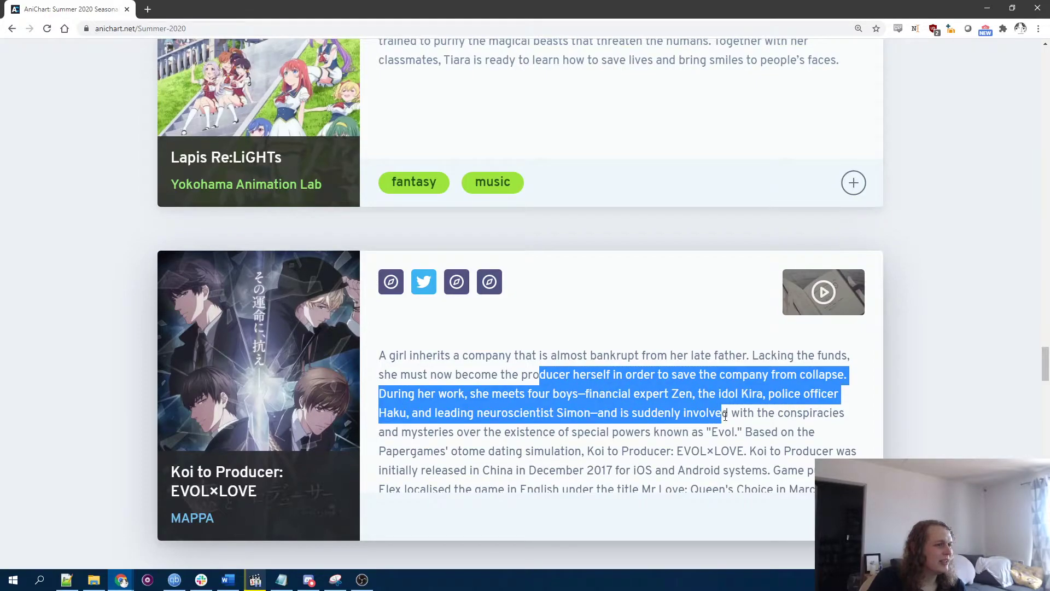
click(579, 416)
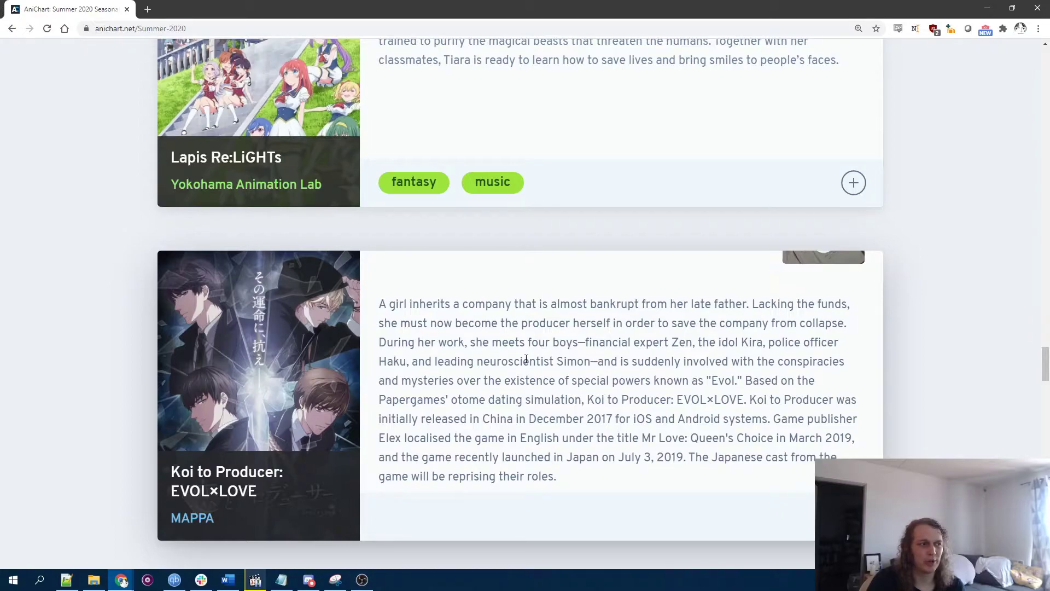
mouse_move(727, 359)
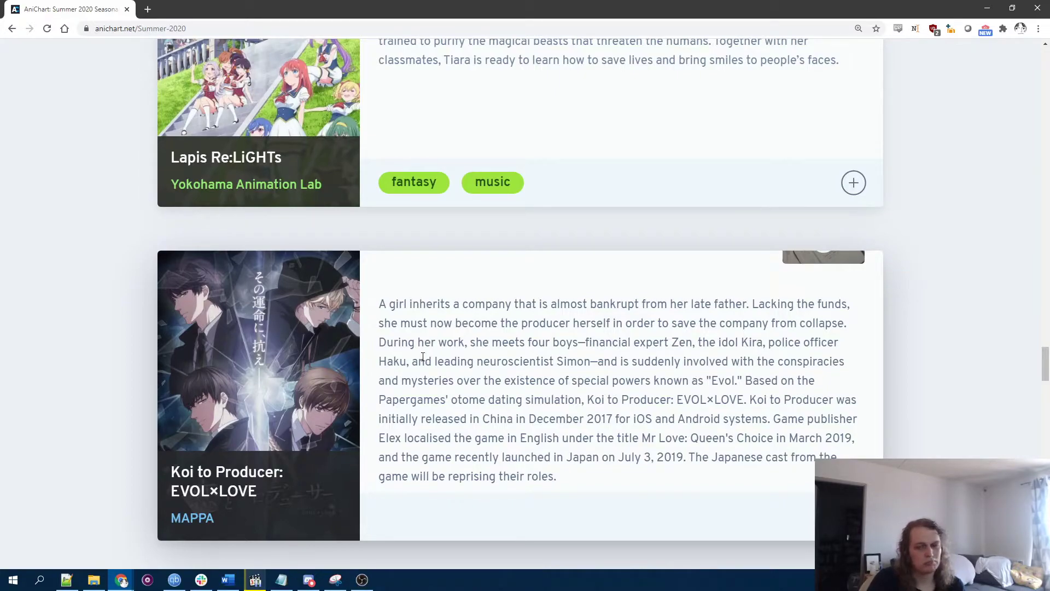
mouse_move(660, 380)
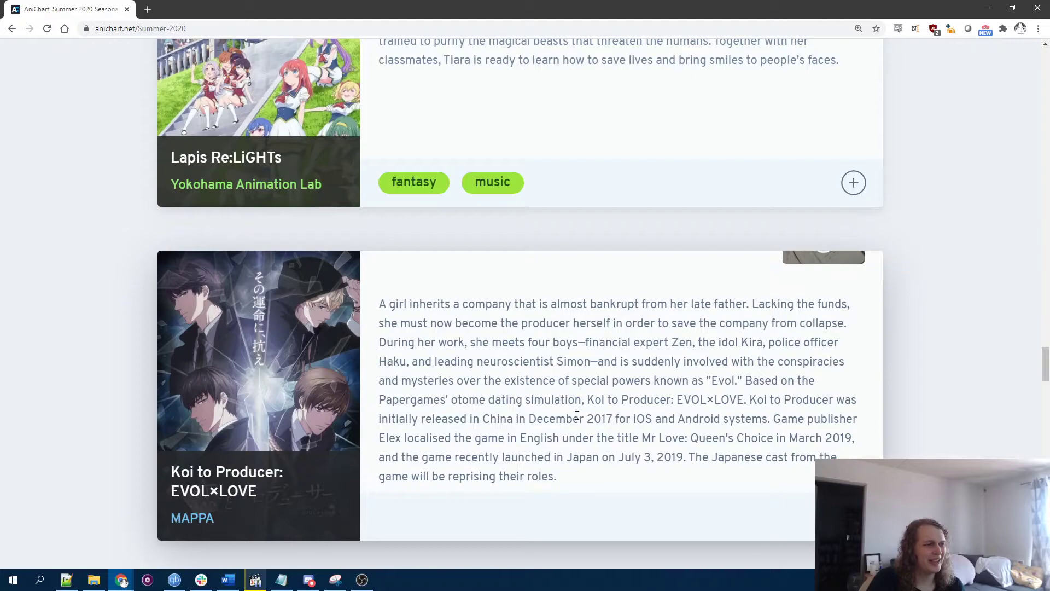
scroll(down, 3)
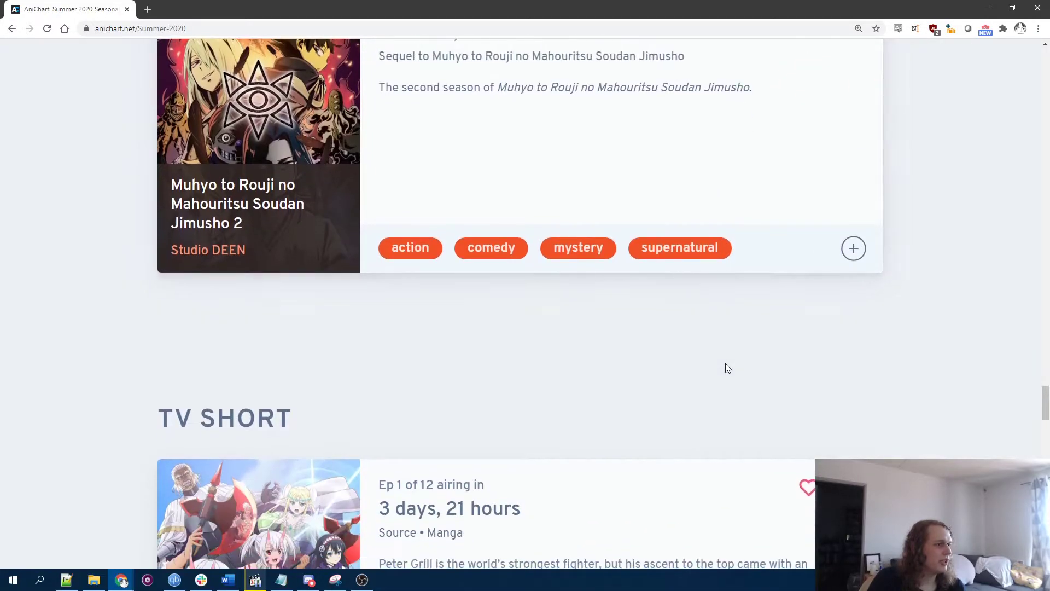
scroll(down, 3)
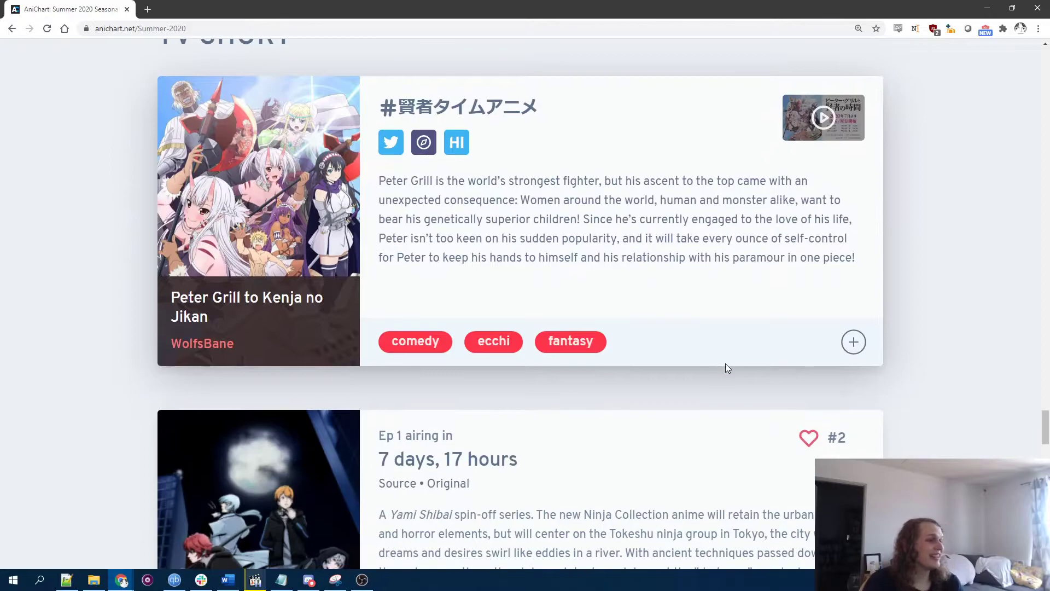
scroll(down, 3)
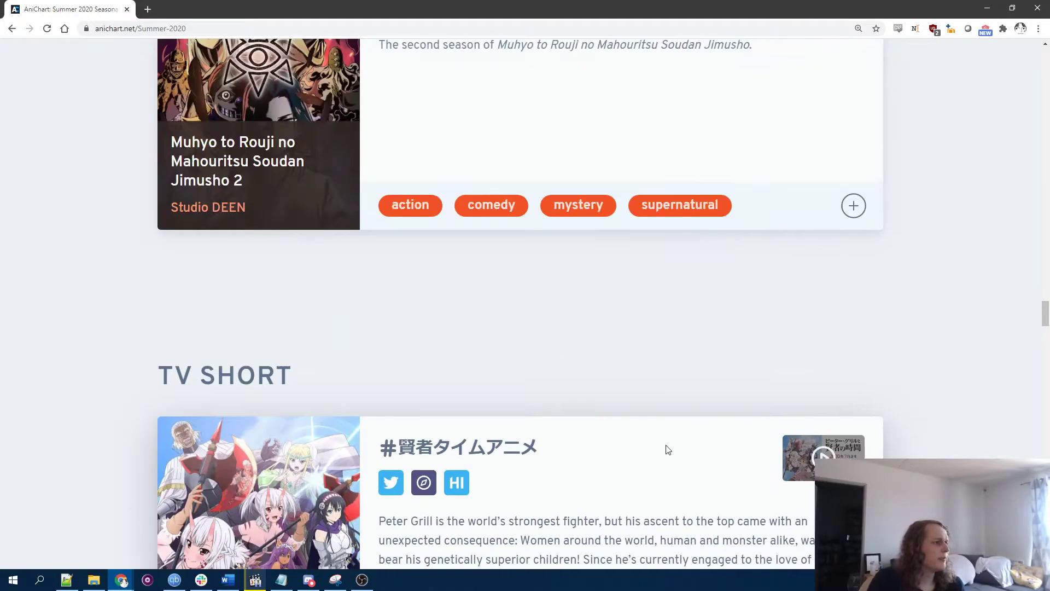
scroll(down, 3)
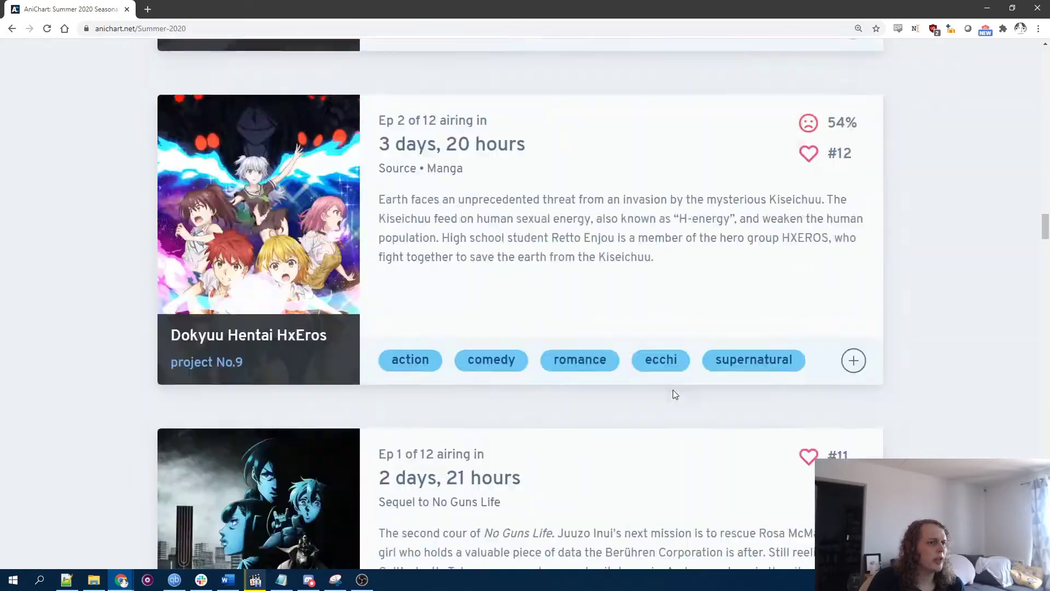
scroll(down, 3)
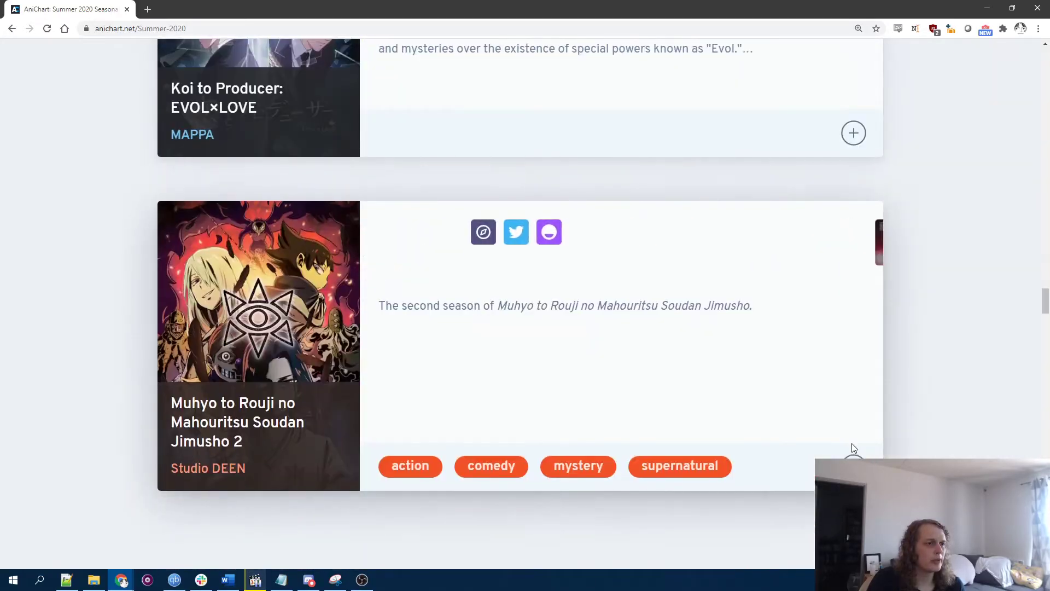
scroll(down, 3)
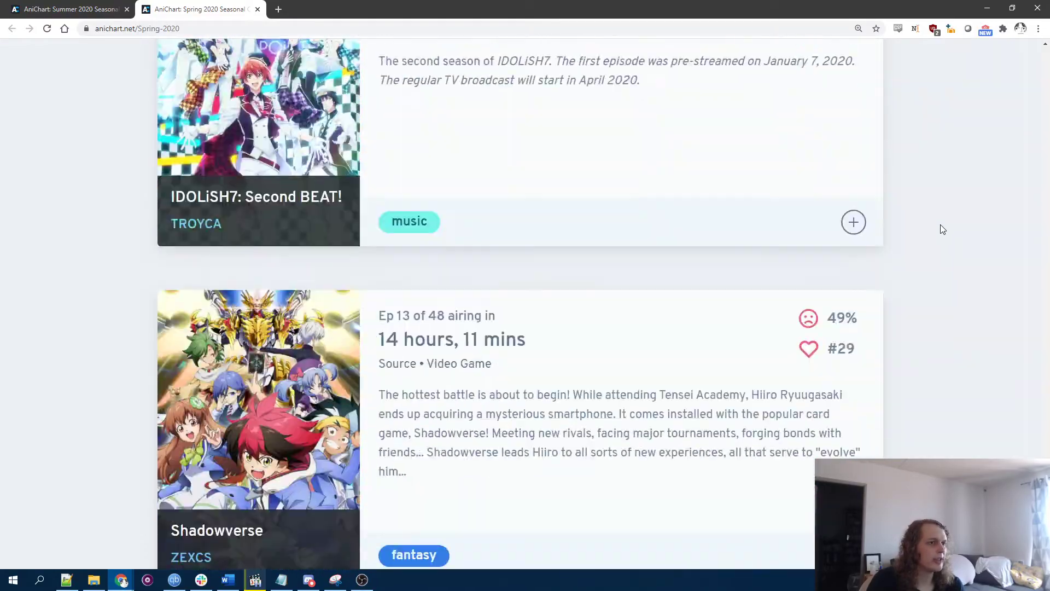
Step: Scroll down through the Spring 2020 chart entries
scroll(down, 3)
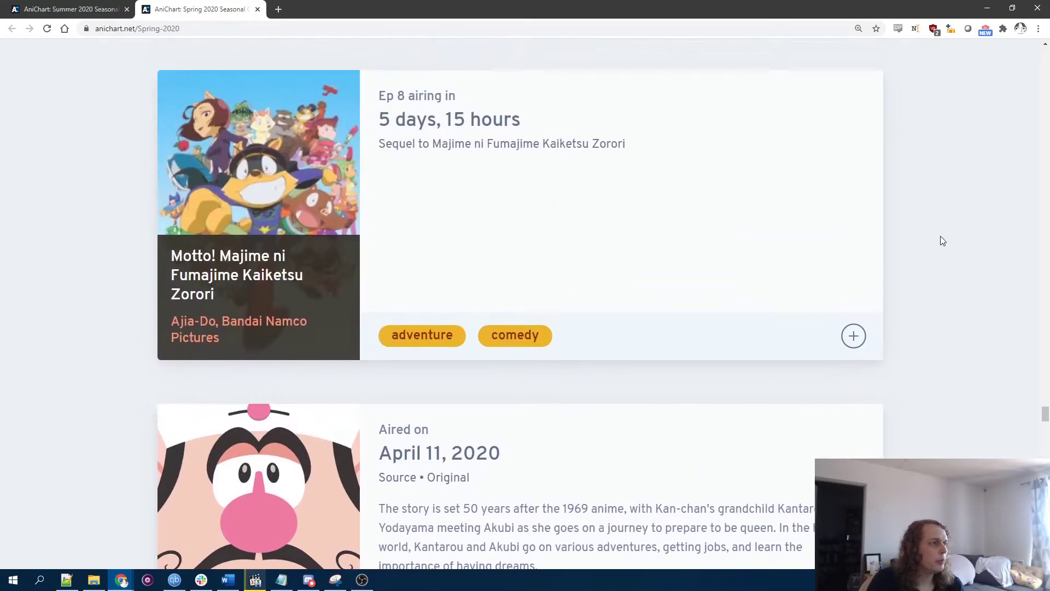
scroll(down, 3)
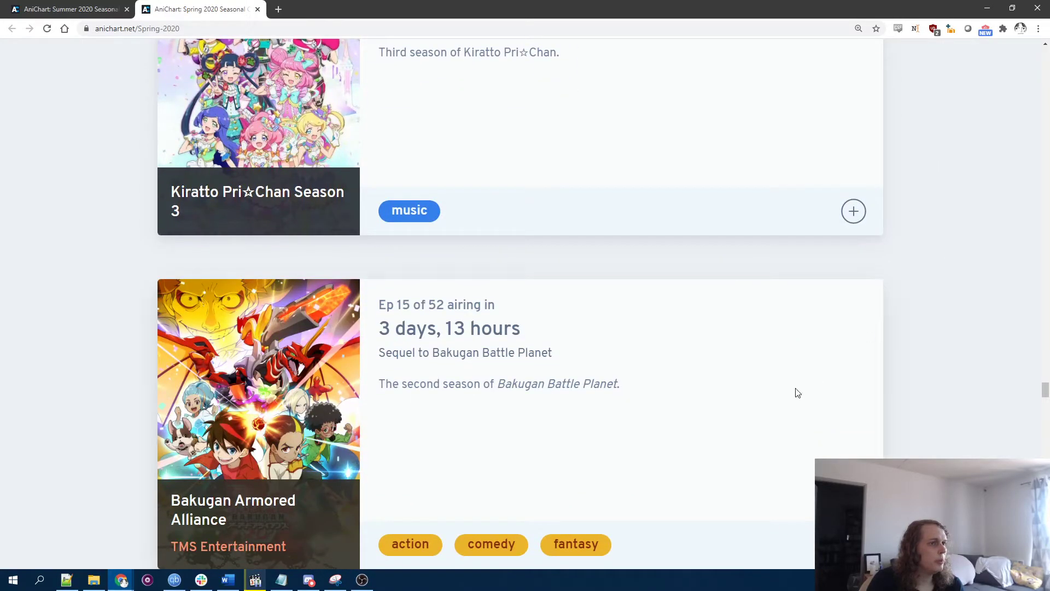
scroll(down, 3)
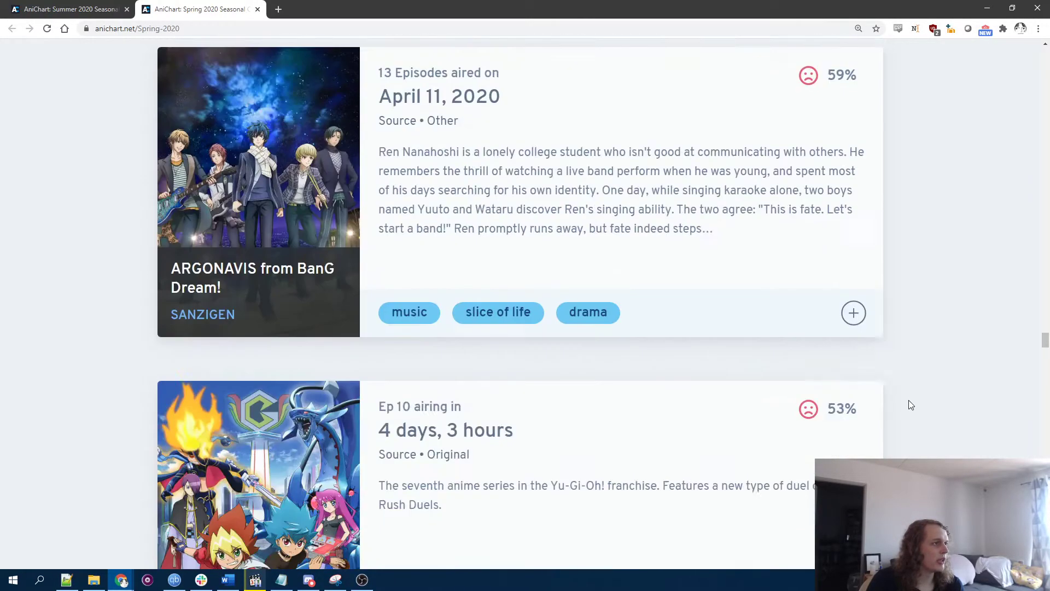
scroll(down, 3)
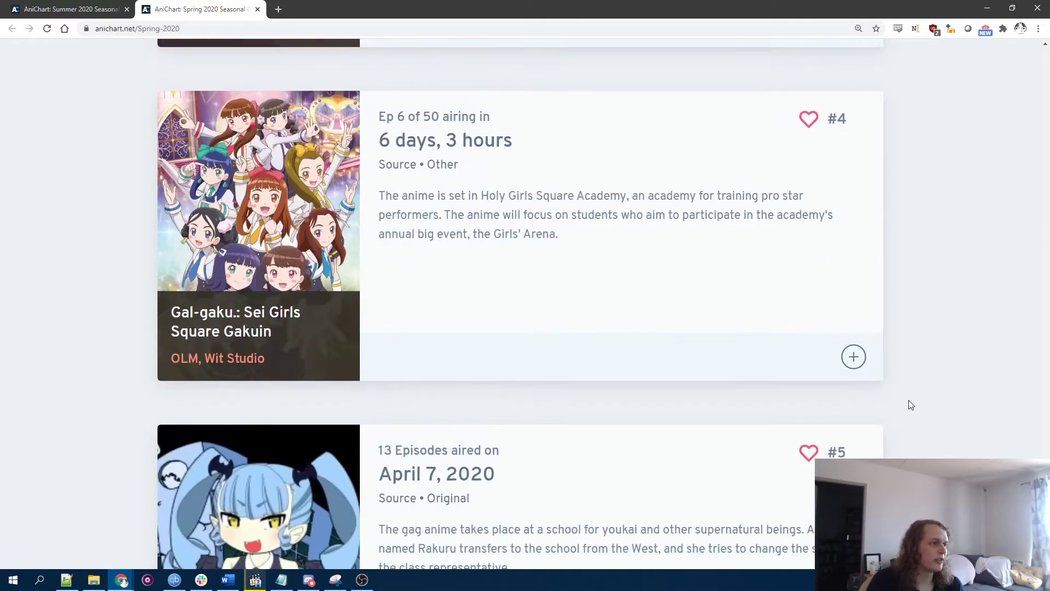
scroll(down, 3)
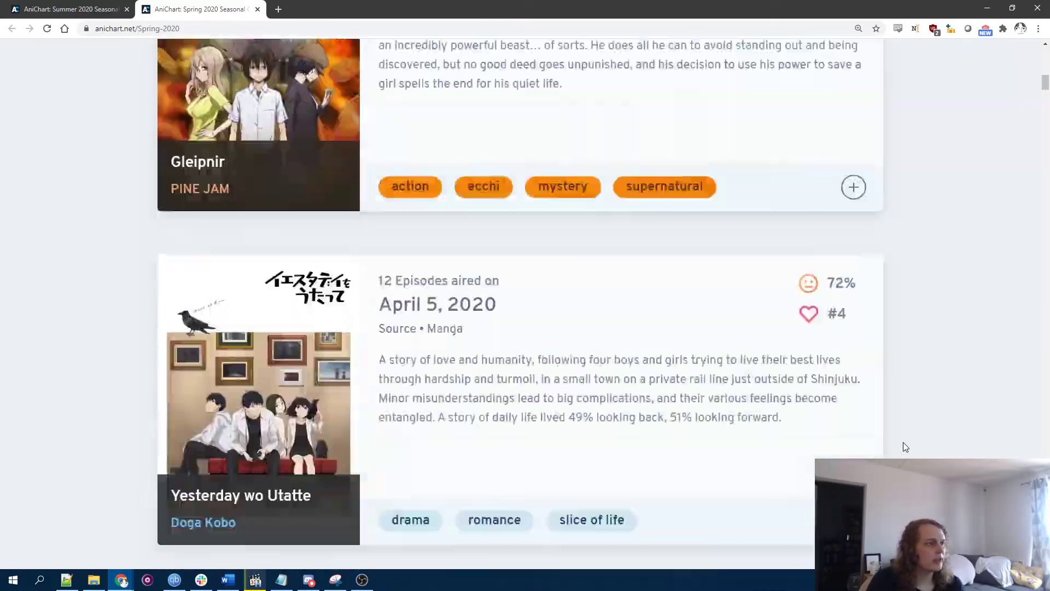
Step: Return to the top and open the Archive listing 2020's Winter, Spring, Summer and Fall charts
scroll(up, 3)
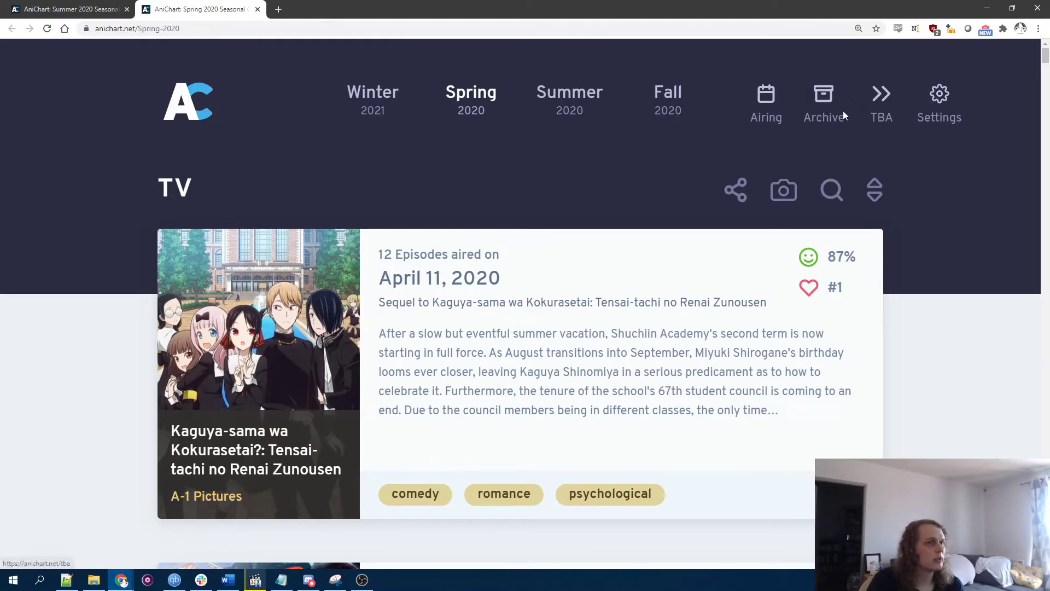
click(824, 102)
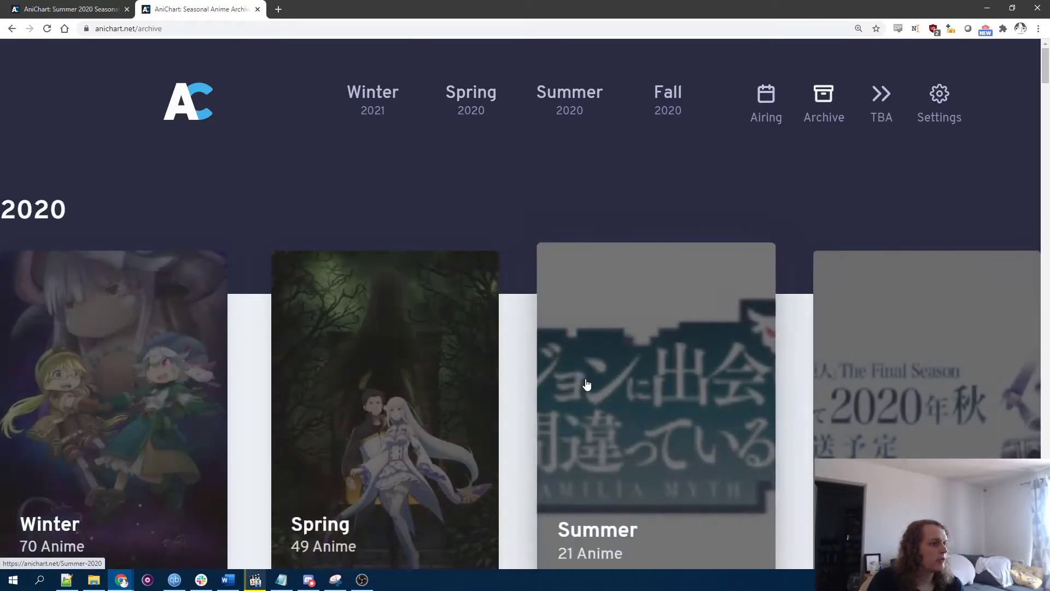
scroll(down, 3)
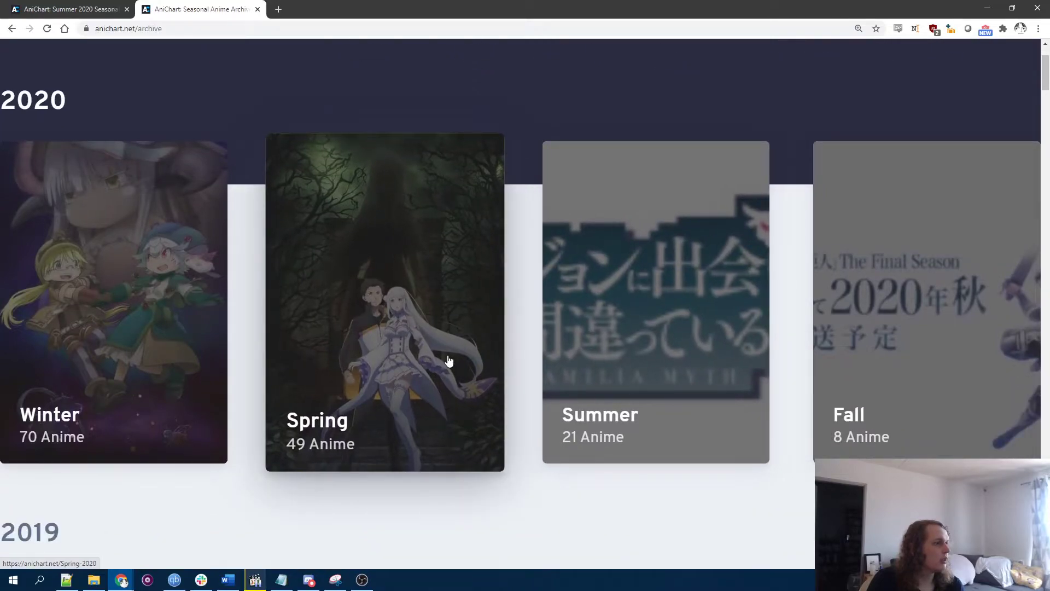
Step: Open Winter 2020 from the archive and scroll through it, ending at Haikyuu!! TO THE TOP
click(113, 300)
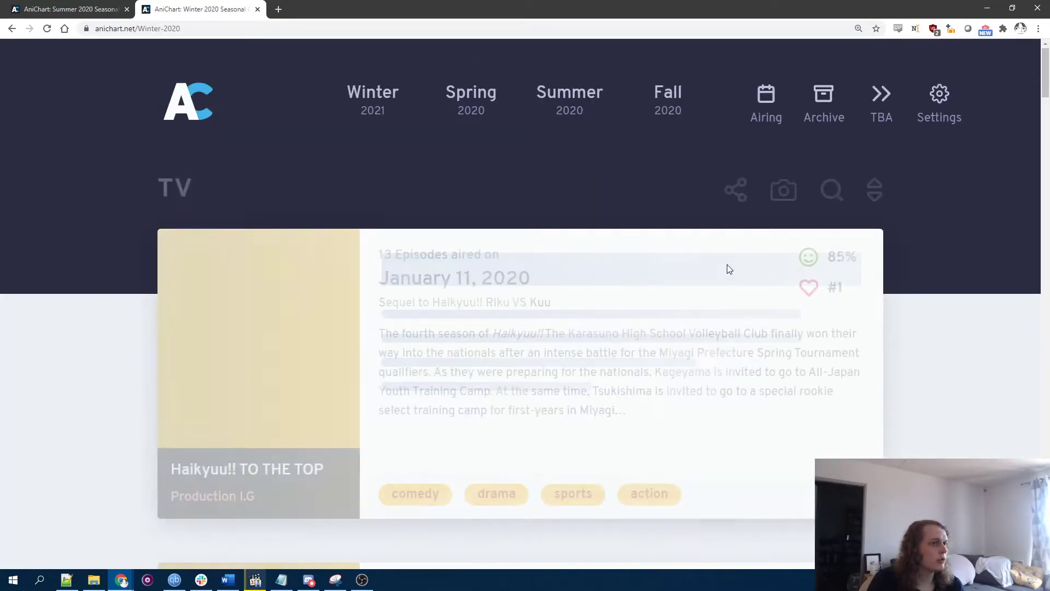
scroll(down, 3)
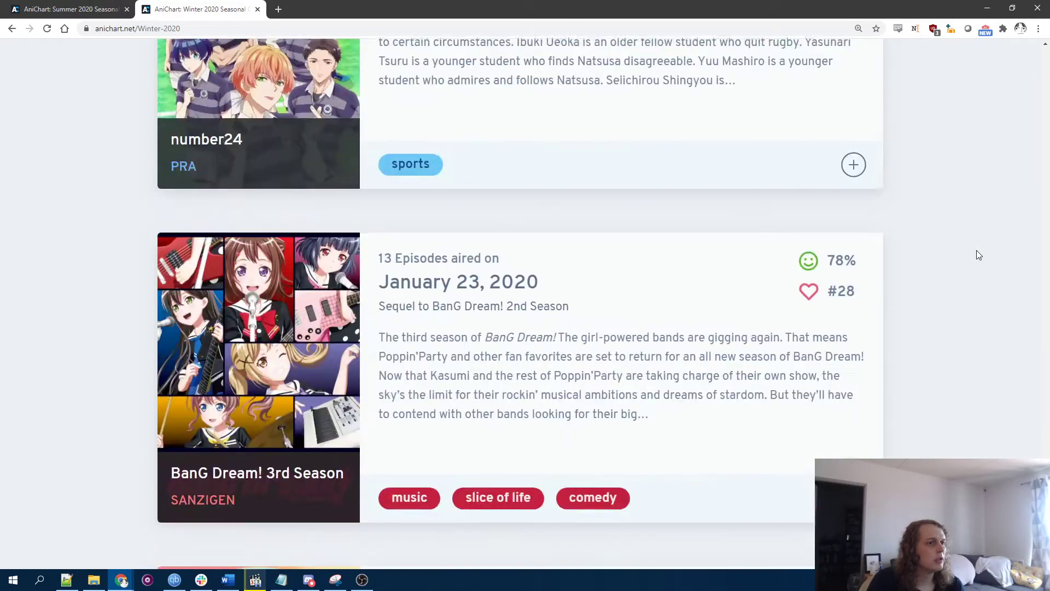
scroll(up, 3)
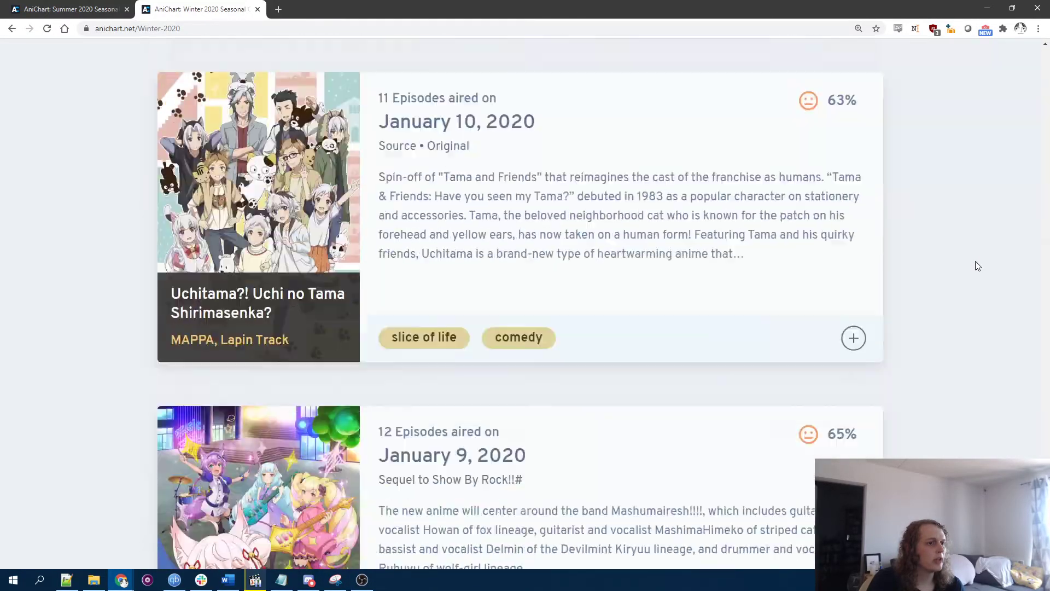
scroll(down, 3)
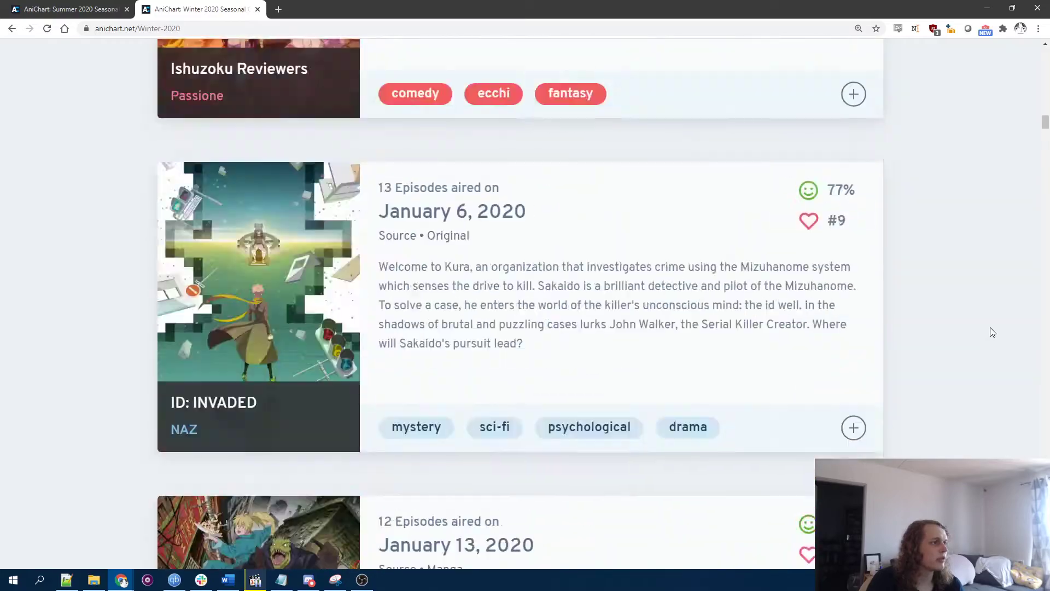
scroll(up, 3)
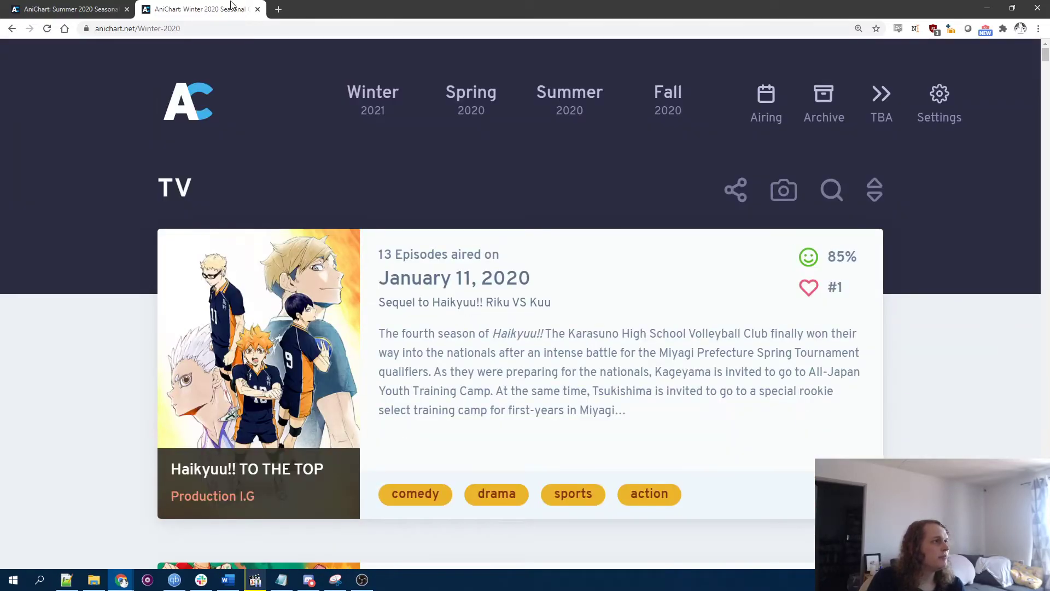
Step: Close the Winter 2020 chart and search Google for 'romance is a bonus book clothing'
click(569, 99)
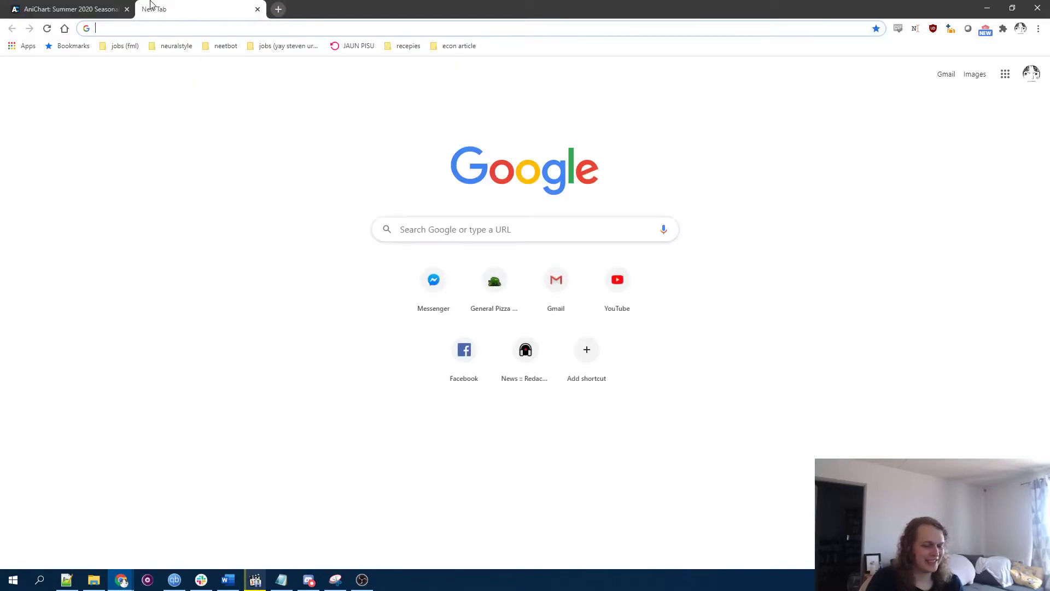
text(romance is a bonus book clothing)
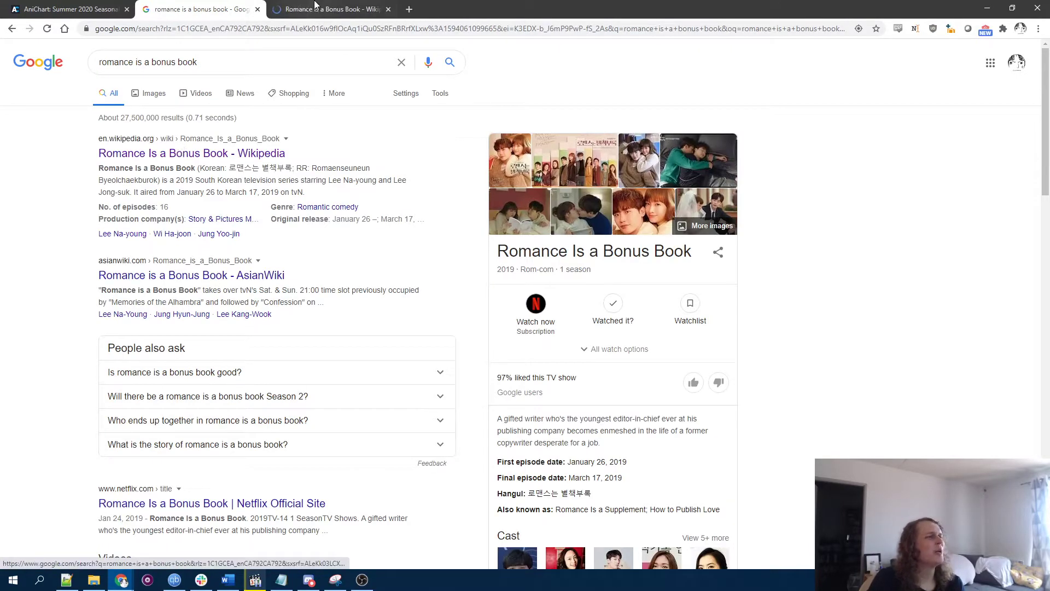
click(328, 9)
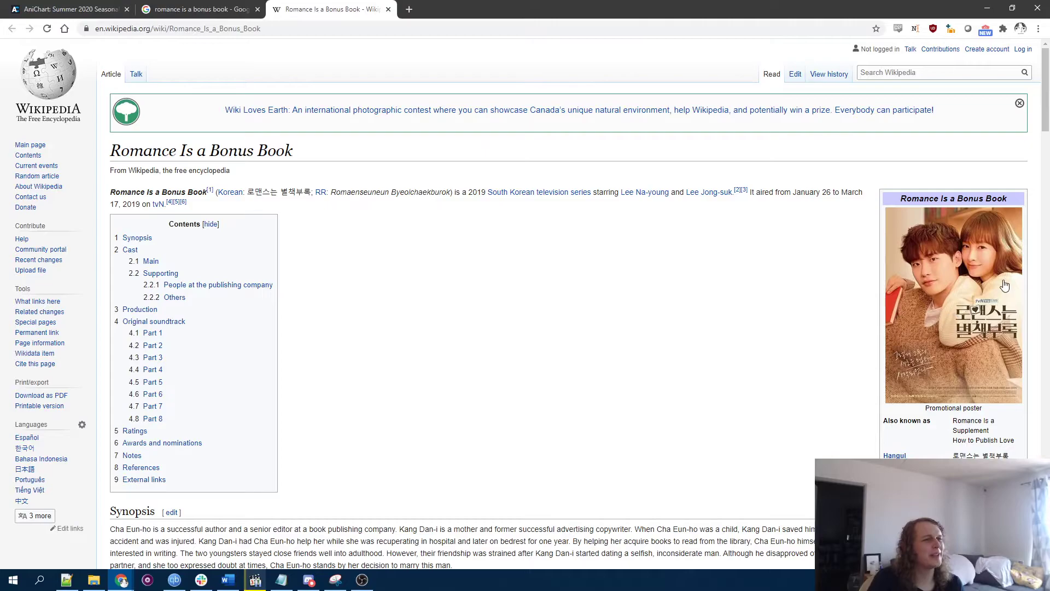
click(194, 8)
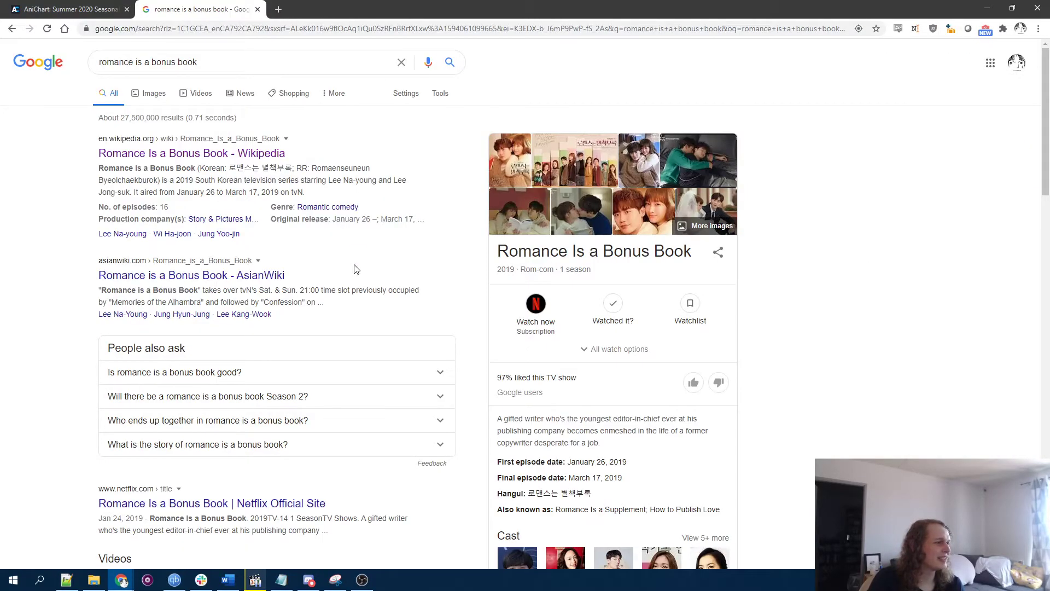
scroll(down, 3)
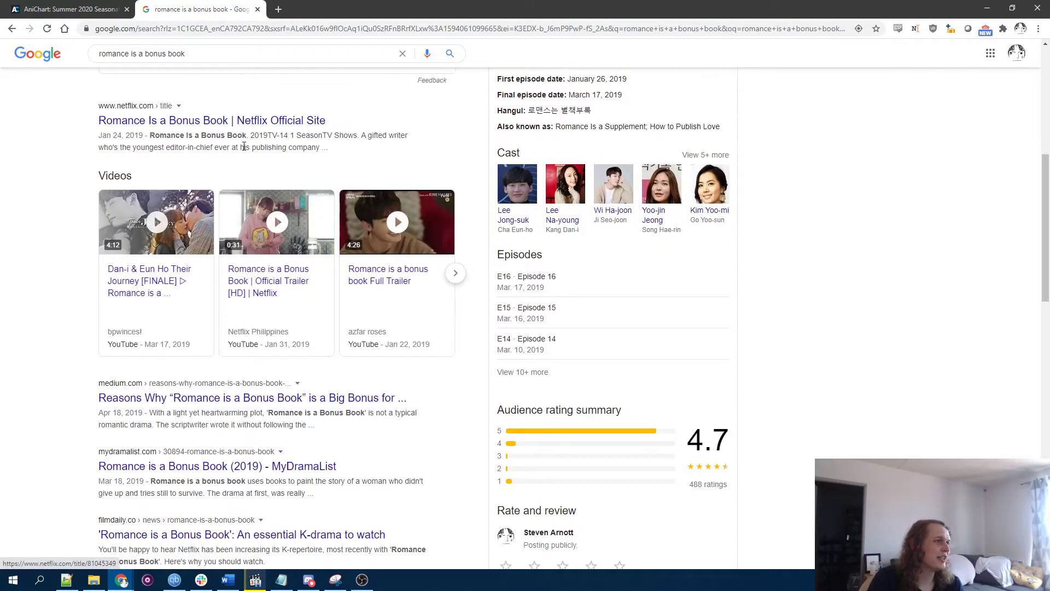
scroll(down, 3)
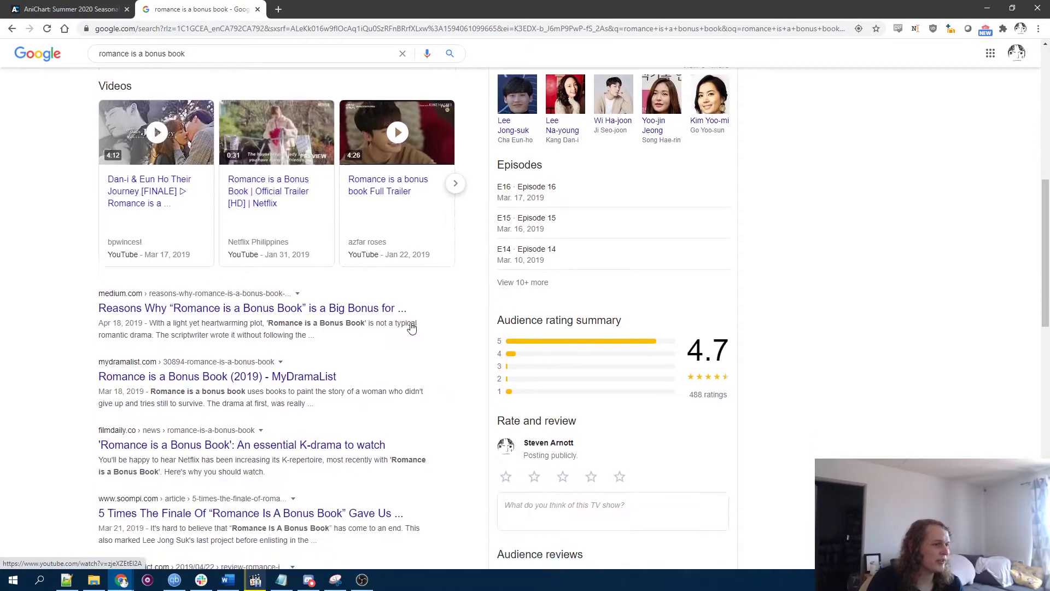
scroll(down, 3)
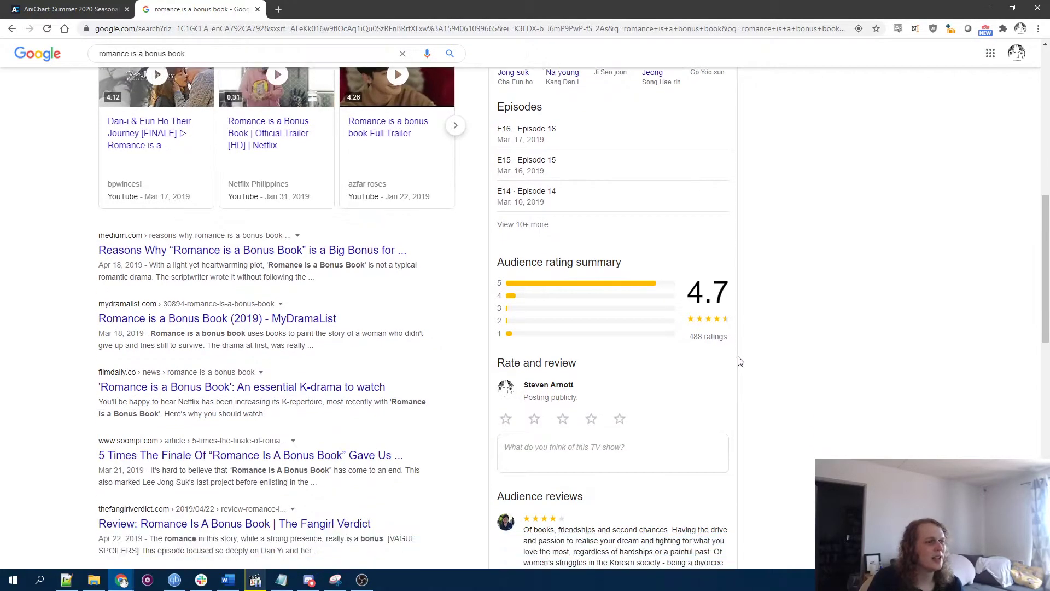
scroll(down, 3)
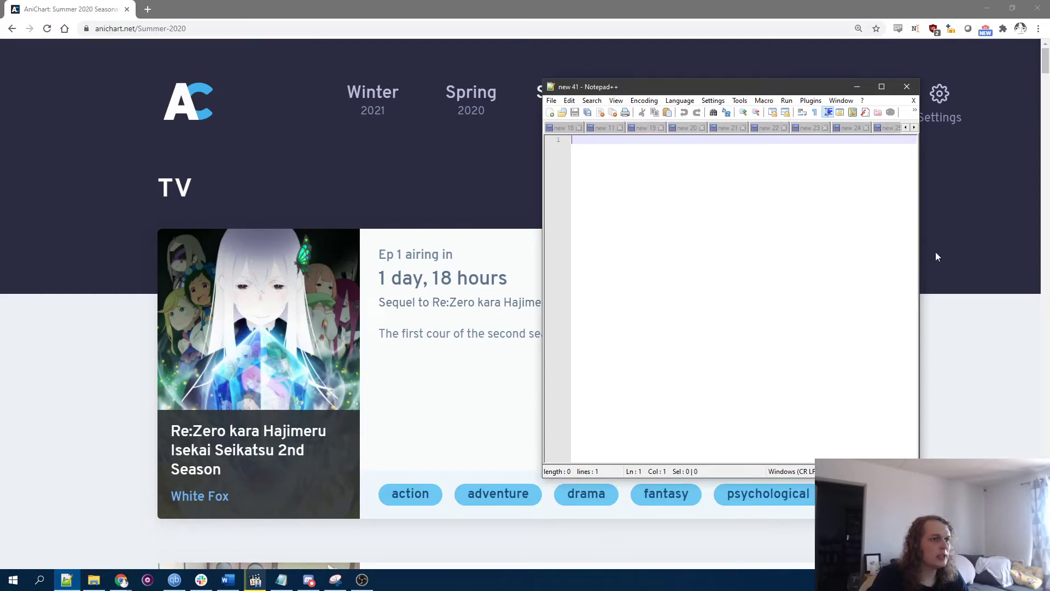
Step: List Deca-Dence and Uzaki-chan on separate lines while scrolling AniChart to Peter Grill
scroll(down, 3)
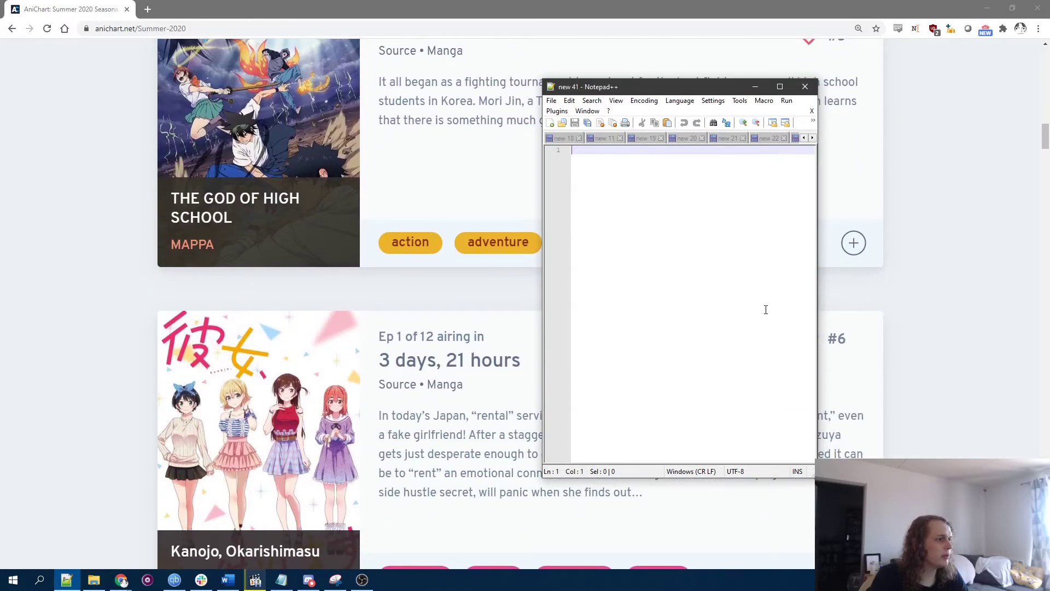
scroll(down, 3)
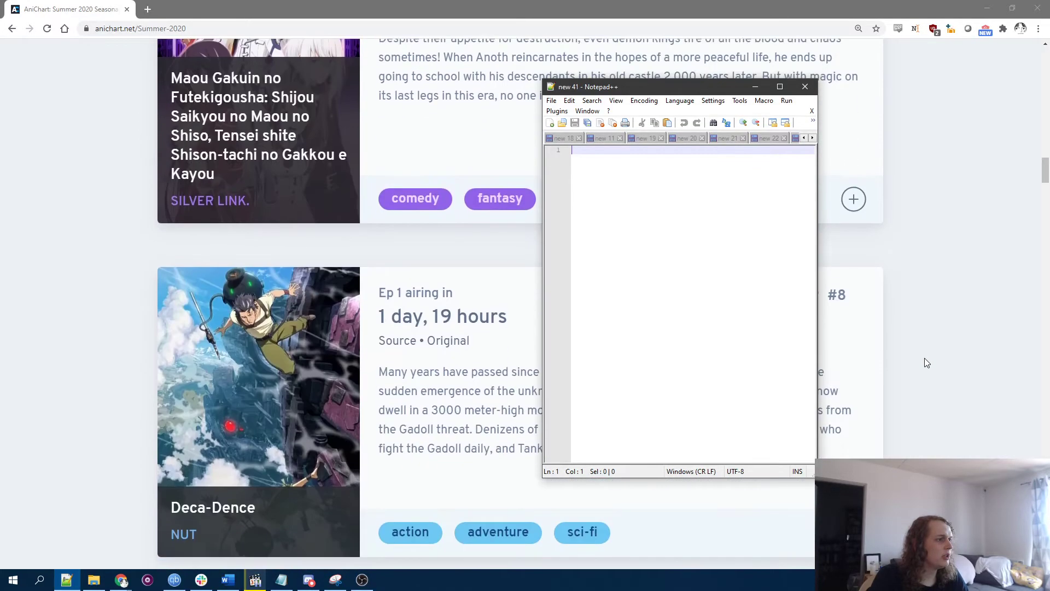
text(Deca-Dence)
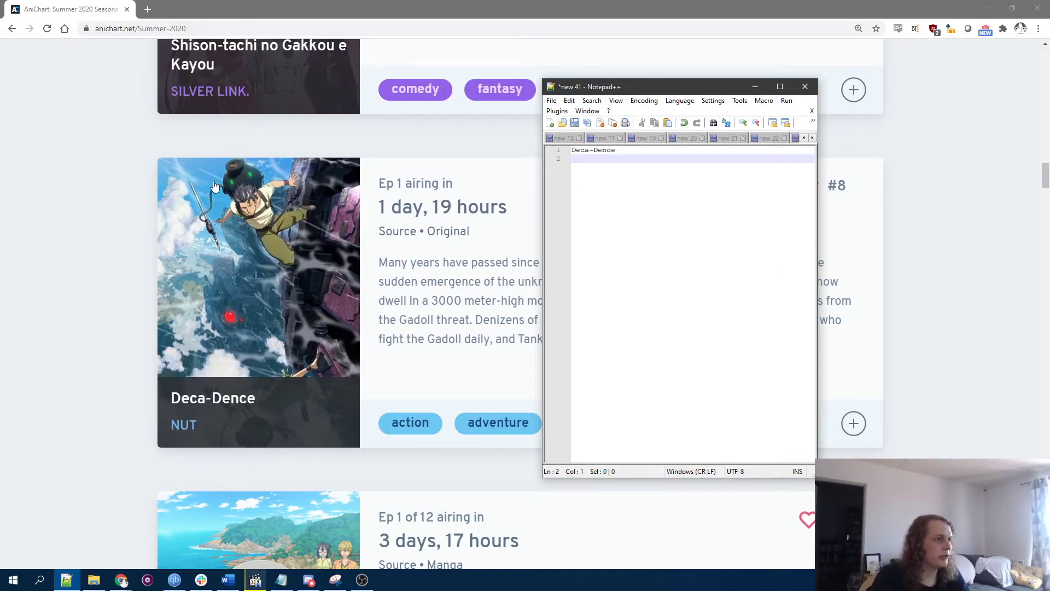
mouse_move(161, 503)
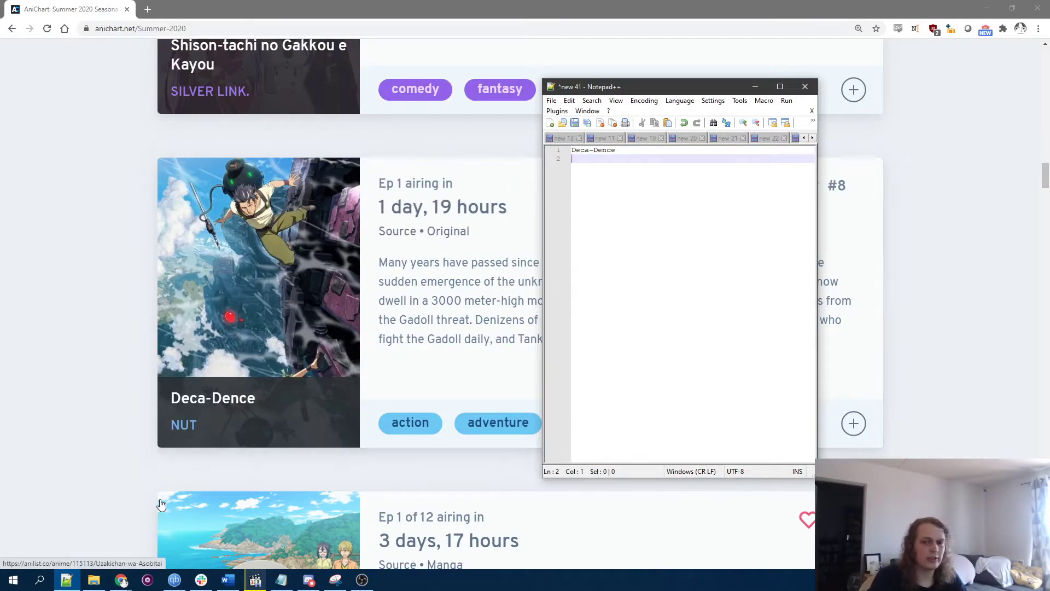
mouse_move(775, 281)
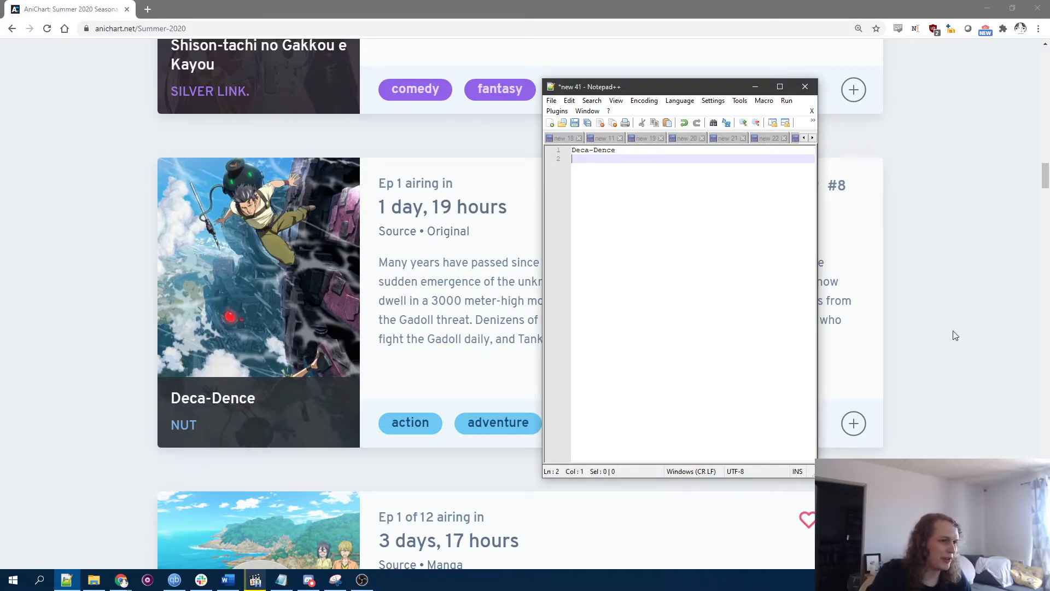
text(Uzaki-ch)
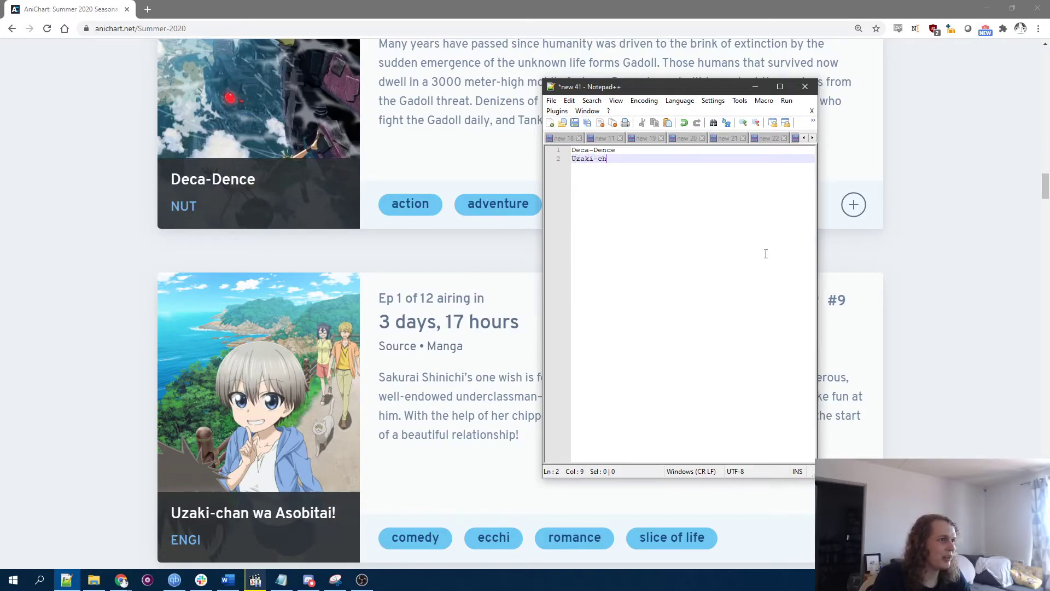
key(Enter)
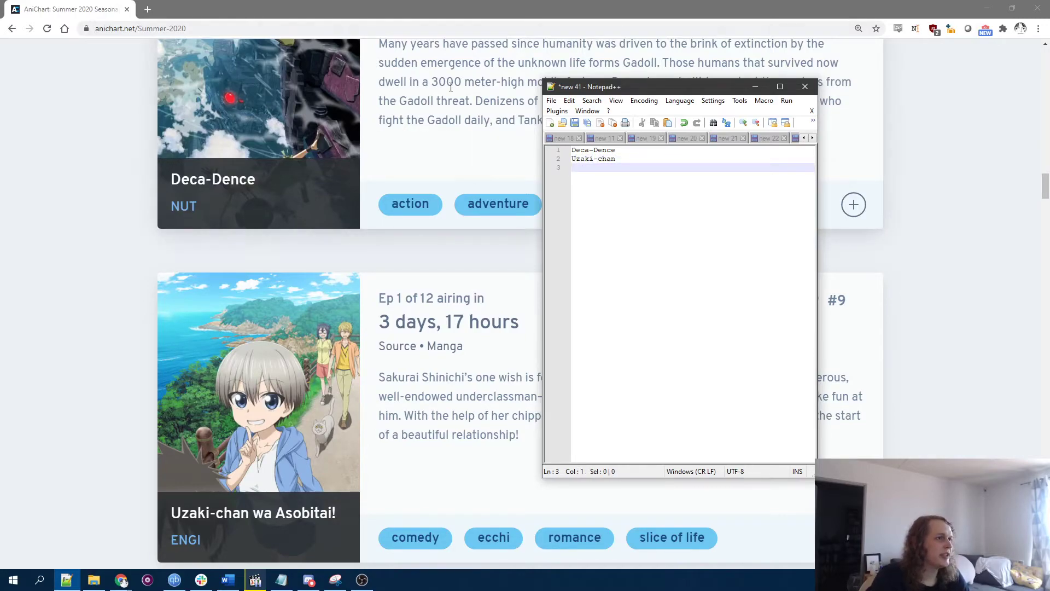
scroll(down, 3)
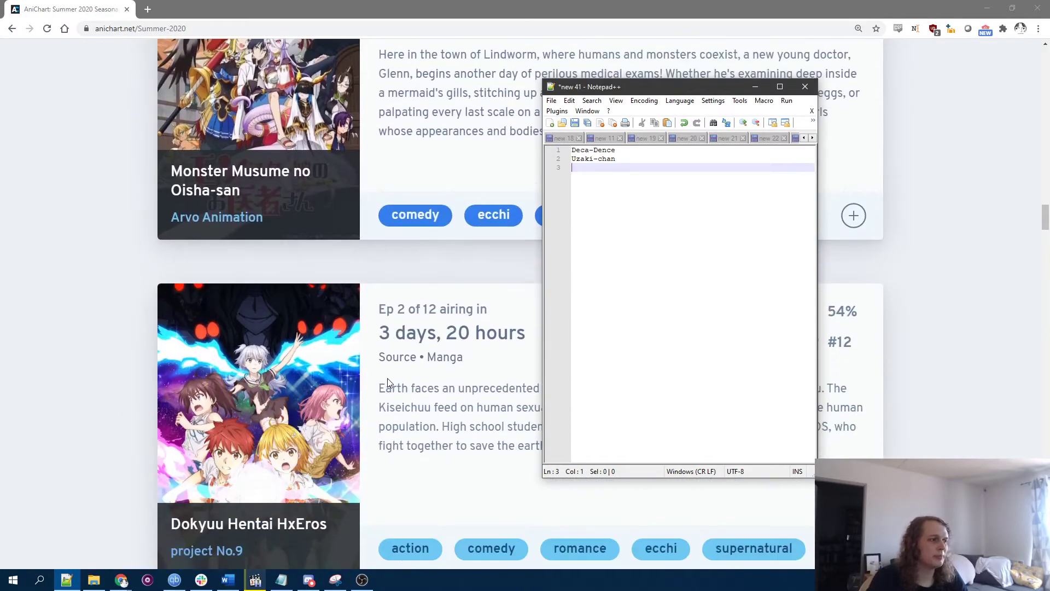
scroll(down, 3)
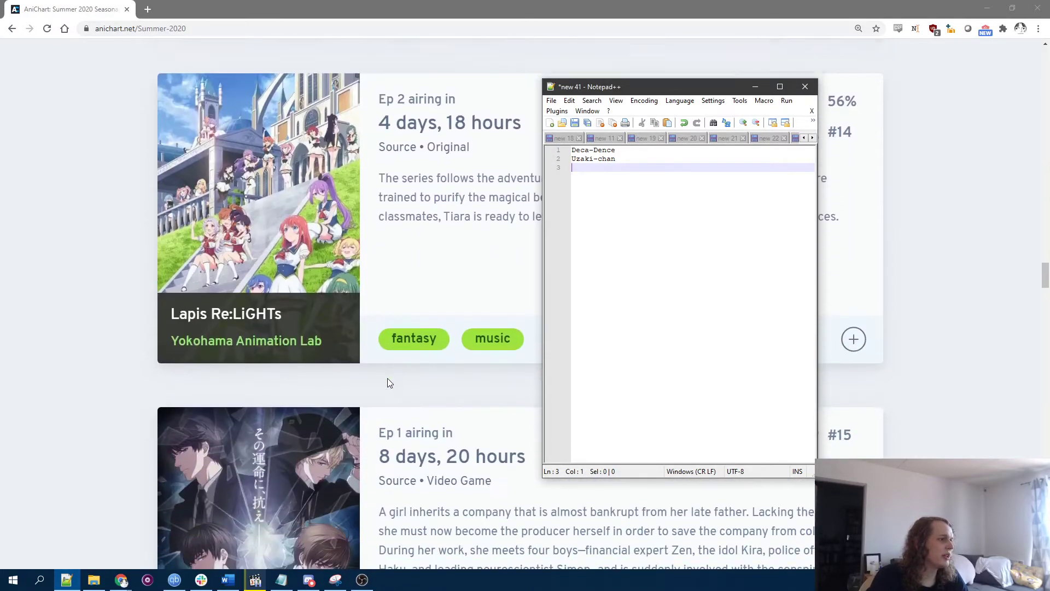
scroll(down, 3)
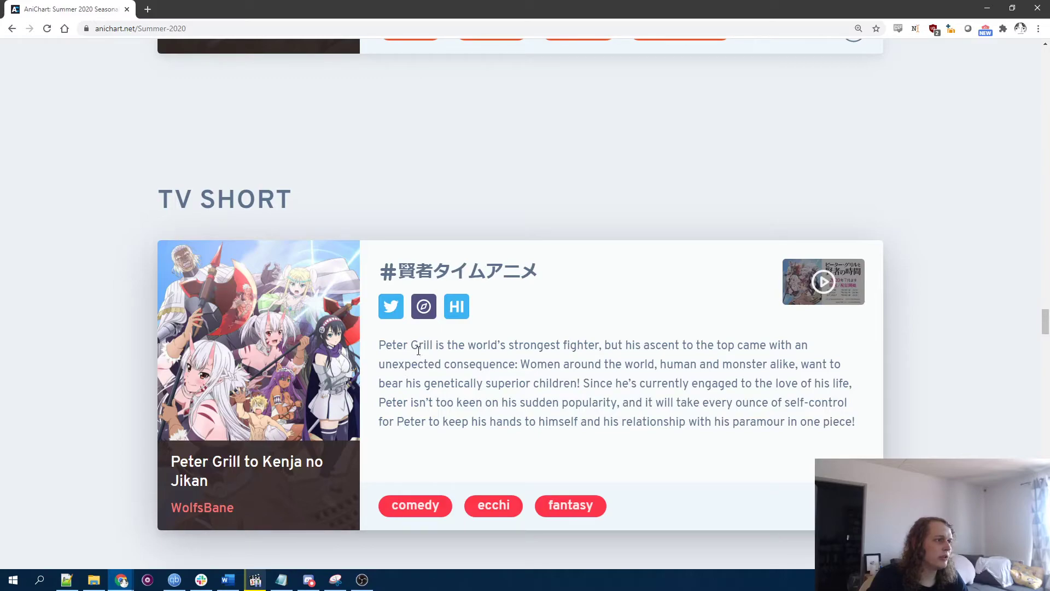
mouse_move(526, 364)
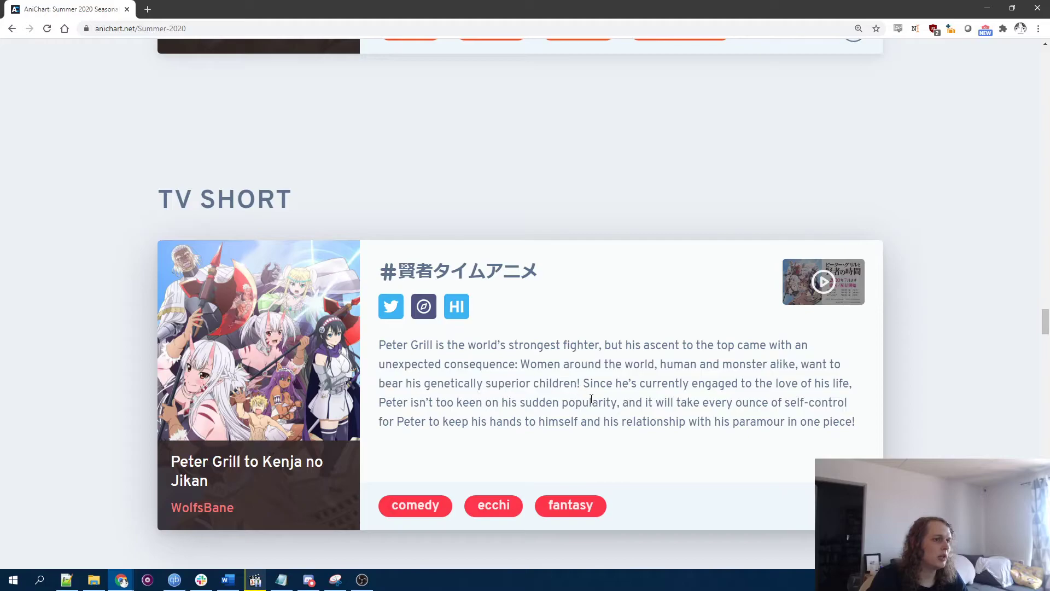
scroll(down, 3)
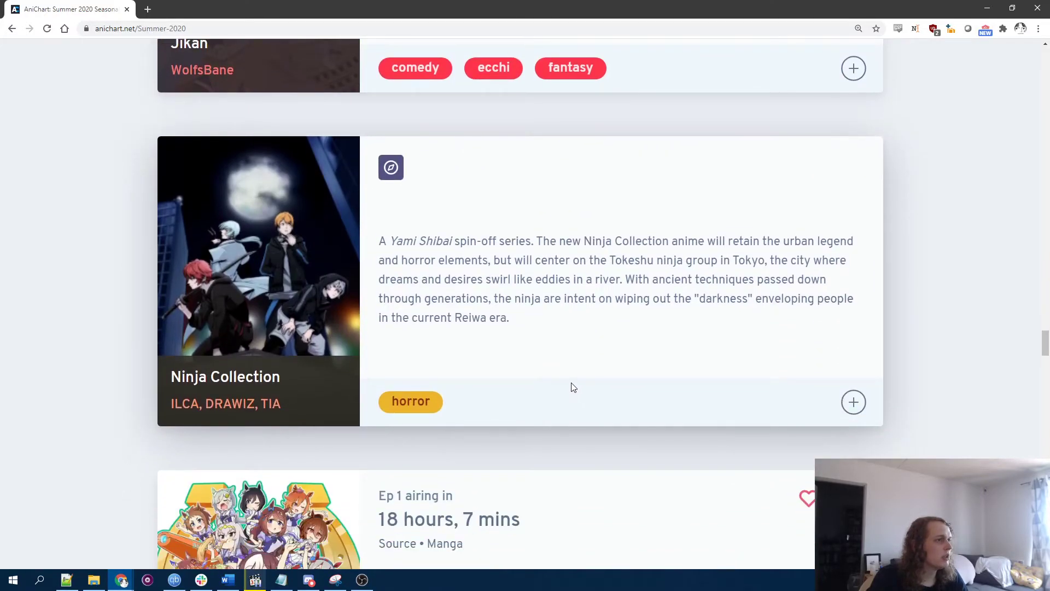
scroll(down, 3)
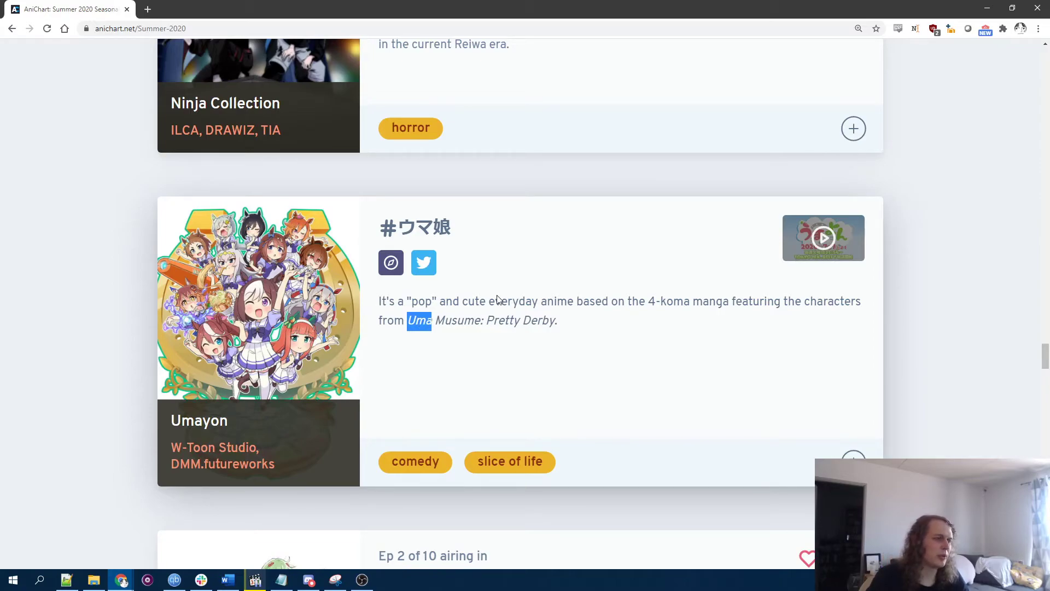
scroll(down, 3)
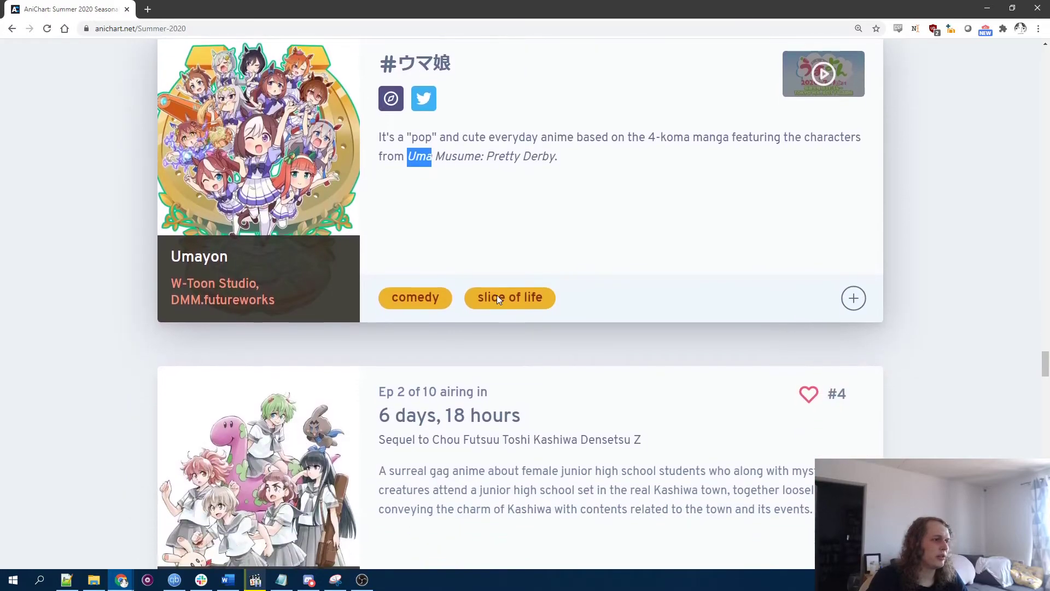
scroll(down, 3)
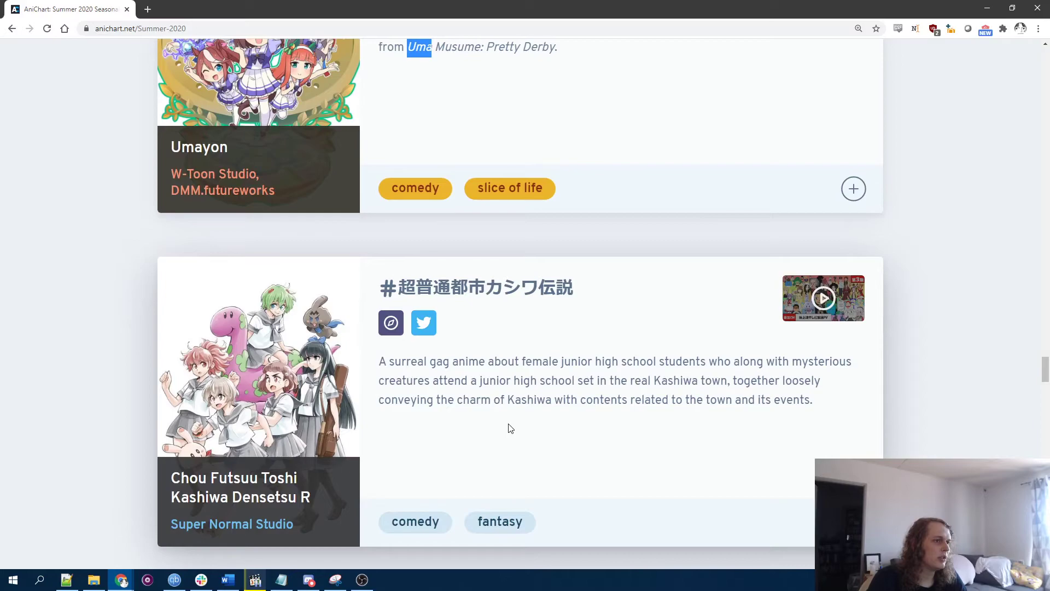
Step: Open Chou Futsuu Toshi Kashiwa Densetsu R on AniList, check its prequel, and return to the list
click(239, 488)
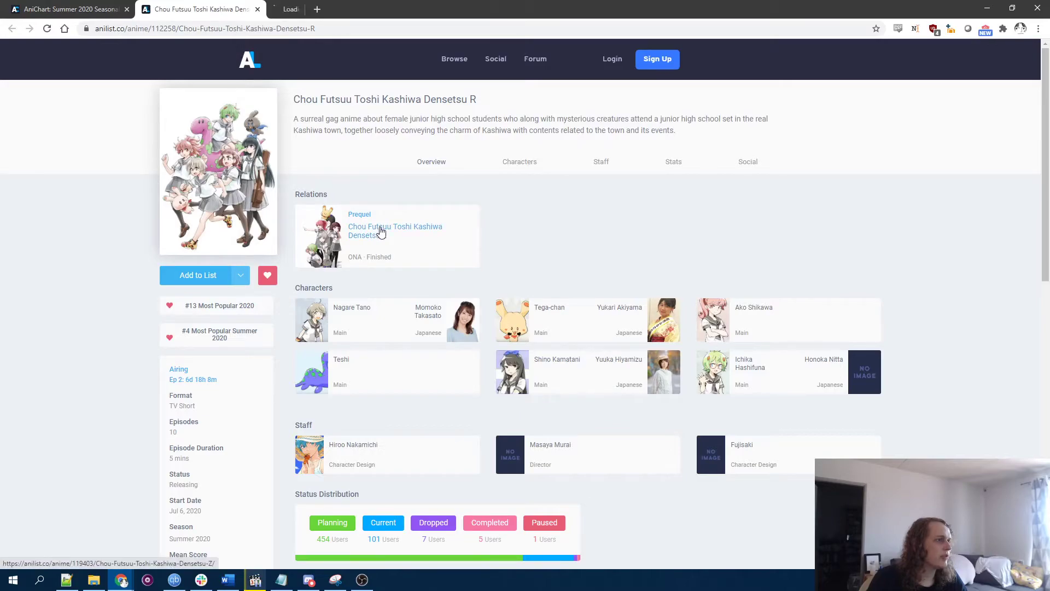
click(395, 230)
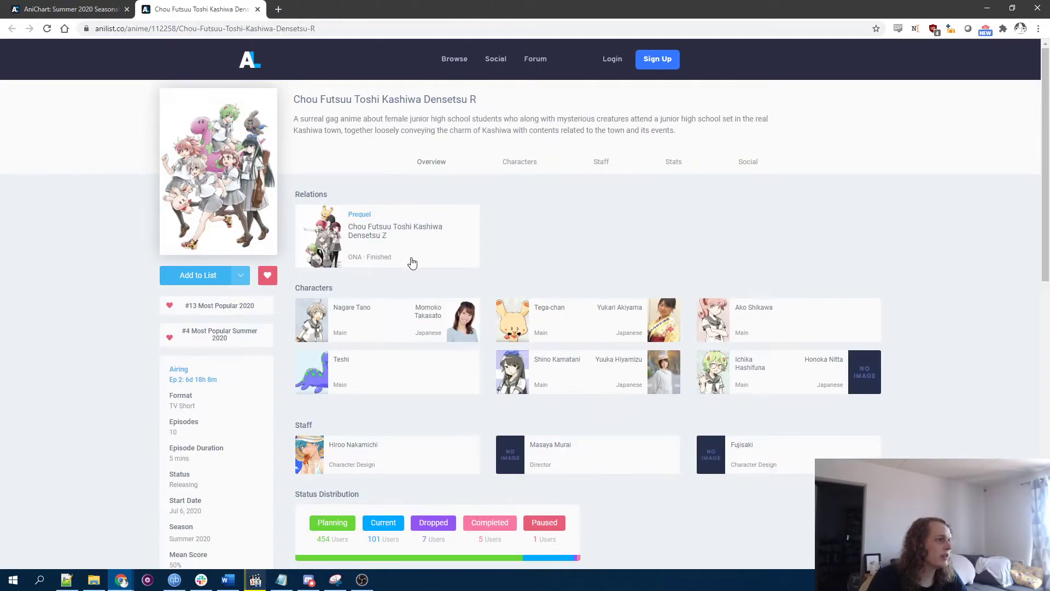
mouse_move(743, 361)
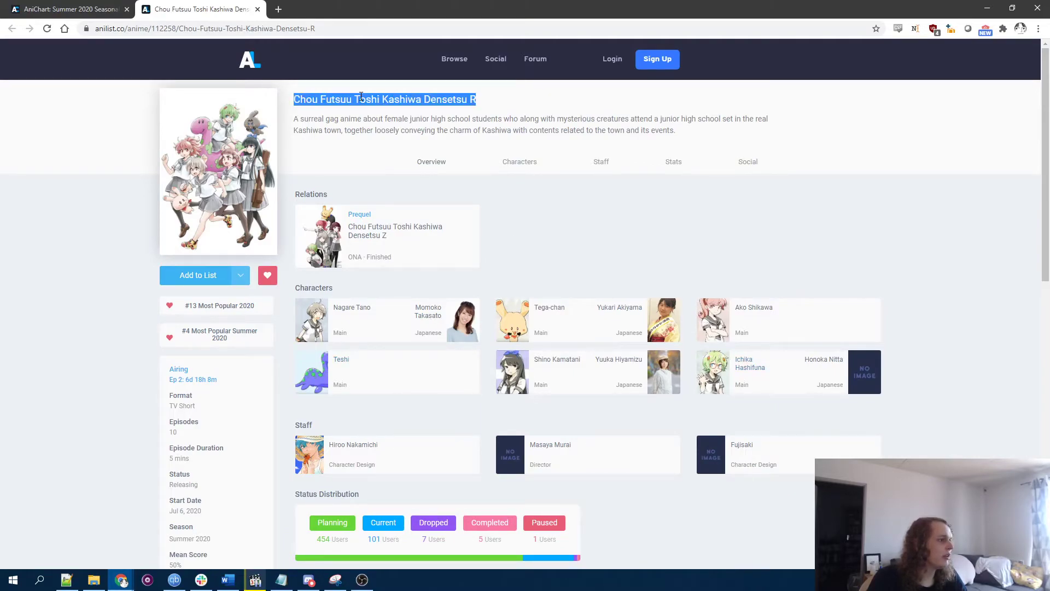
mouse_move(385, 188)
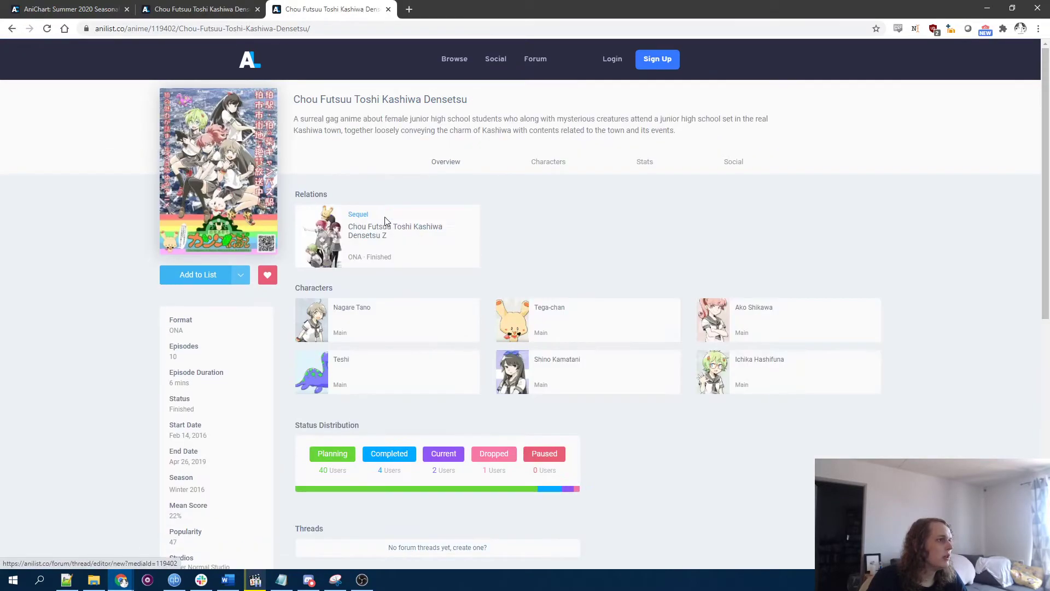
scroll(down, 3)
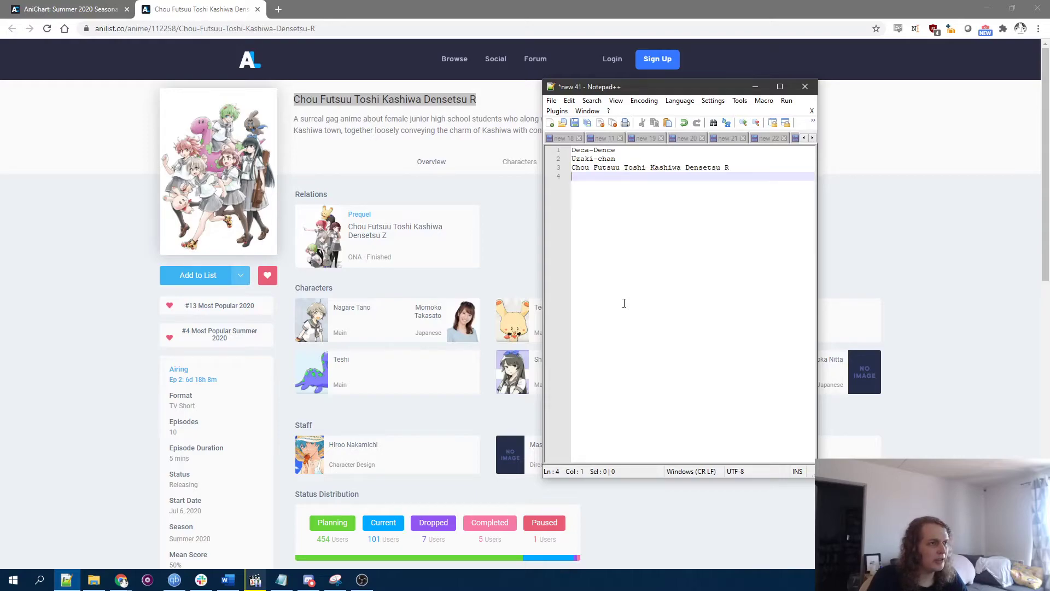
click(197, 9)
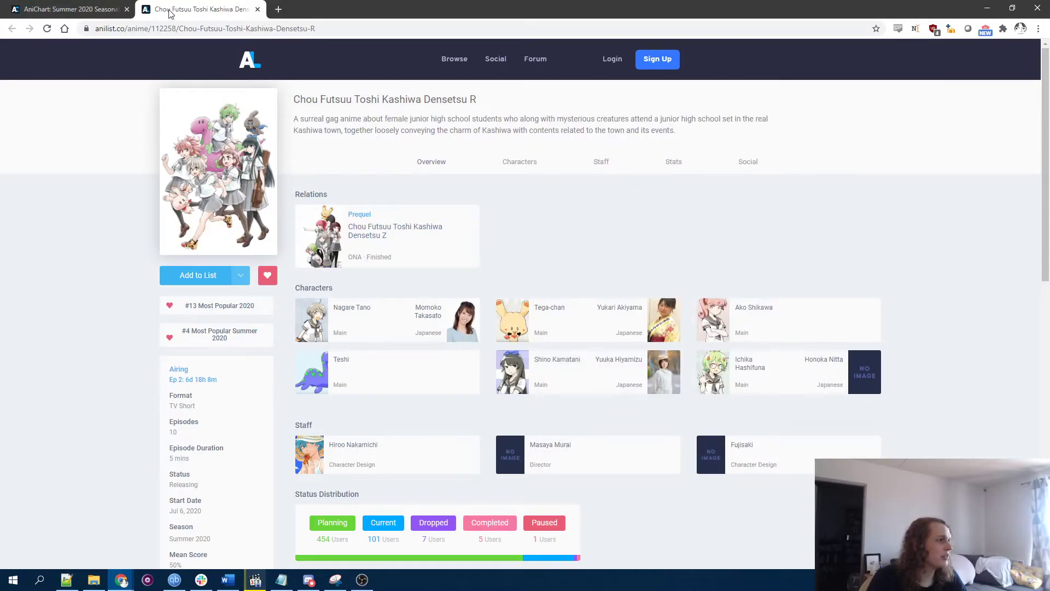
Step: Return to the Summer 2020 chart and scroll on to Bessatsu Olympia Kyklos
click(64, 8)
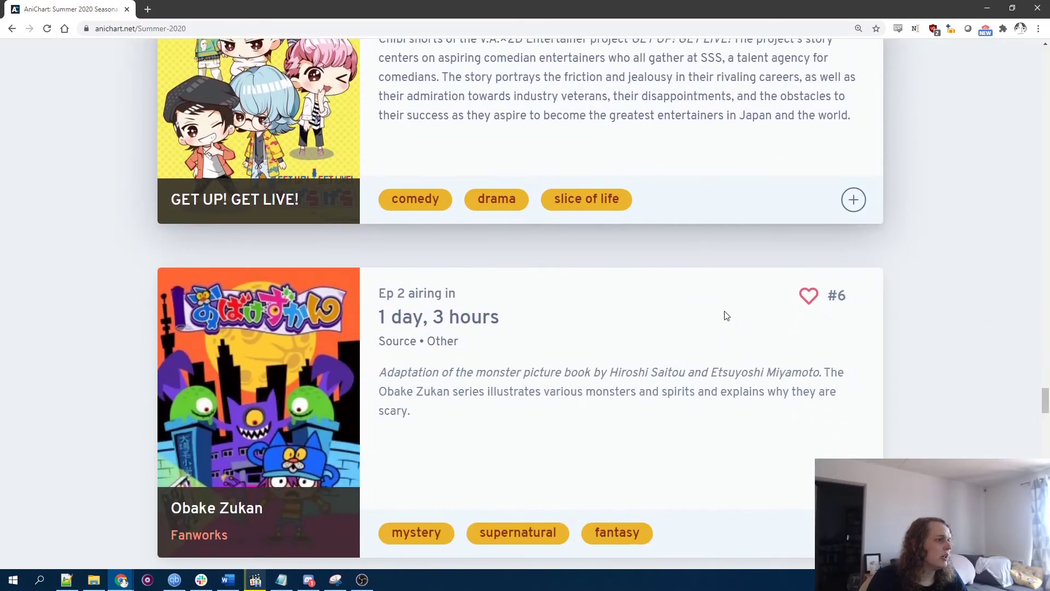
scroll(down, 3)
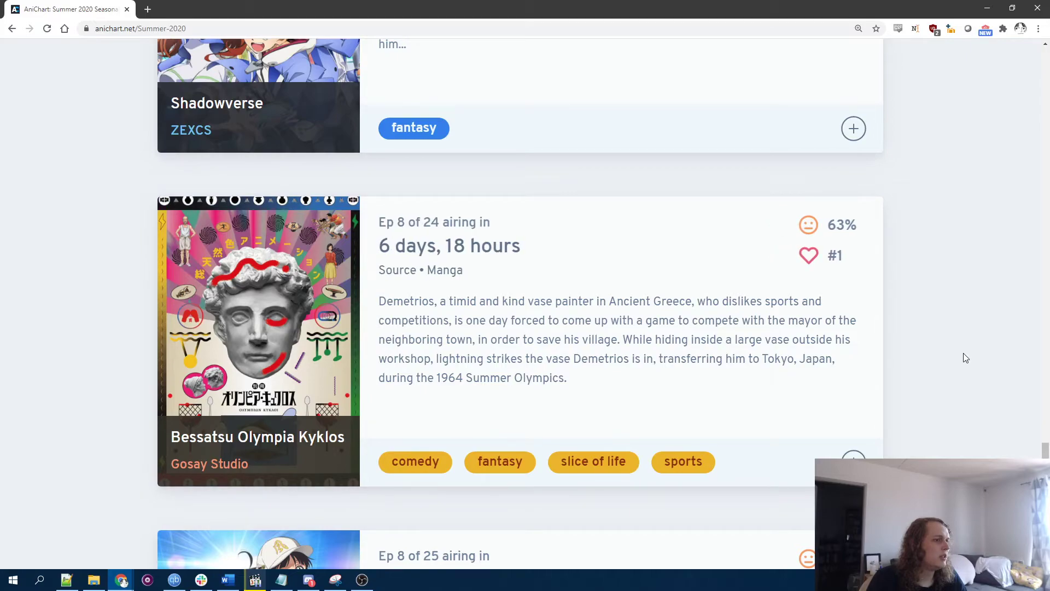
mouse_move(582, 111)
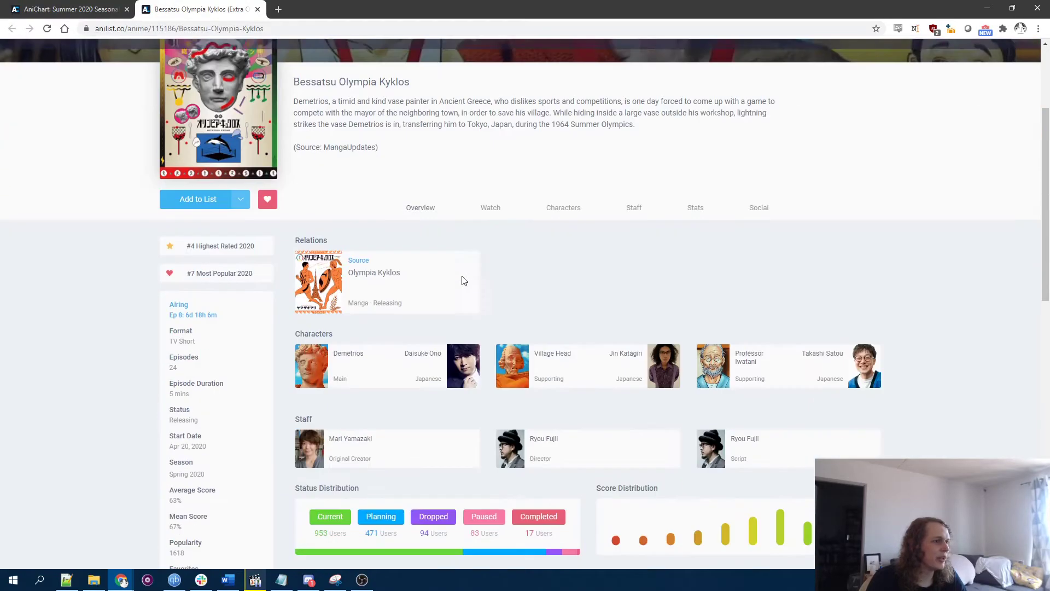
Step: Scroll through the Bessatsu Olympia Kyklos AniList page to its Olympia Kyklos source relation
scroll(down, 3)
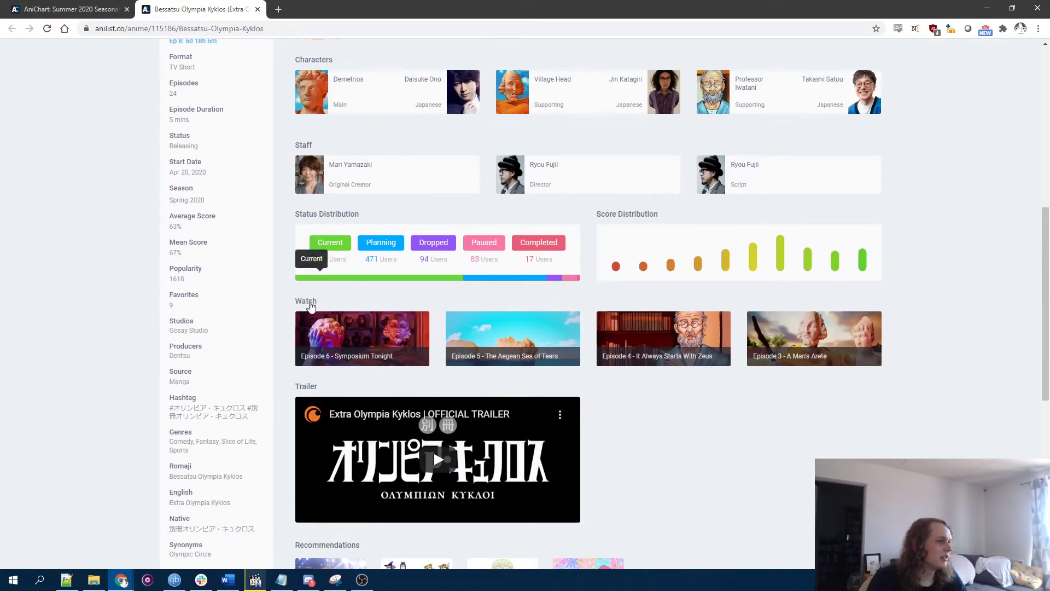
scroll(up, 3)
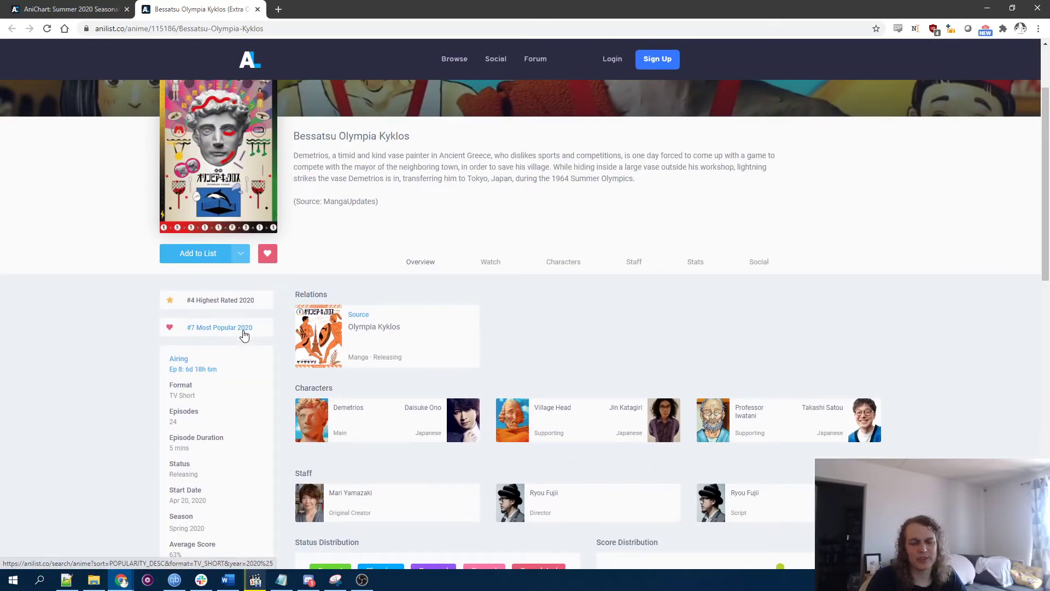
scroll(down, 3)
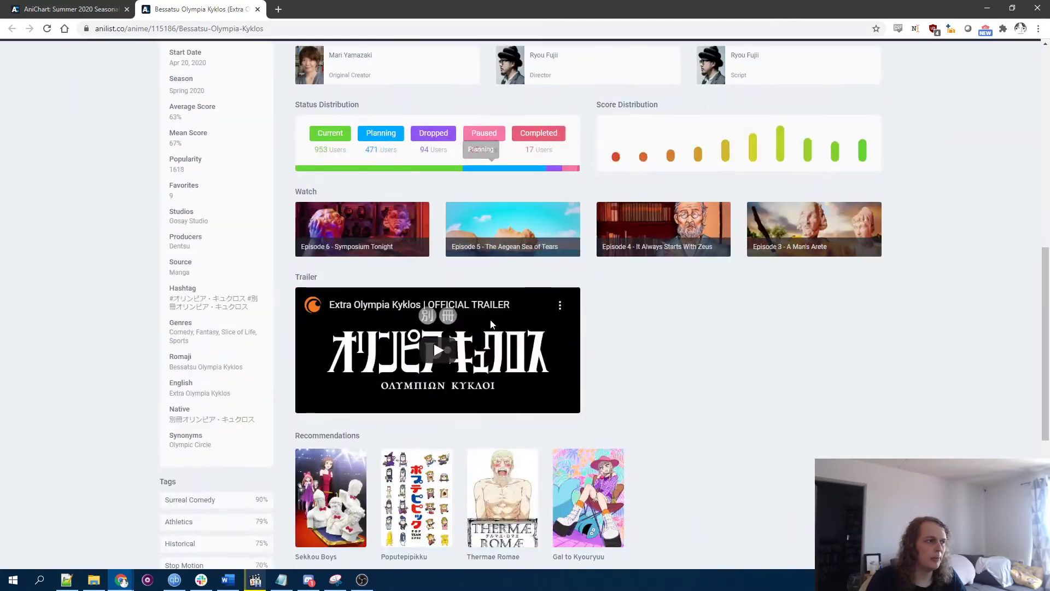
scroll(down, 3)
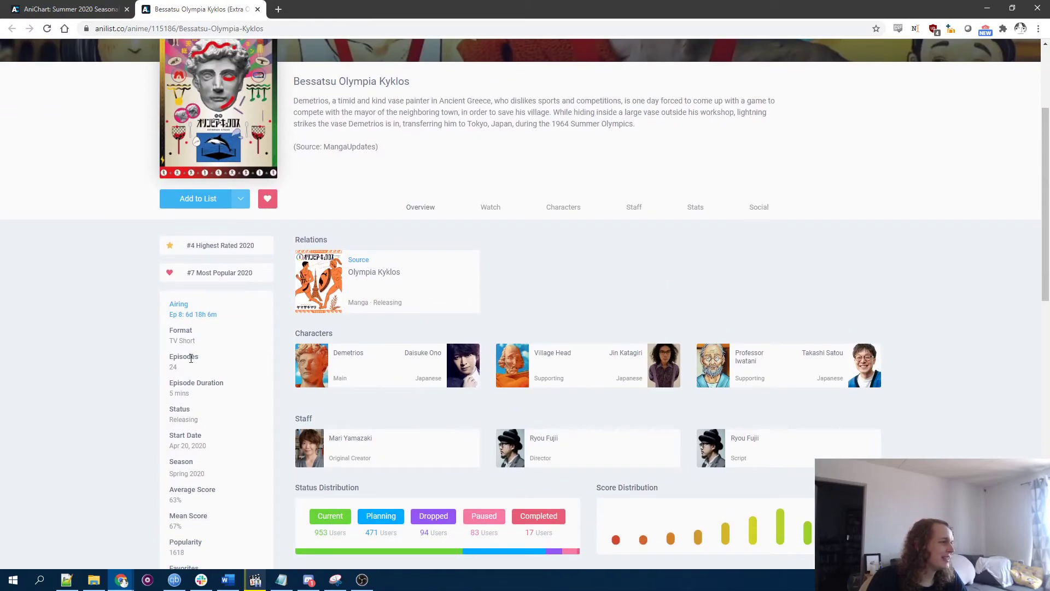
scroll(up, 3)
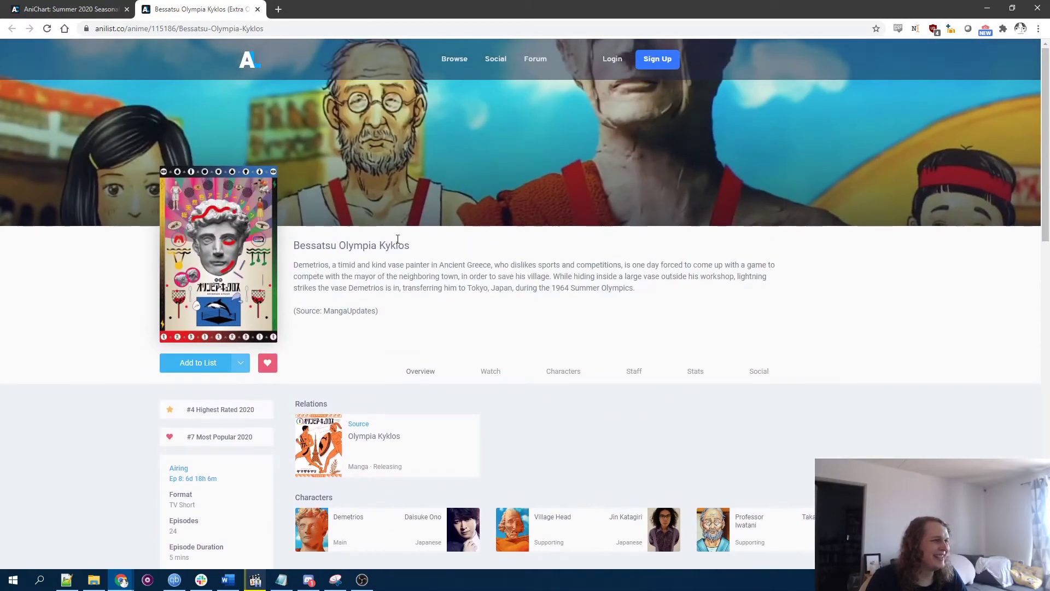
scroll(down, 3)
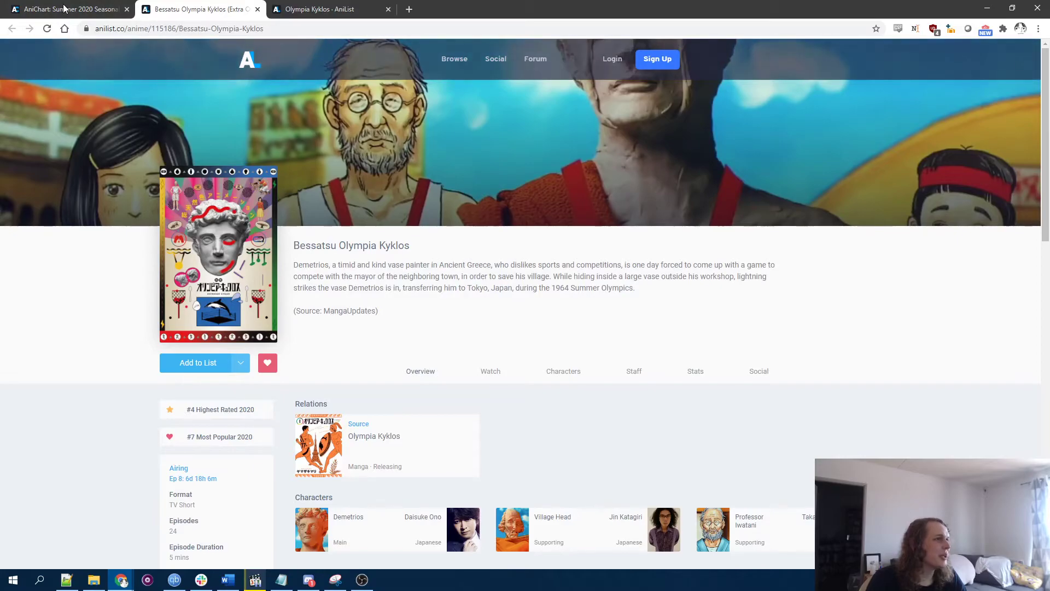
Step: Scroll the Summer 2020 chart through Leftovers and Movie to Great Pretender
click(66, 8)
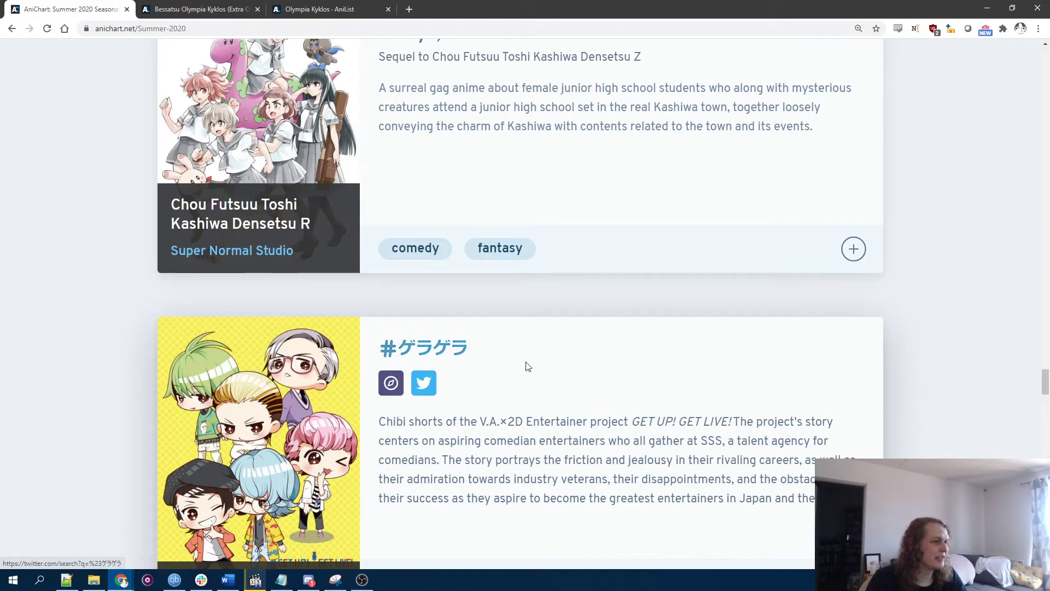
scroll(down, 3)
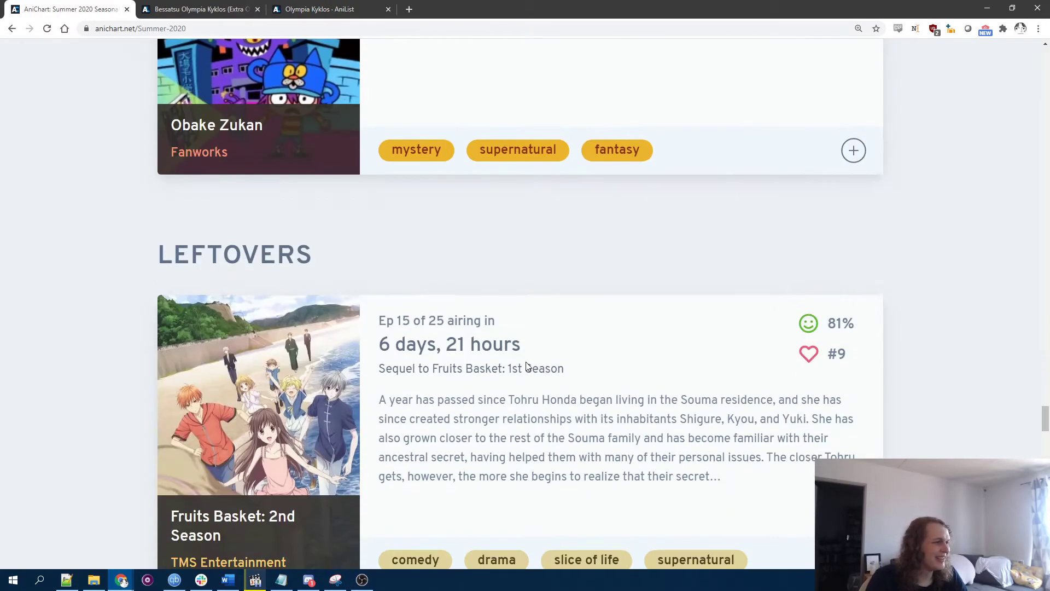
scroll(down, 3)
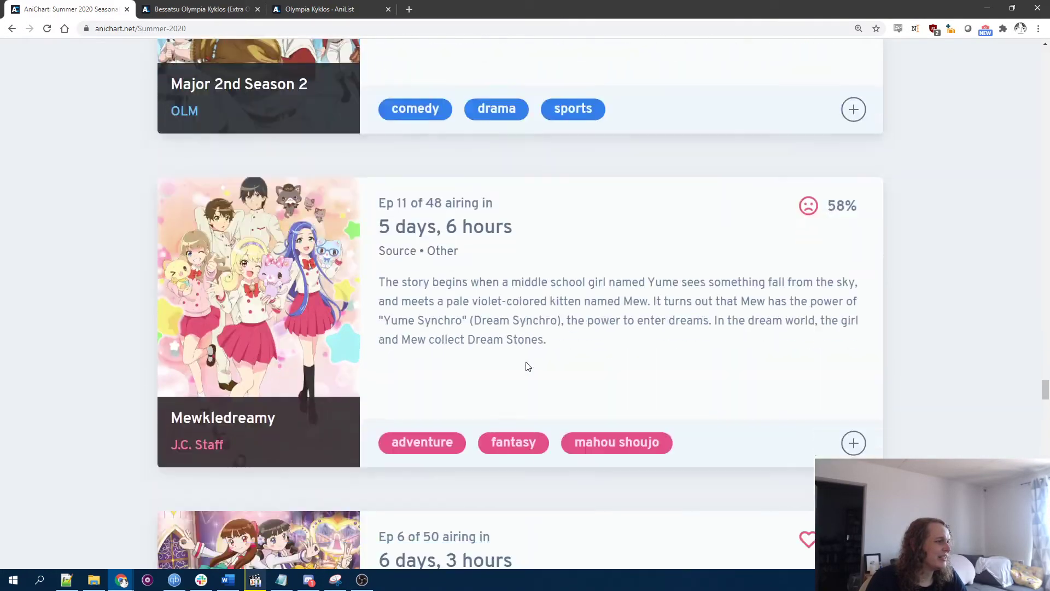
scroll(down, 3)
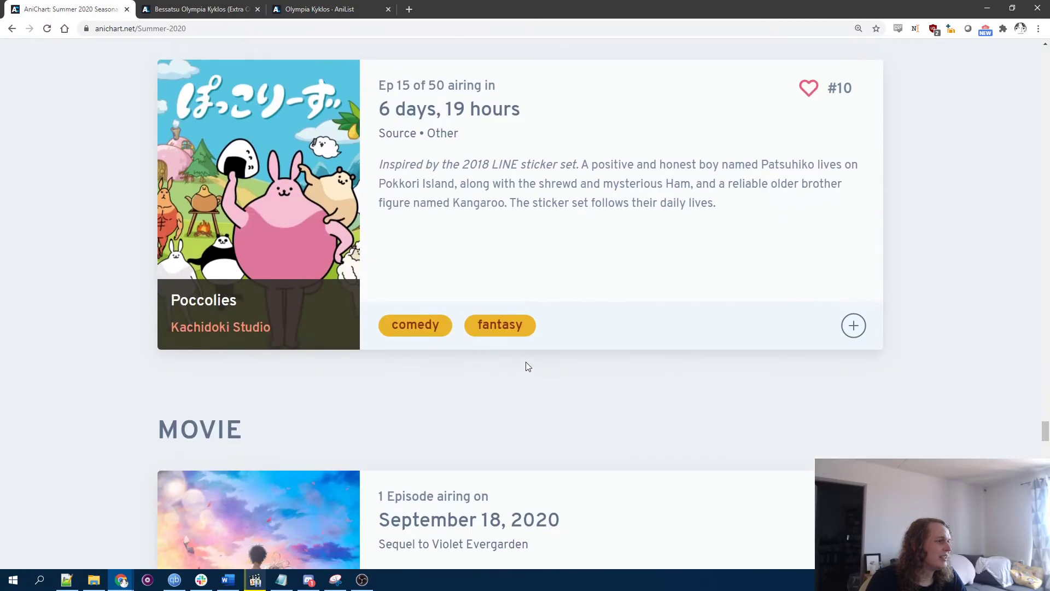
scroll(down, 3)
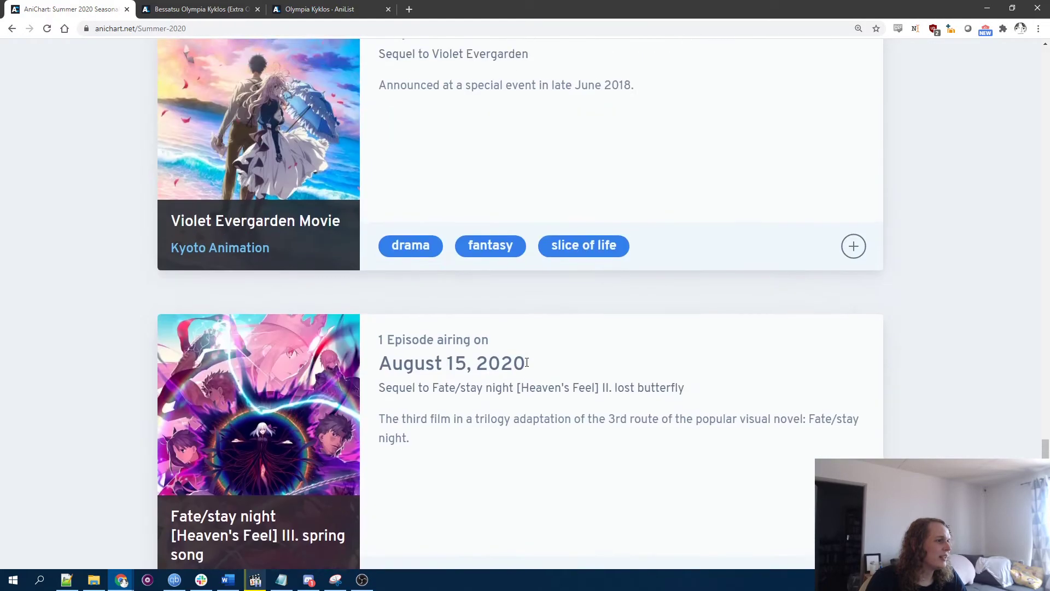
scroll(up, 3)
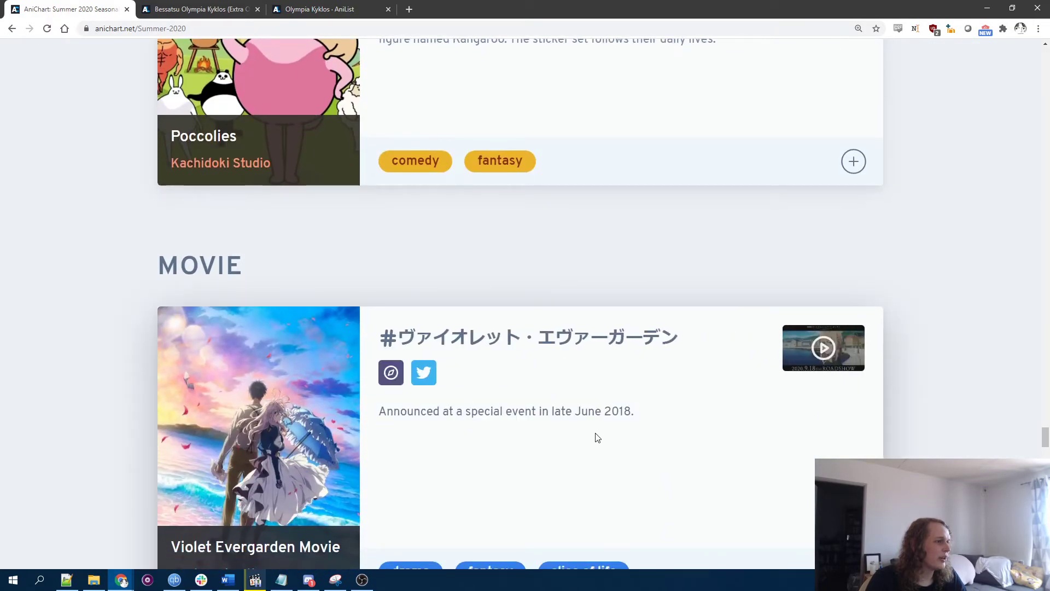
scroll(down, 3)
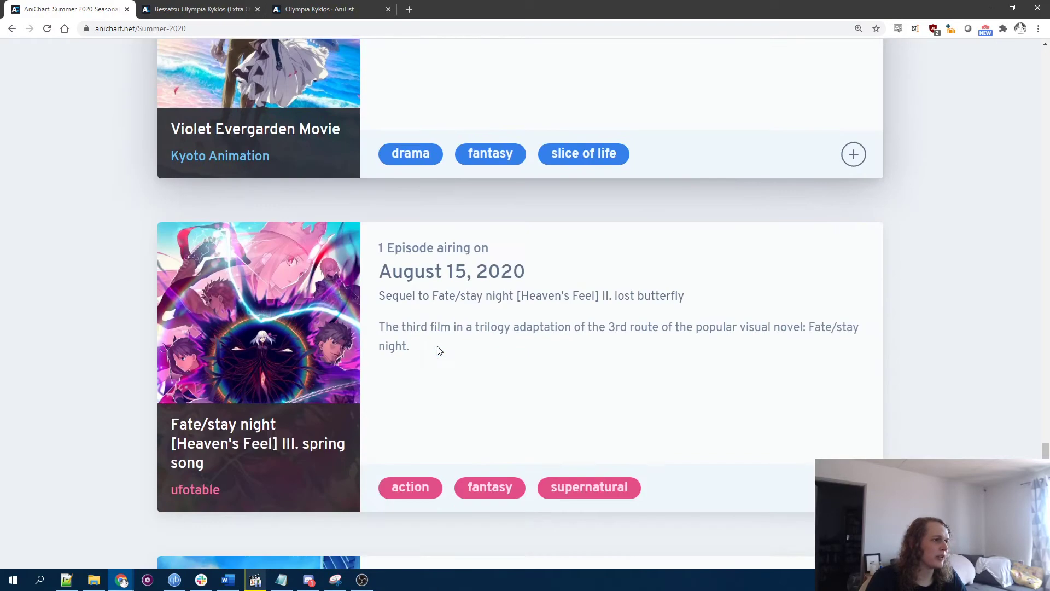
scroll(down, 3)
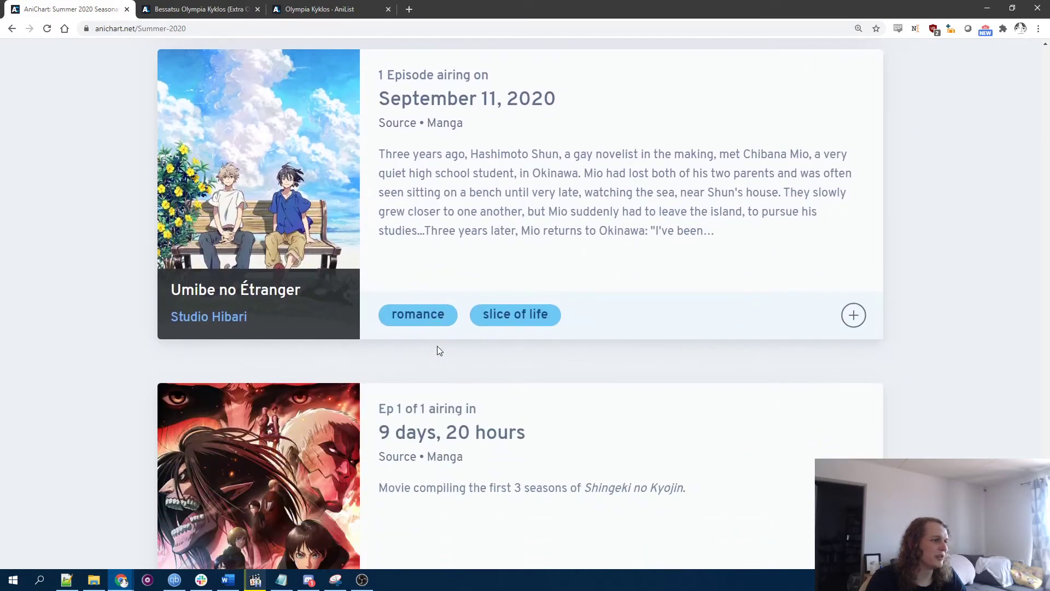
mouse_move(446, 378)
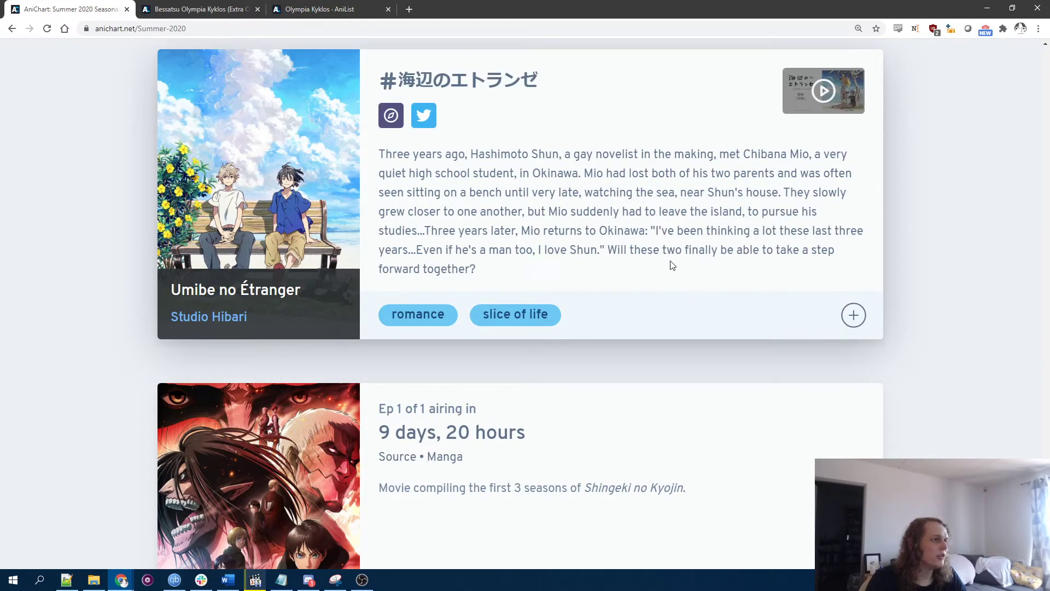
scroll(down, 3)
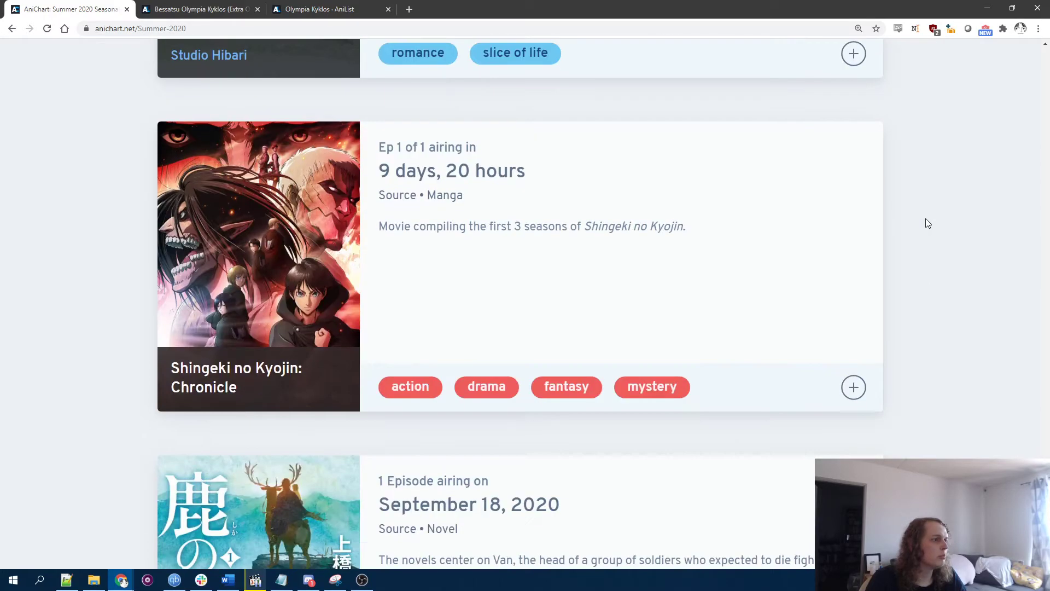
scroll(down, 3)
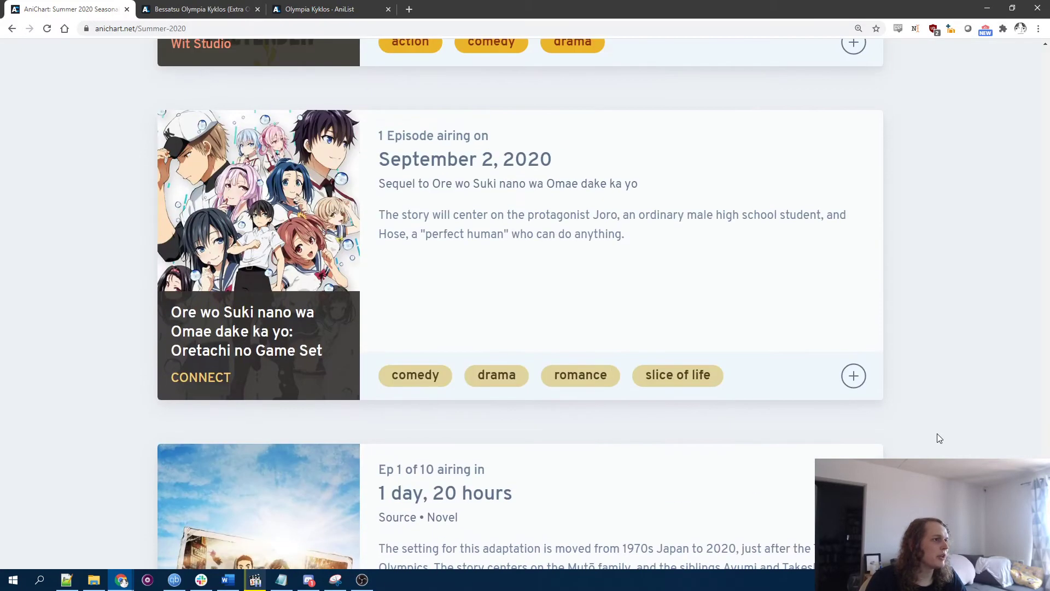
scroll(down, 3)
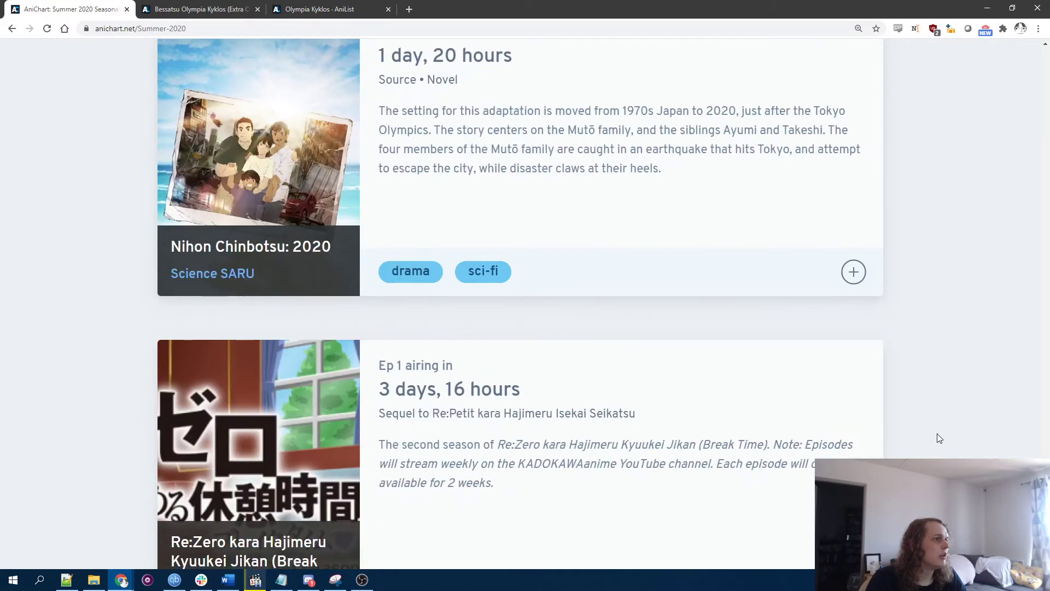
scroll(down, 3)
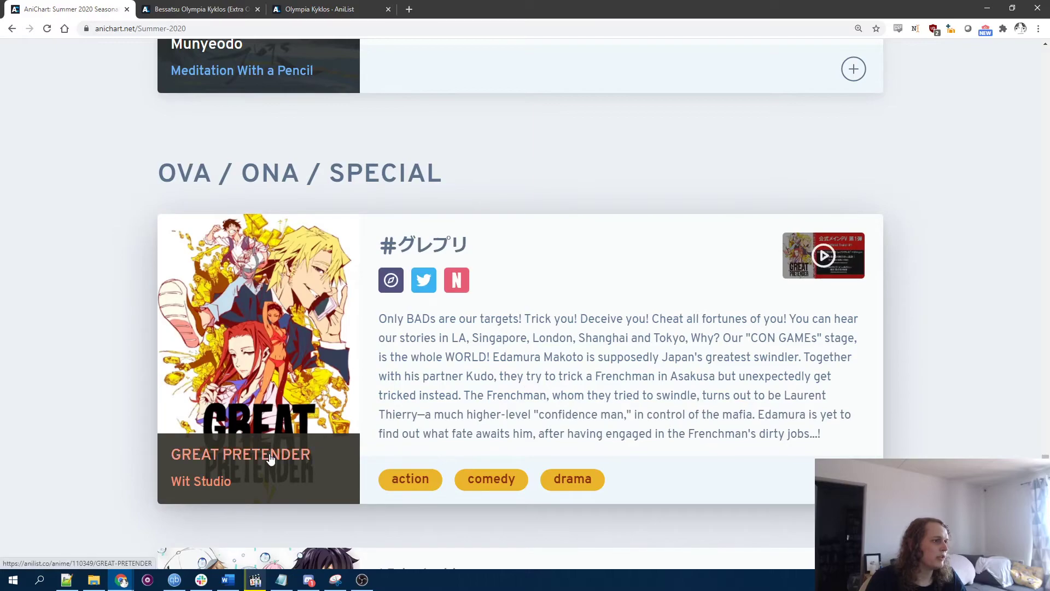
Step: Review the 23-episode GREAT PRETENDER ONA page, then return to the Summer 2020 chart
click(239, 453)
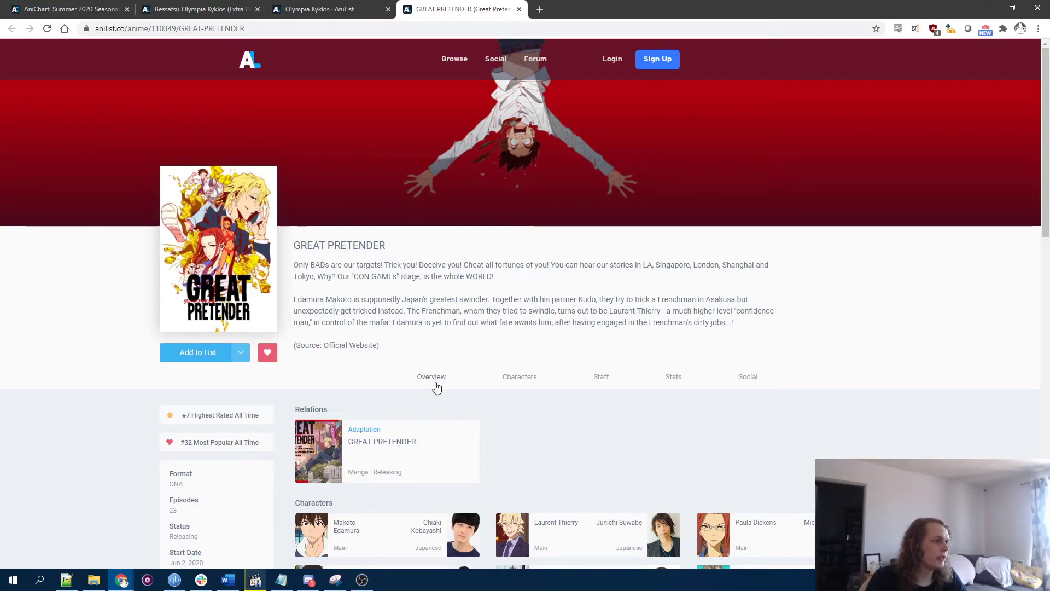
mouse_move(720, 338)
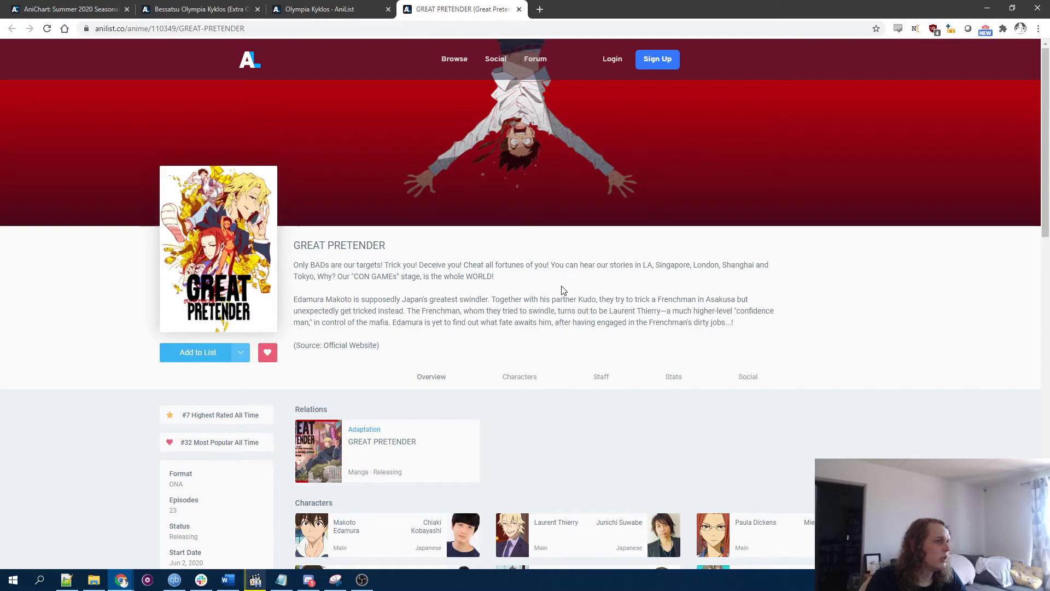
scroll(down, 3)
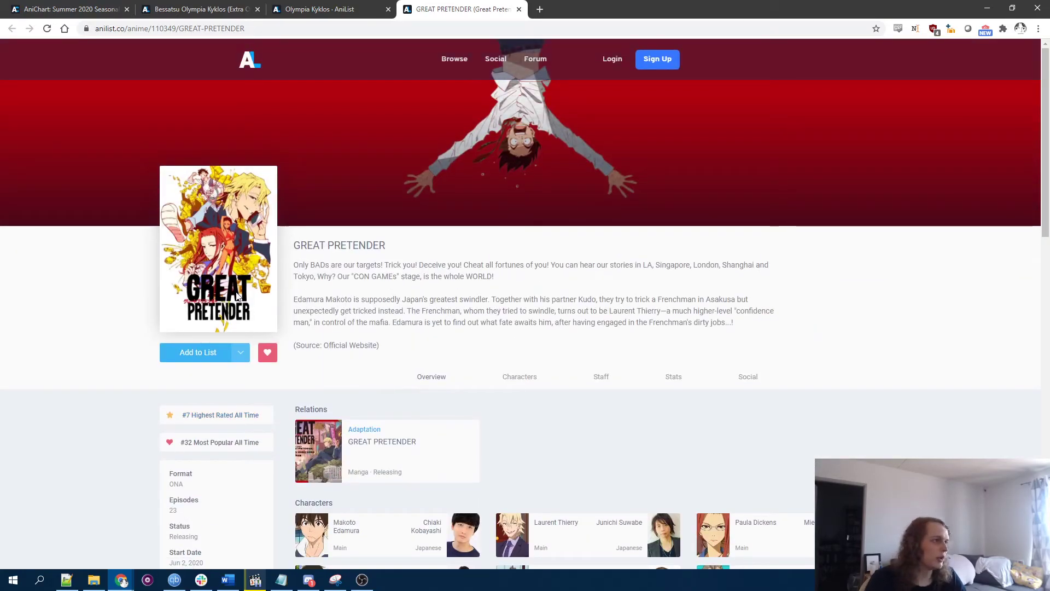
scroll(down, 3)
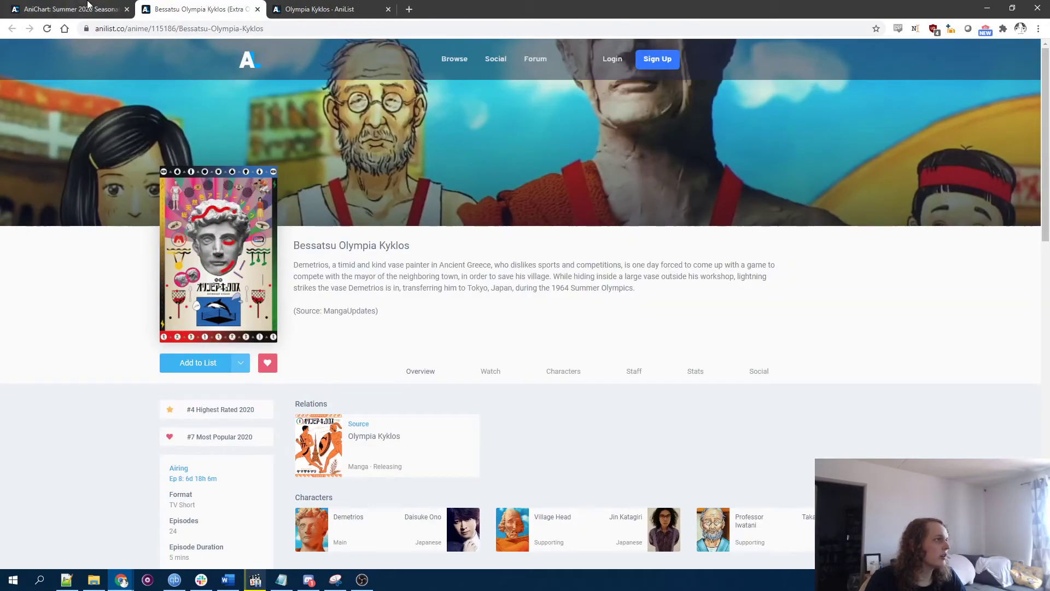
click(63, 9)
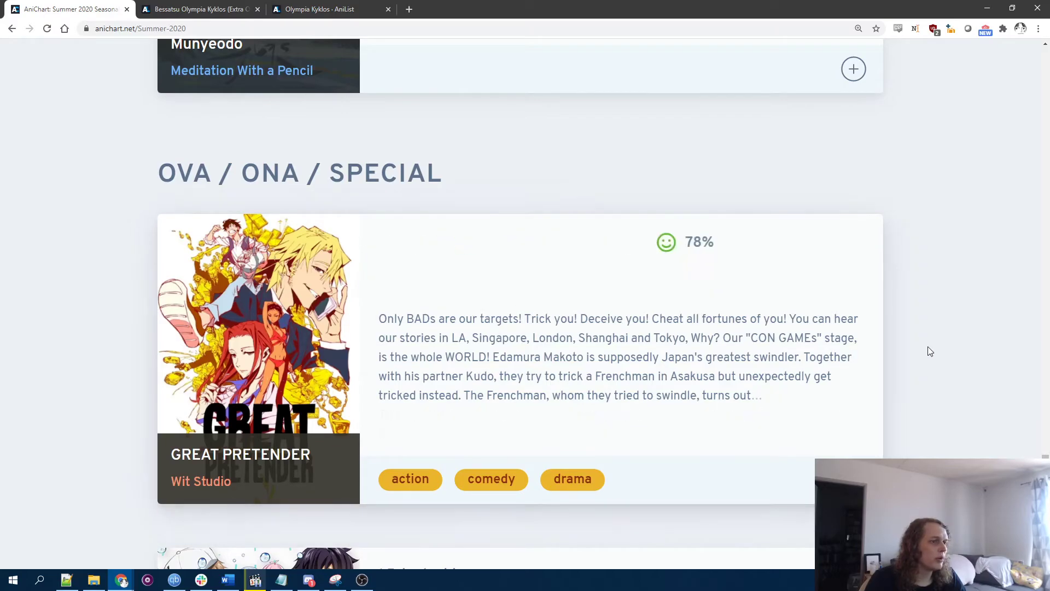
Step: Add GREAT PRETENDER as the fourth line of the Notepad++ watch list
scroll(down, 3)
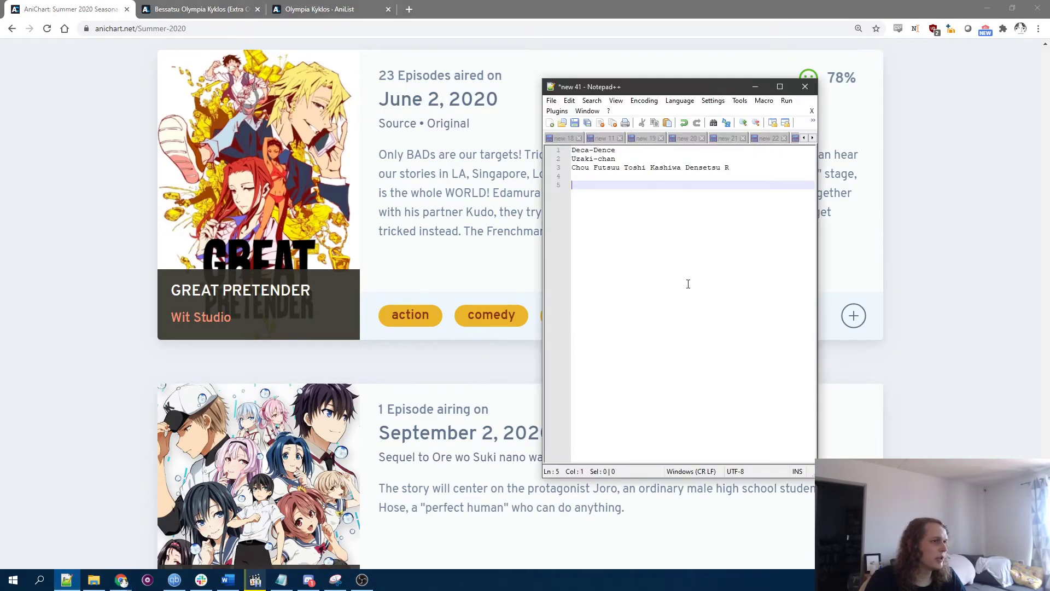
text(FEE)
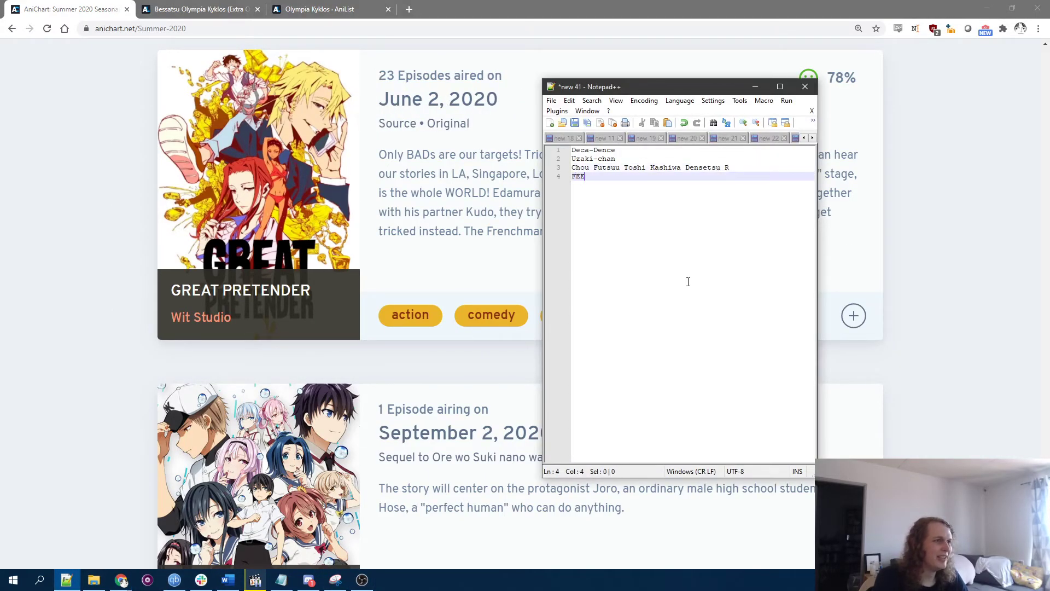
text(GREAT PRETE)
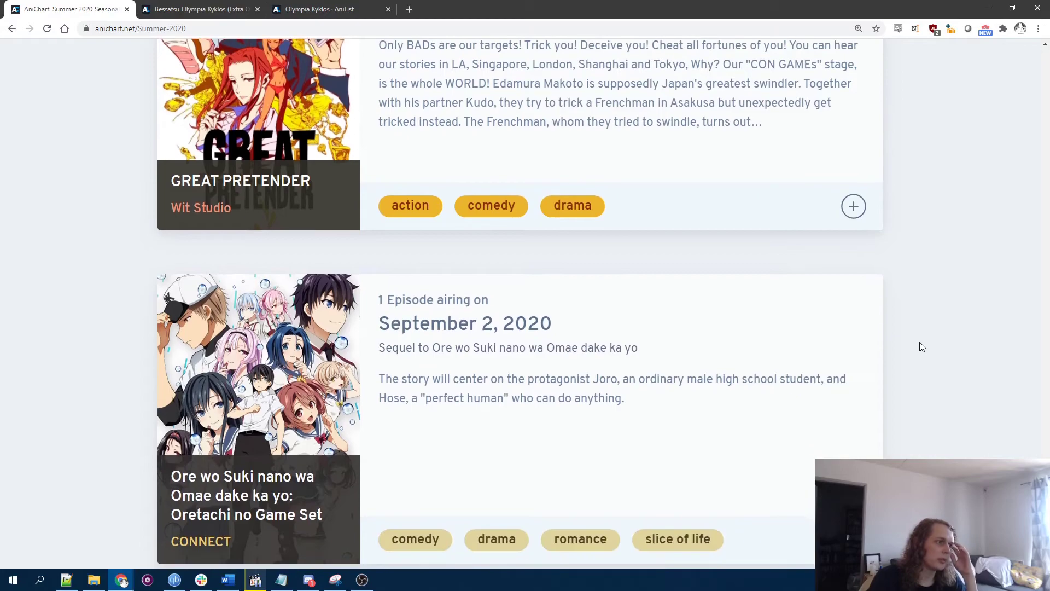
Step: Scroll past Nihon Chinbotsu 2020, ARP Backstage Pass and Kashiwa Densetsu R, then back to Re:Zero
scroll(down, 3)
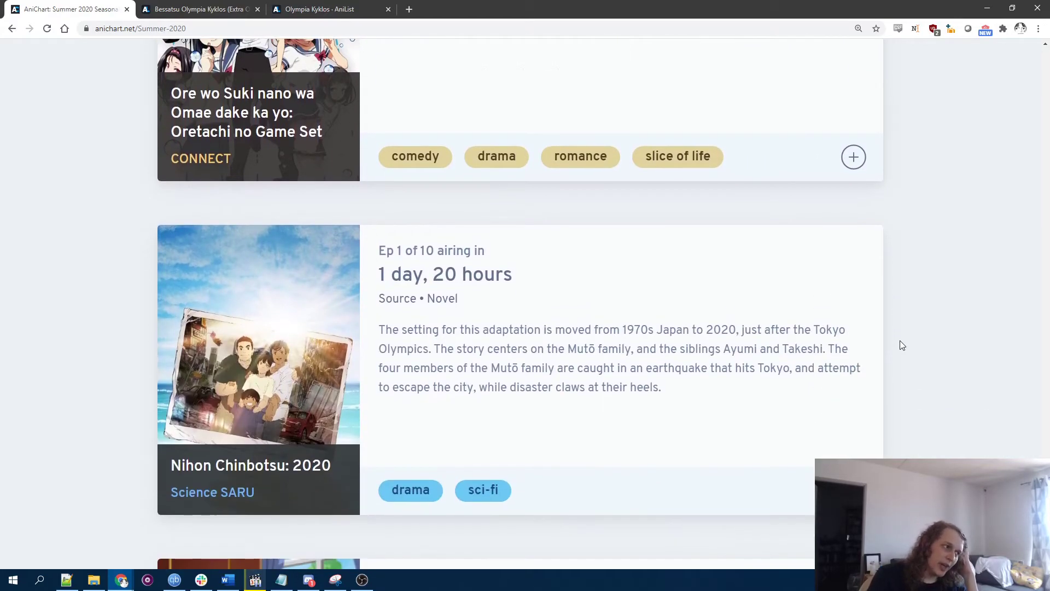
scroll(down, 3)
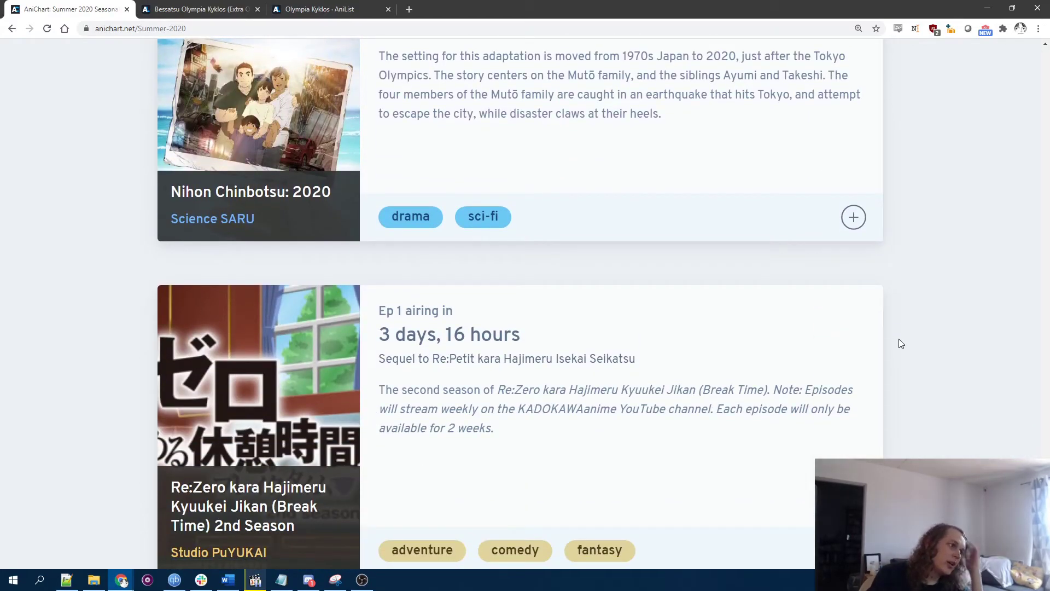
scroll(down, 3)
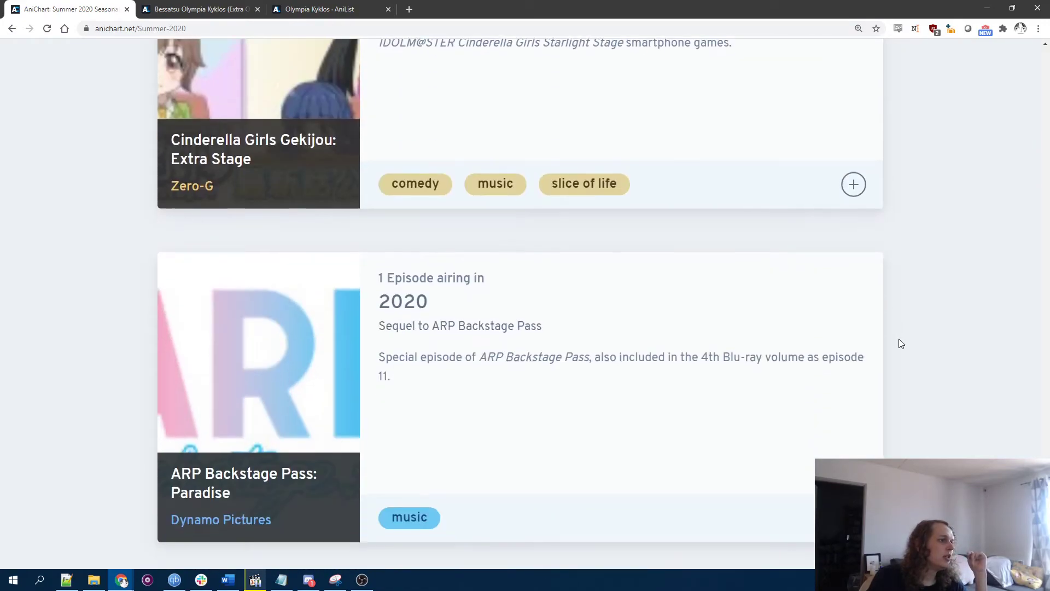
scroll(down, 3)
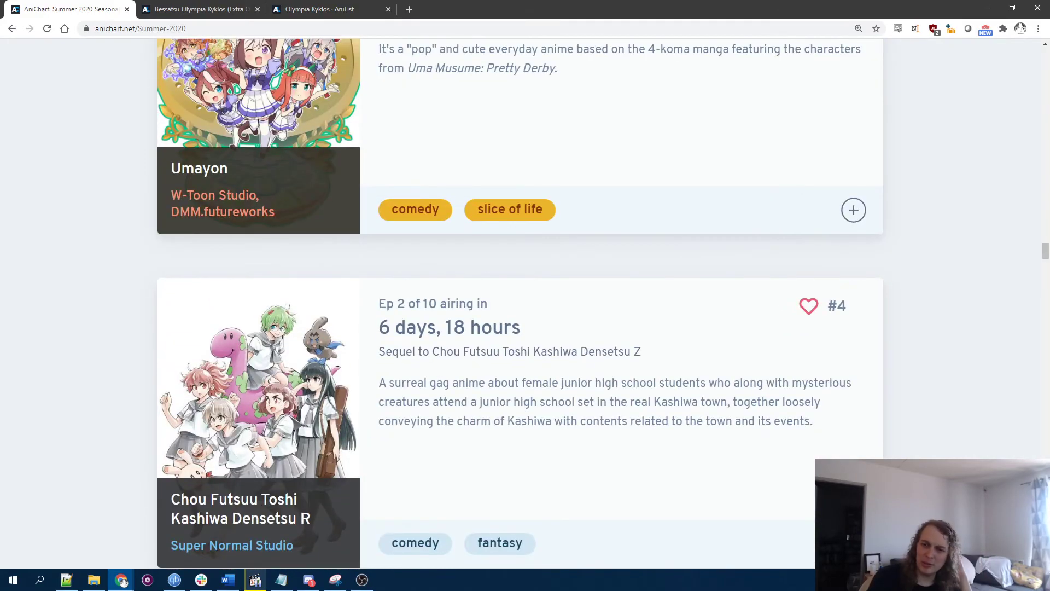
scroll(down, 3)
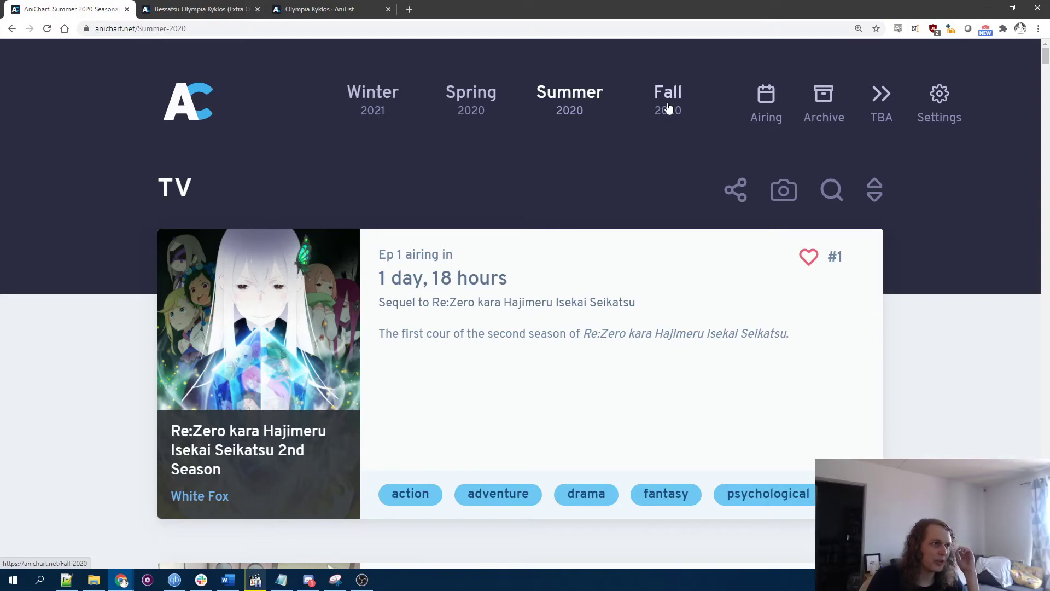
Step: Bring up the Fall 2020 chart and browse its TV shows
click(668, 101)
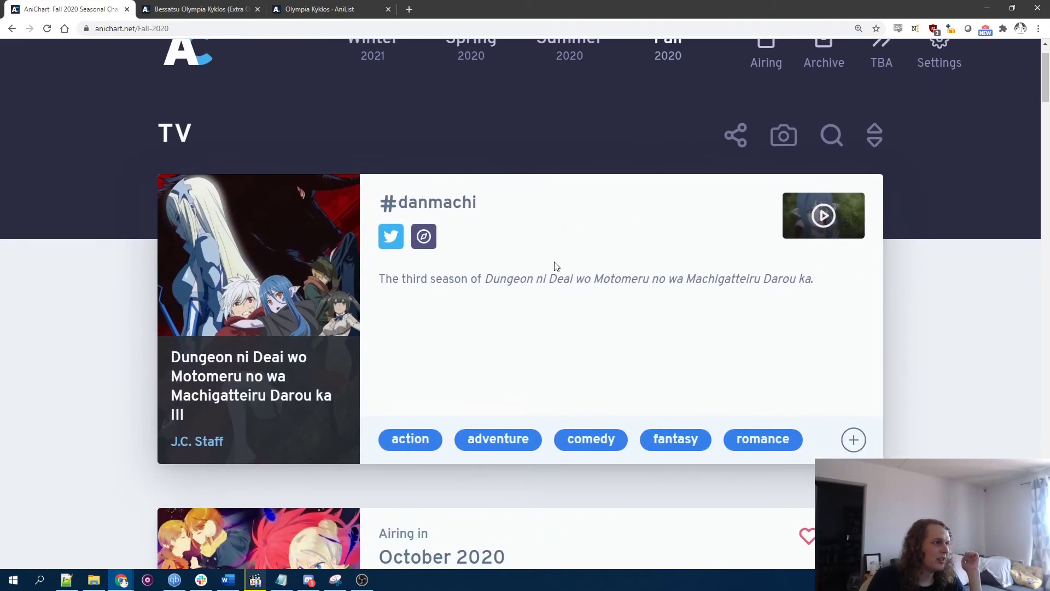
scroll(down, 3)
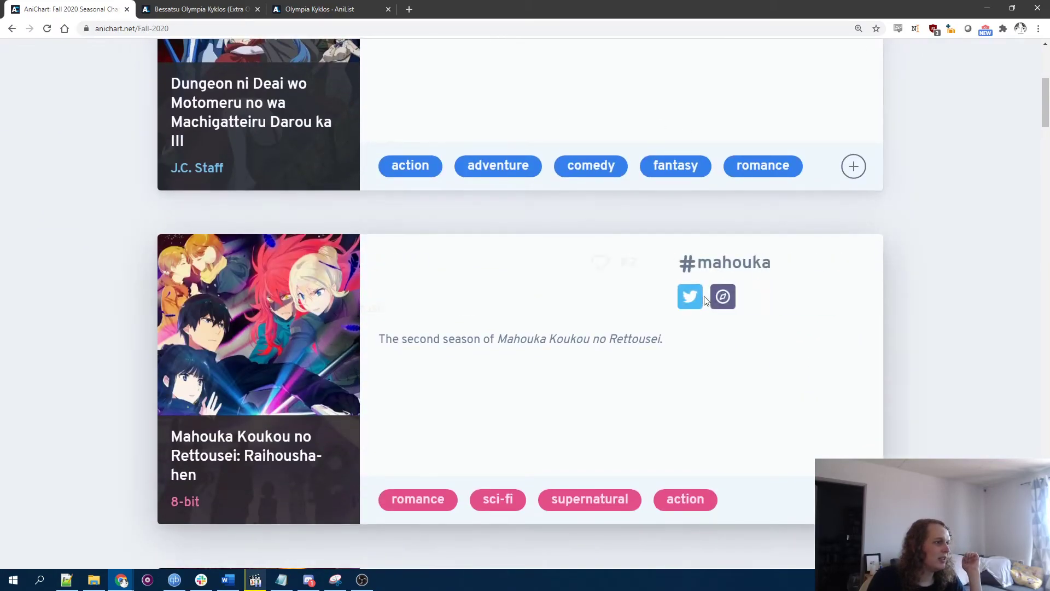
scroll(down, 3)
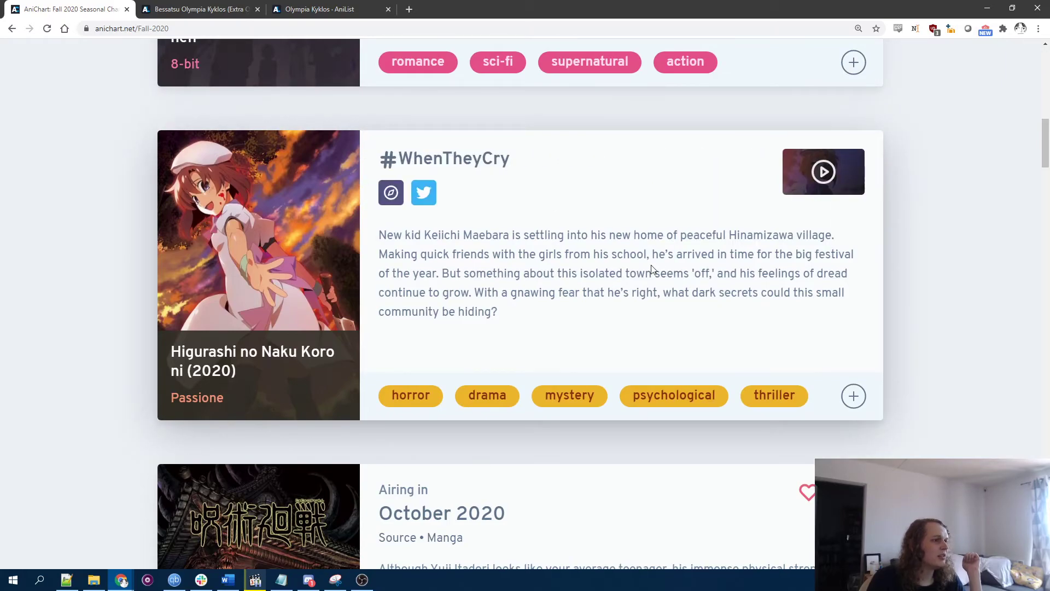
scroll(down, 3)
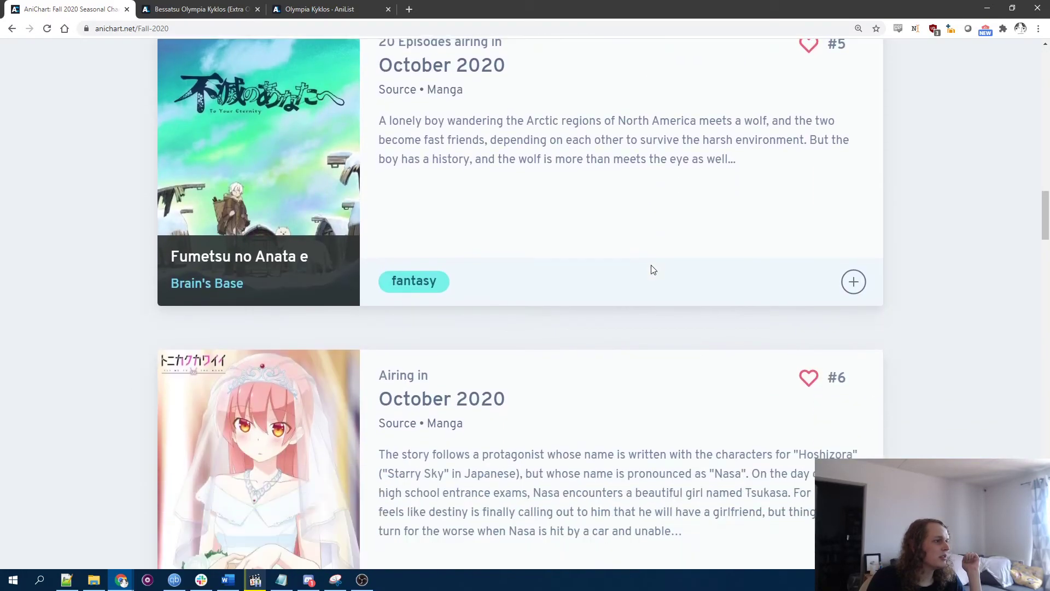
scroll(down, 3)
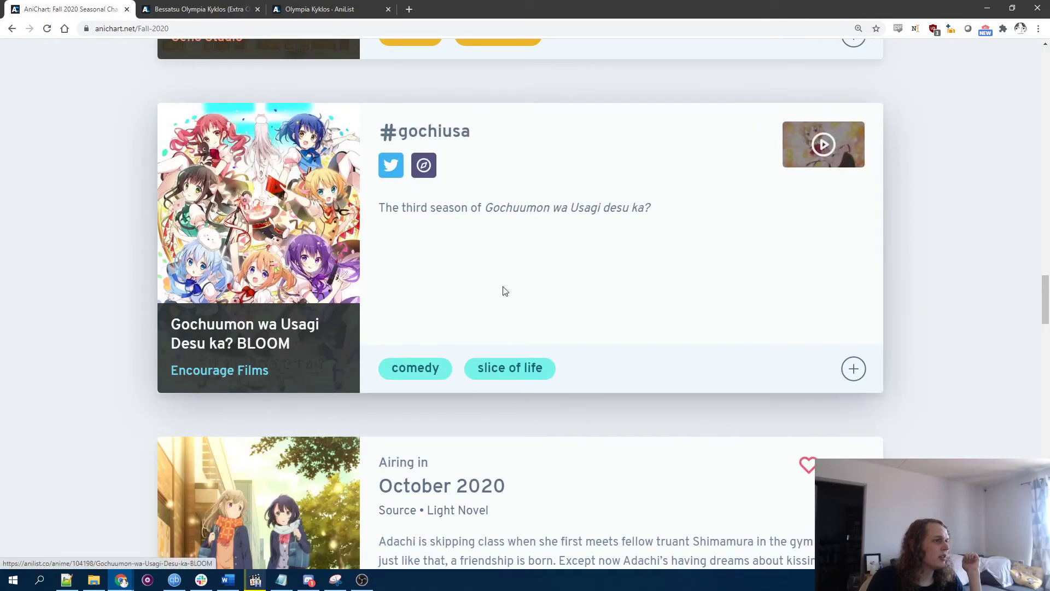
scroll(down, 3)
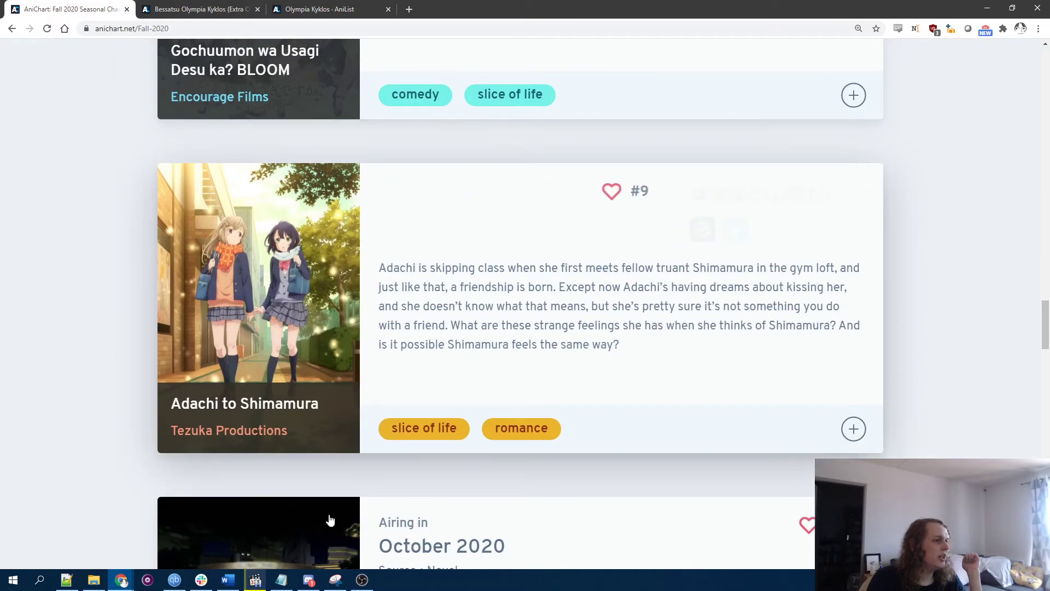
scroll(down, 3)
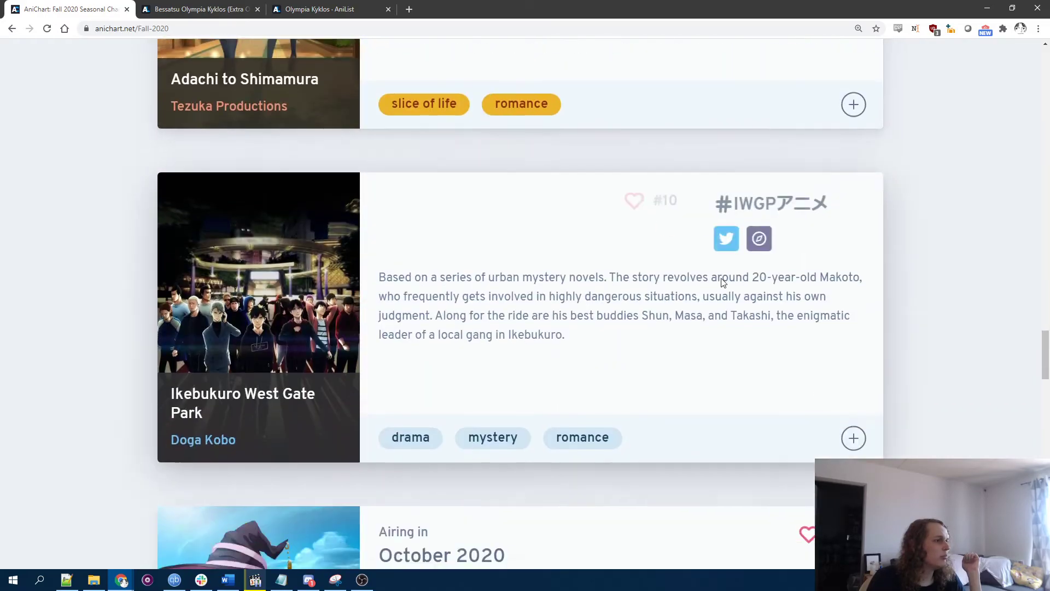
Step: Continue through Fall 2020 to Yuukoku no Moriarty, then switch to Summer 2020
scroll(down, 3)
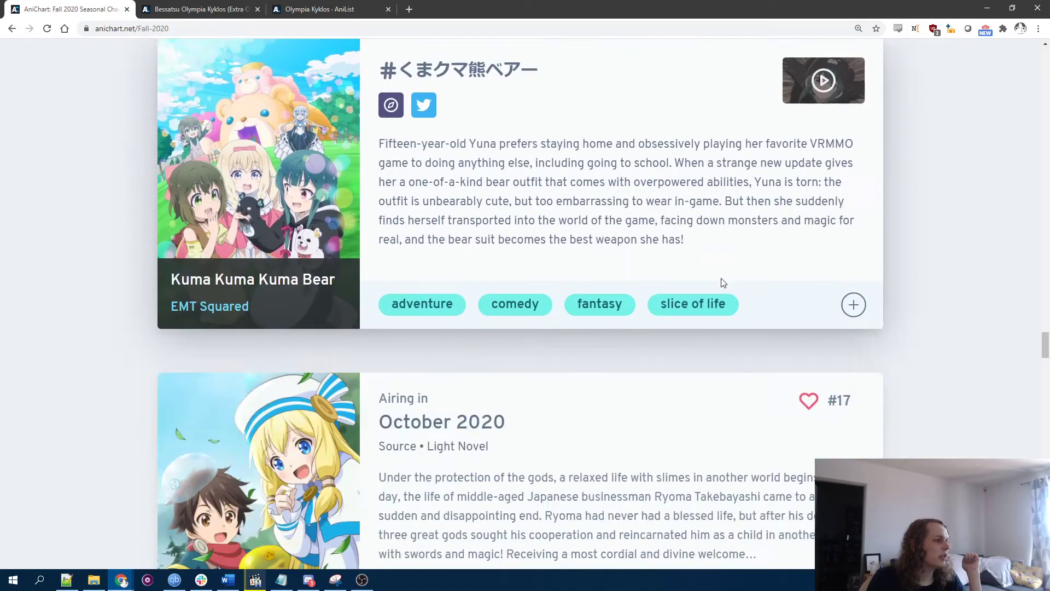
scroll(down, 3)
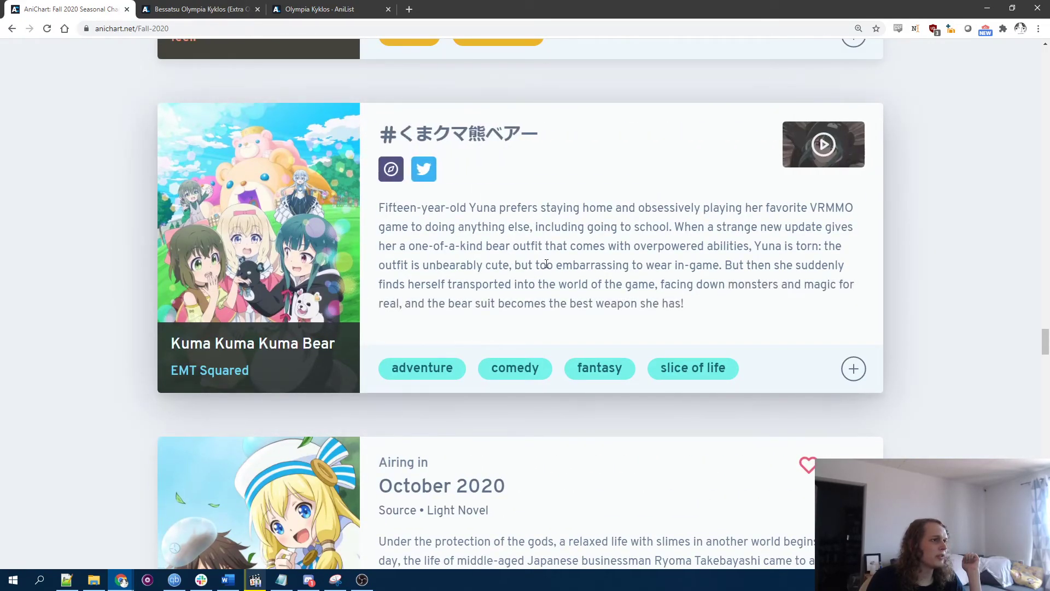
scroll(down, 3)
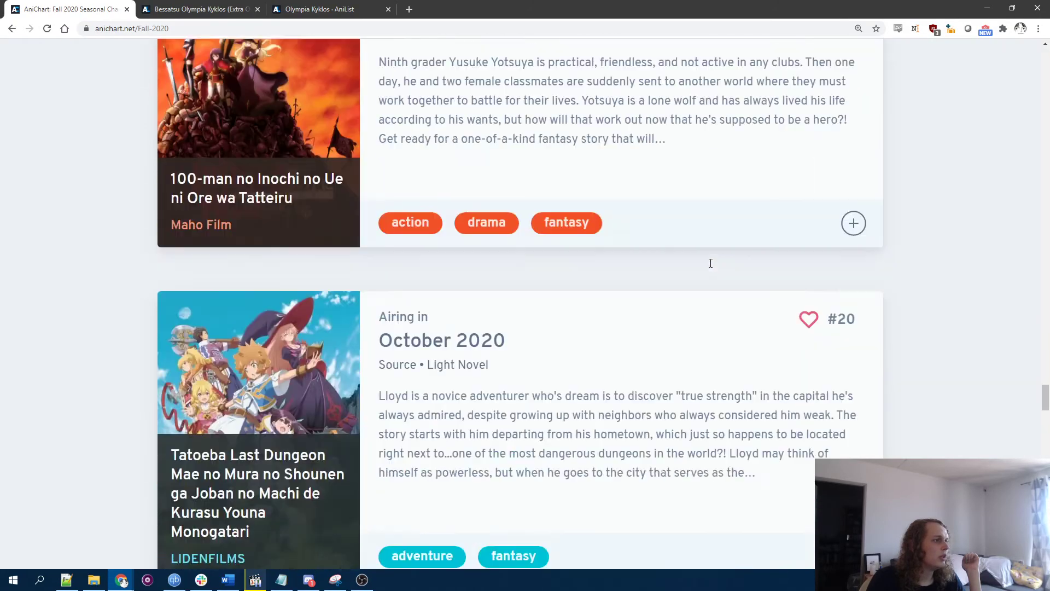
scroll(down, 3)
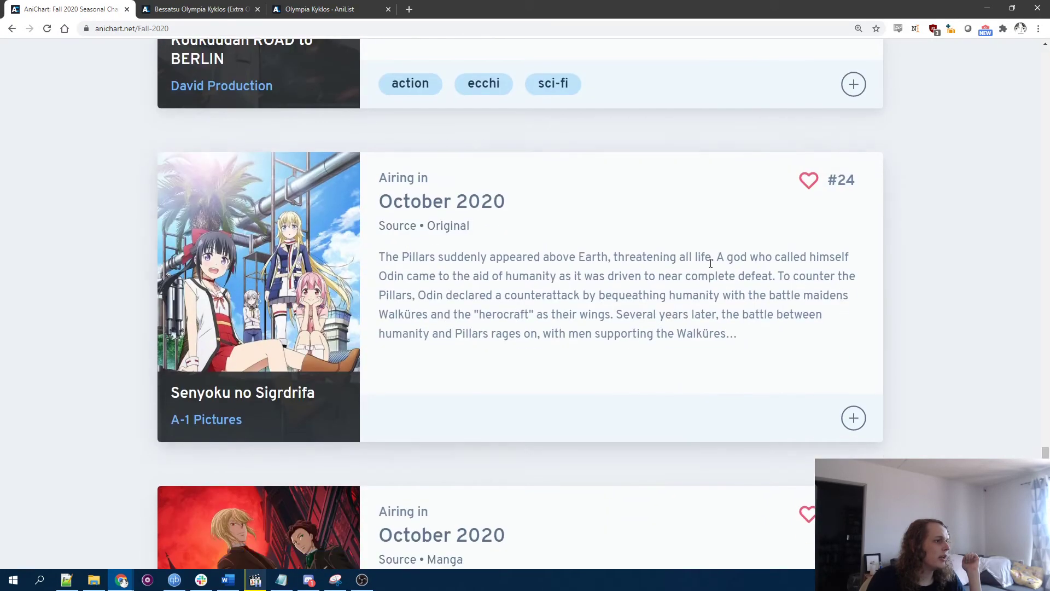
scroll(up, 3)
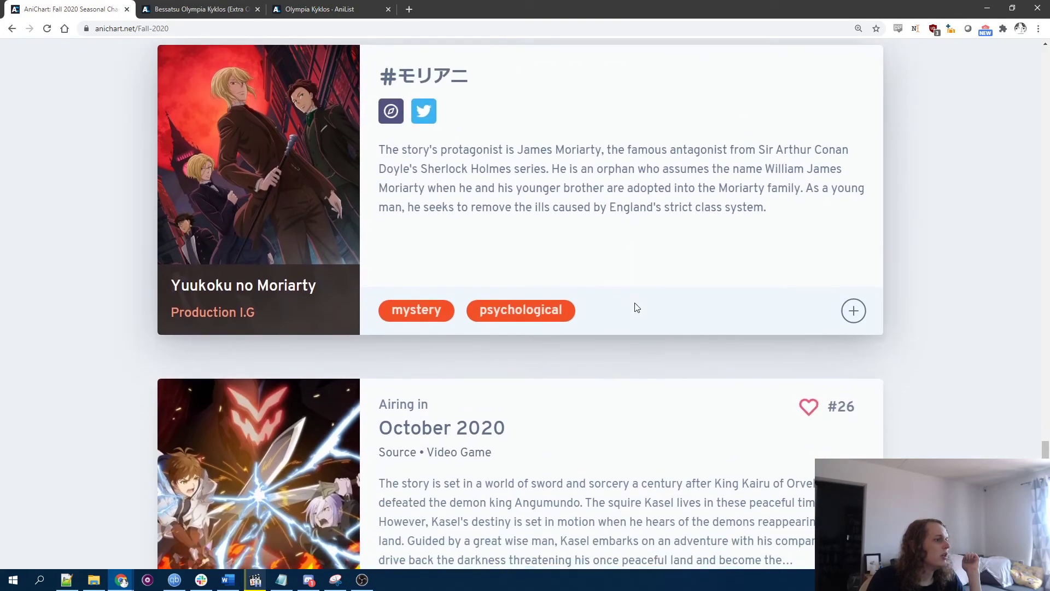
click(569, 101)
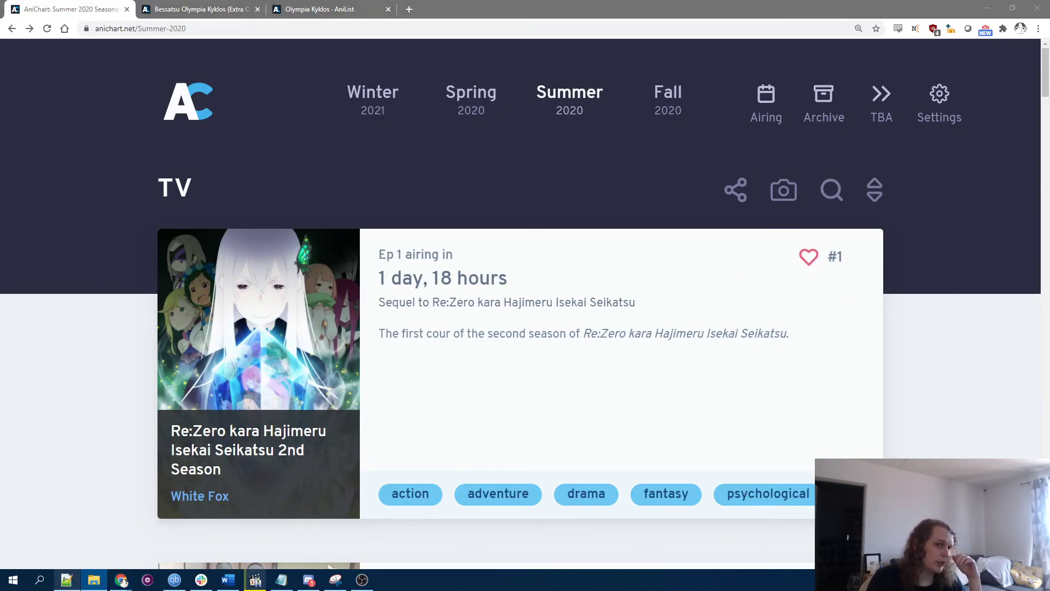
scroll(down, 3)
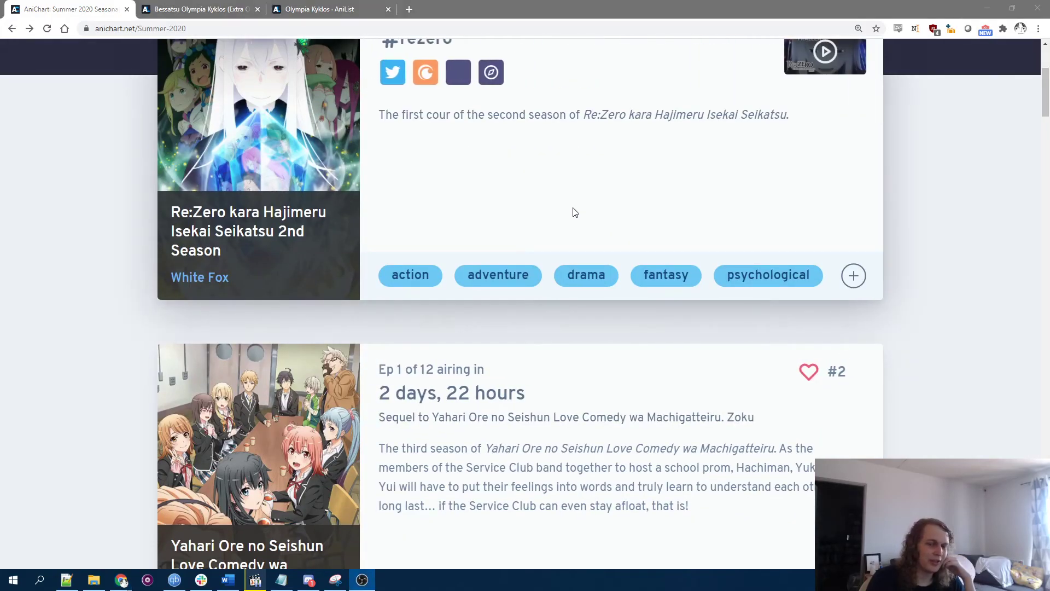
scroll(down, 3)
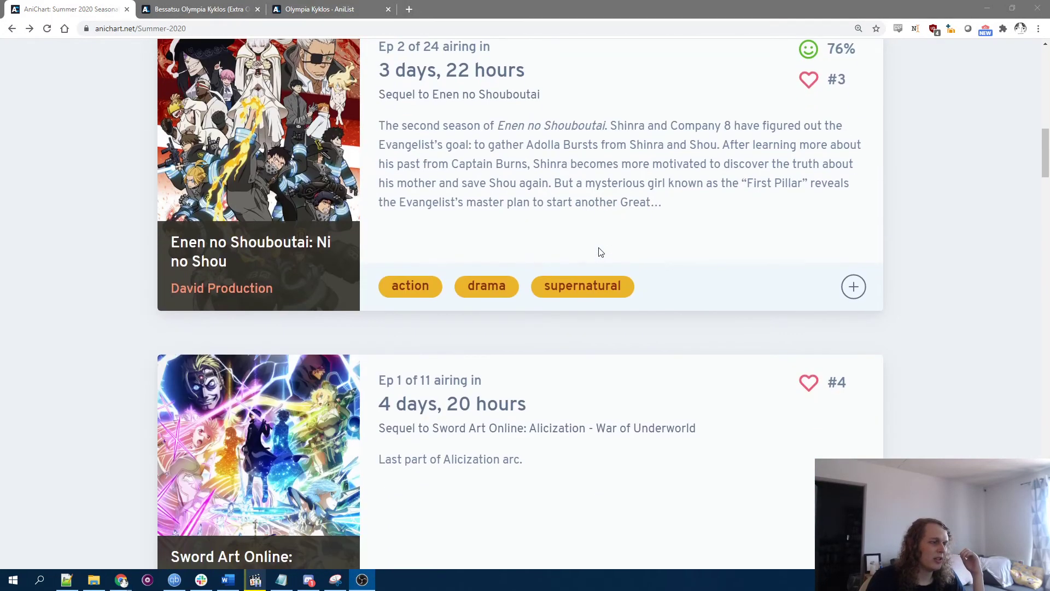
scroll(down, 3)
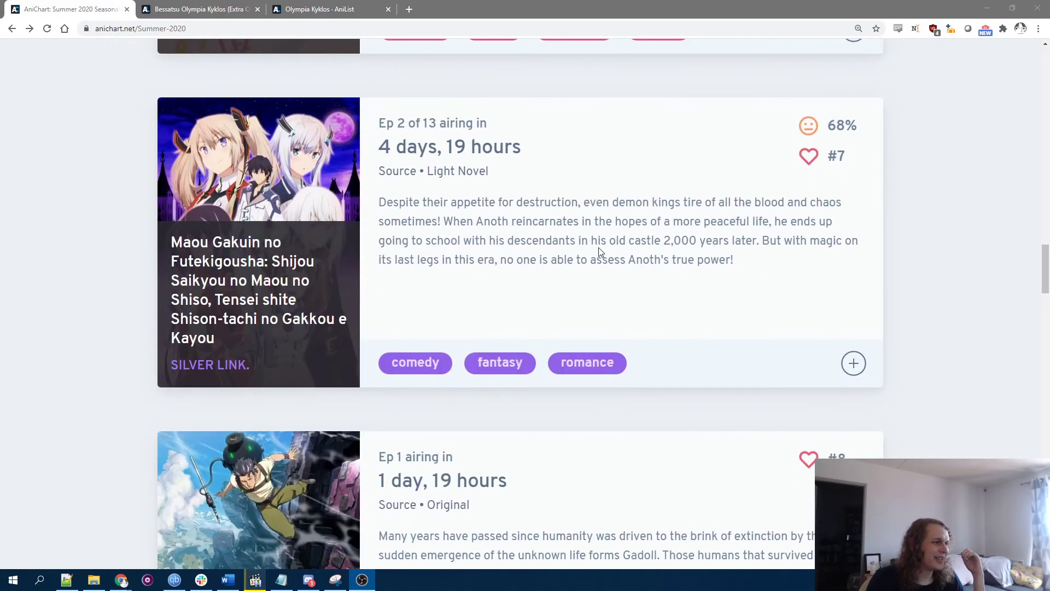
scroll(down, 3)
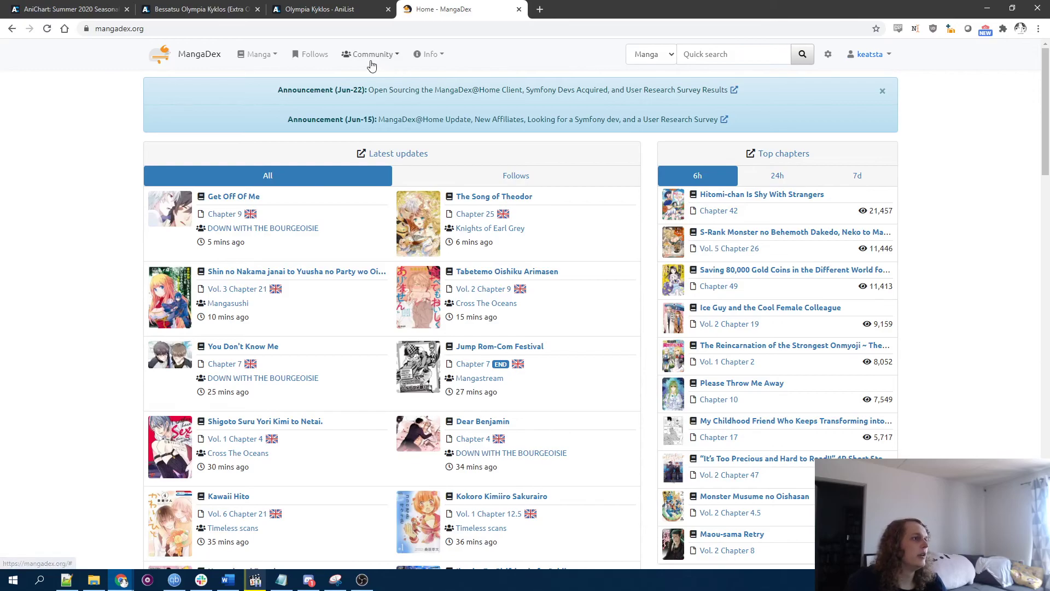
Step: Show the MangaDex Follows chapter feed and page through it from page 2 to page 5
click(310, 54)
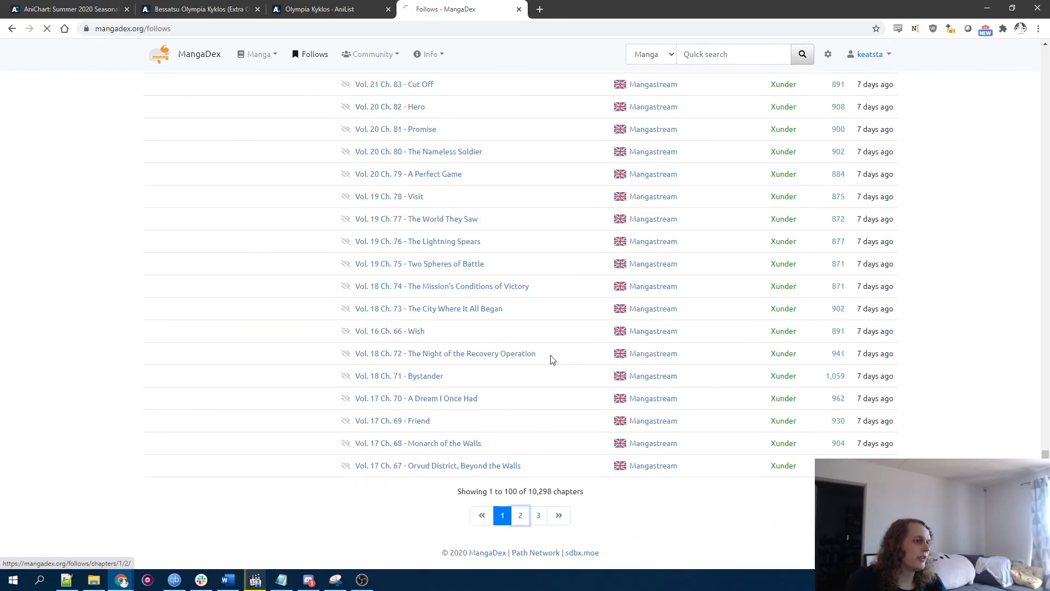
click(520, 515)
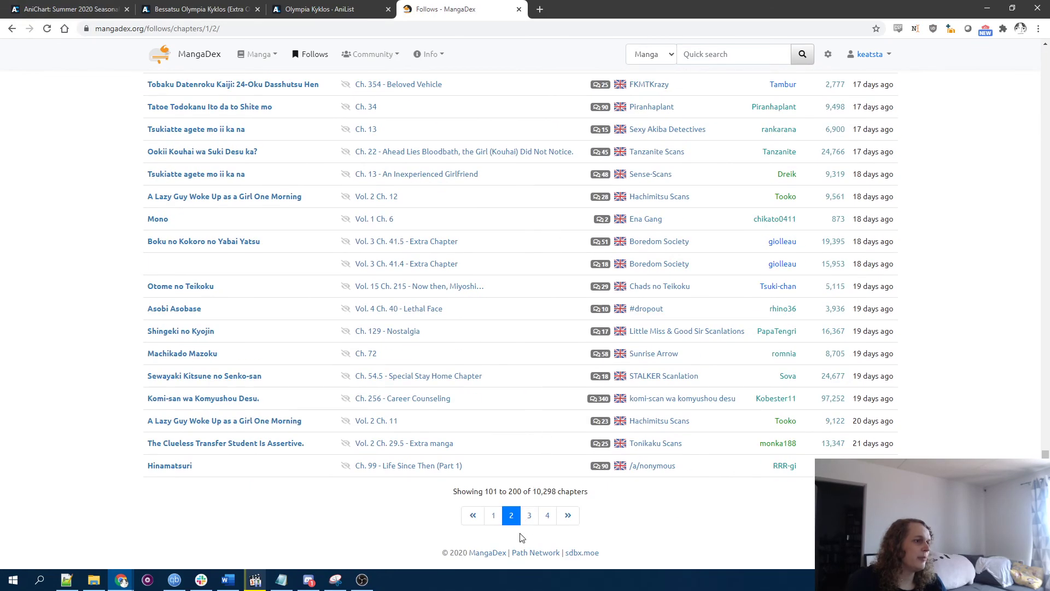
click(529, 515)
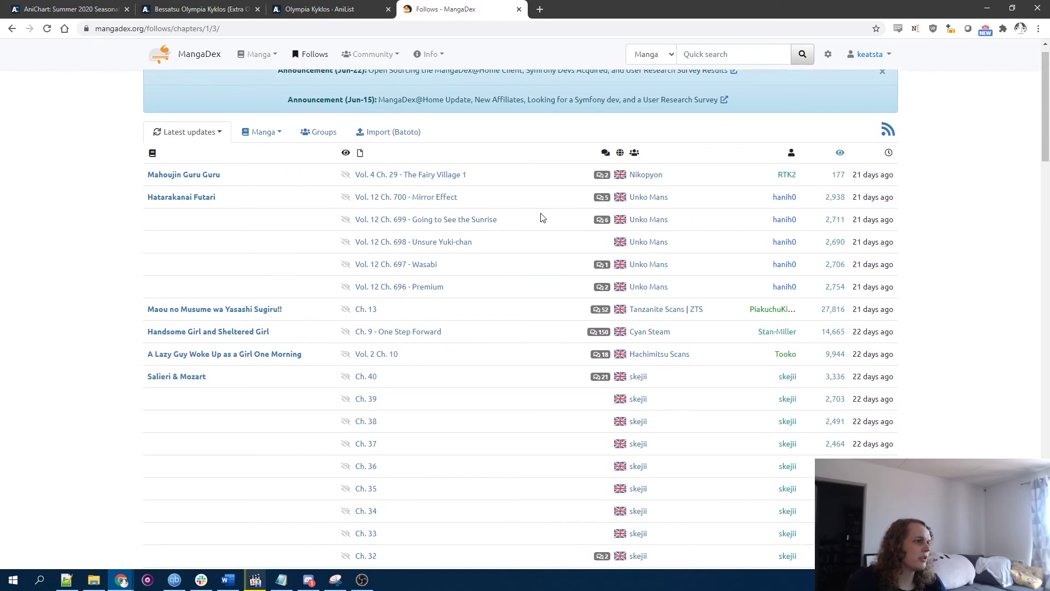
scroll(down, 3)
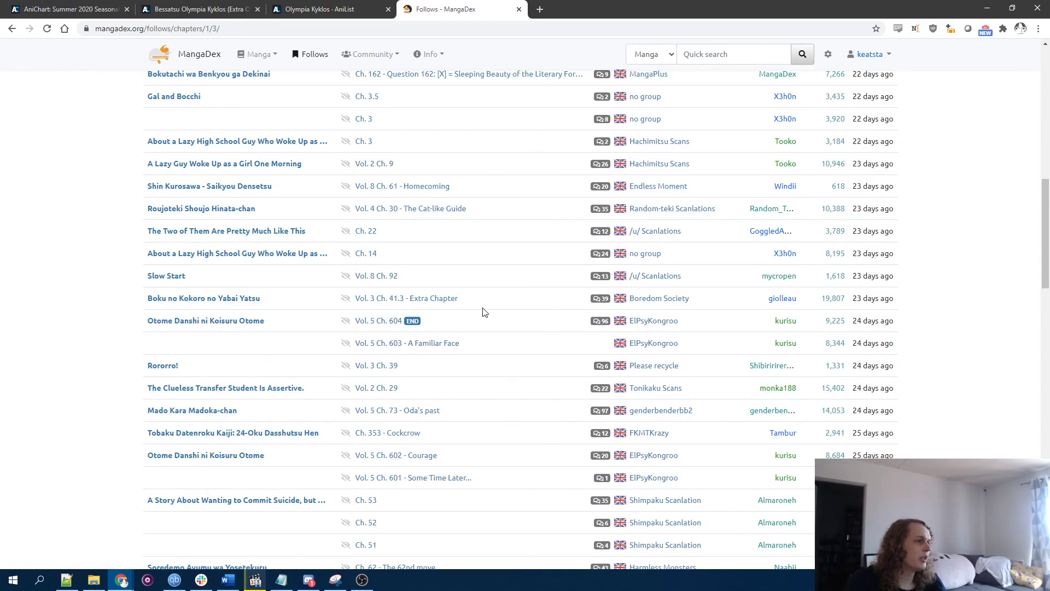
click(520, 515)
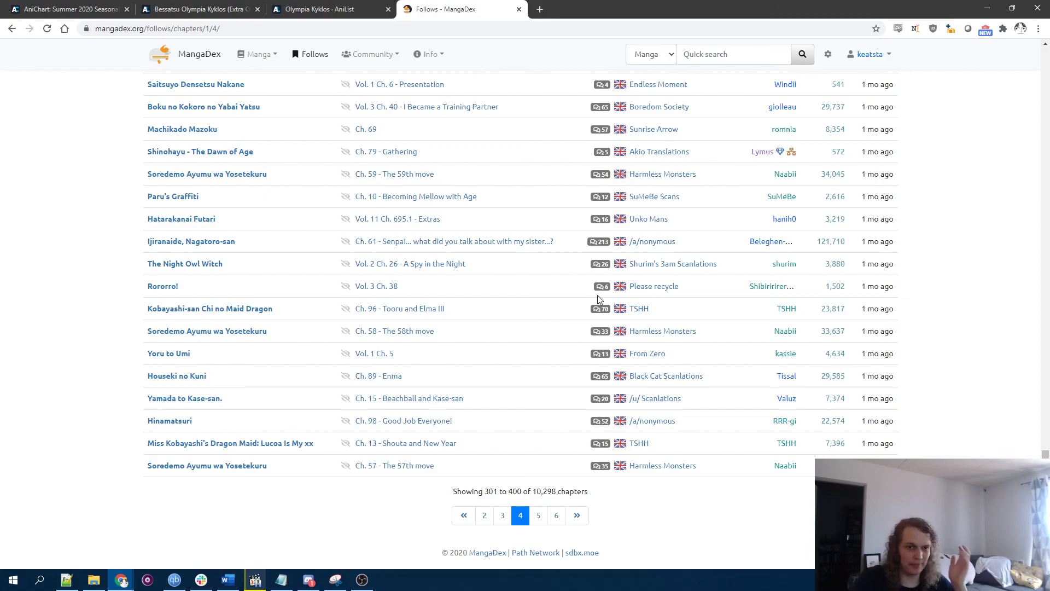
mouse_move(26, 65)
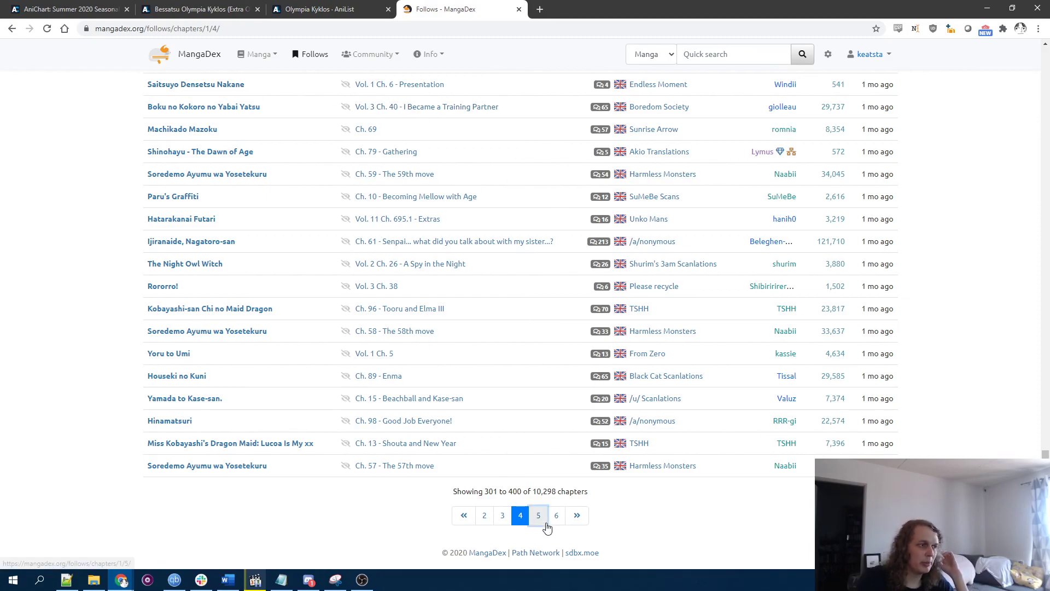
click(538, 515)
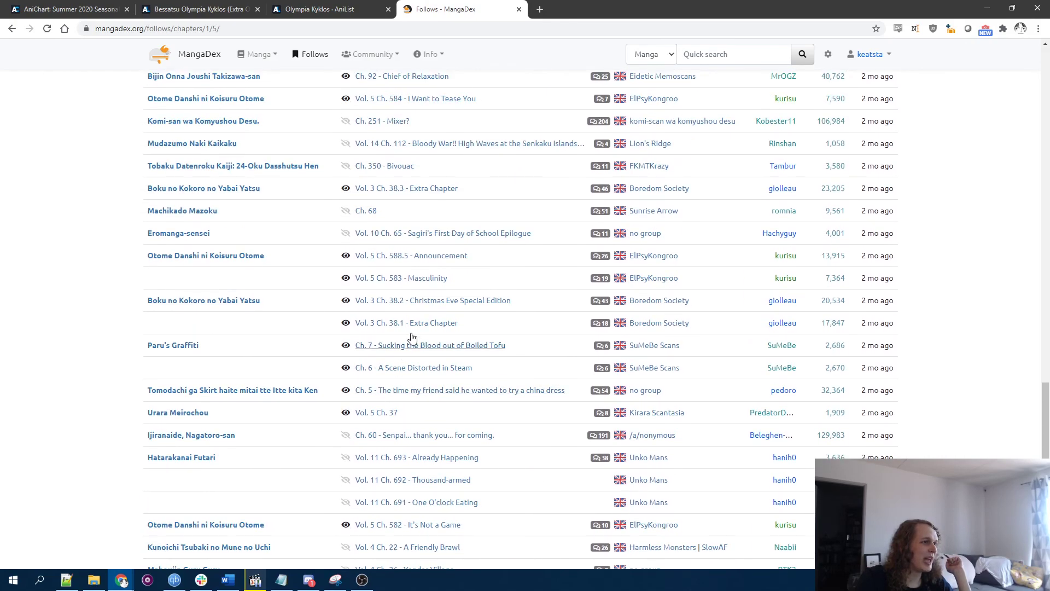
mouse_move(880, 198)
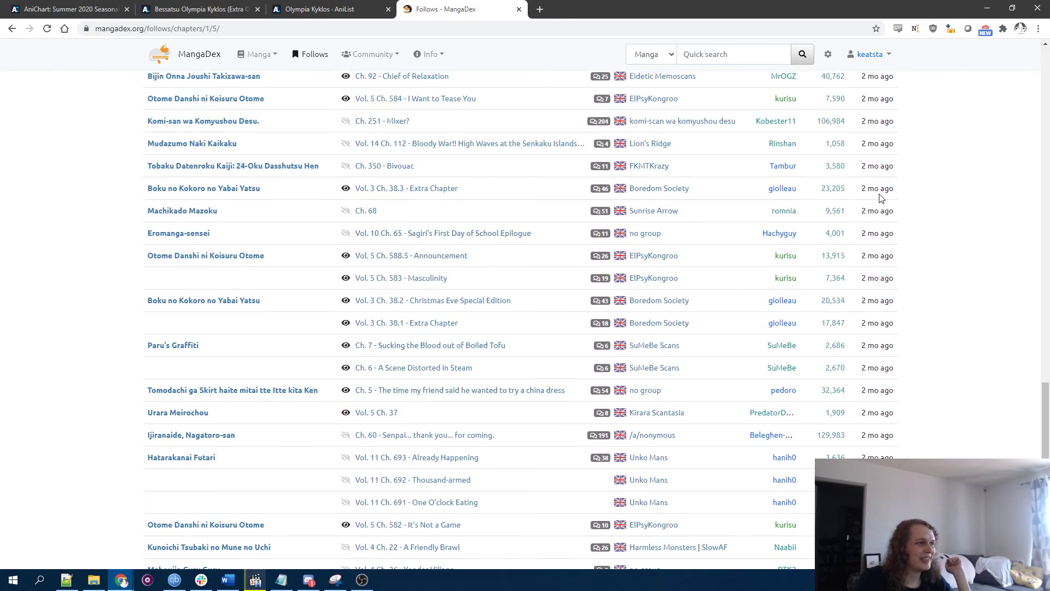